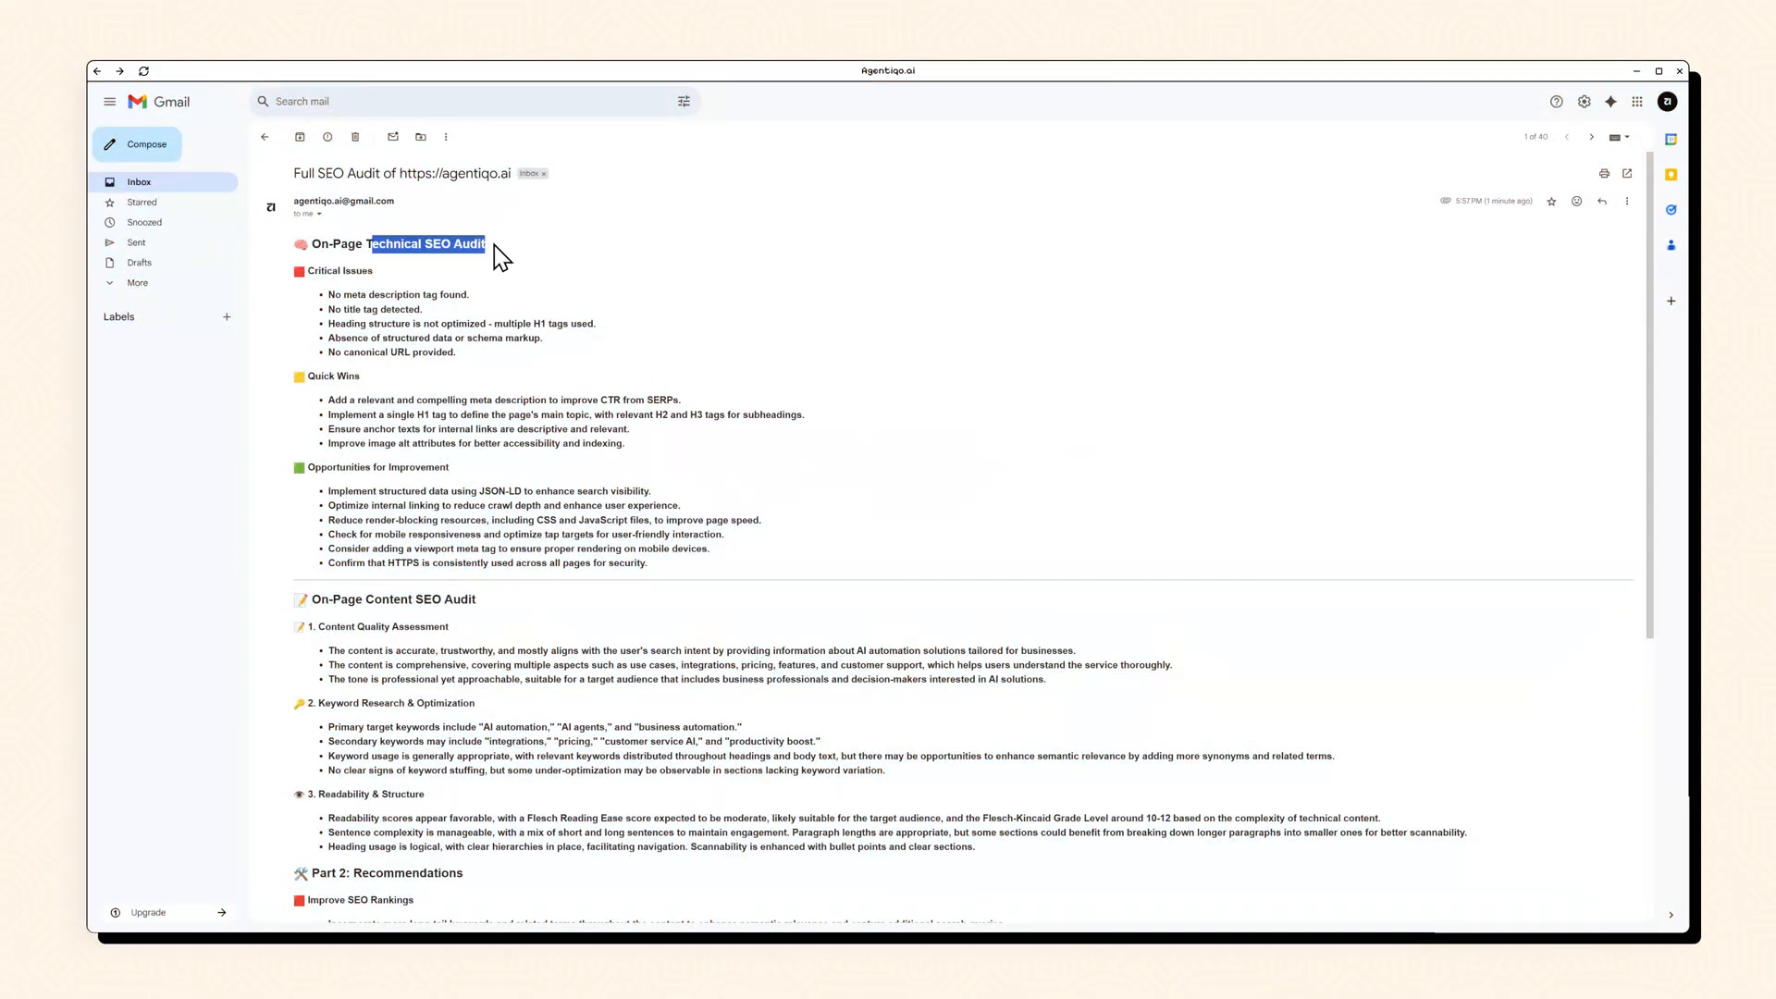
# Step: Switch to the SEO Audit workflow and launch a test execution to bring up its URL form
pyautogui.click(284, 292)
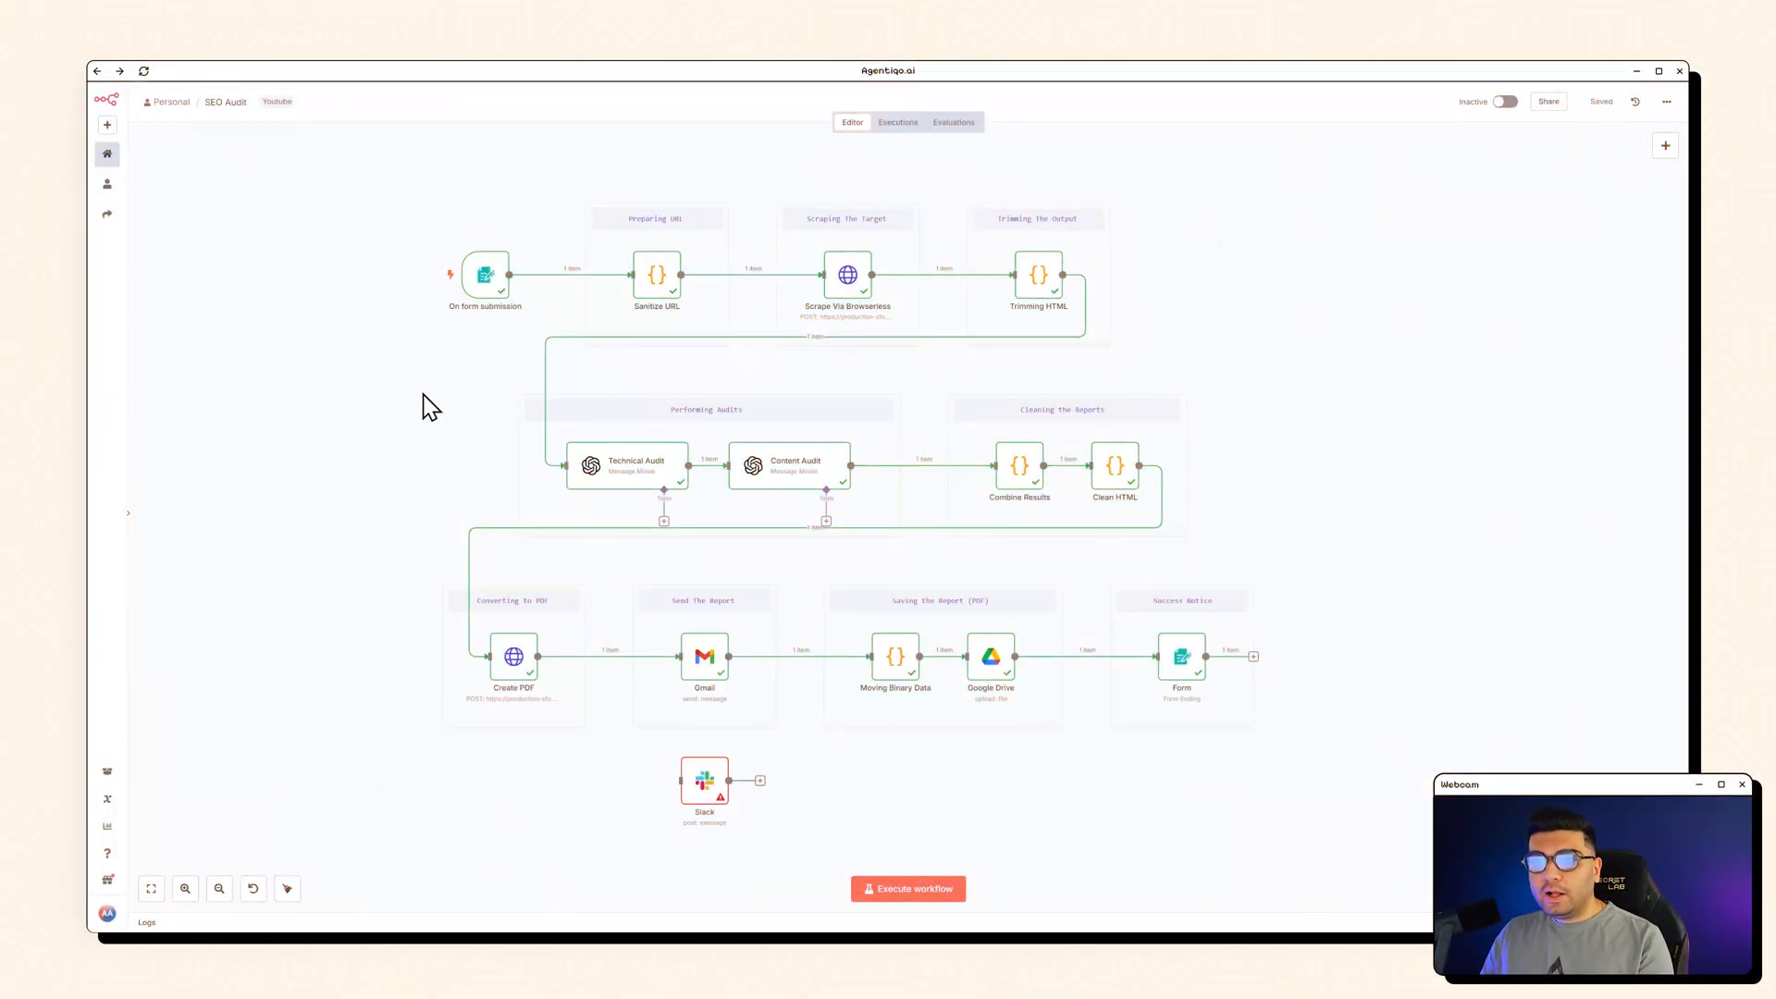
pyautogui.moveTo(438, 410)
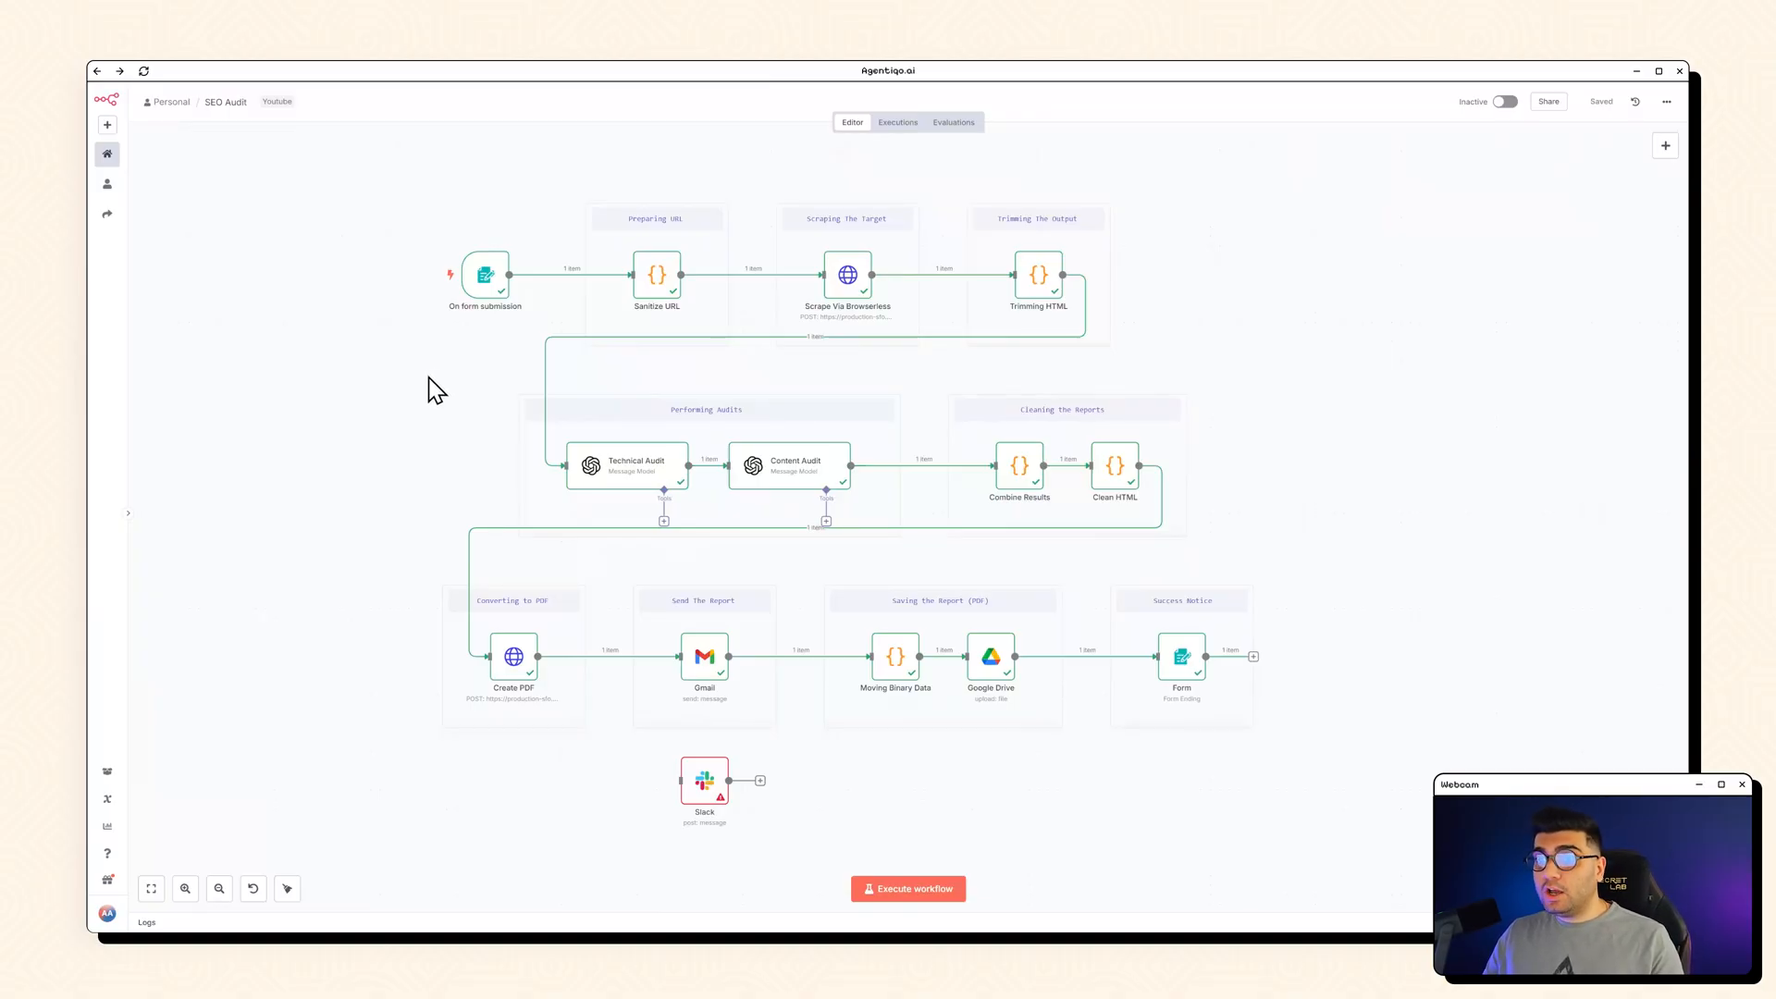
pyautogui.moveTo(157, 307)
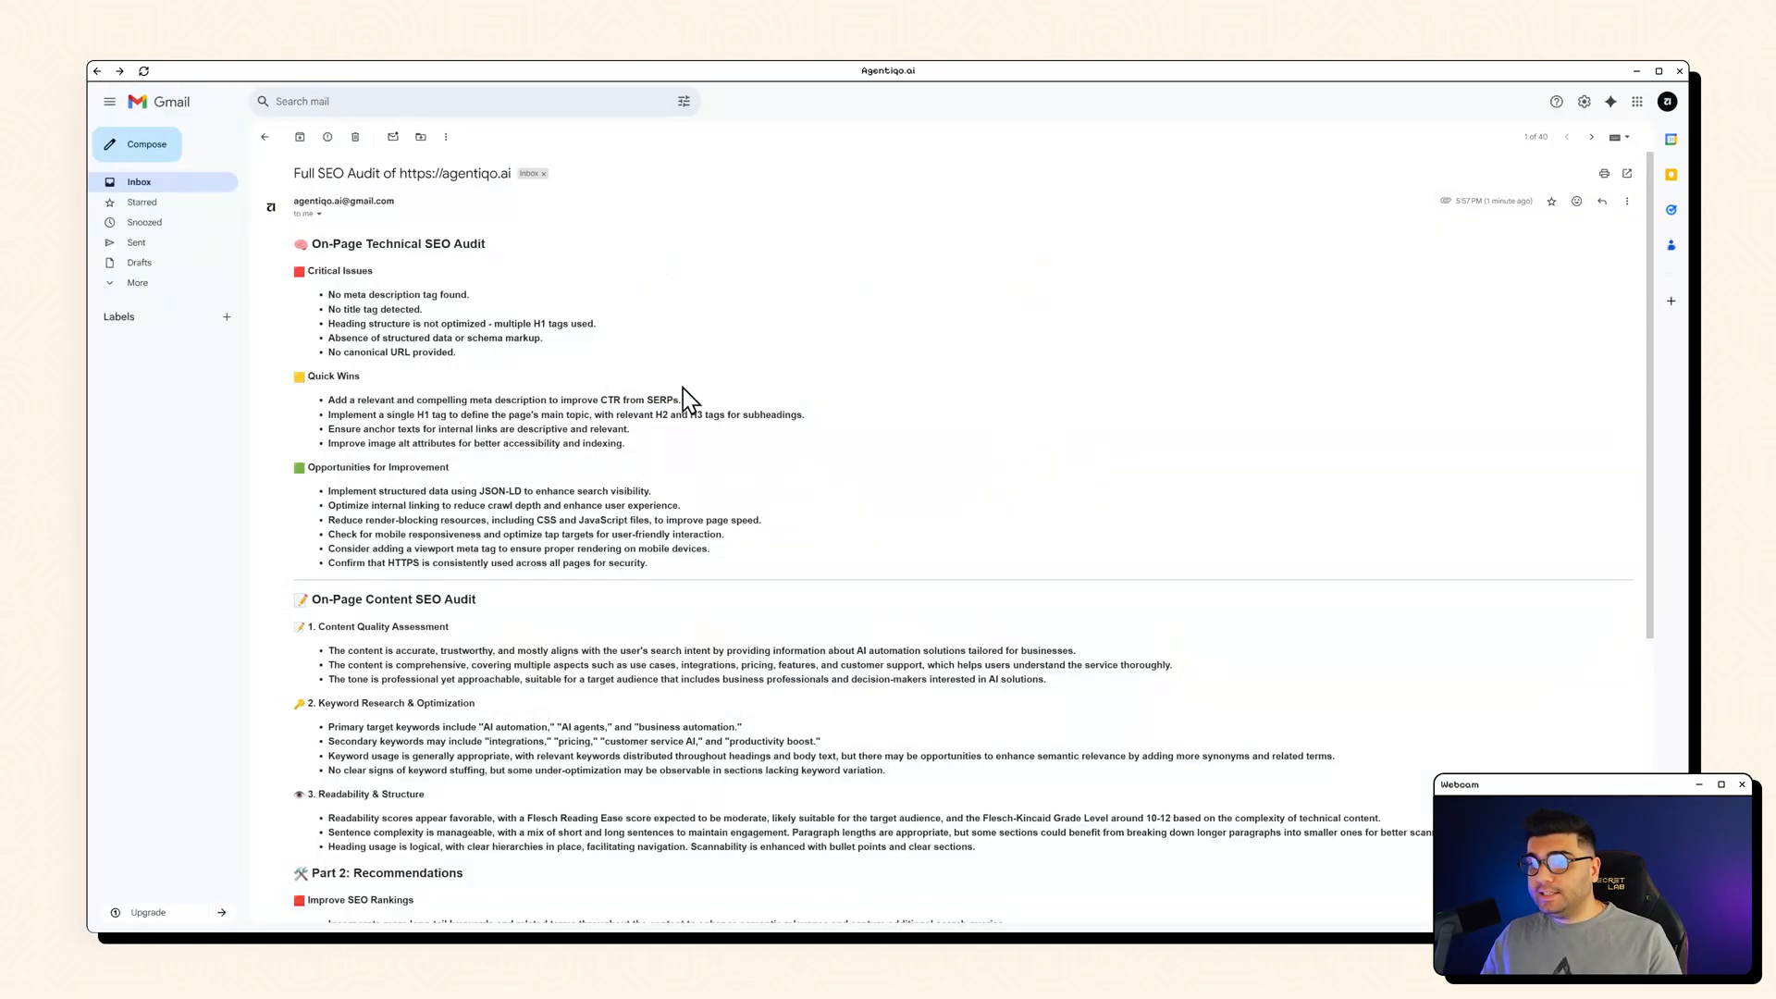
pyautogui.moveTo(481, 278)
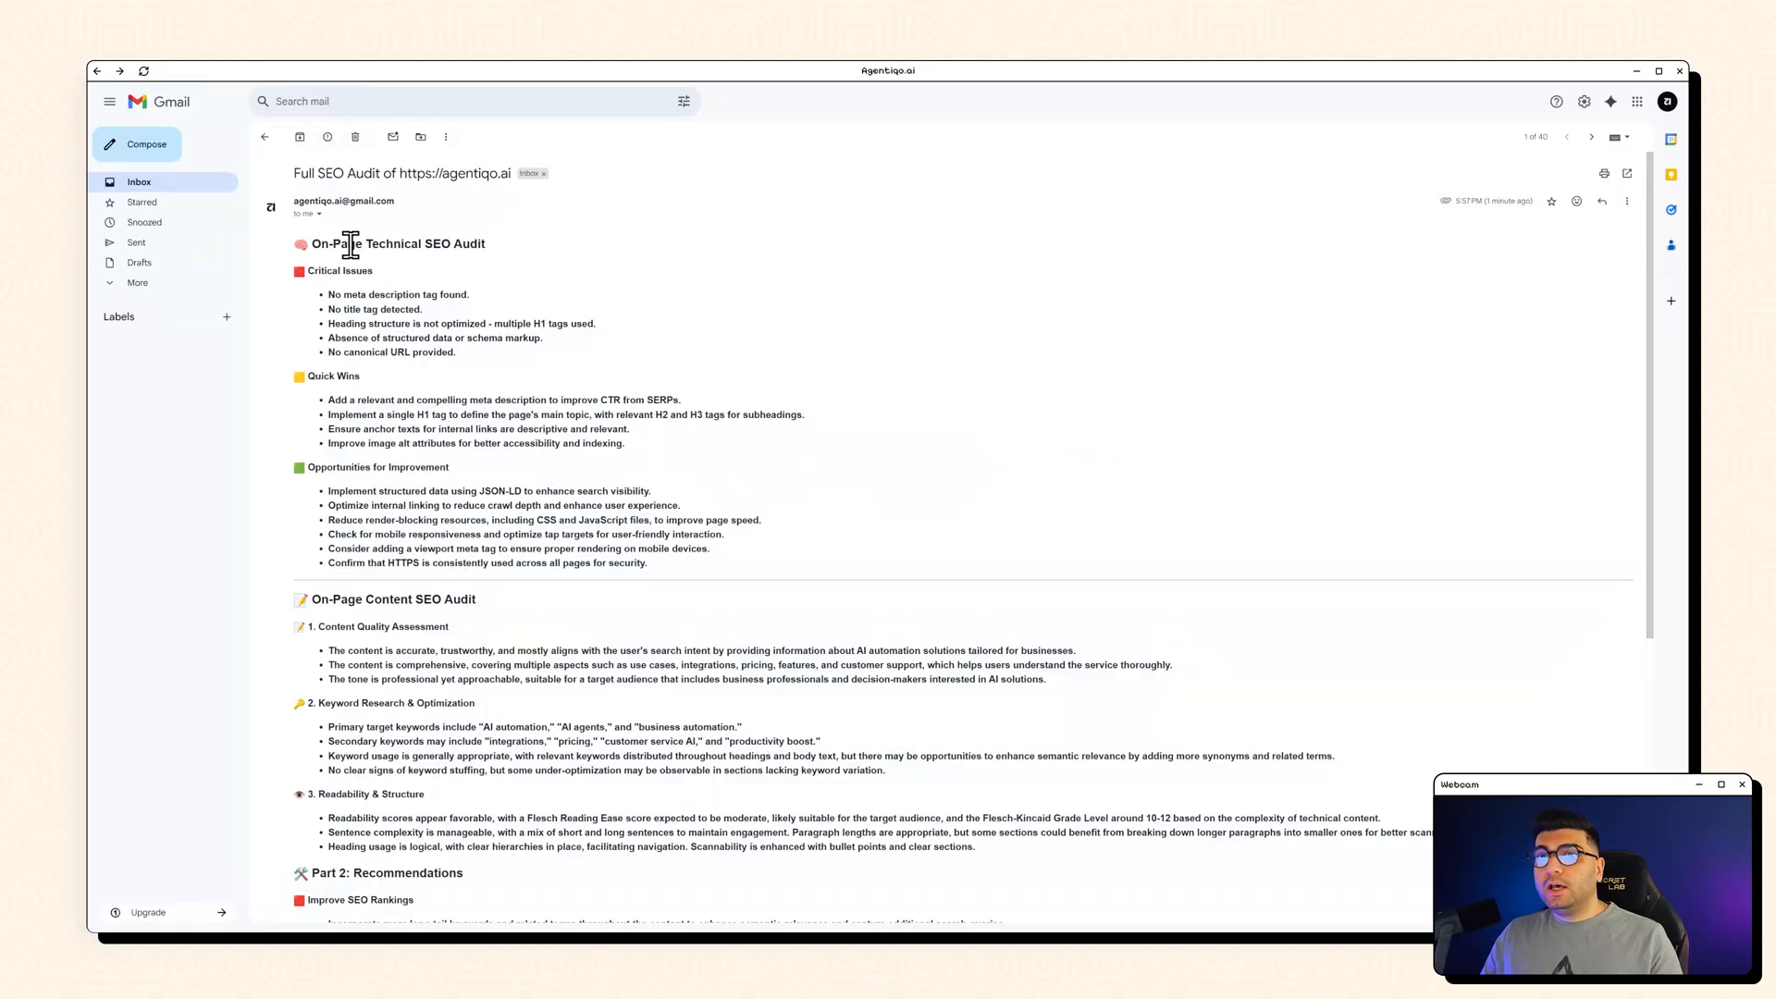
pyautogui.moveTo(676, 322)
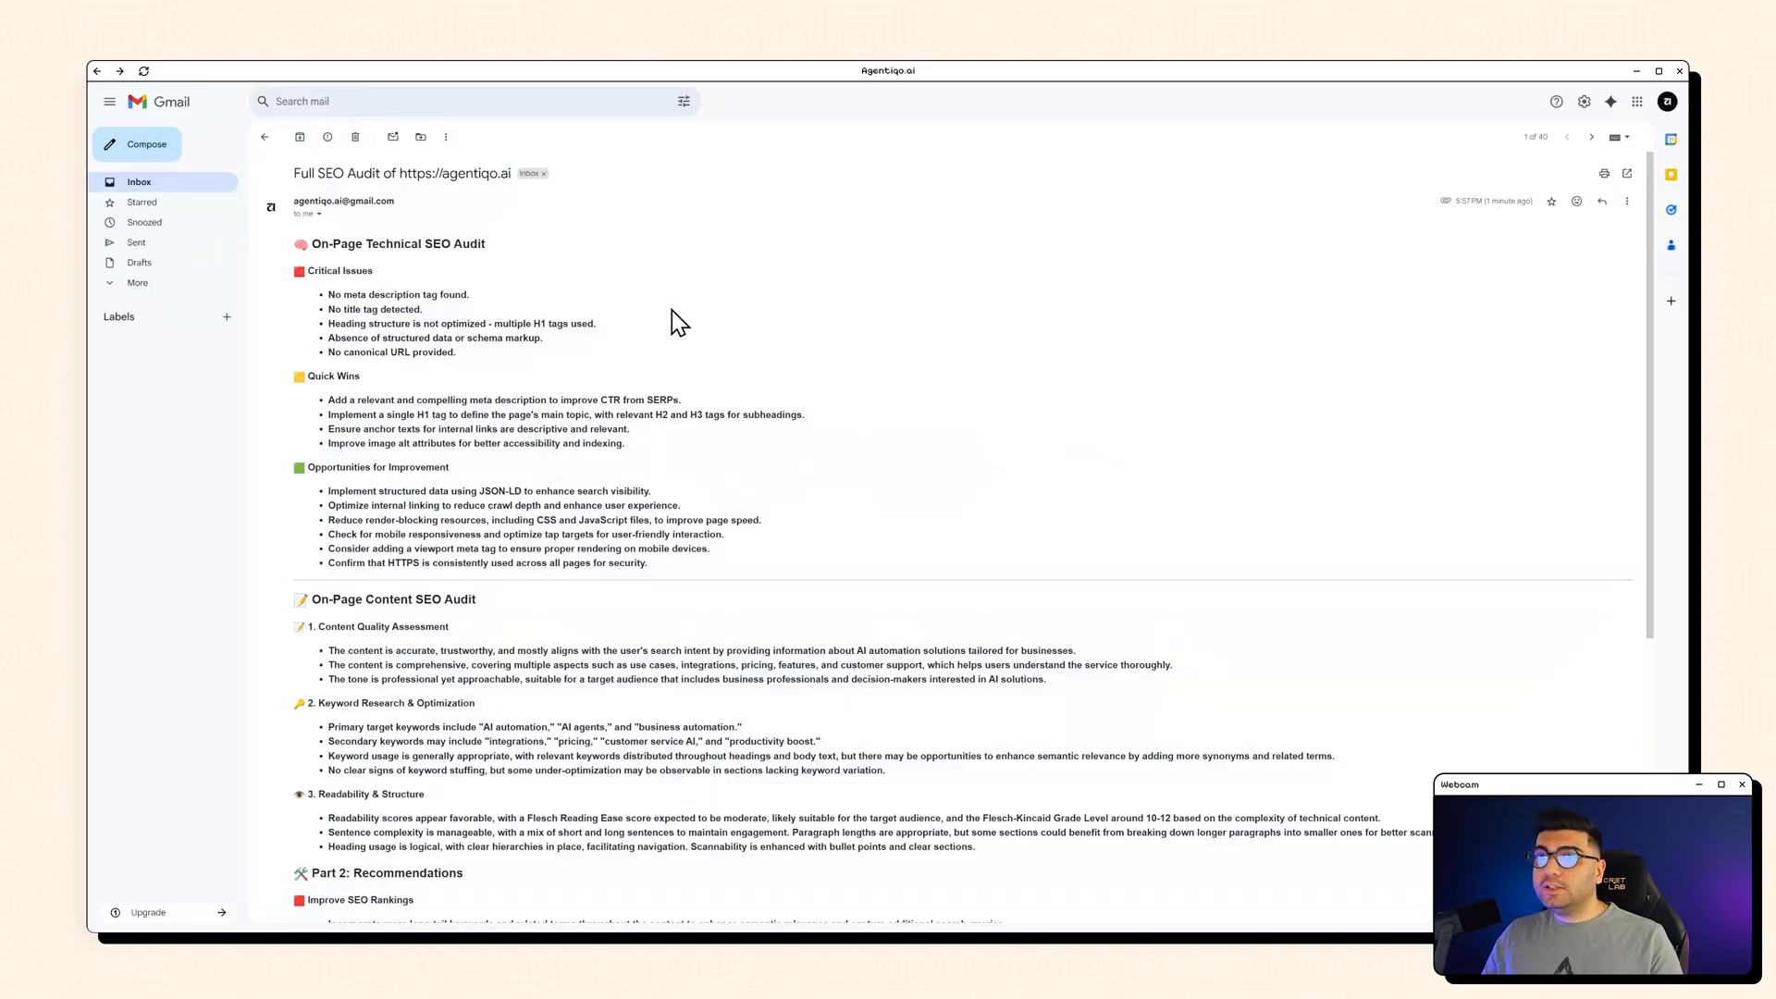
pyautogui.doubleClick(419, 600)
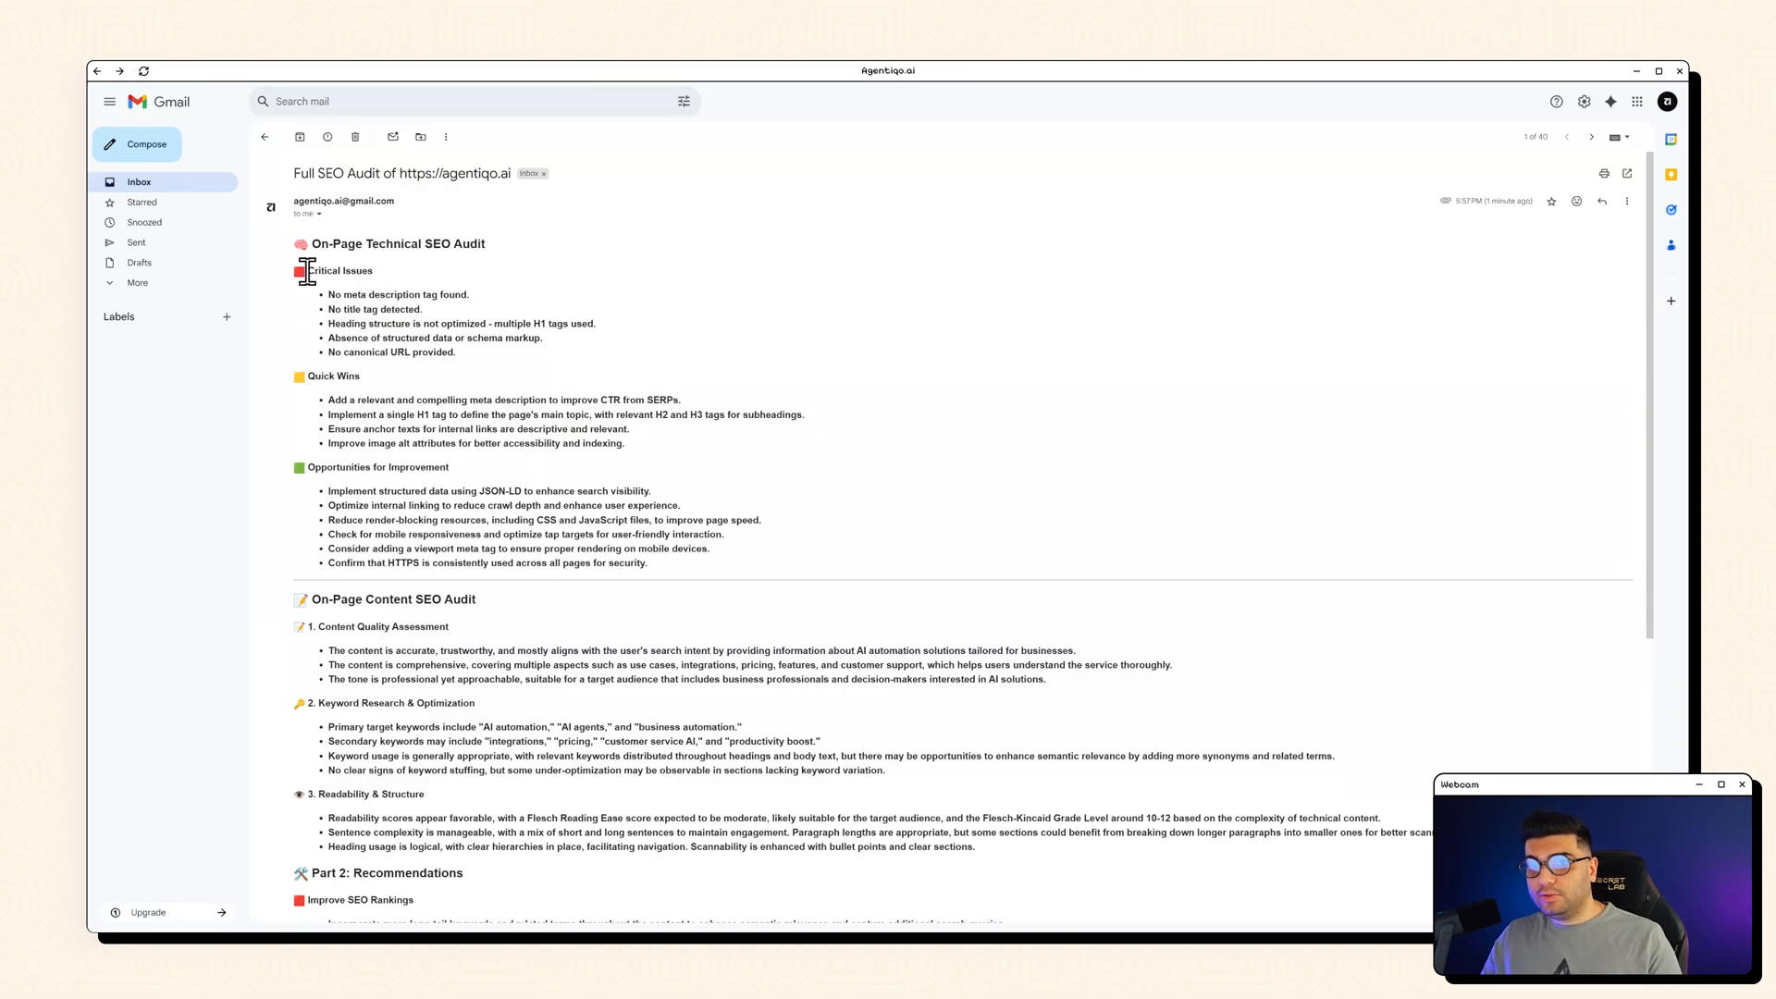
pyautogui.doubleClick(339, 271)
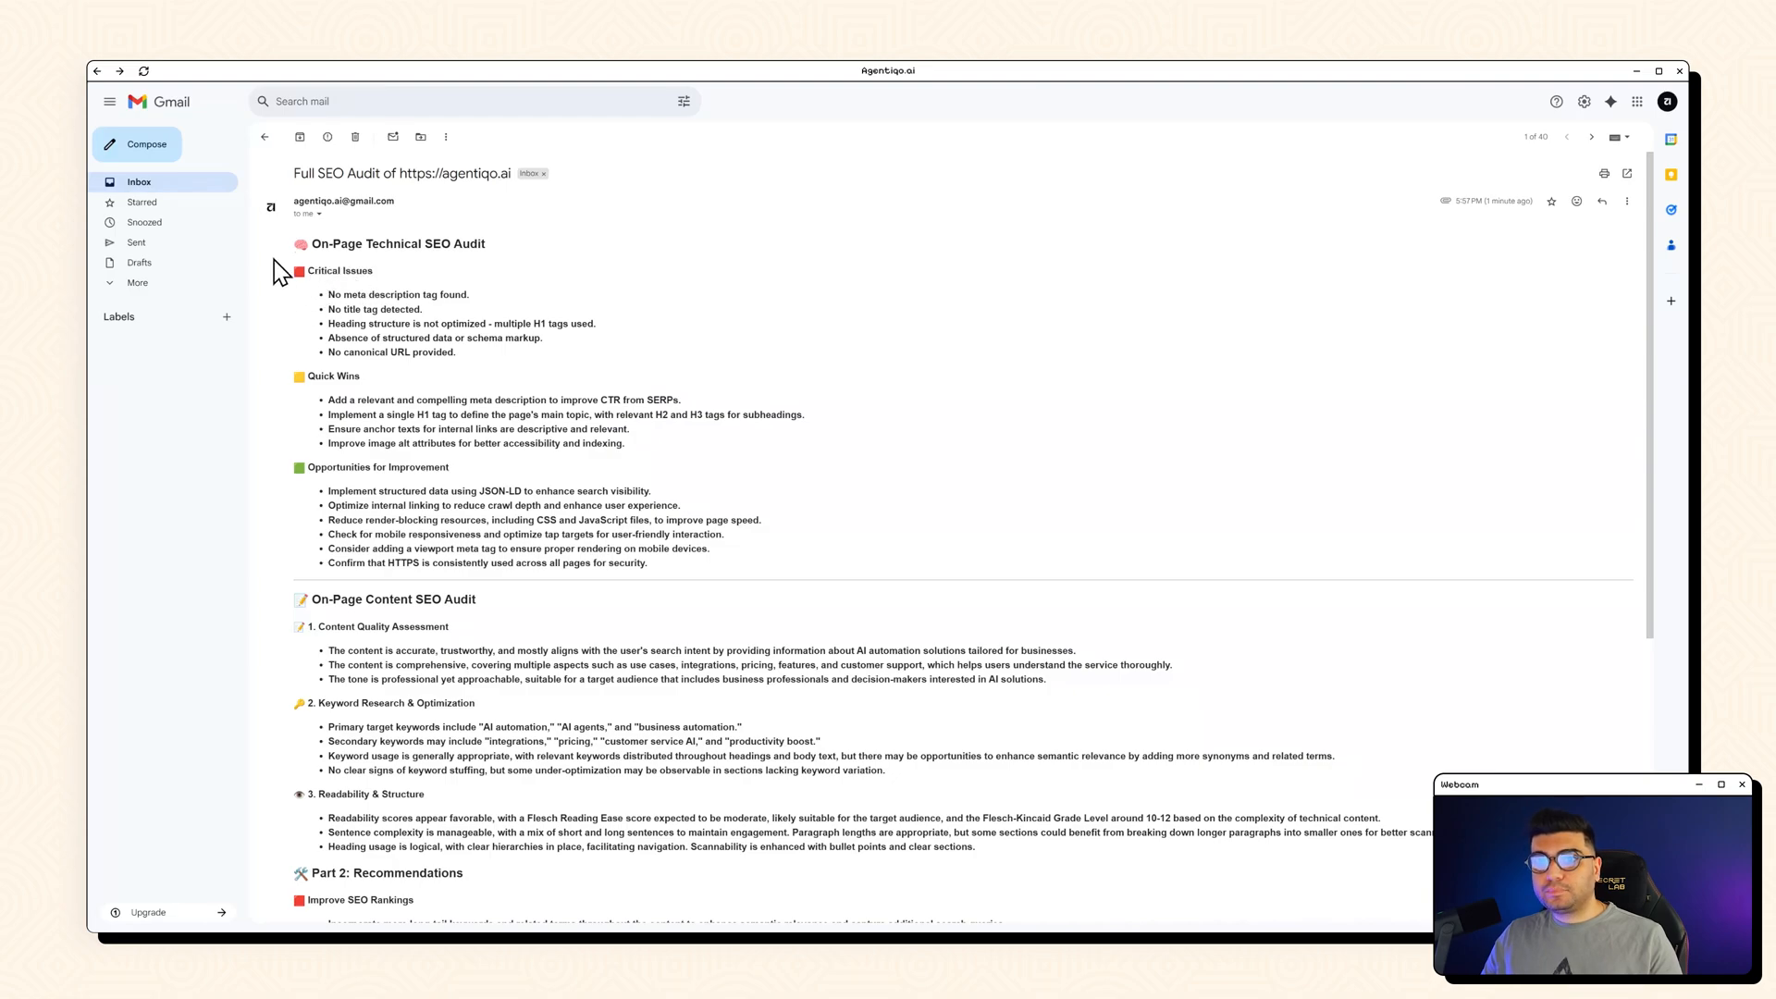
pyautogui.moveTo(357, 397)
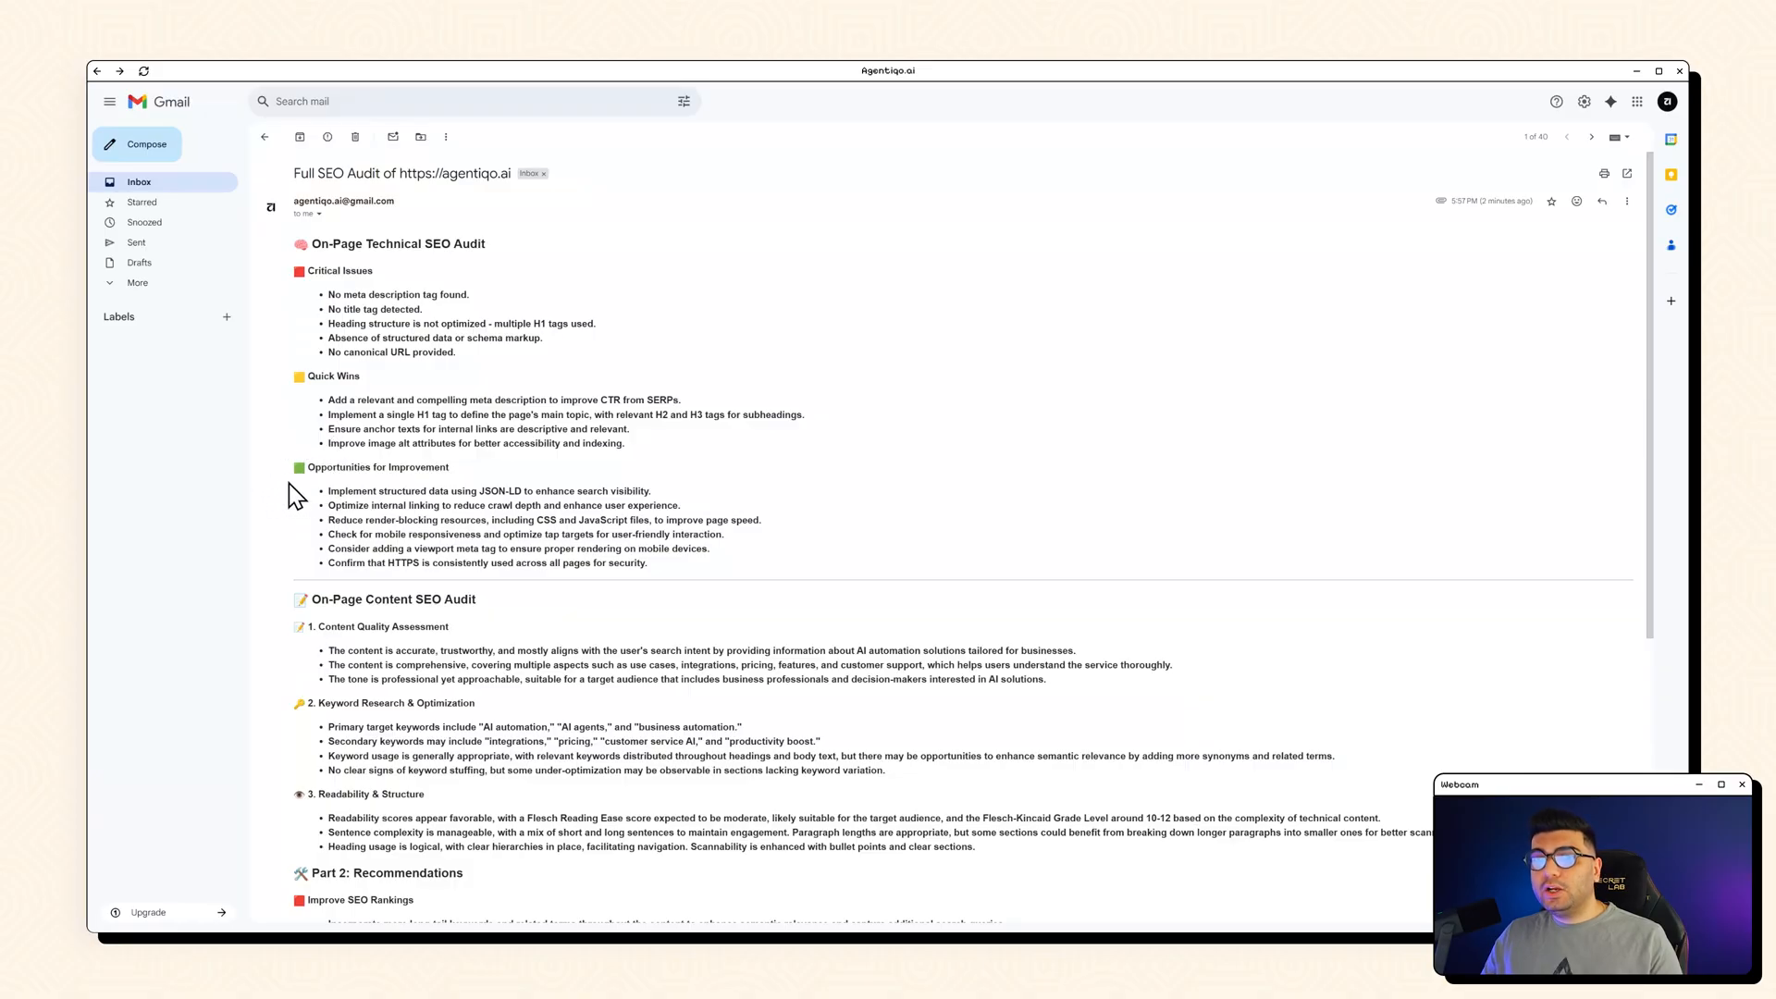
pyautogui.moveTo(442, 489)
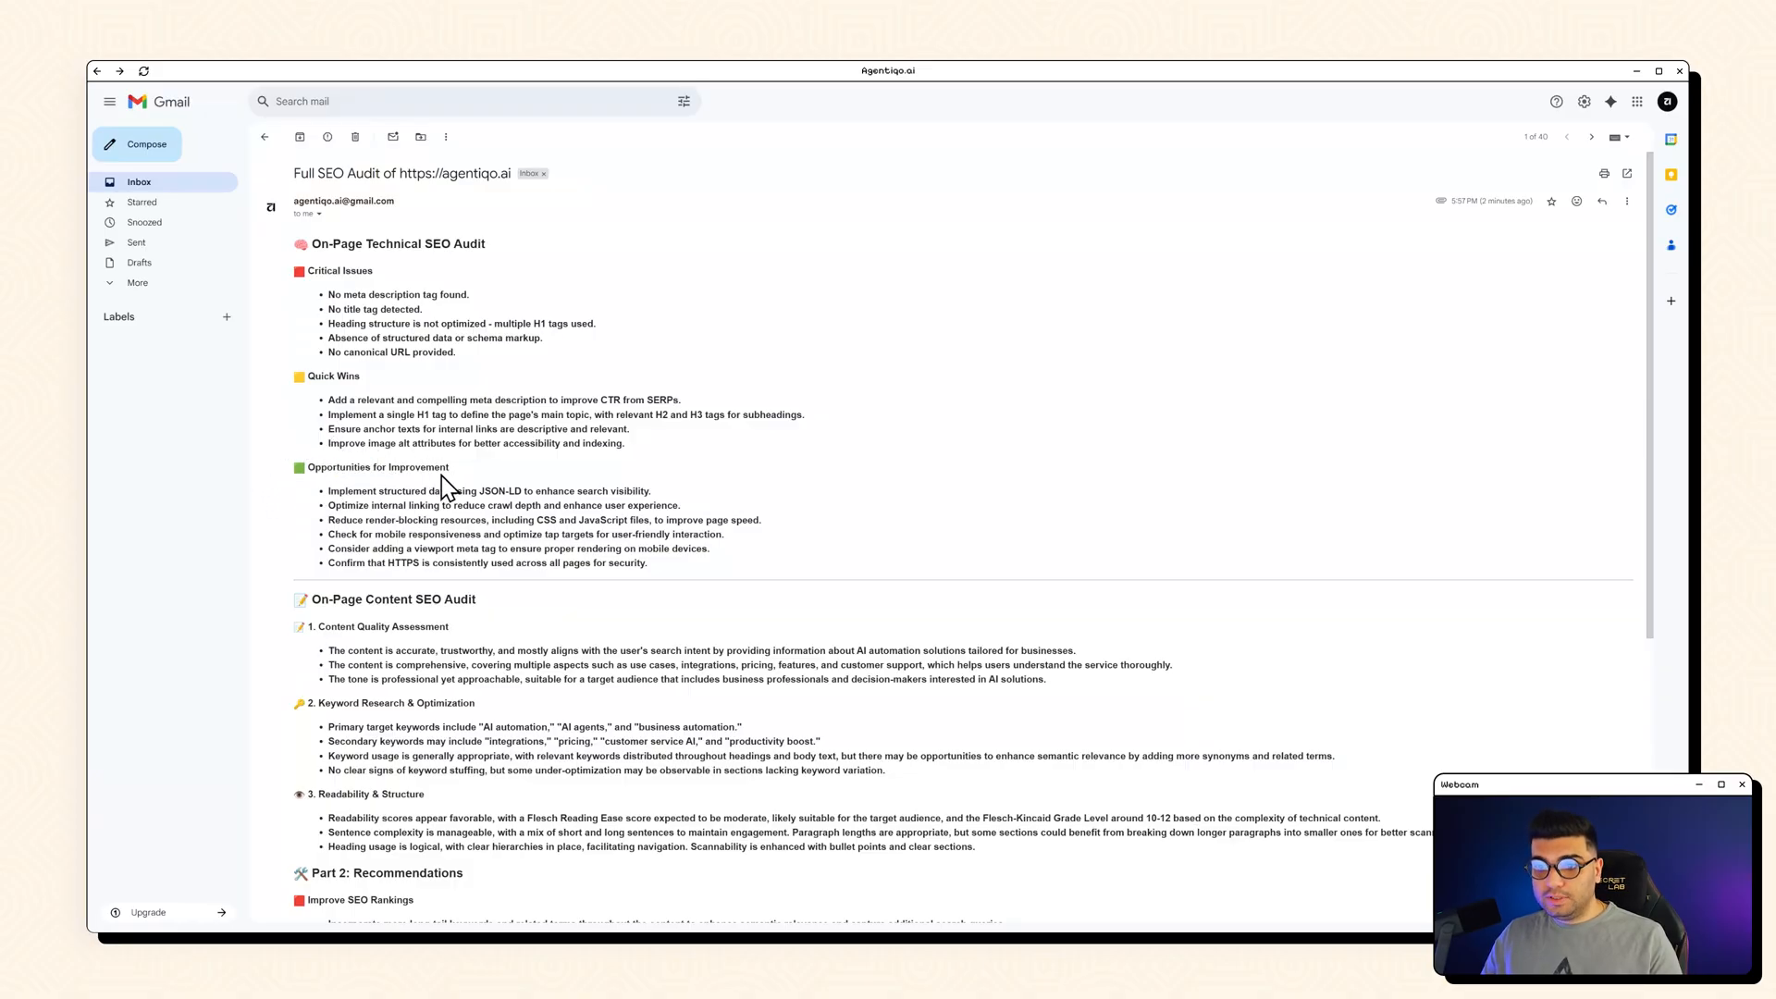
pyautogui.moveTo(717, 458)
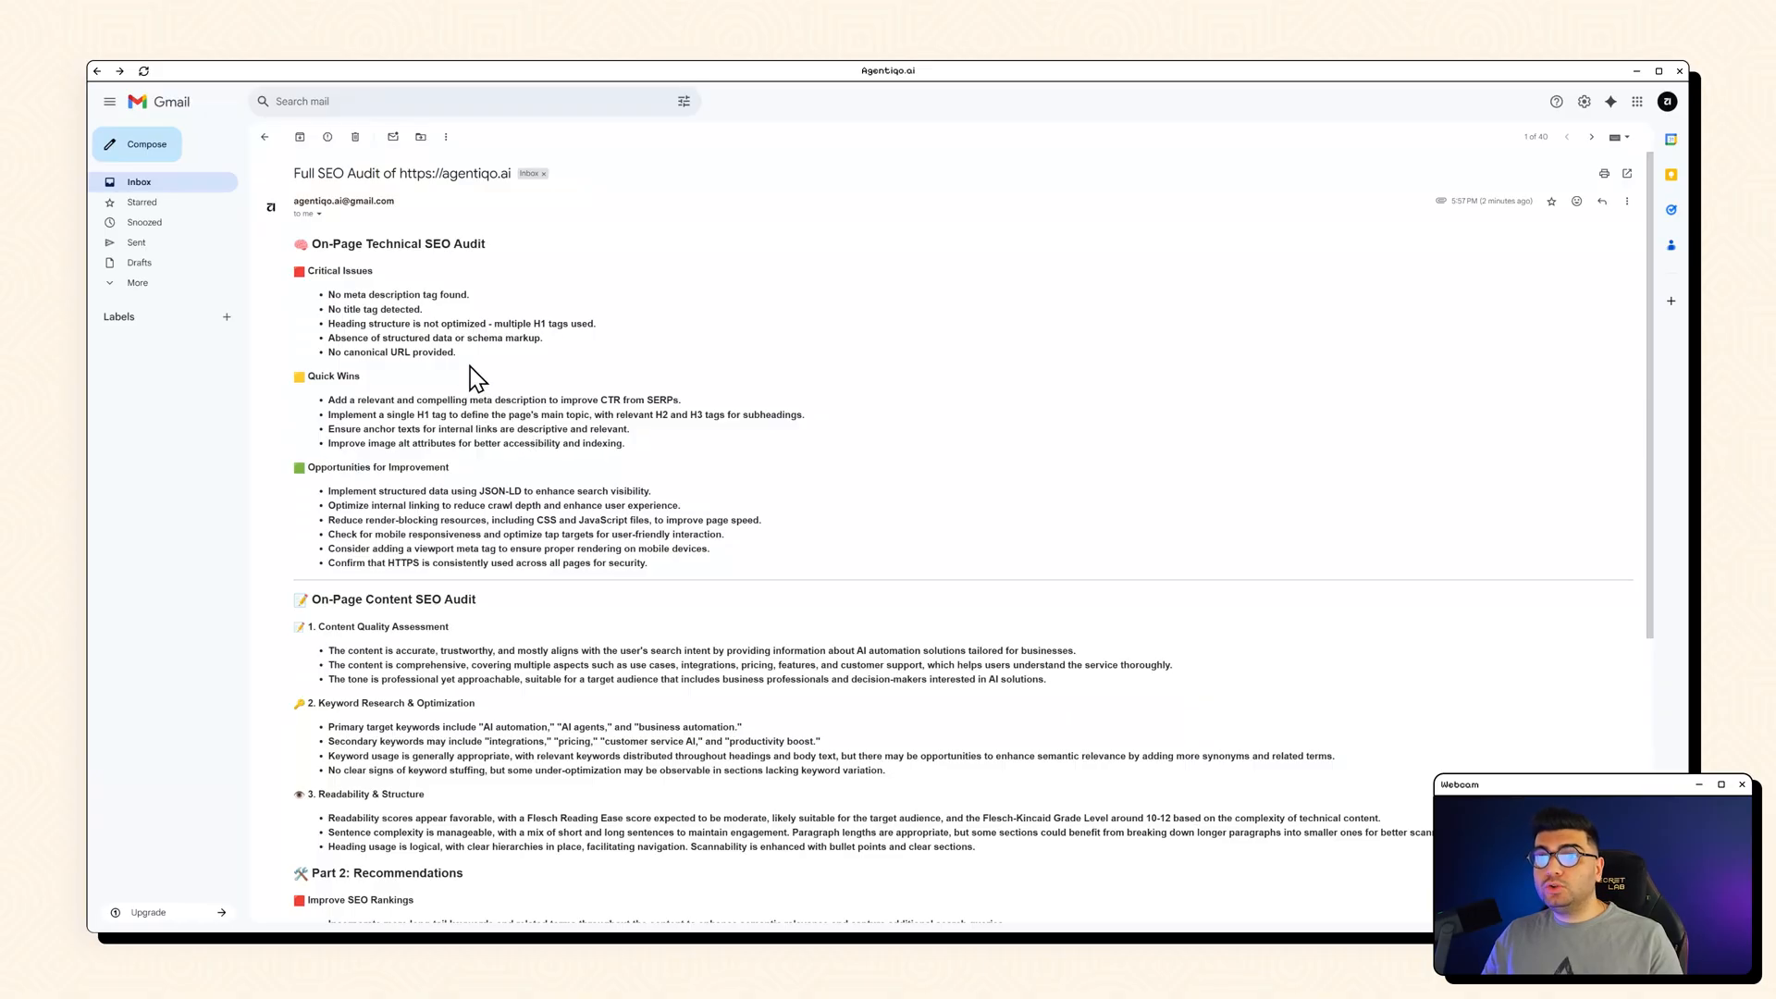
pyautogui.moveTo(464, 364)
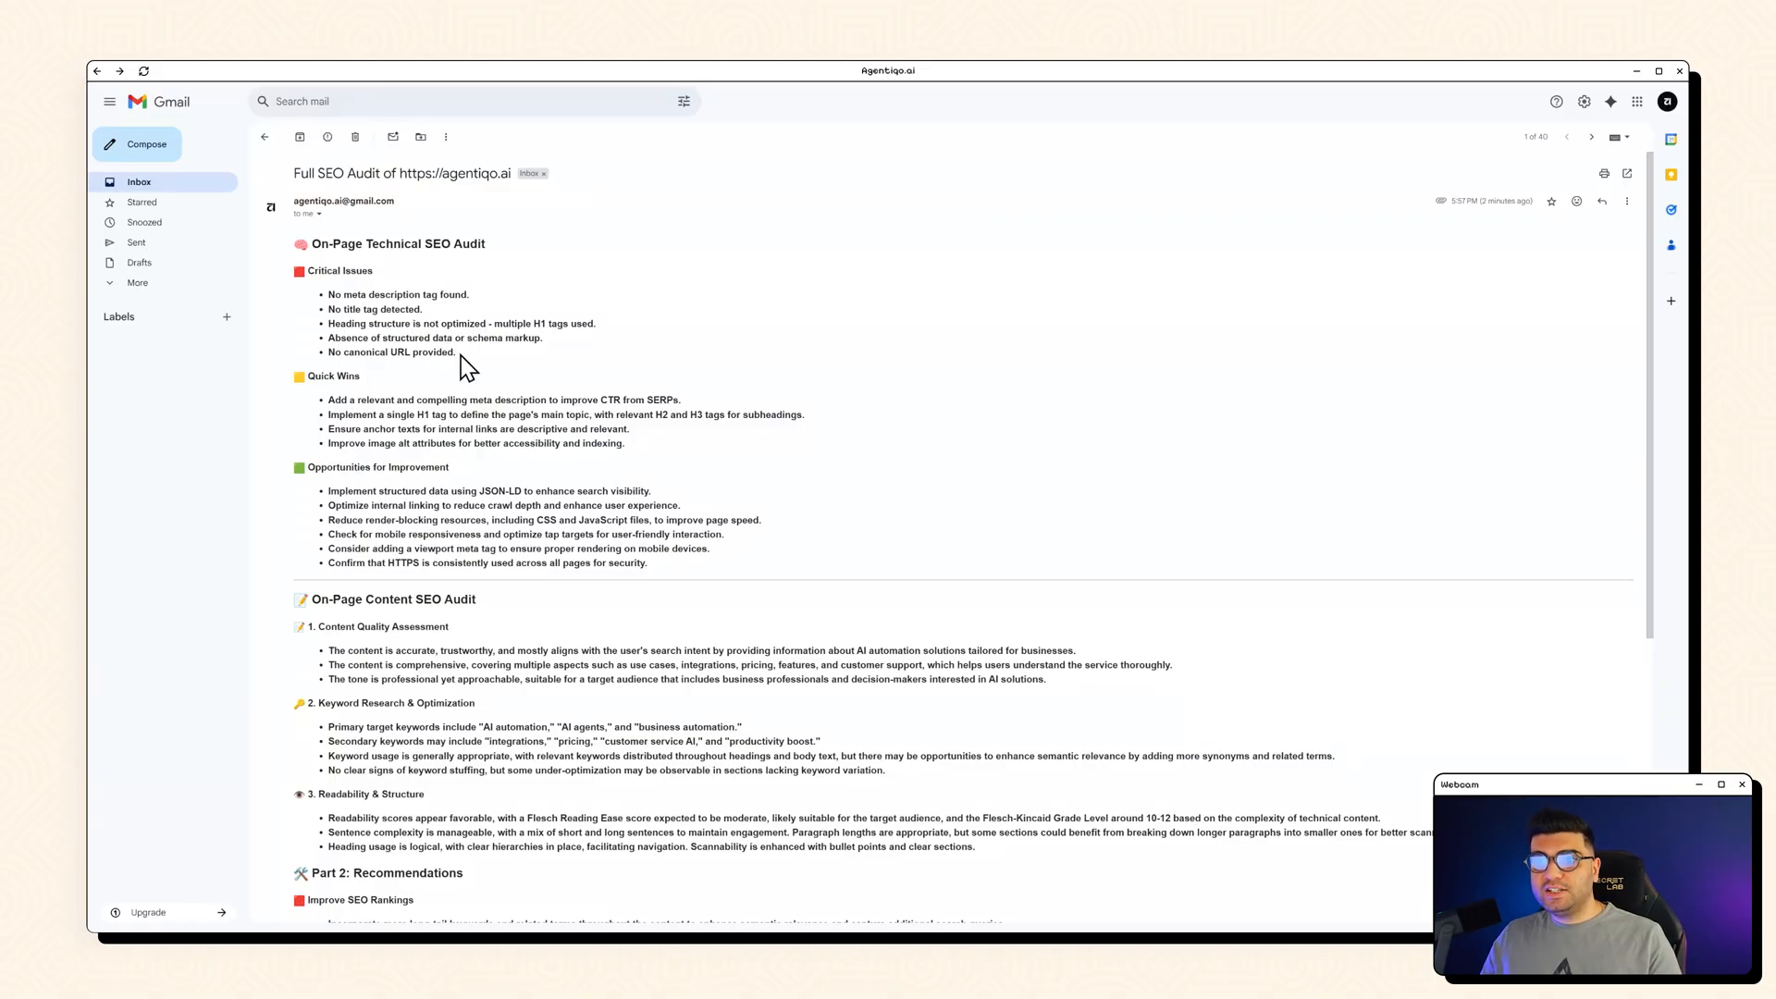
pyautogui.scroll(-3)
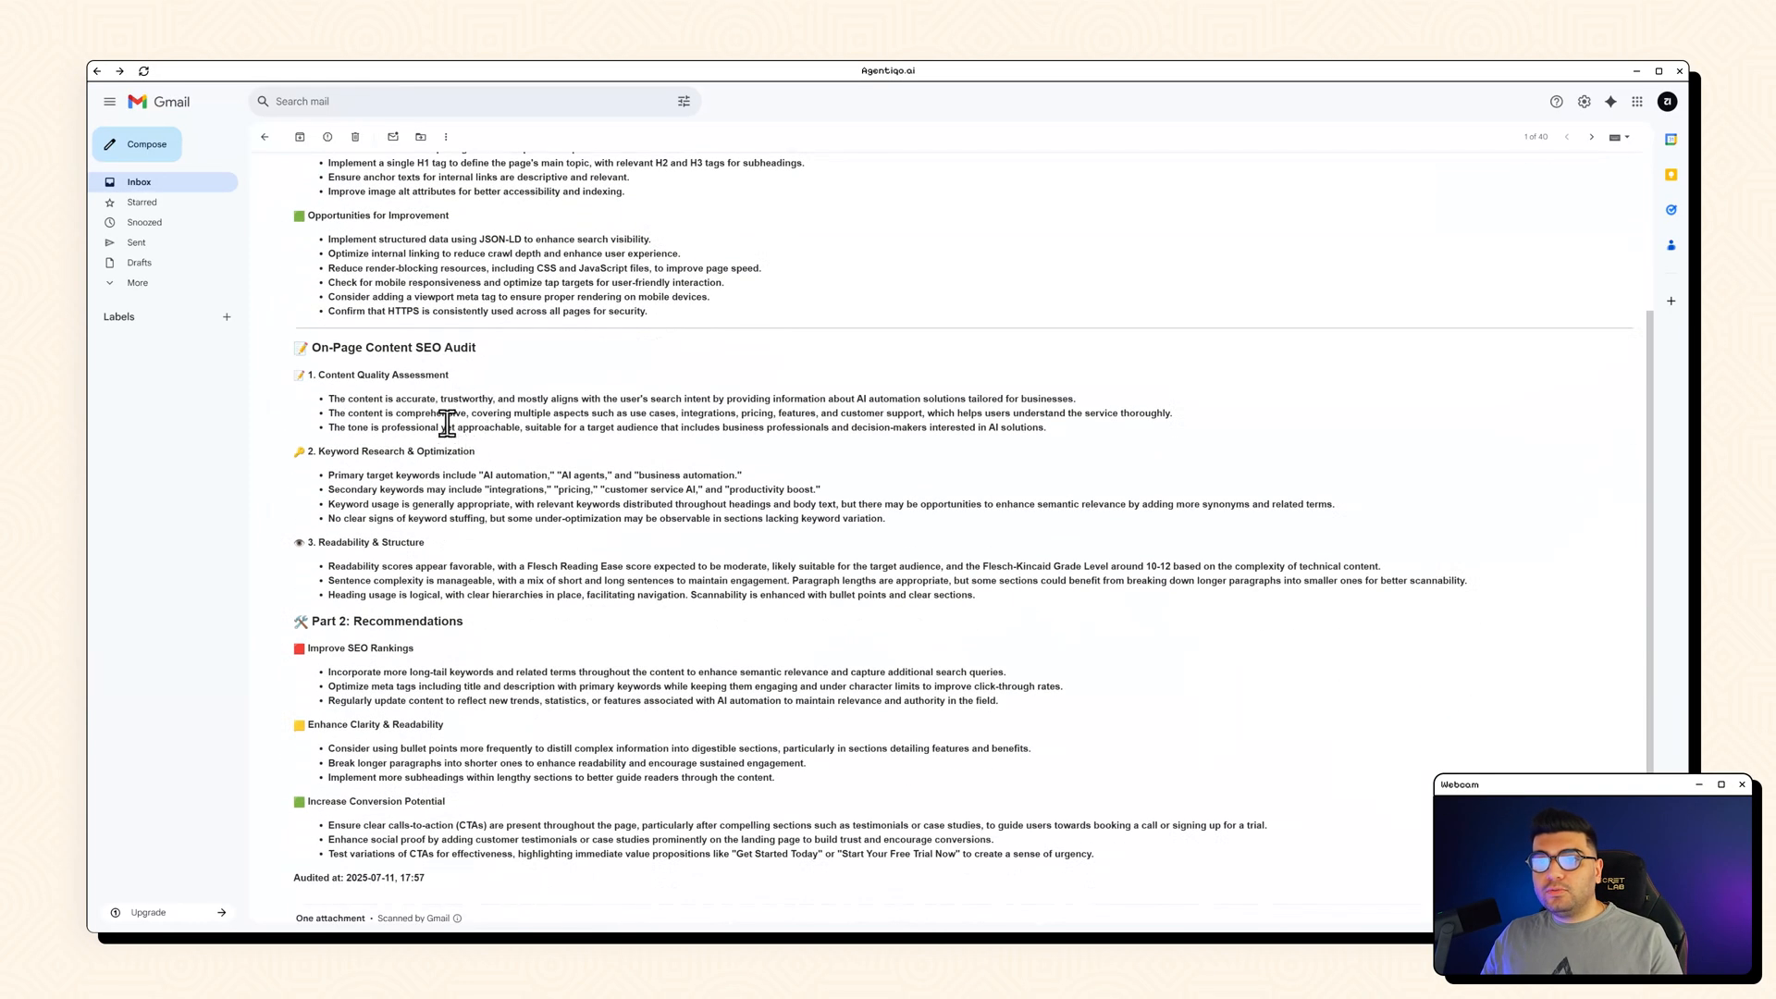
pyautogui.scroll(-3)
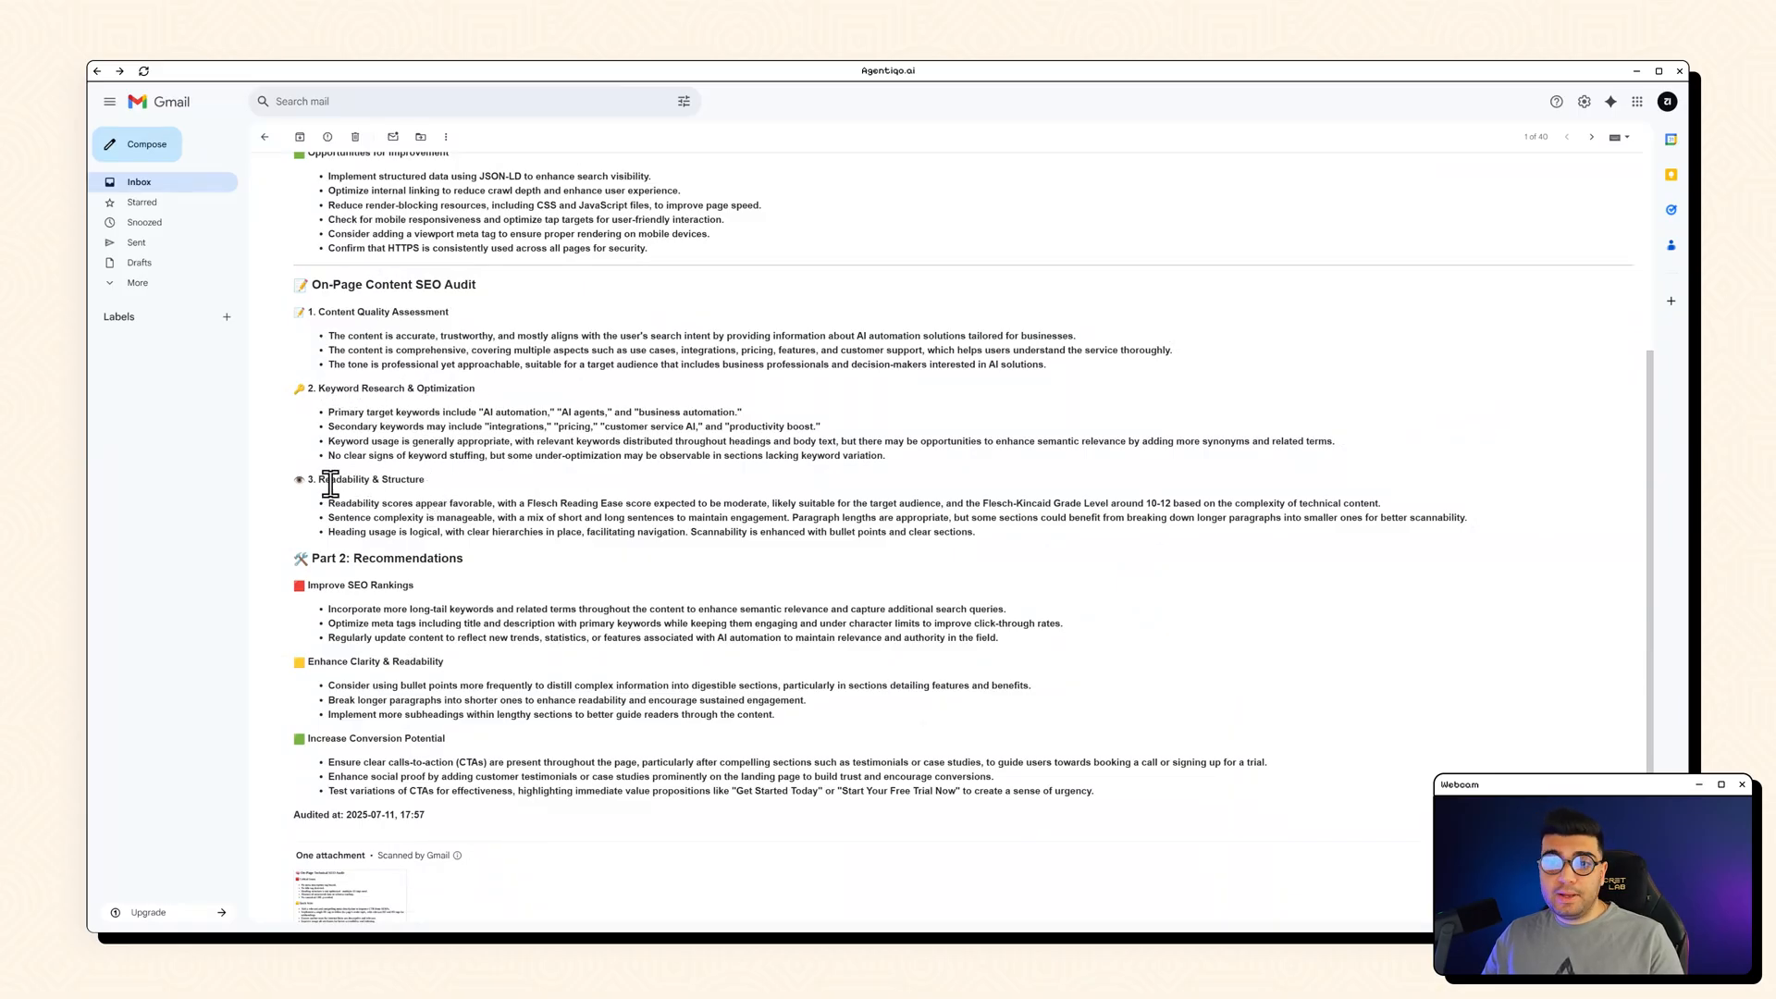
pyautogui.scroll(-3)
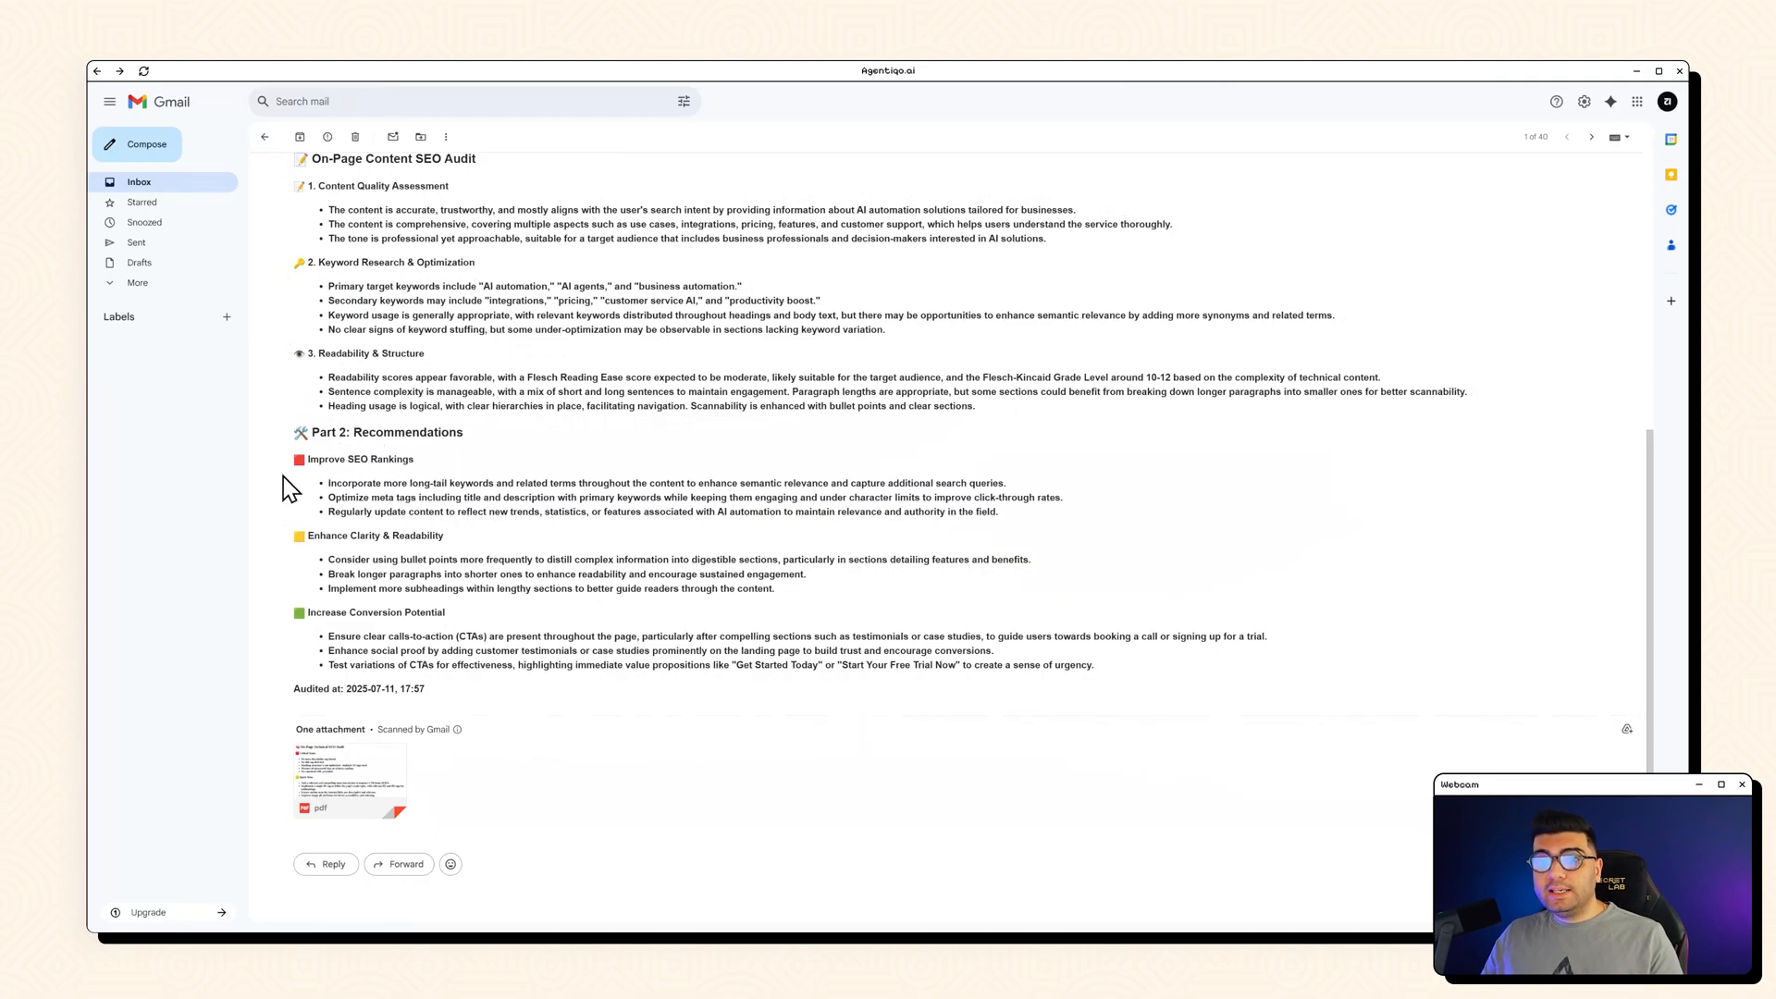
pyautogui.moveTo(303, 489)
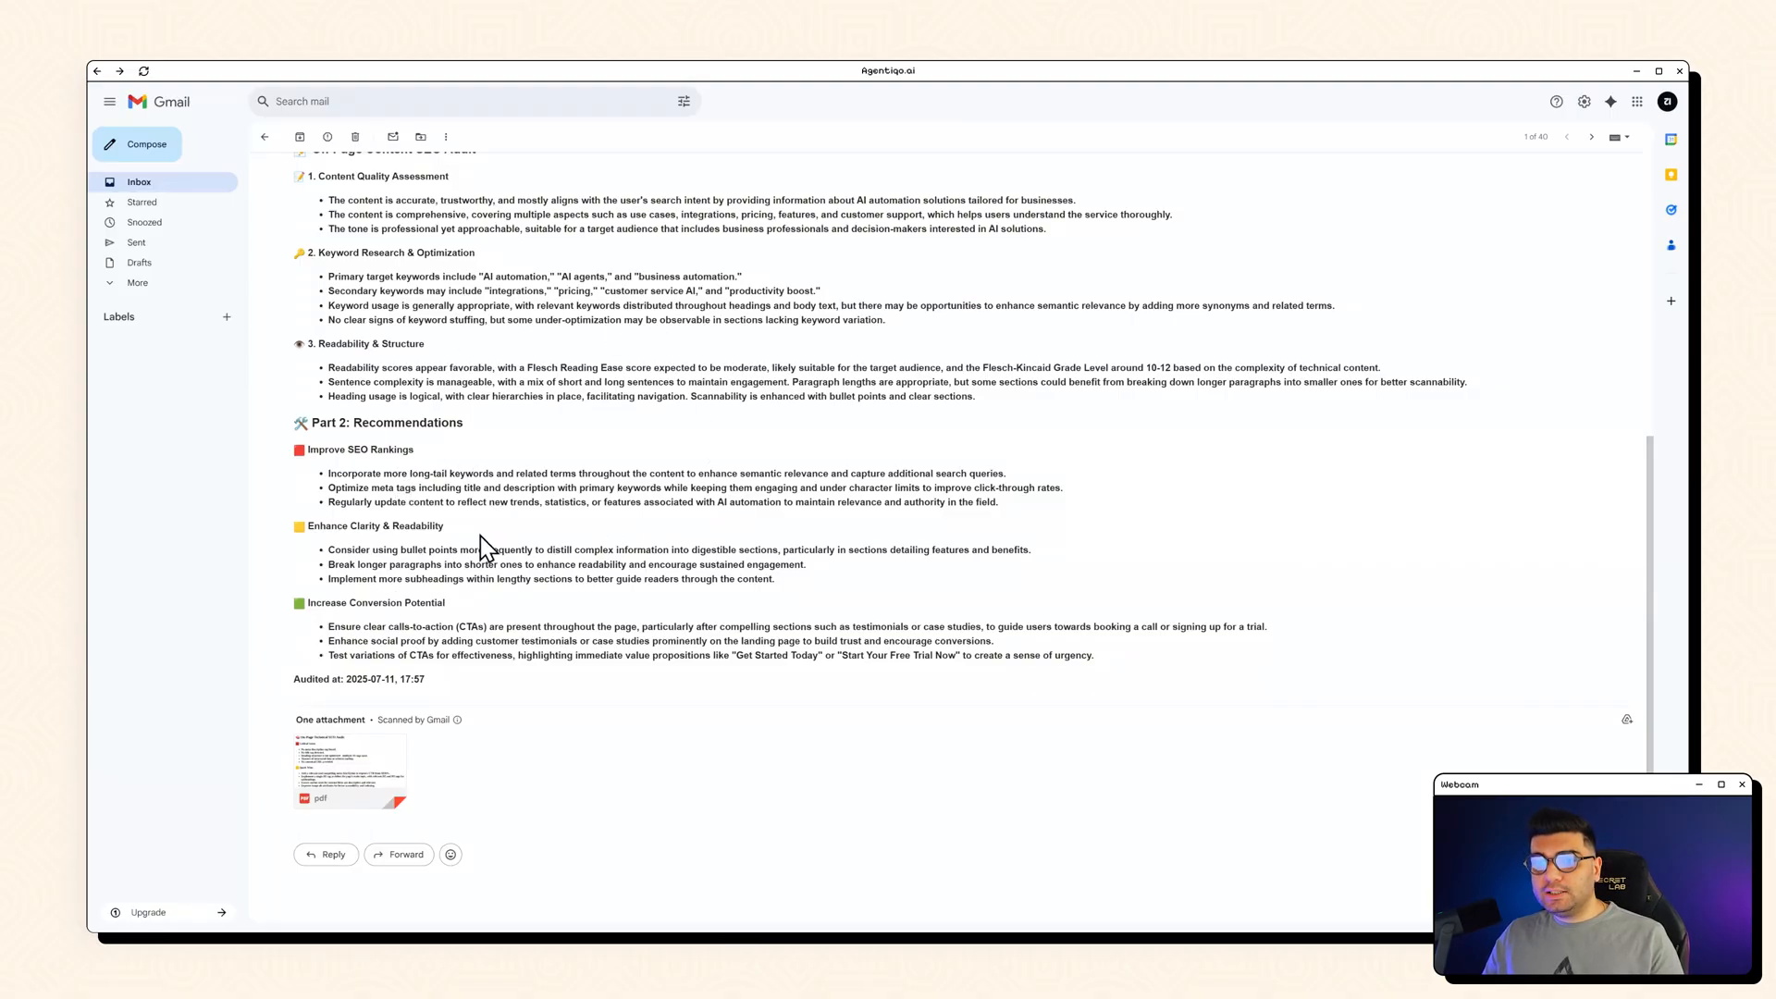
pyautogui.moveTo(348, 770)
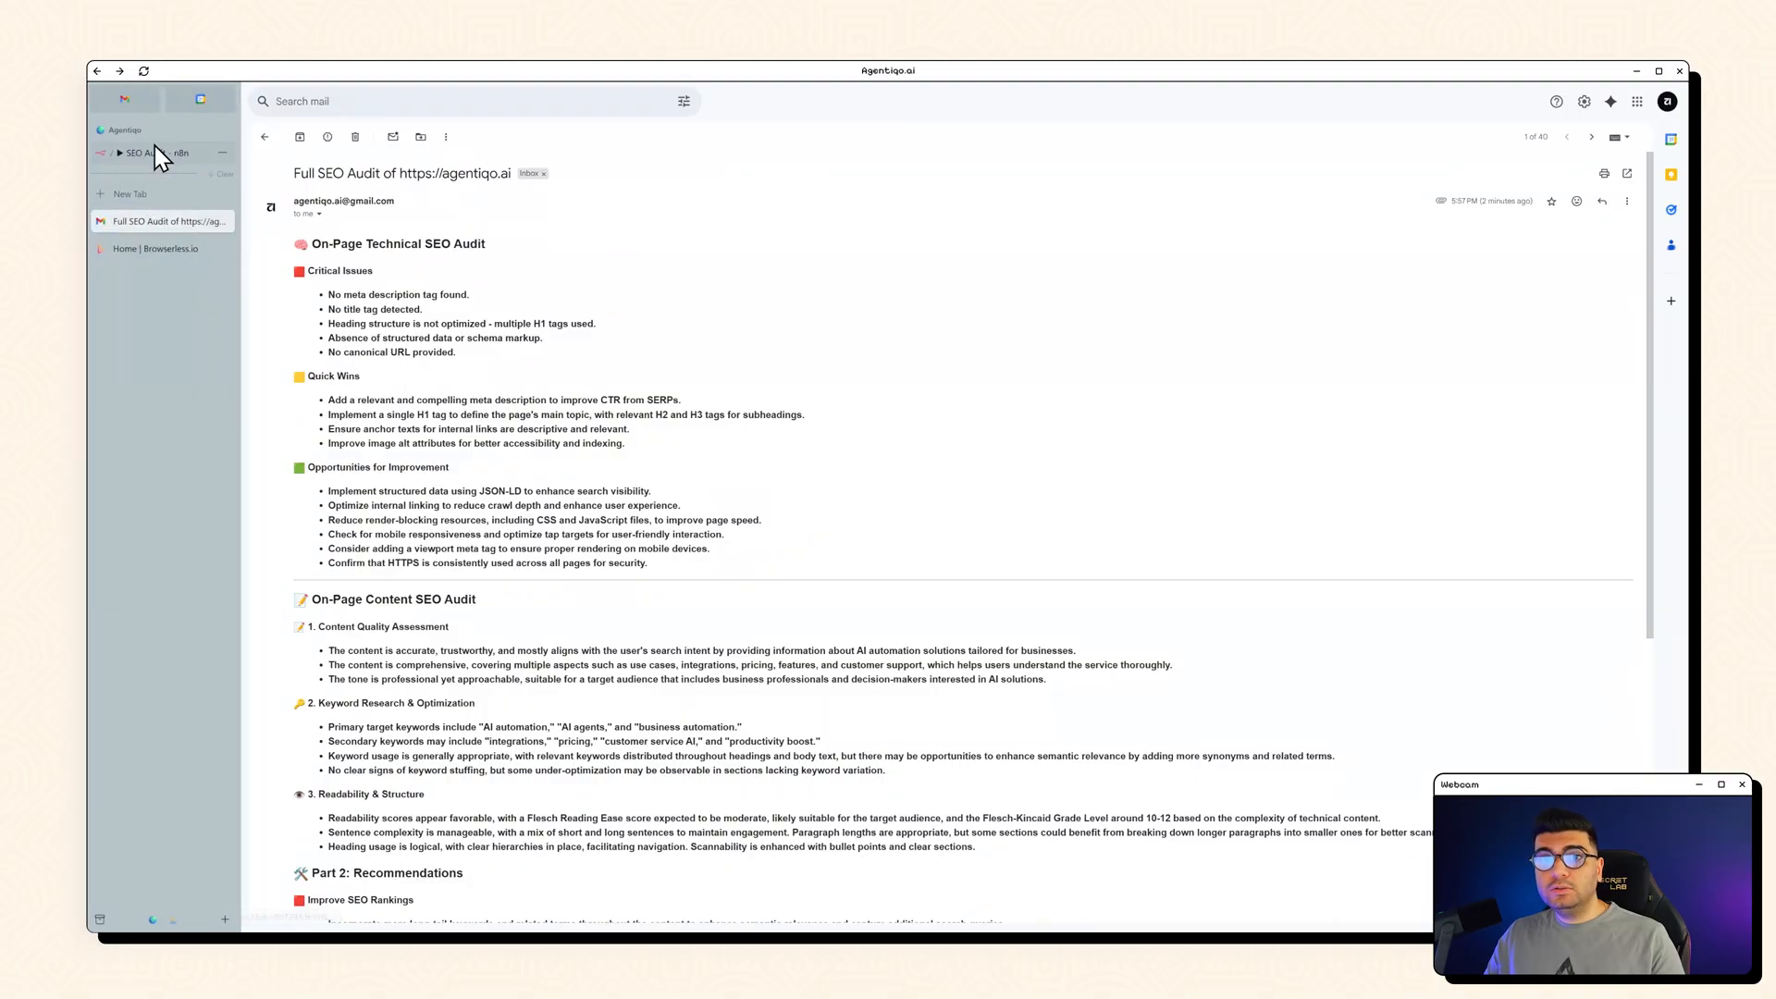
pyautogui.click(147, 153)
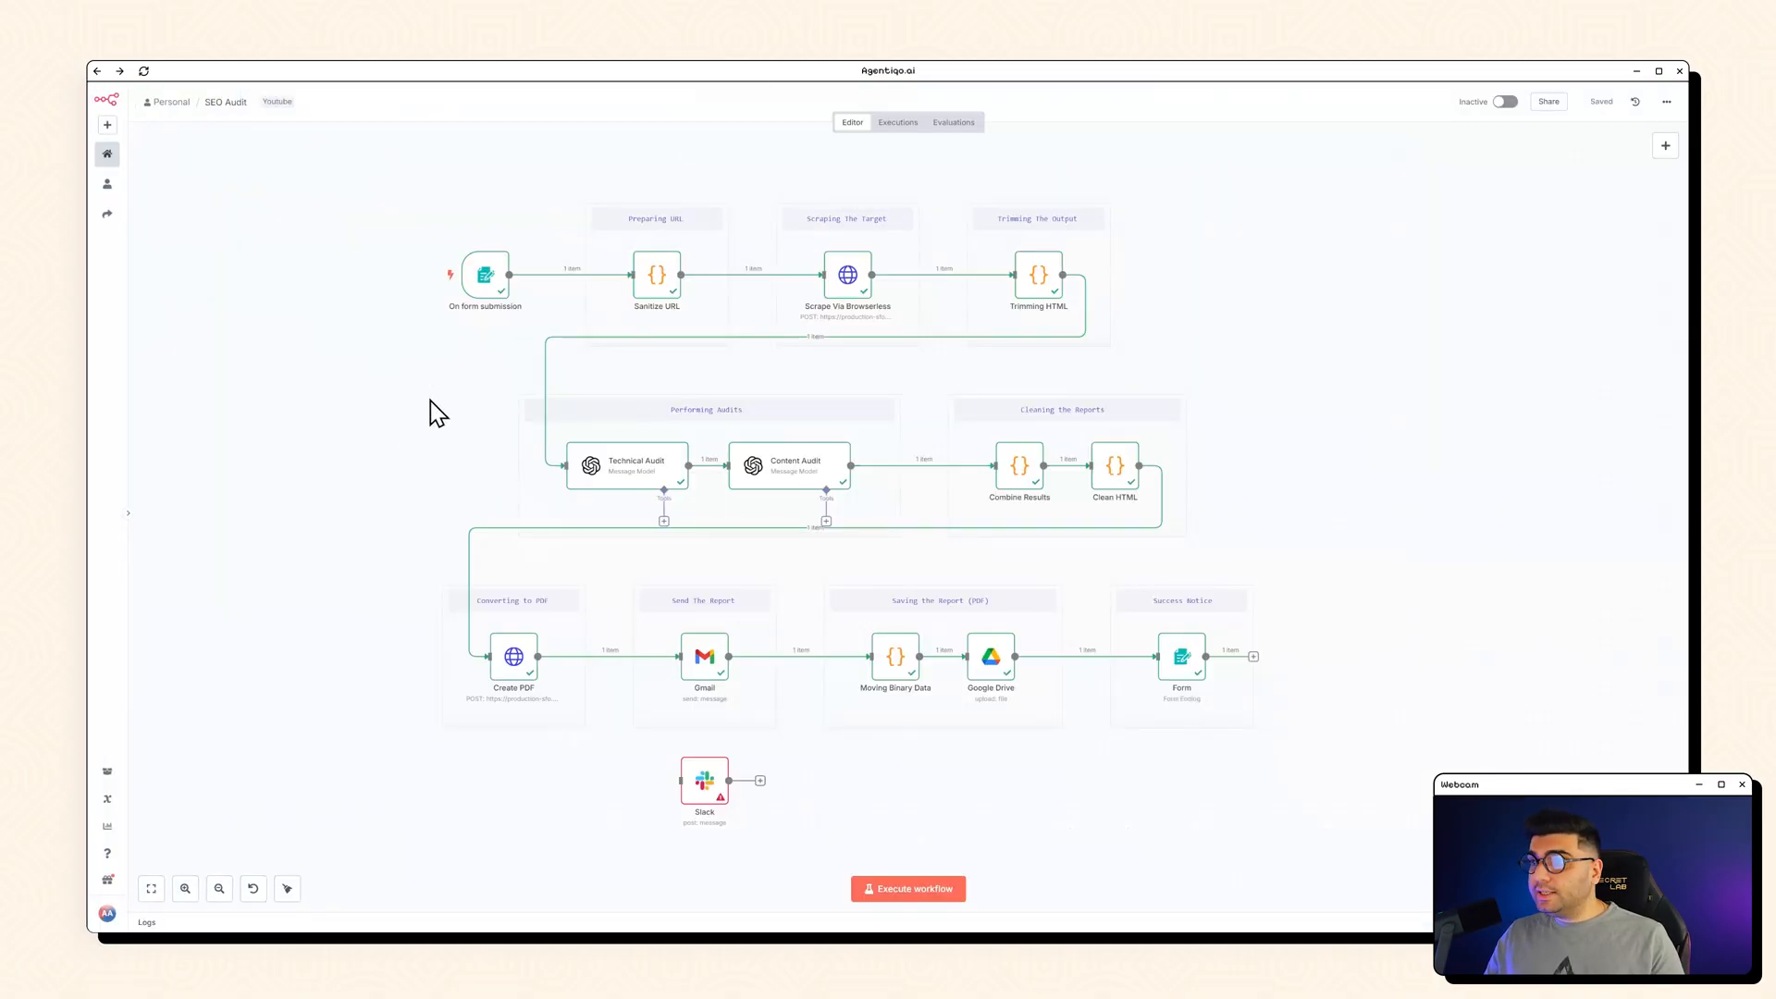
pyautogui.moveTo(453, 393)
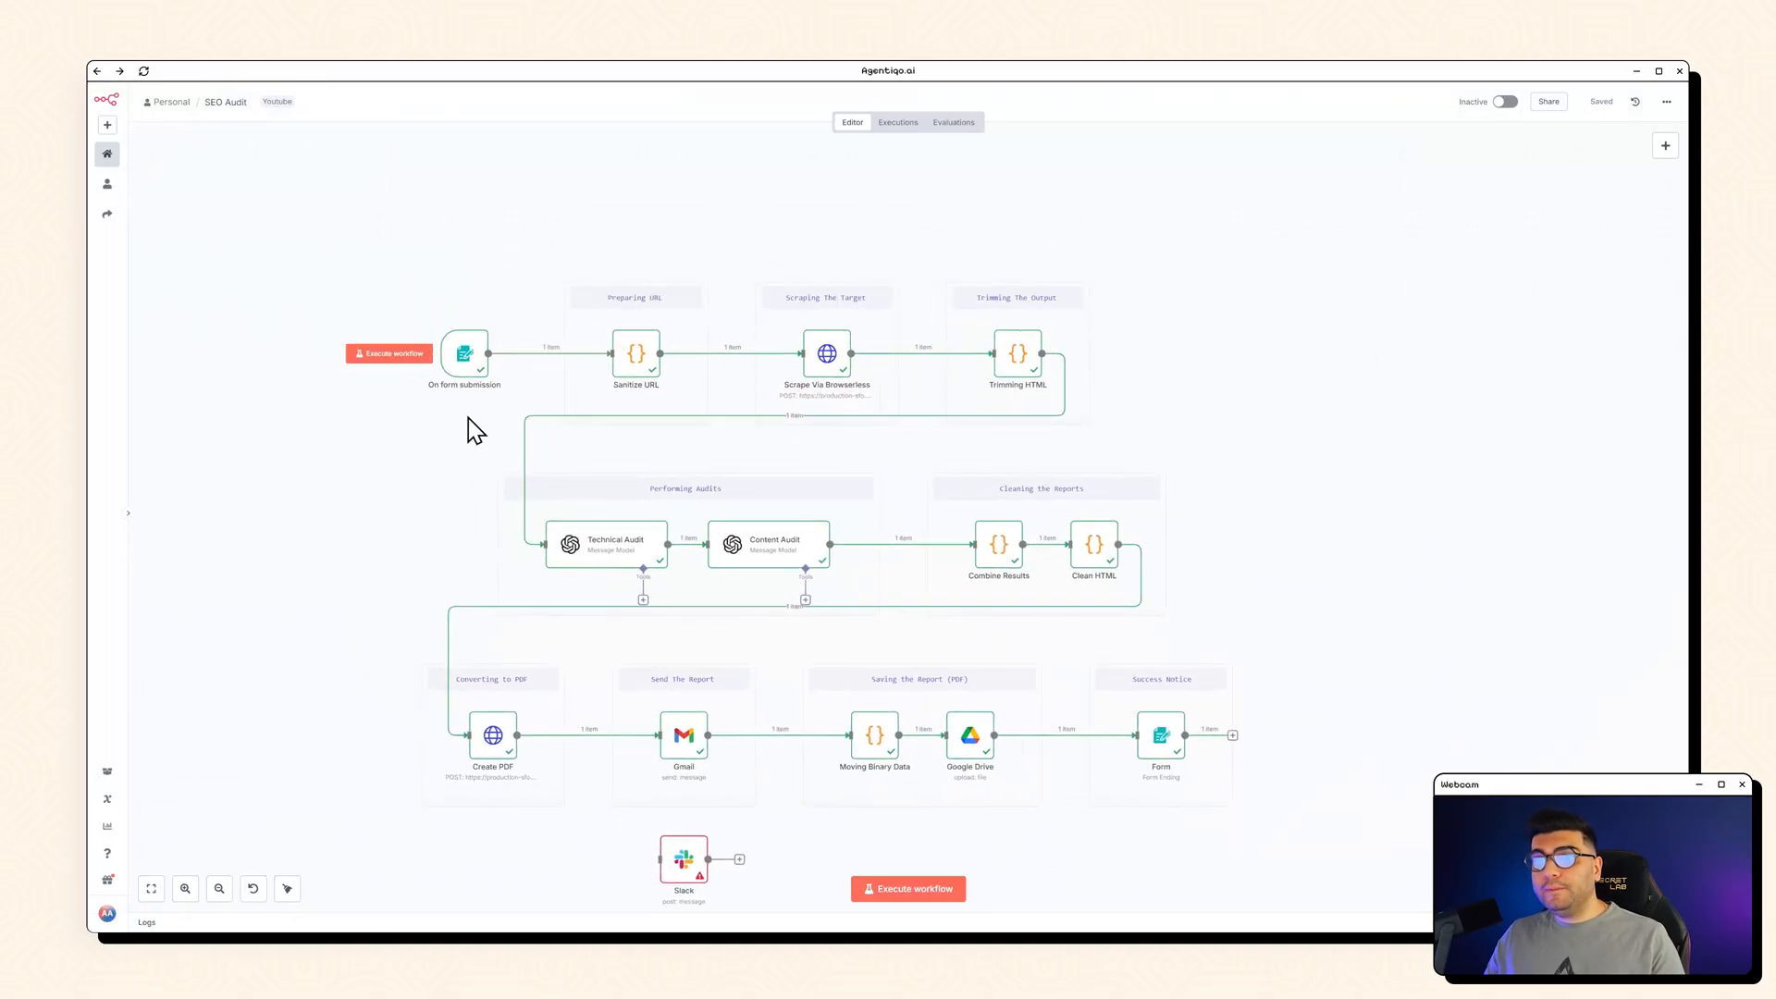
pyautogui.moveTo(452, 428)
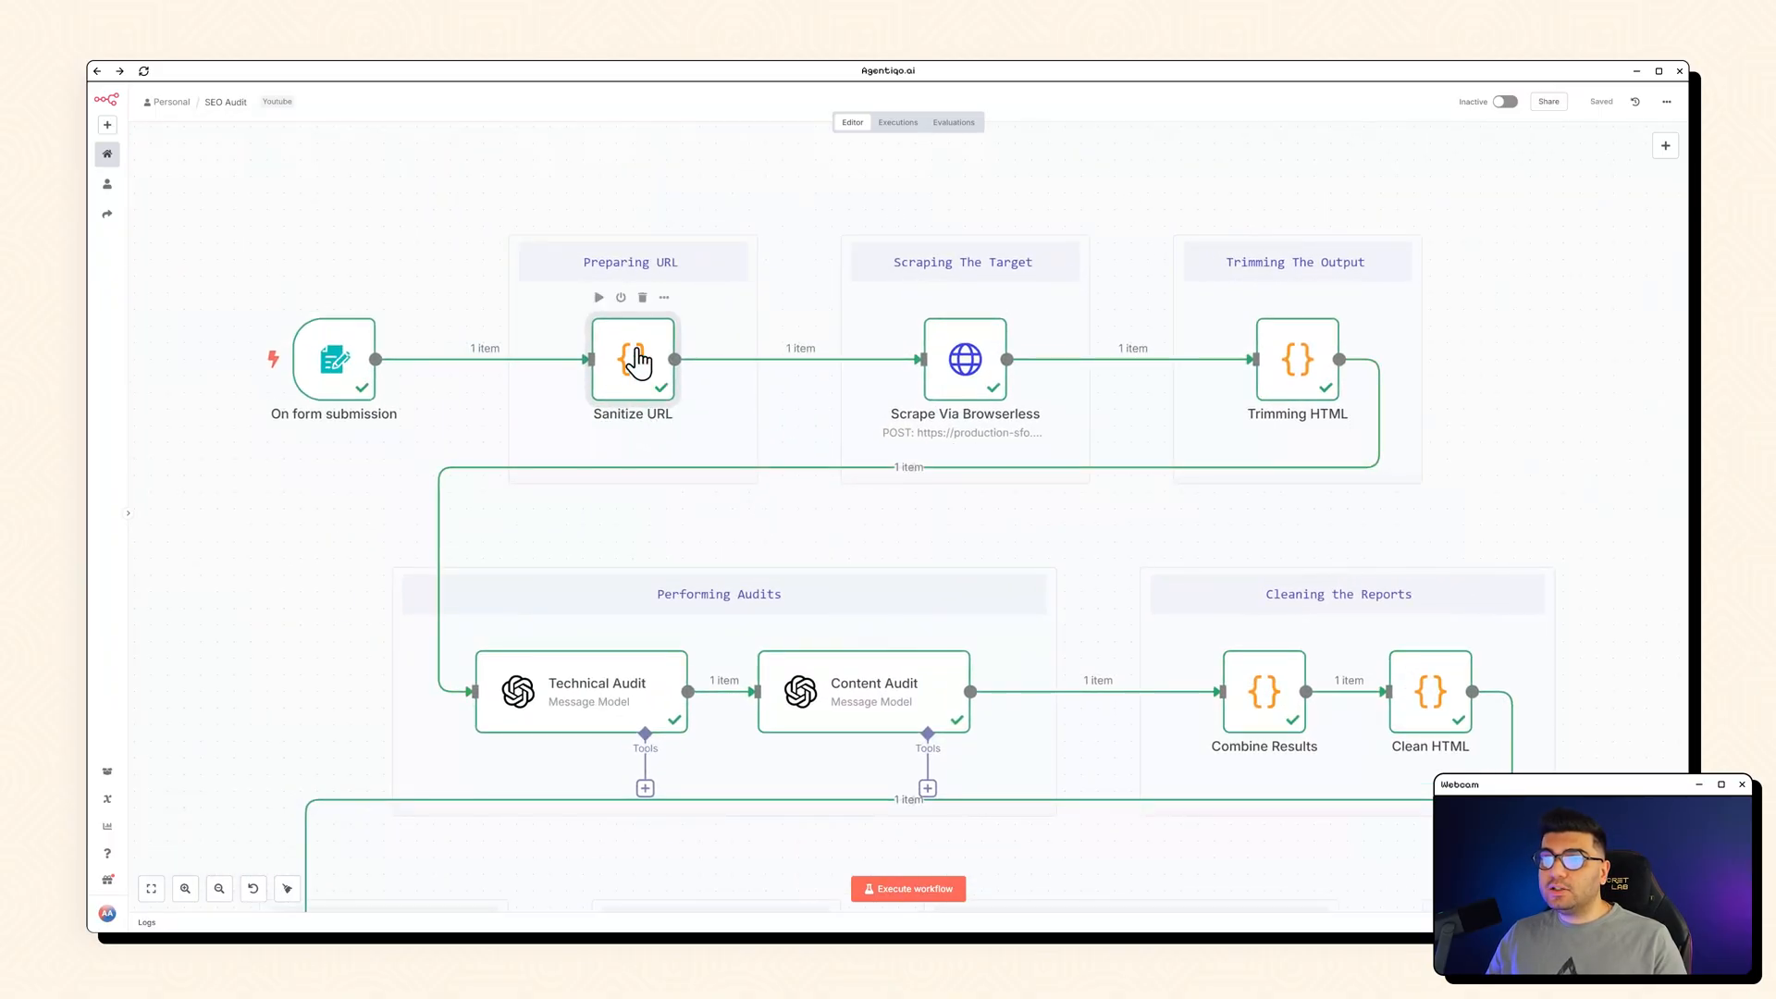
pyautogui.doubleClick(632, 360)
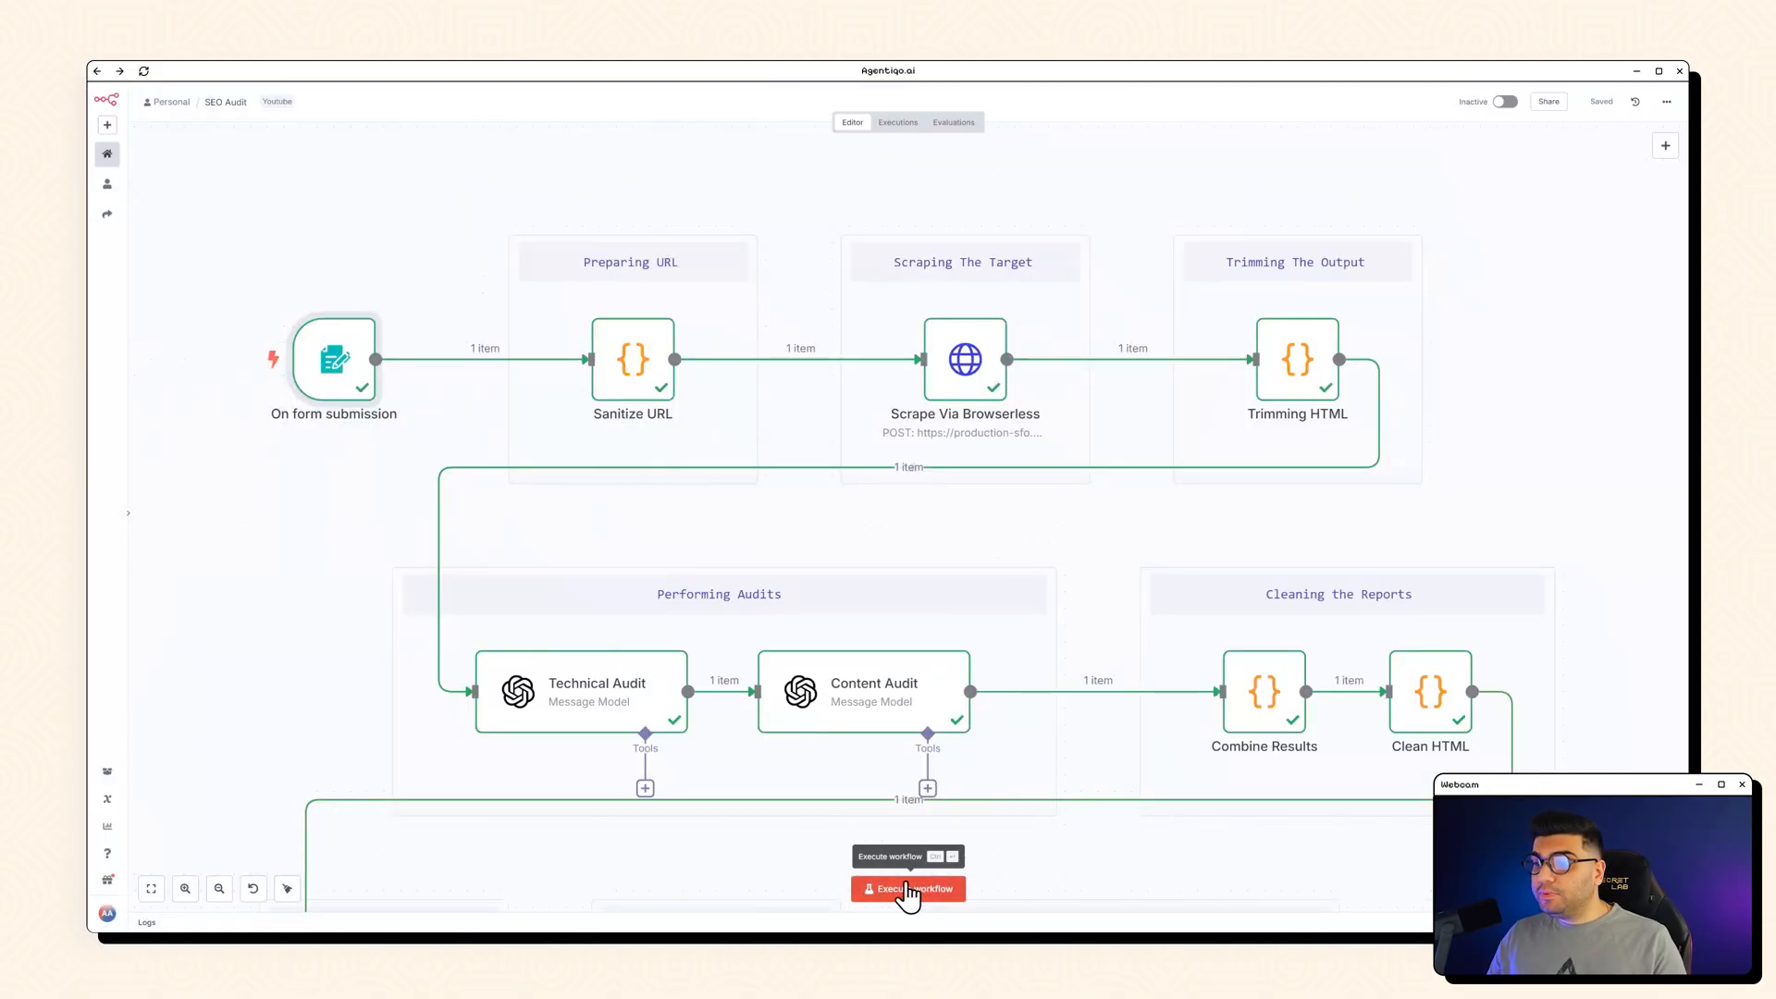
pyautogui.click(906, 889)
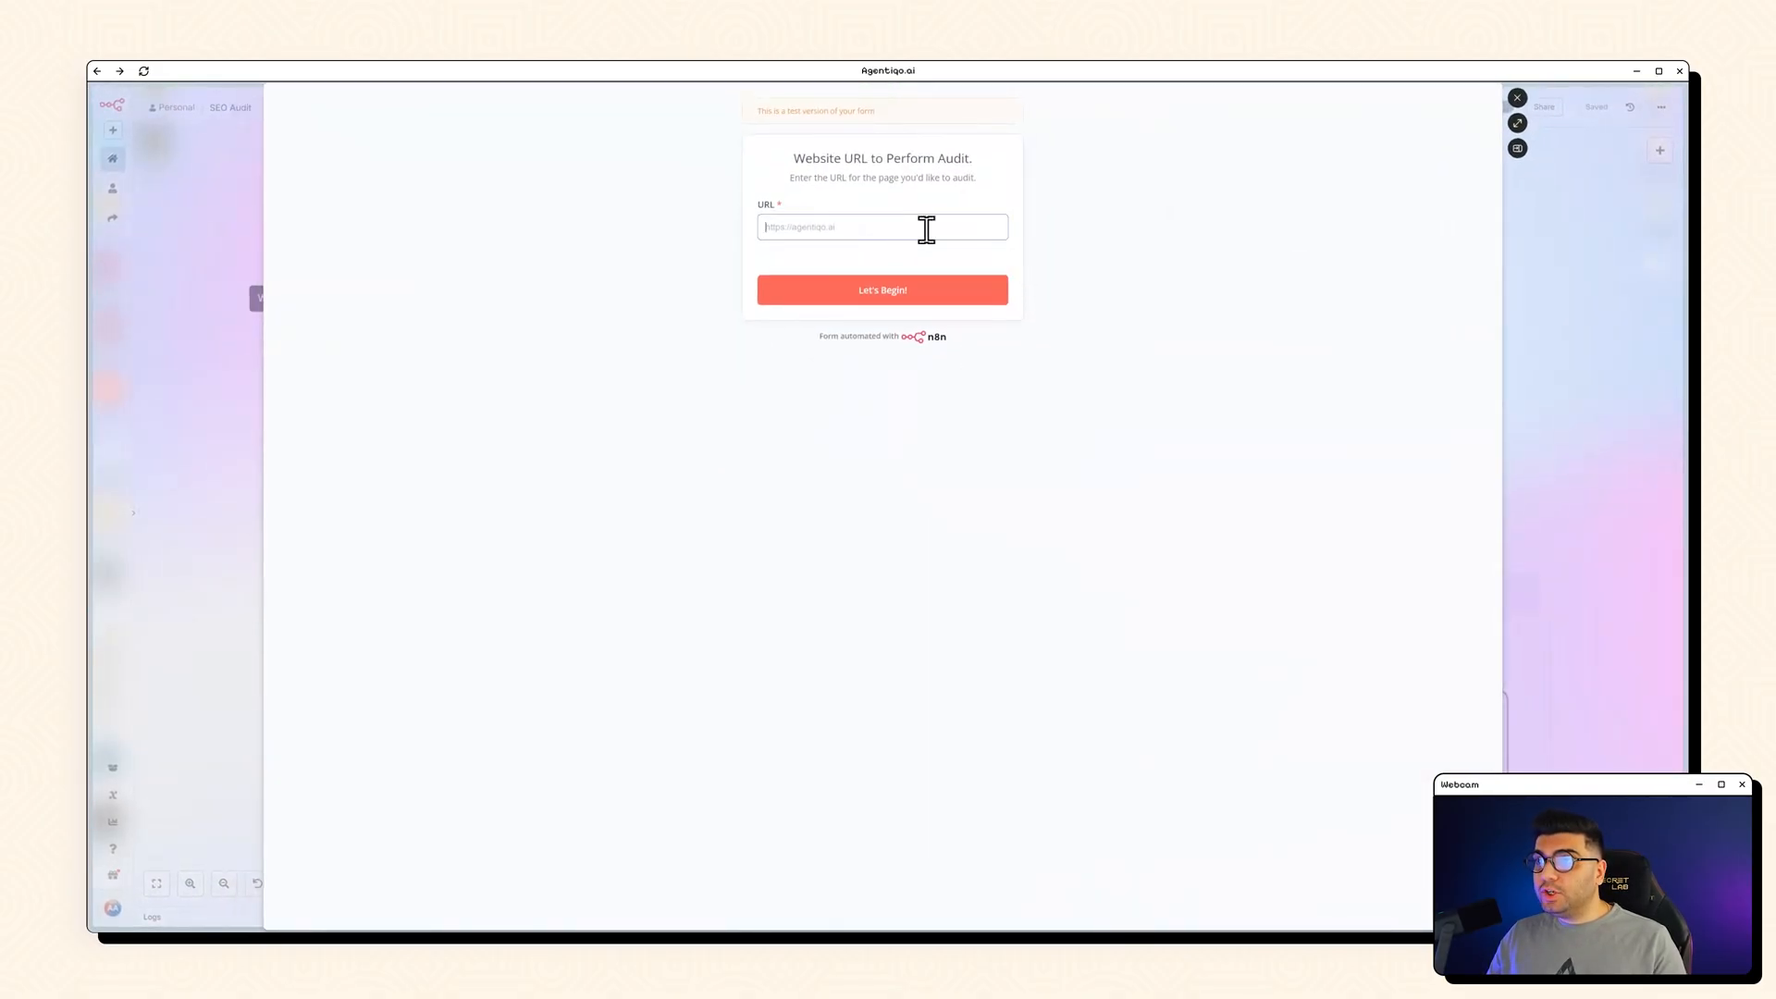
# Step: Enter the 'agentiqo' test URL, inspect the Sanitize URL code, and return to the canvas
pyautogui.write('ww')
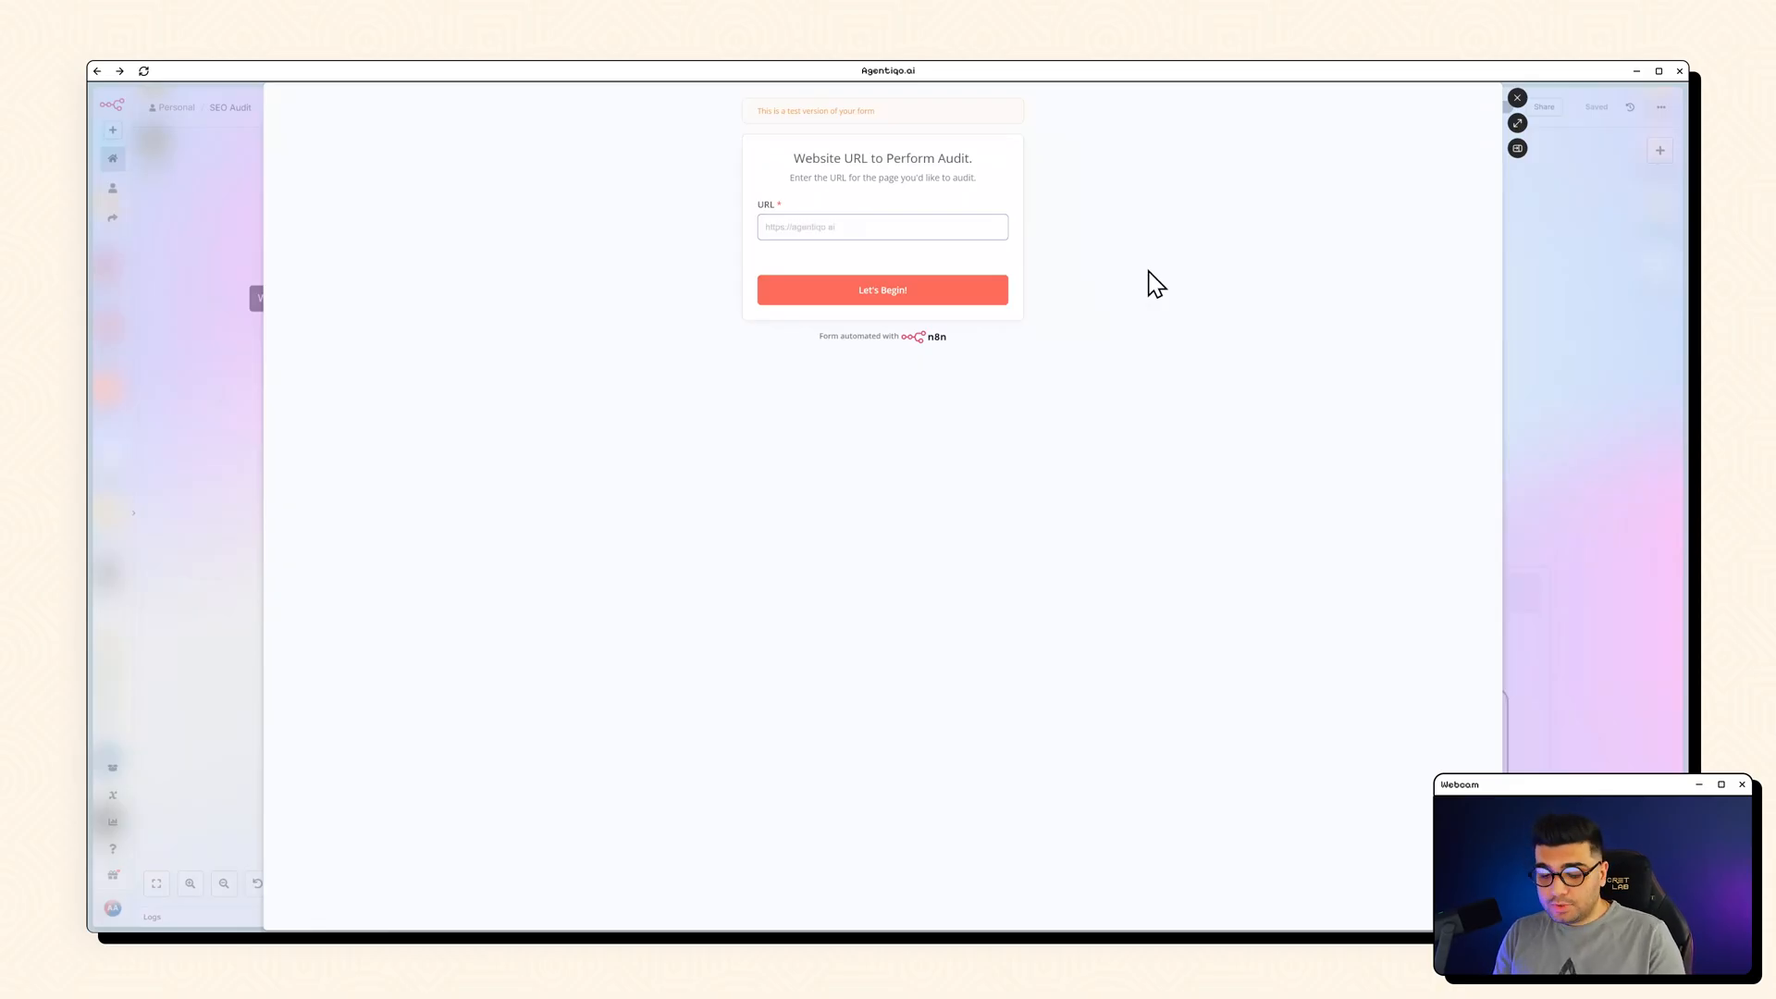
pyautogui.write('agentiqo')
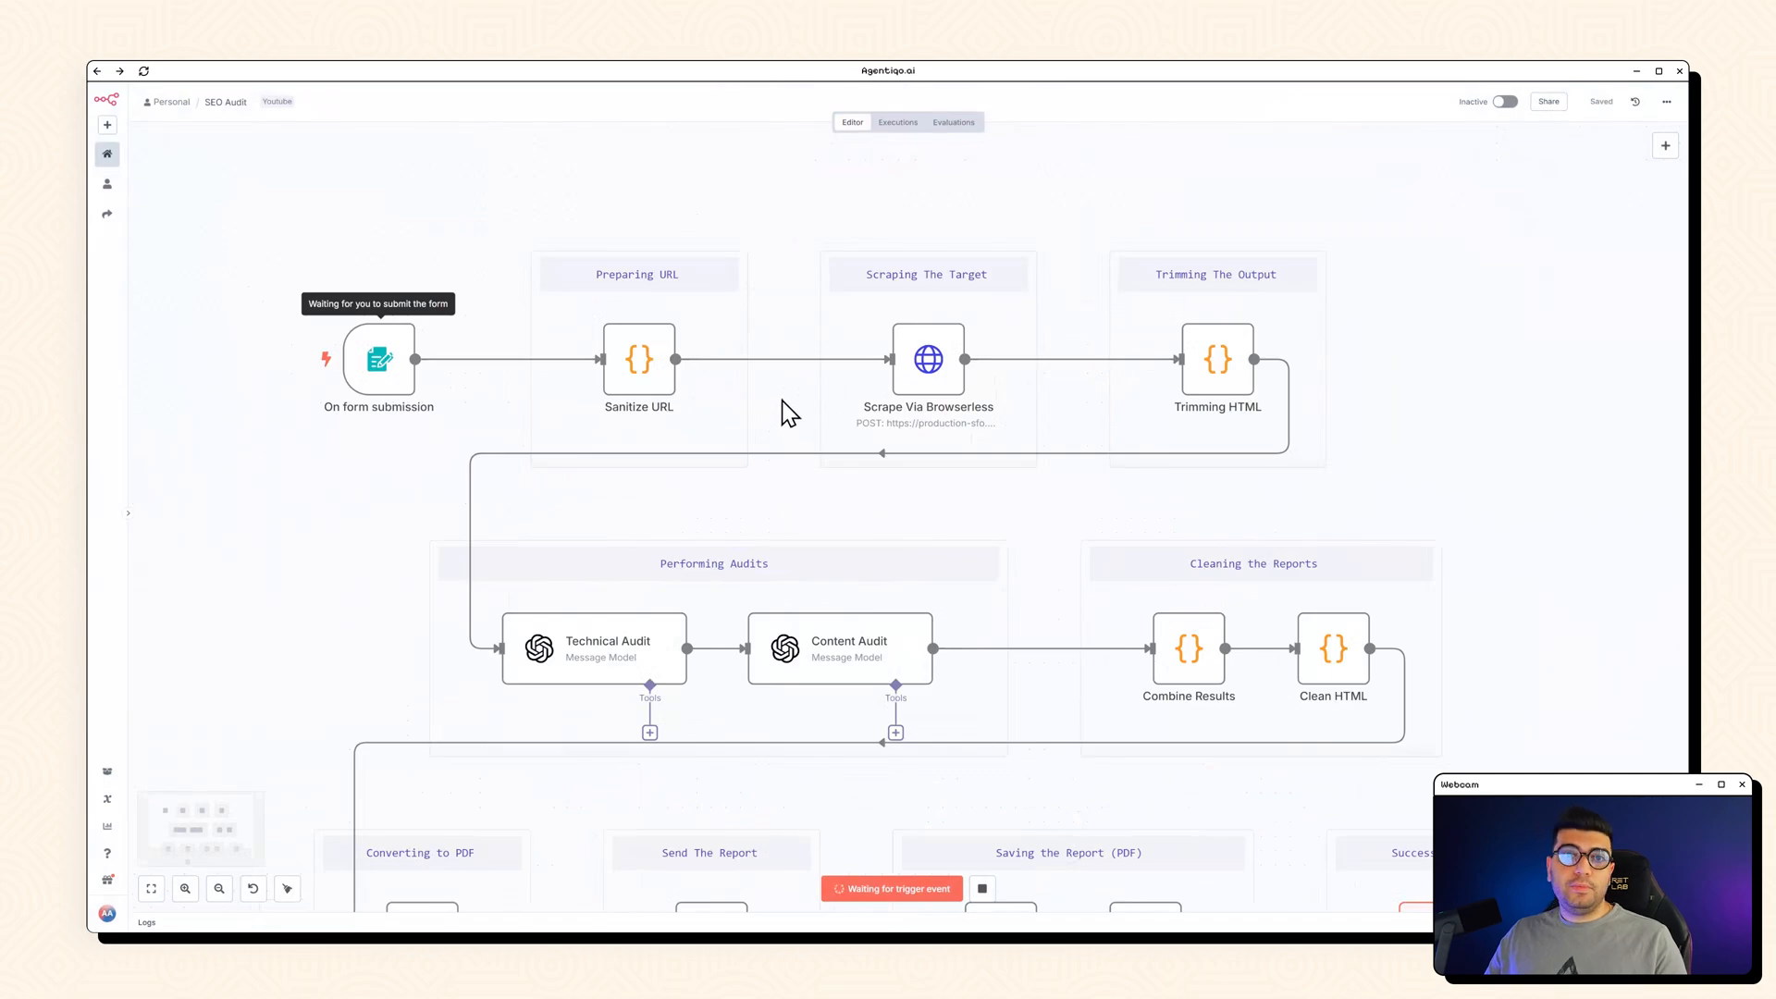
pyautogui.moveTo(640, 360)
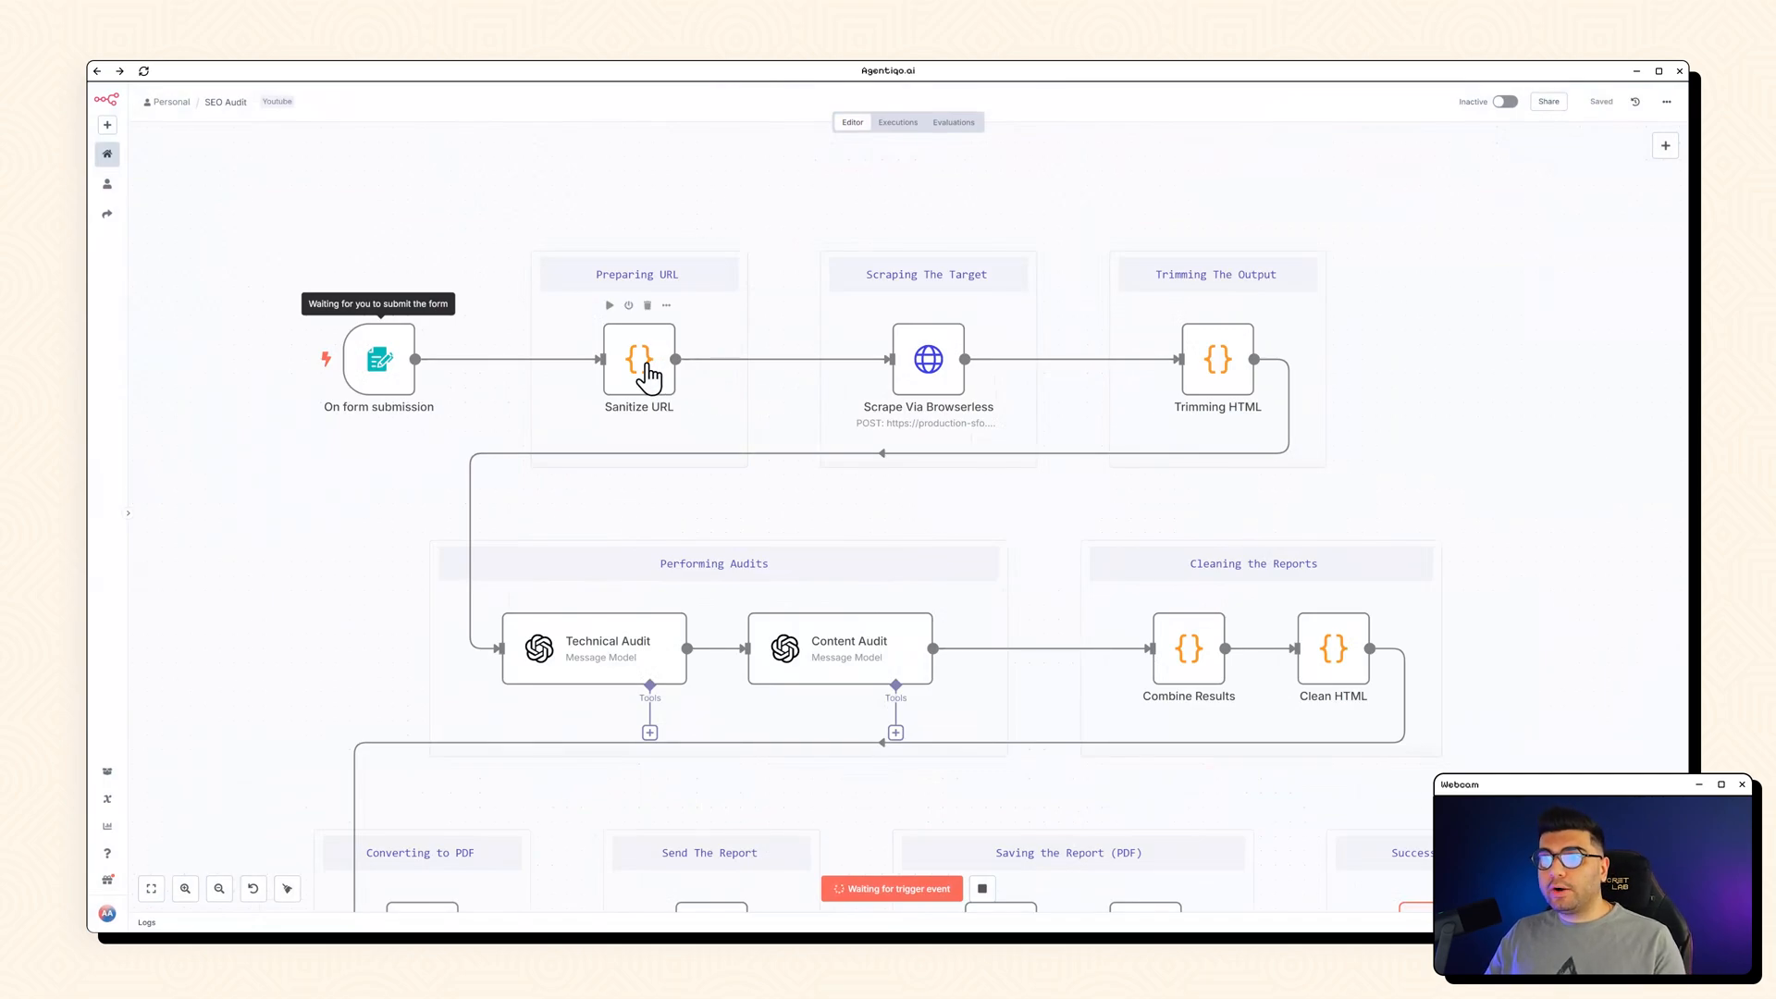
pyautogui.doubleClick(639, 360)
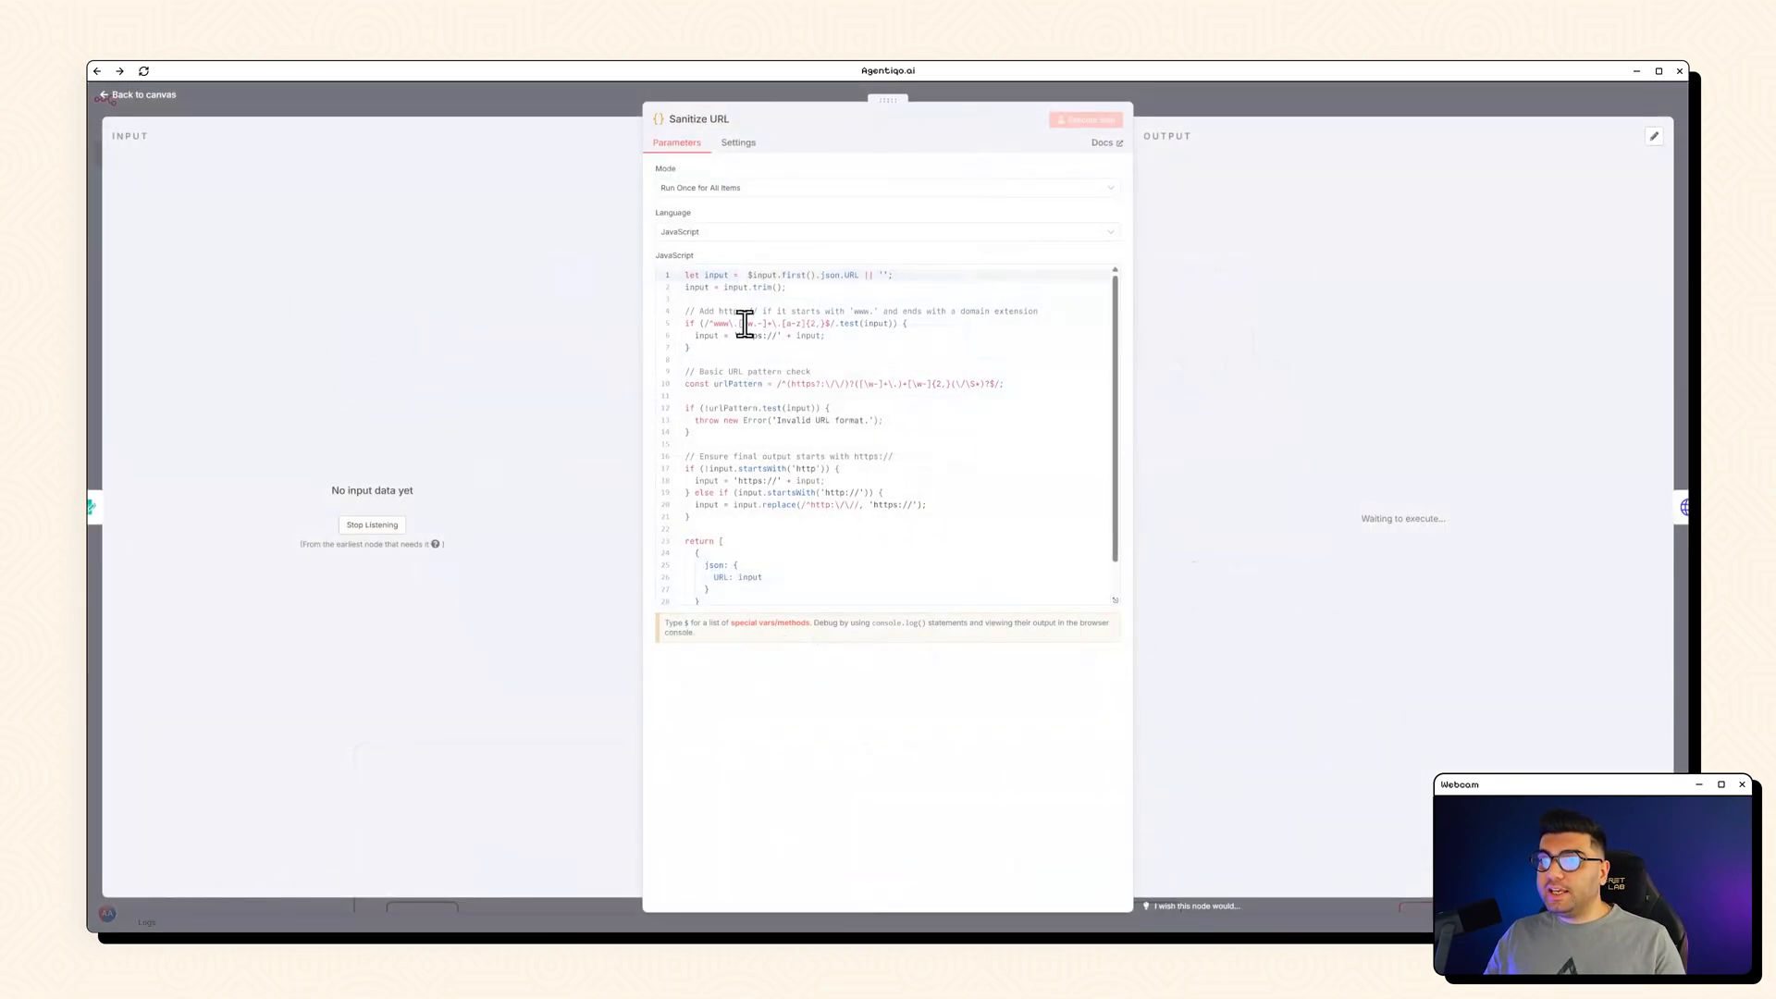
pyautogui.click(137, 94)
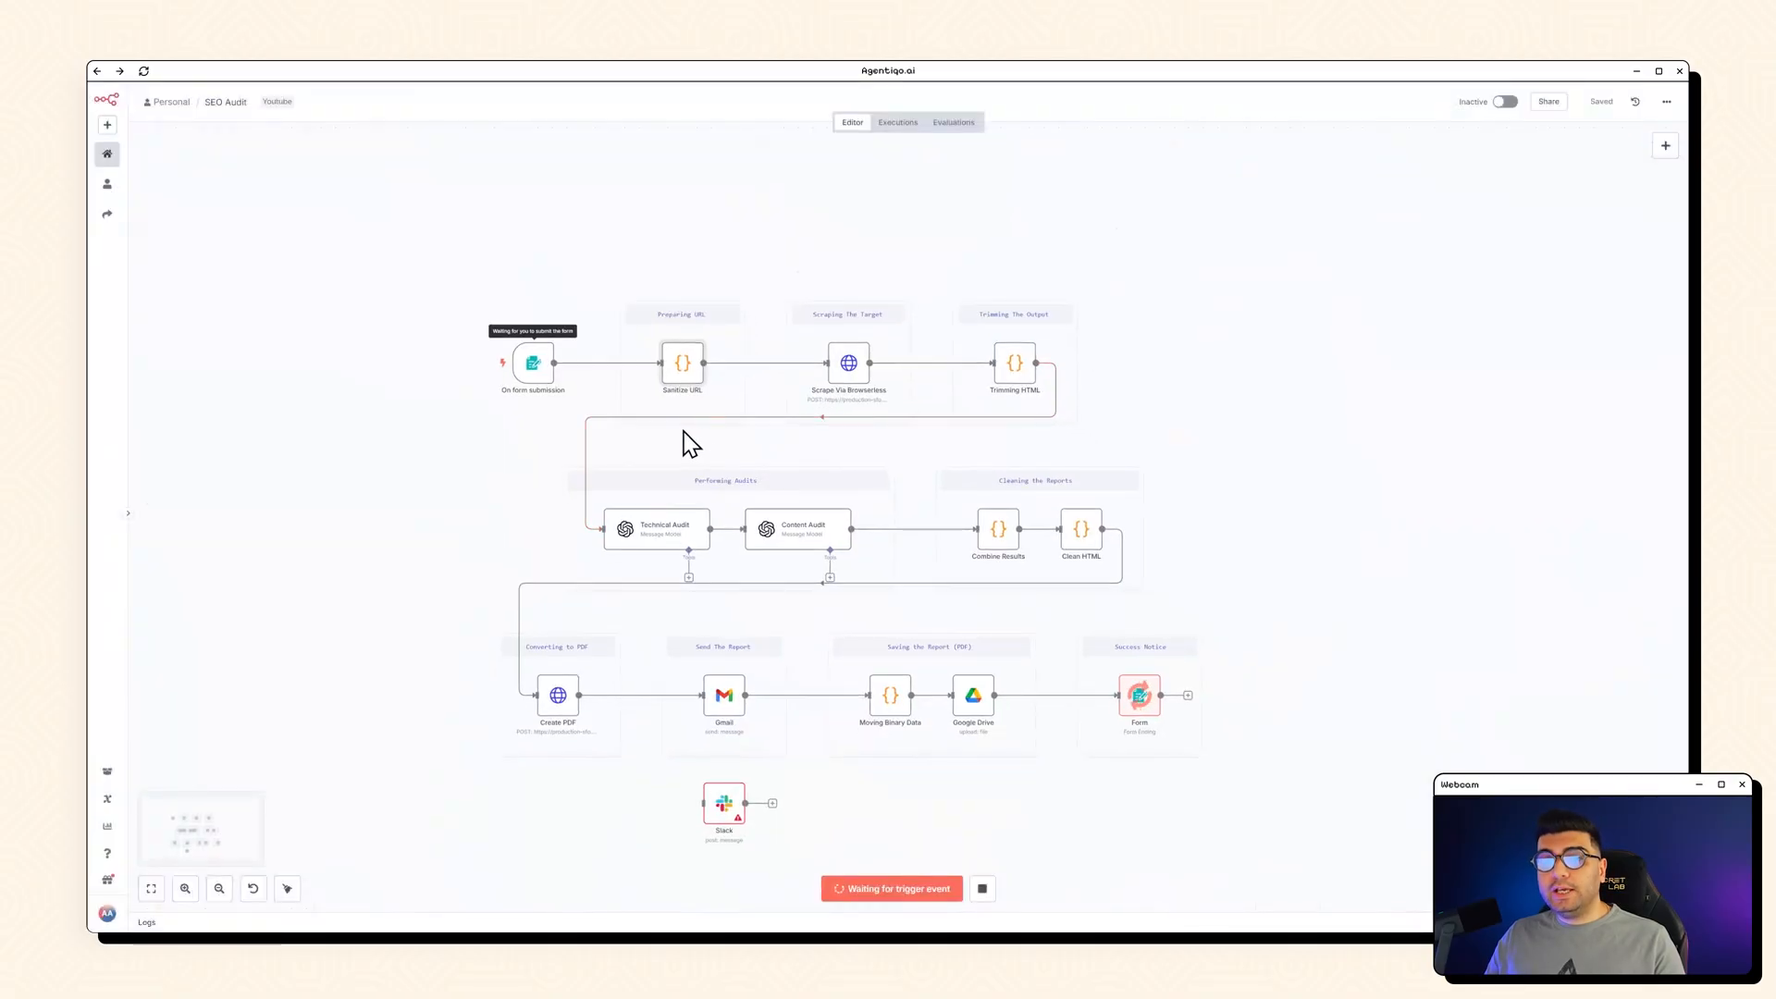
pyautogui.moveTo(422, 381)
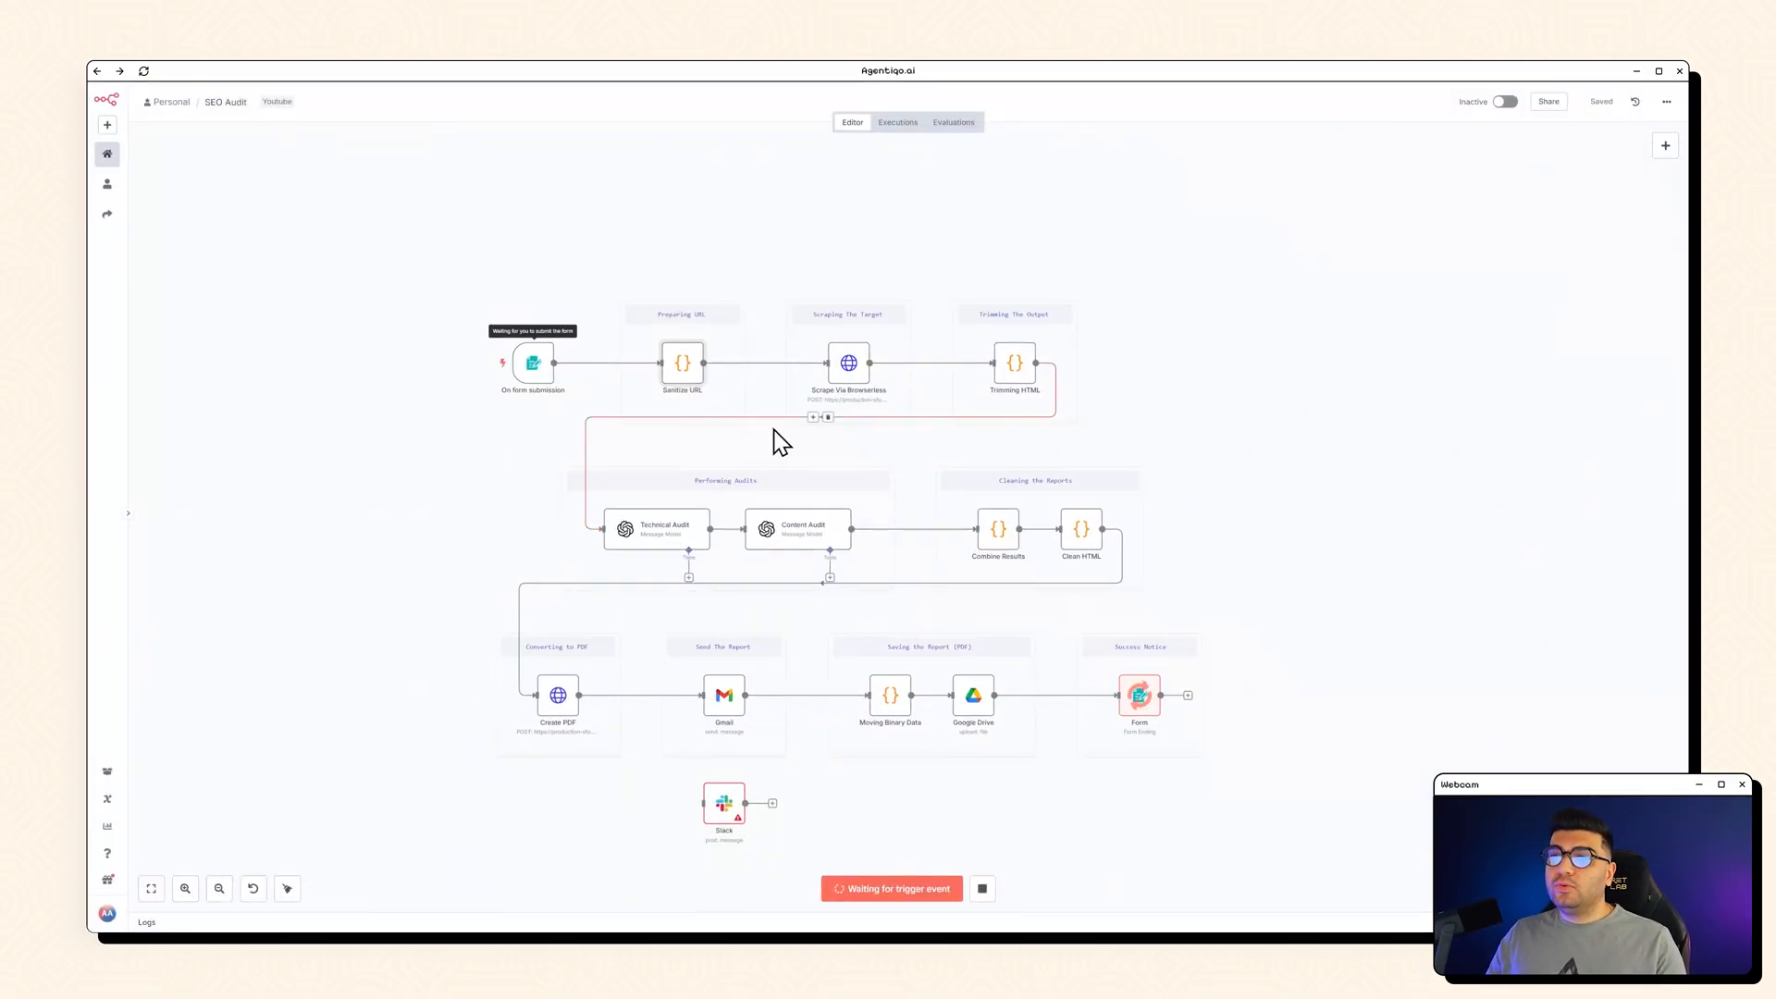
pyautogui.moveTo(328, 332)
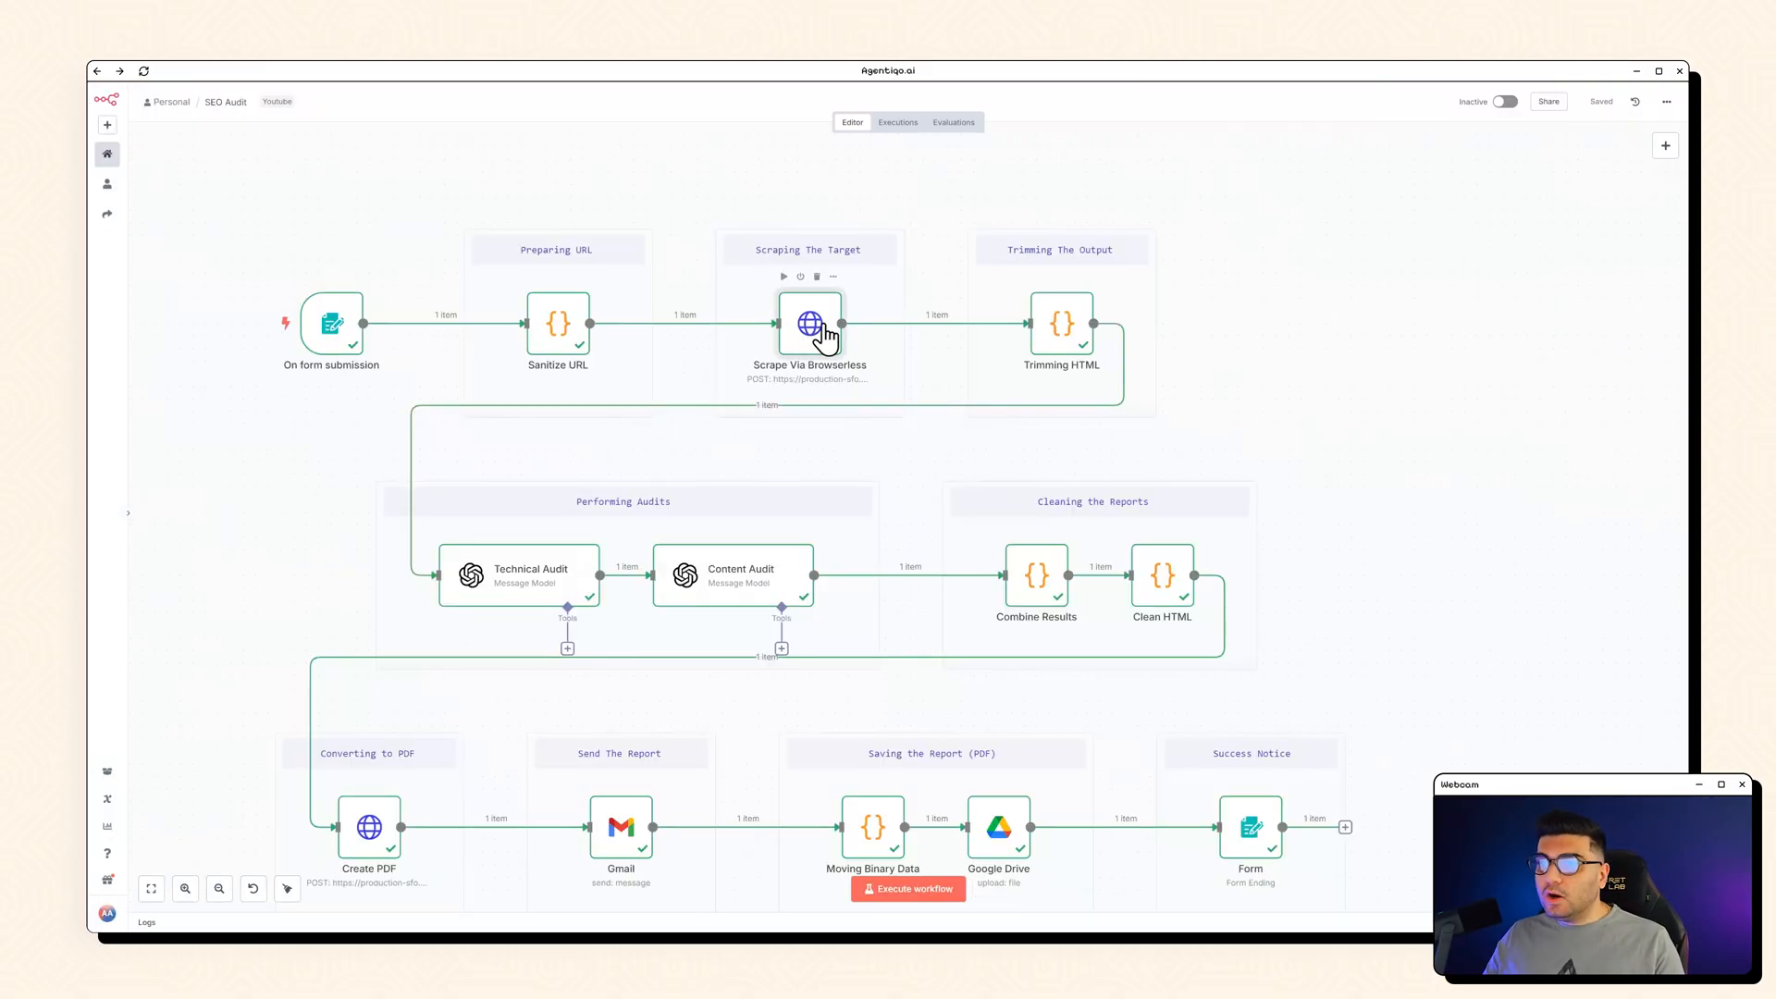
# Step: Open the Scrape Via Browserless node to see its returned page HTML
pyautogui.doubleClick(808, 324)
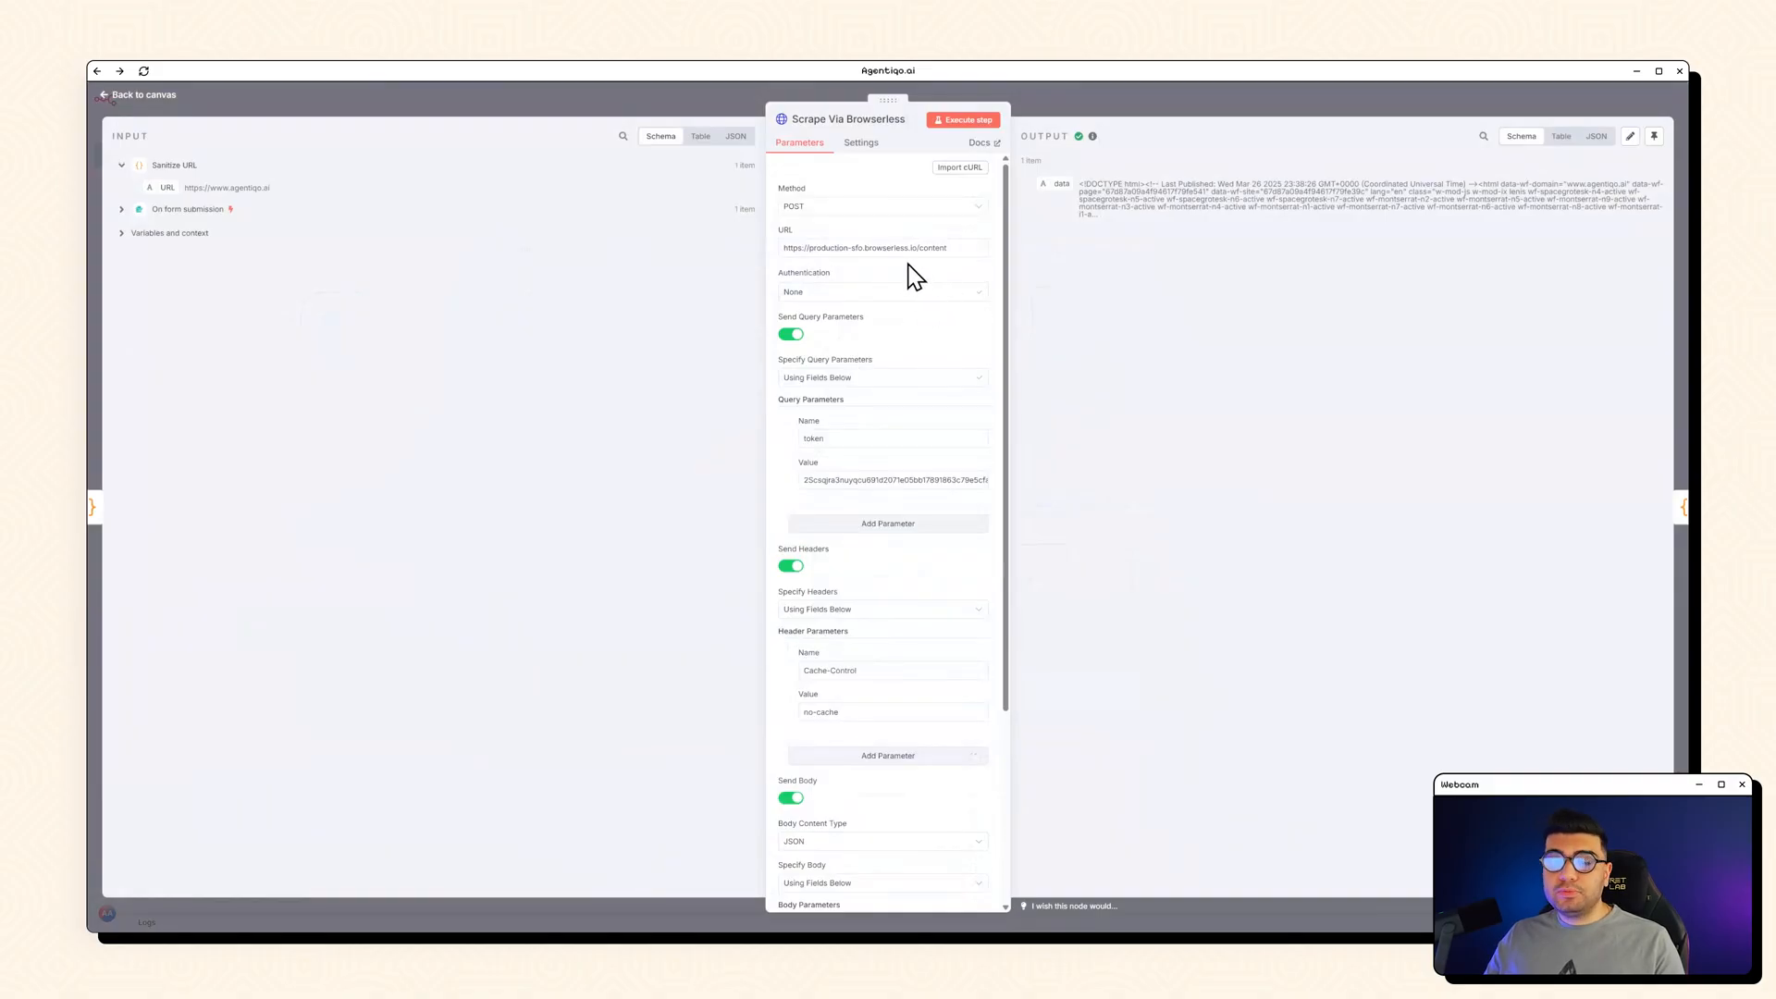
pyautogui.moveTo(943, 281)
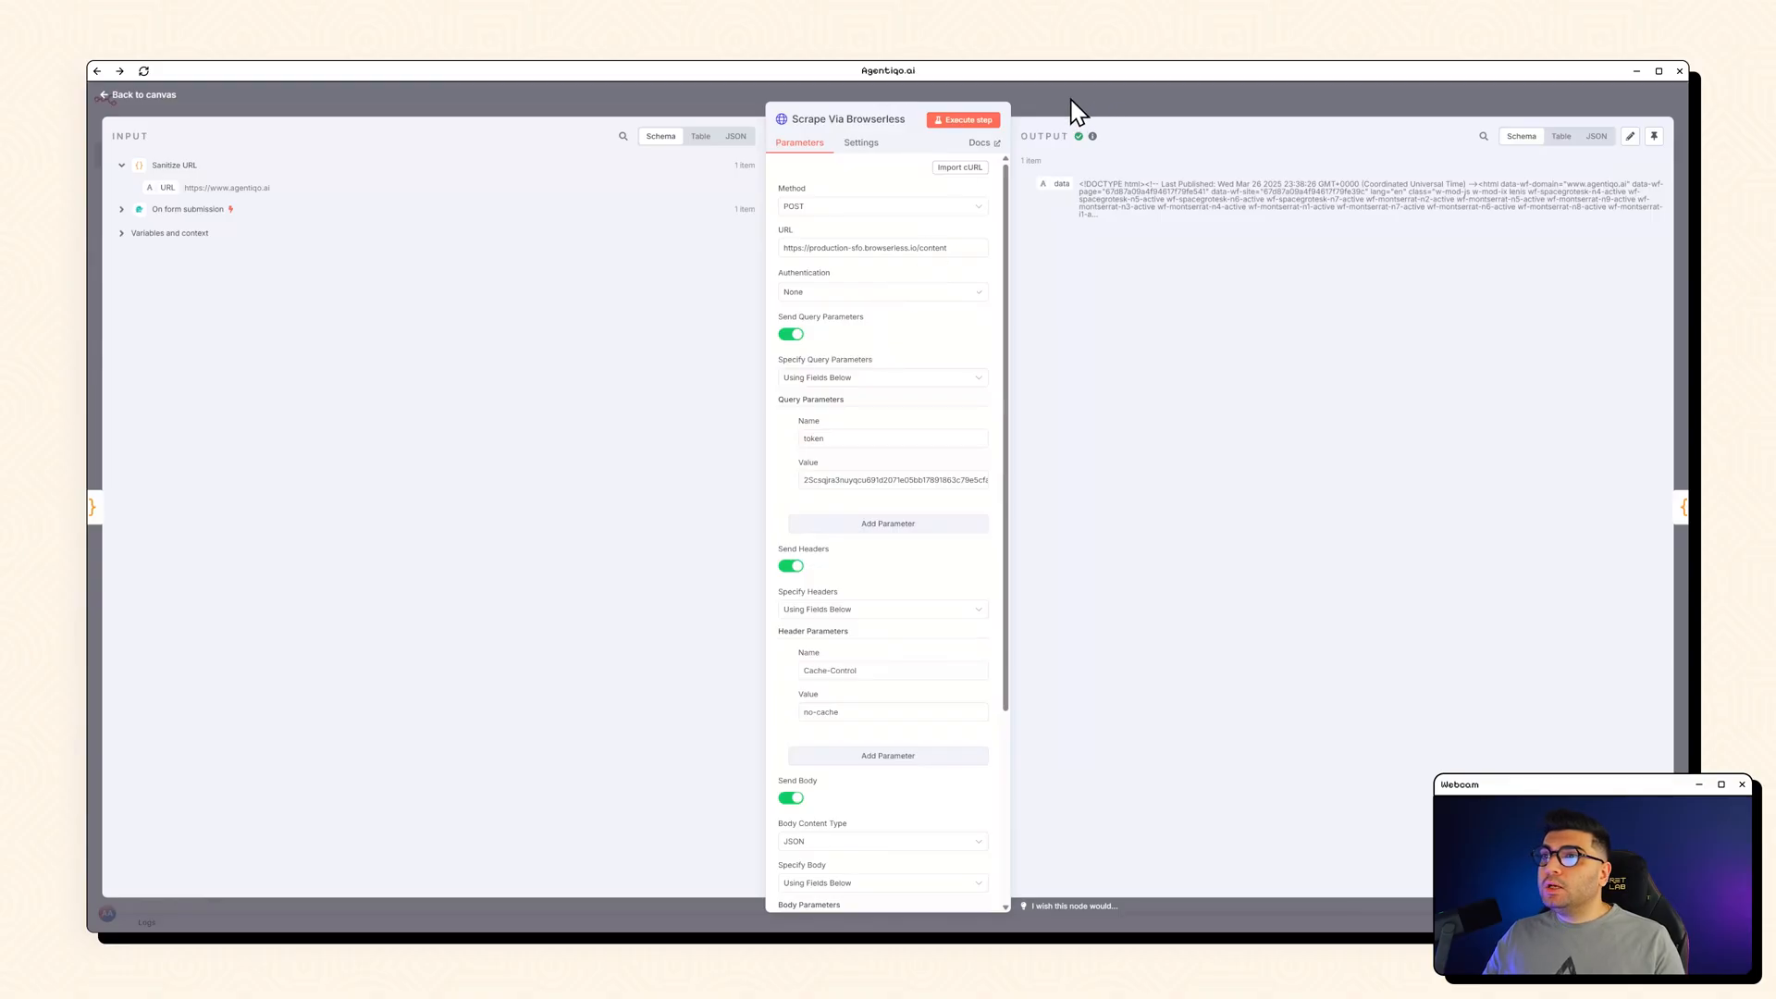
pyautogui.moveTo(784, 451)
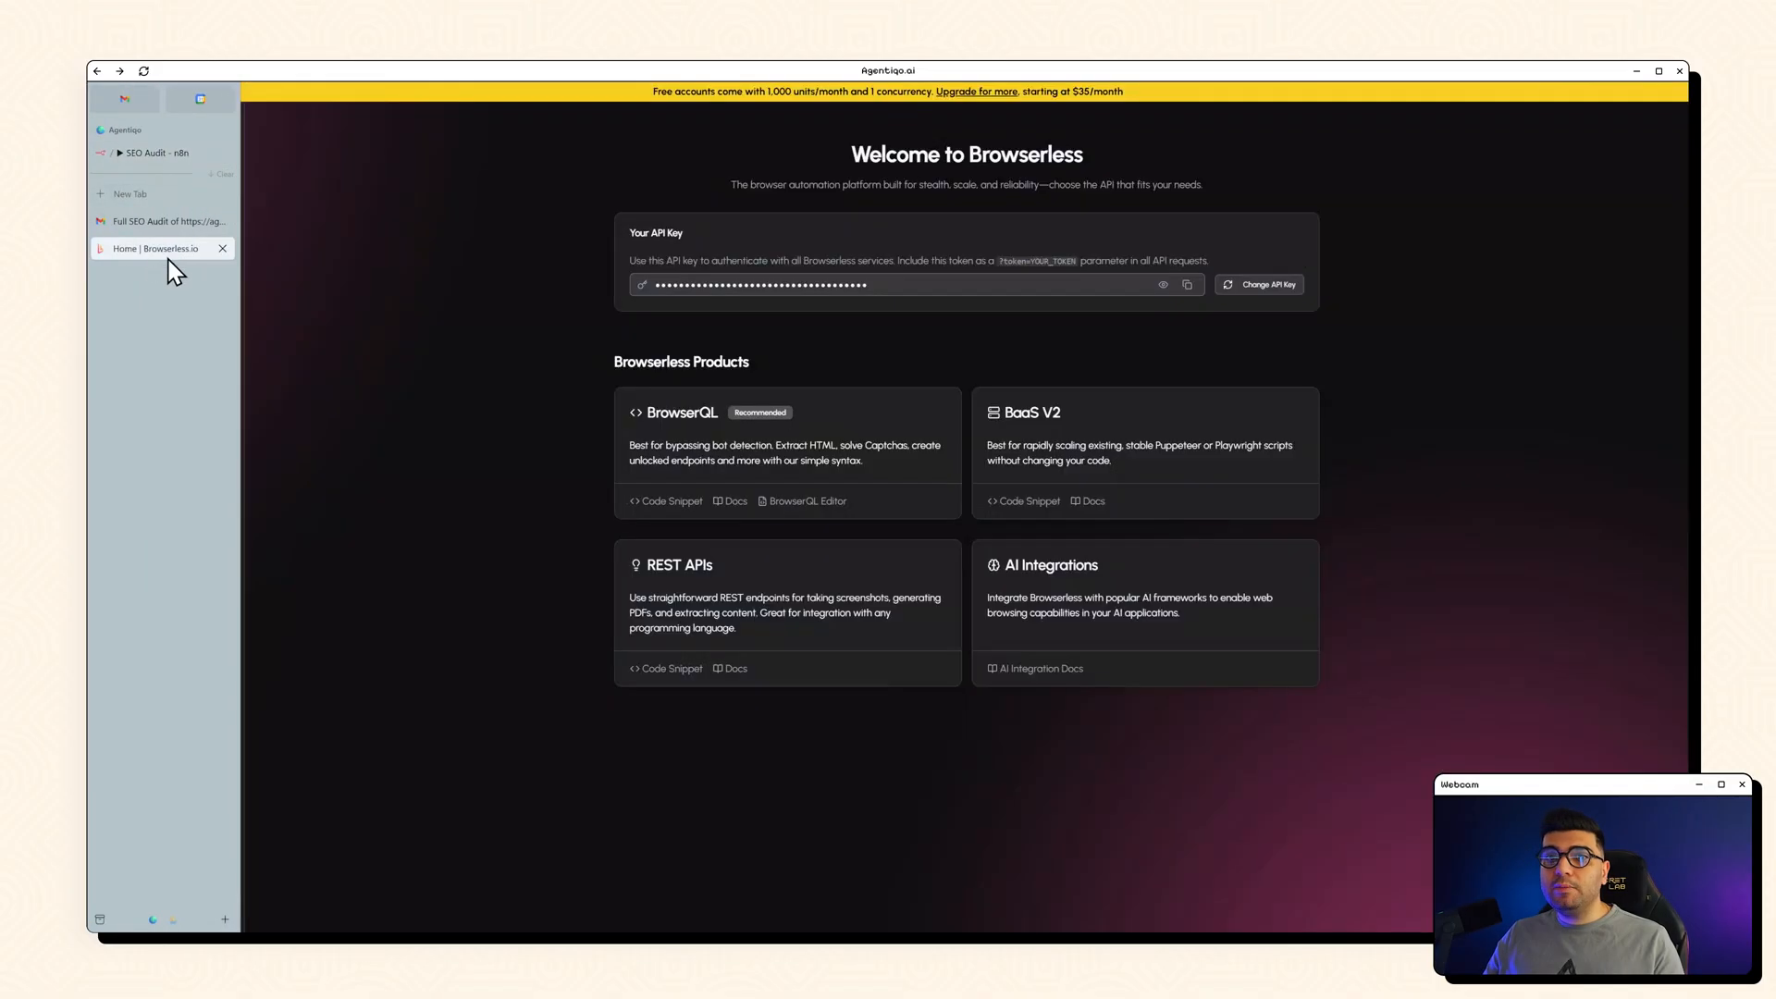
# Step: Bring the Browserless dashboard into focus to view the masked account API key
pyautogui.click(223, 248)
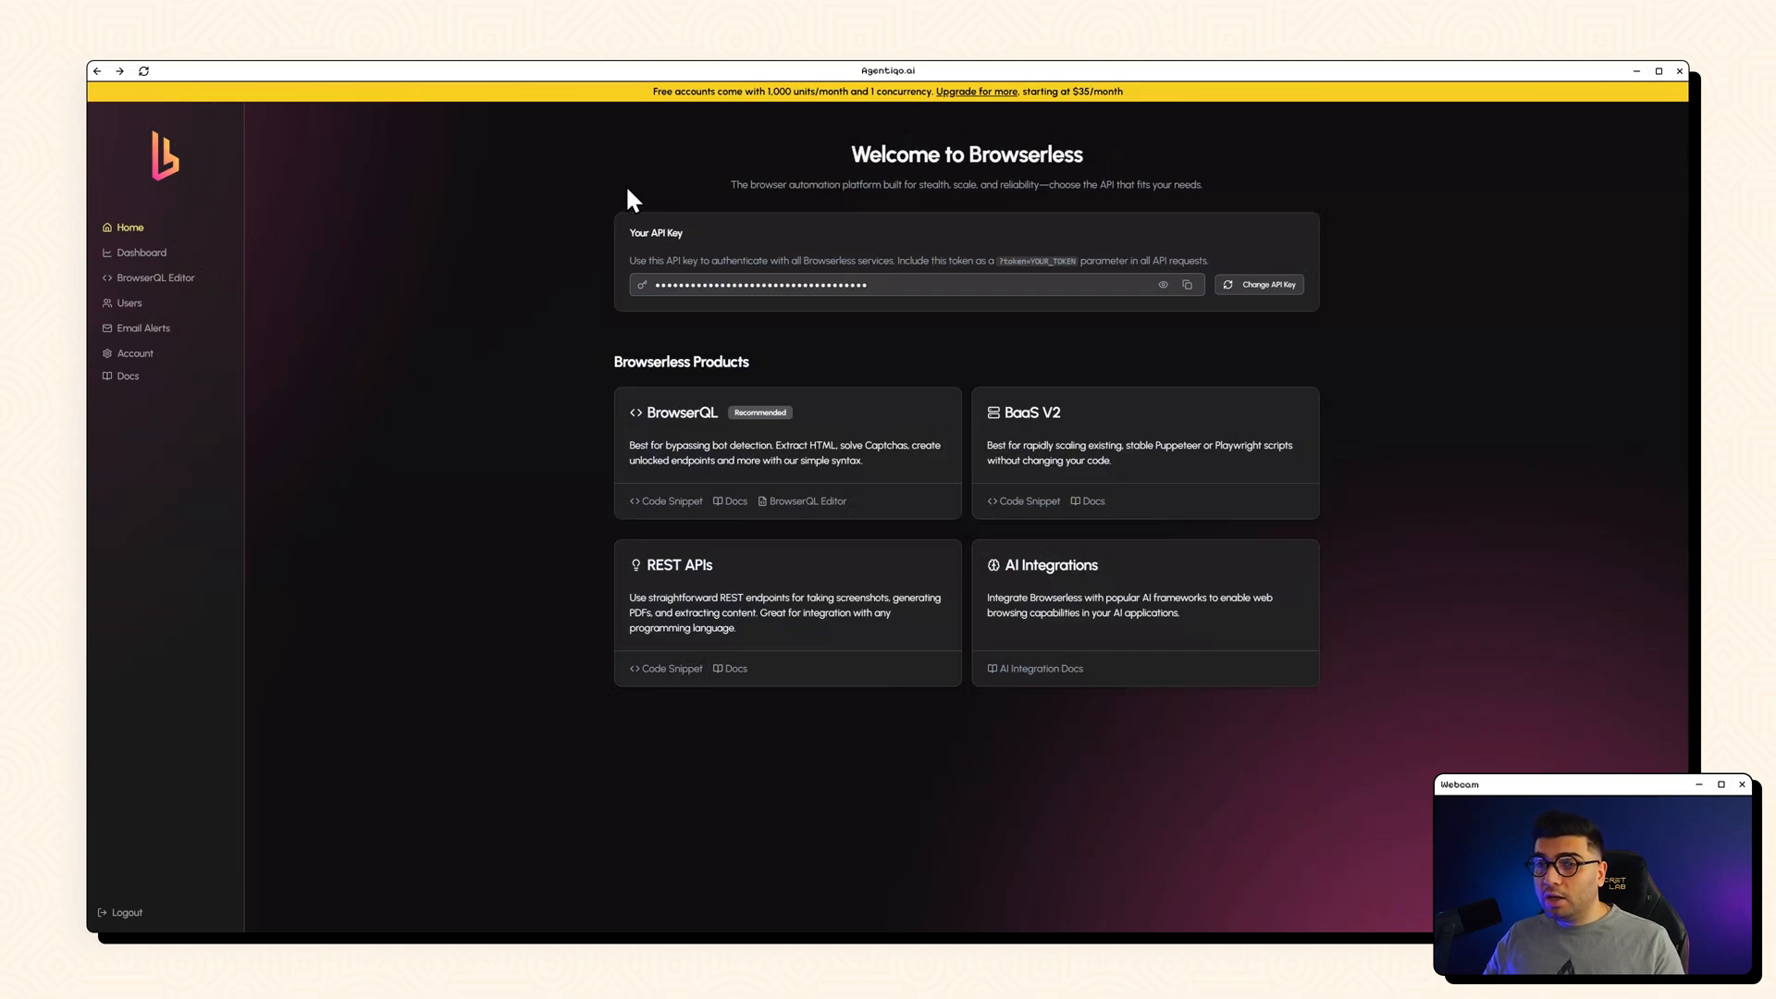
pyautogui.moveTo(473, 351)
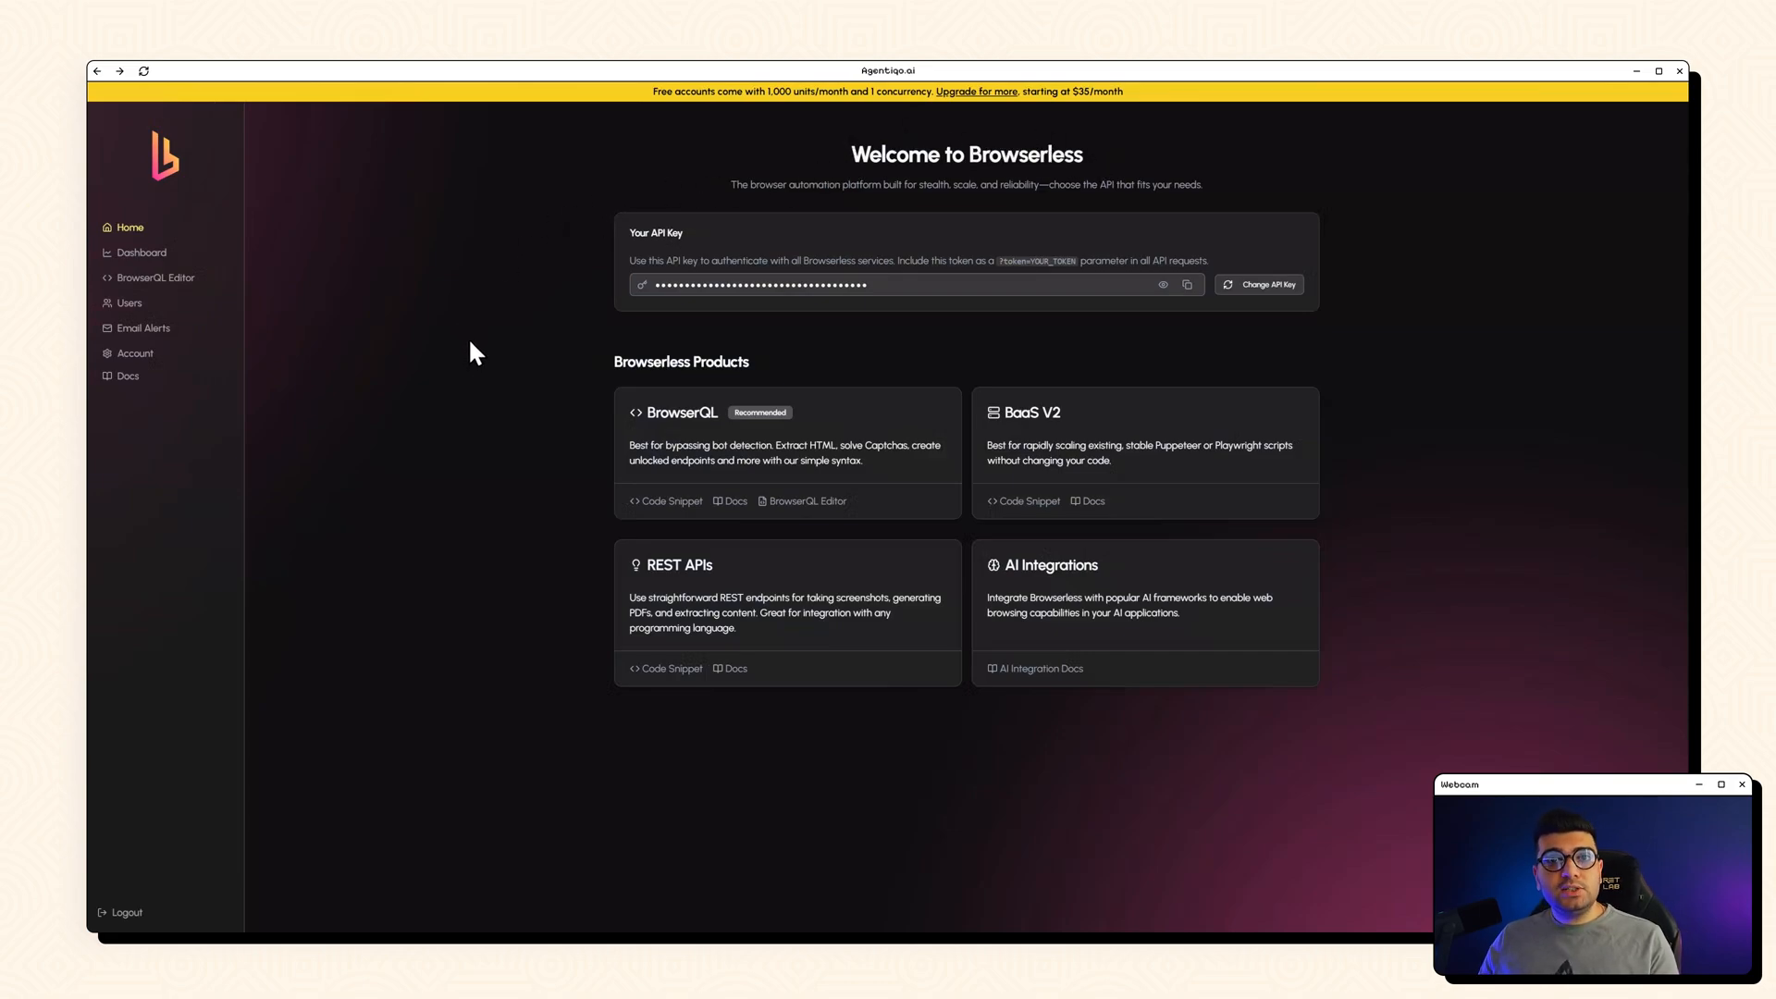
pyautogui.moveTo(1235, 216)
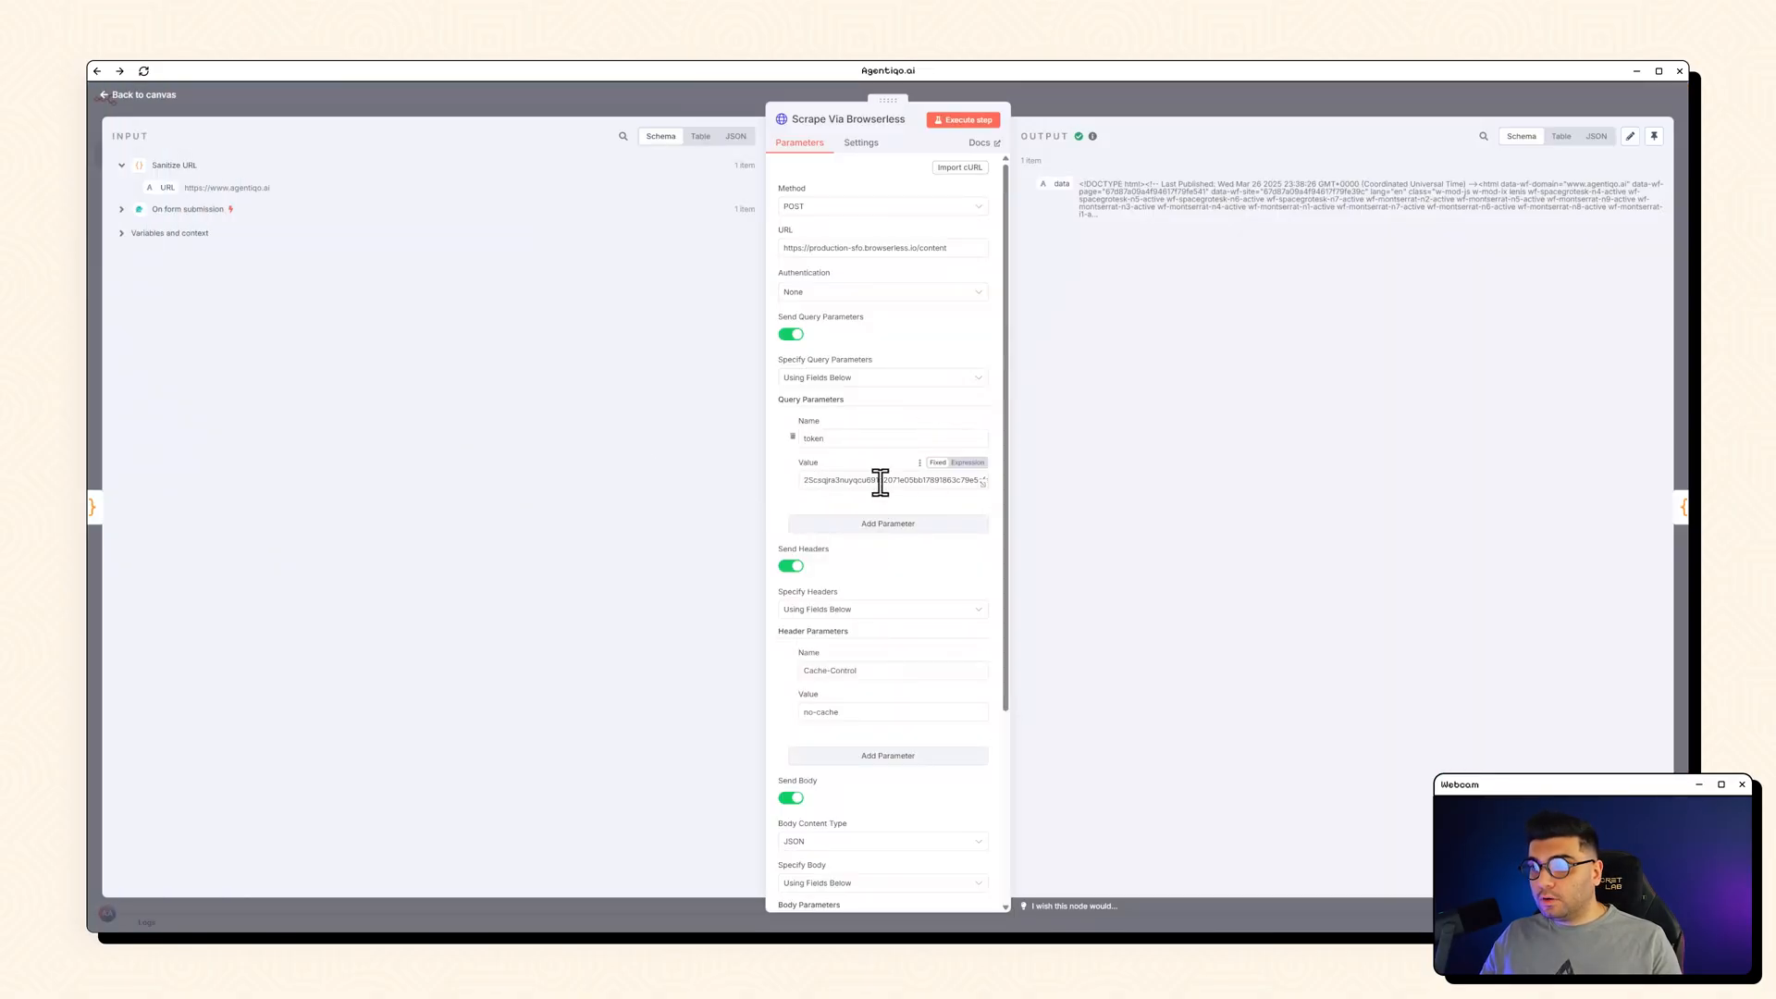
# Step: Scroll the scraping request's parameters down to the body url expression
pyautogui.scroll(-3)
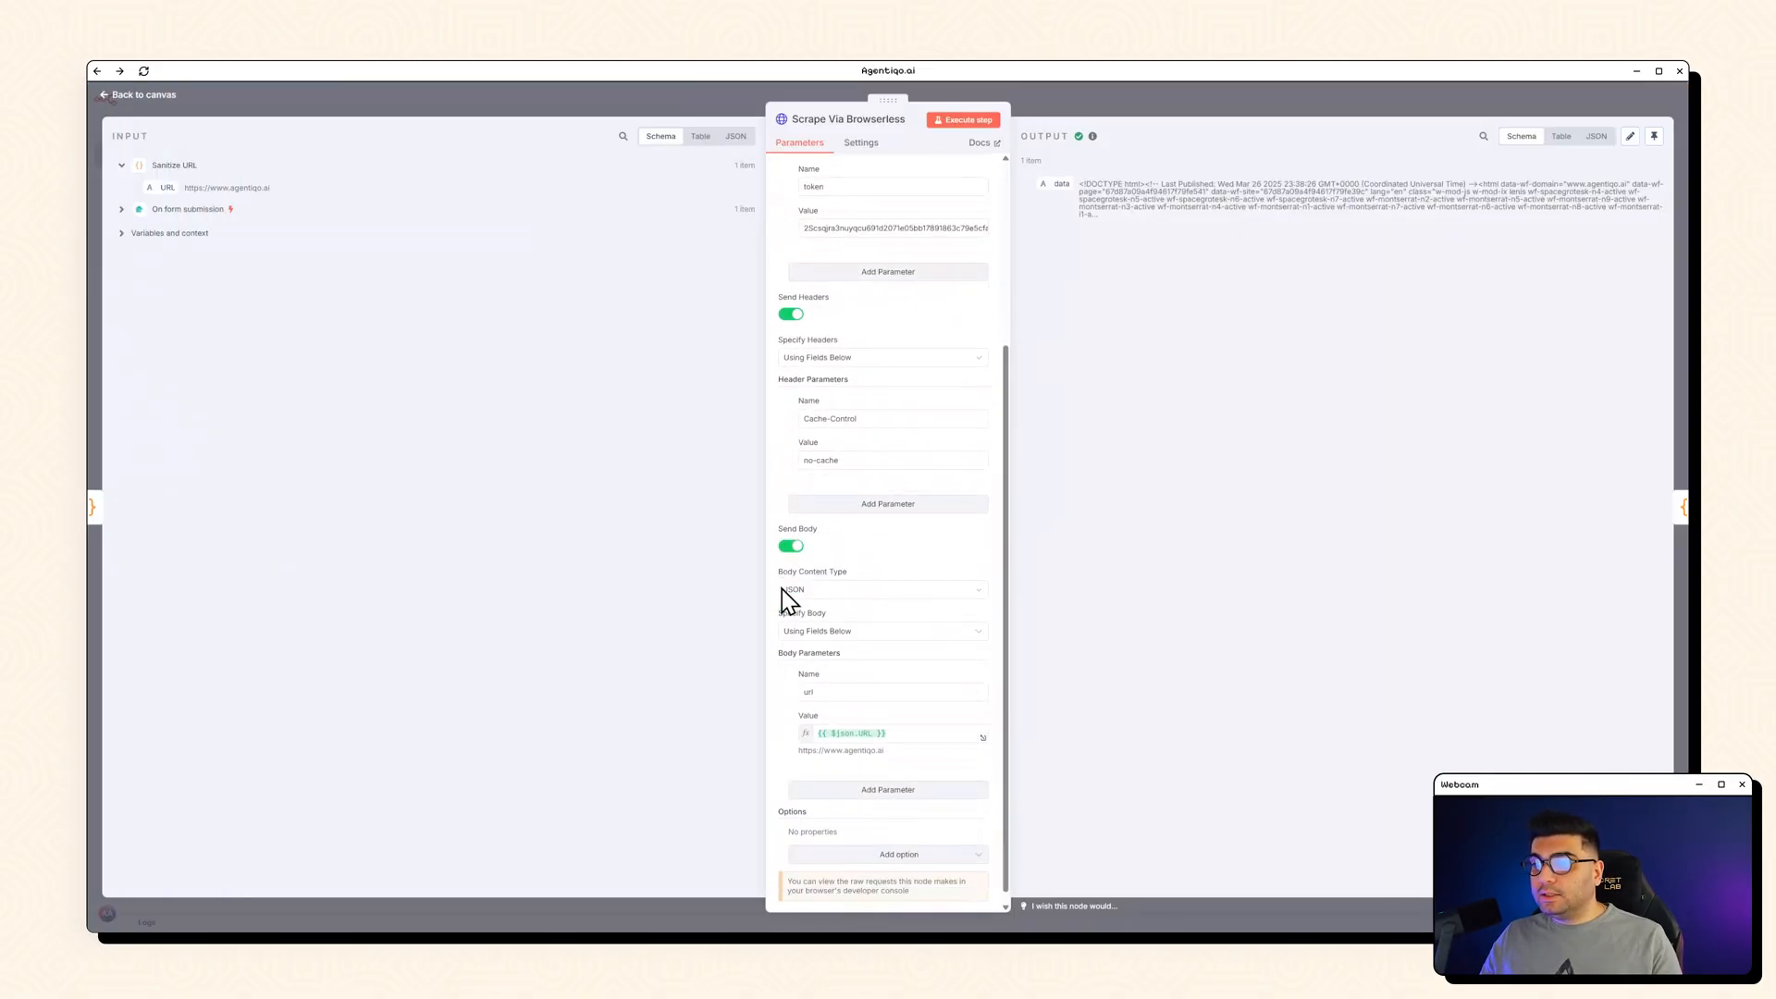
pyautogui.click(861, 682)
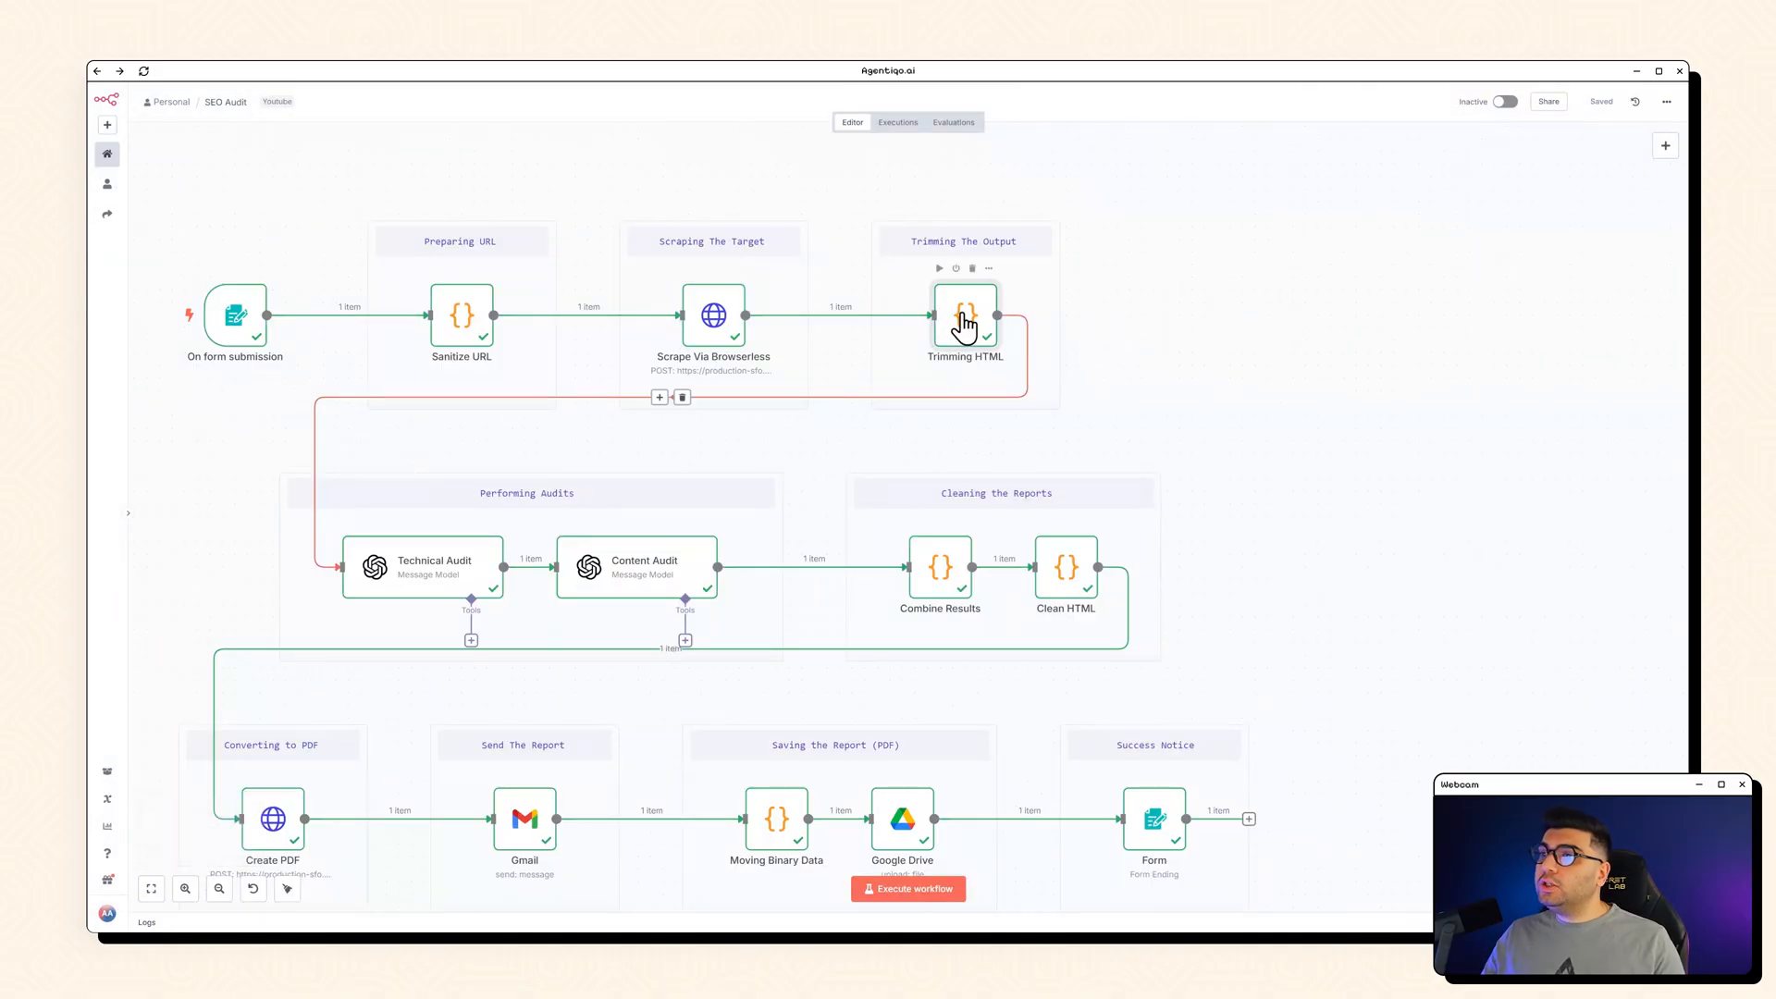
pyautogui.doubleClick(965, 314)
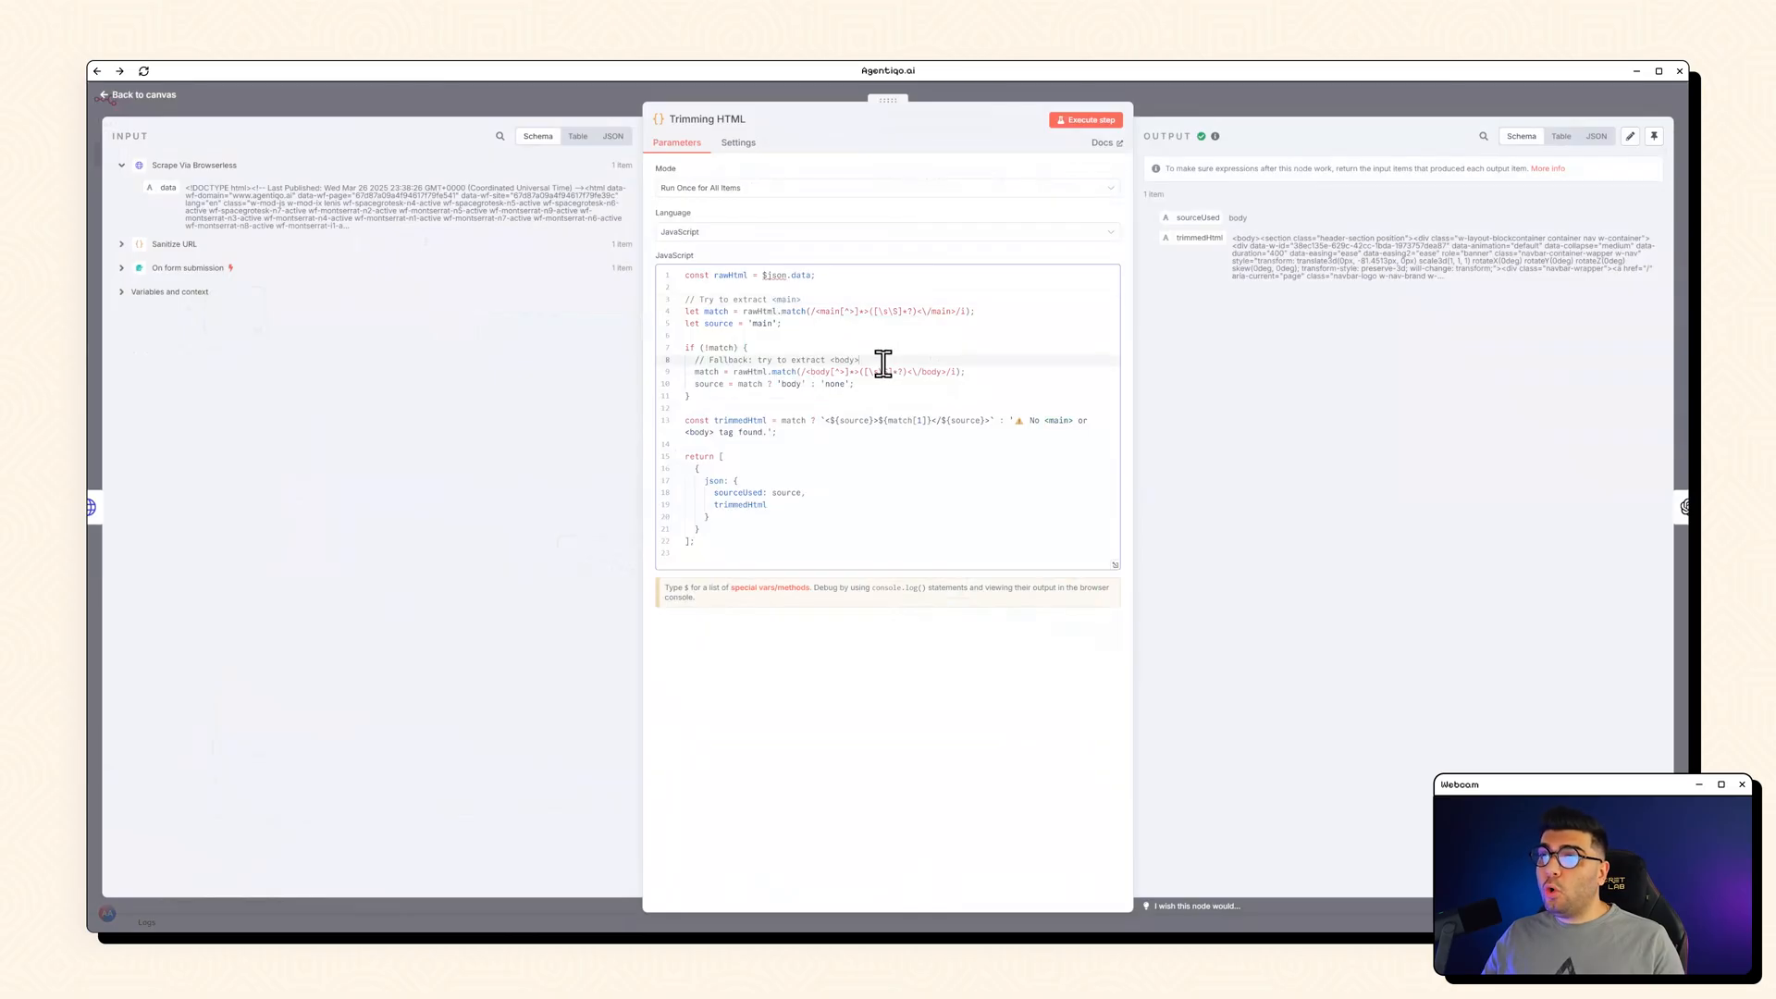
pyautogui.moveTo(1048, 432)
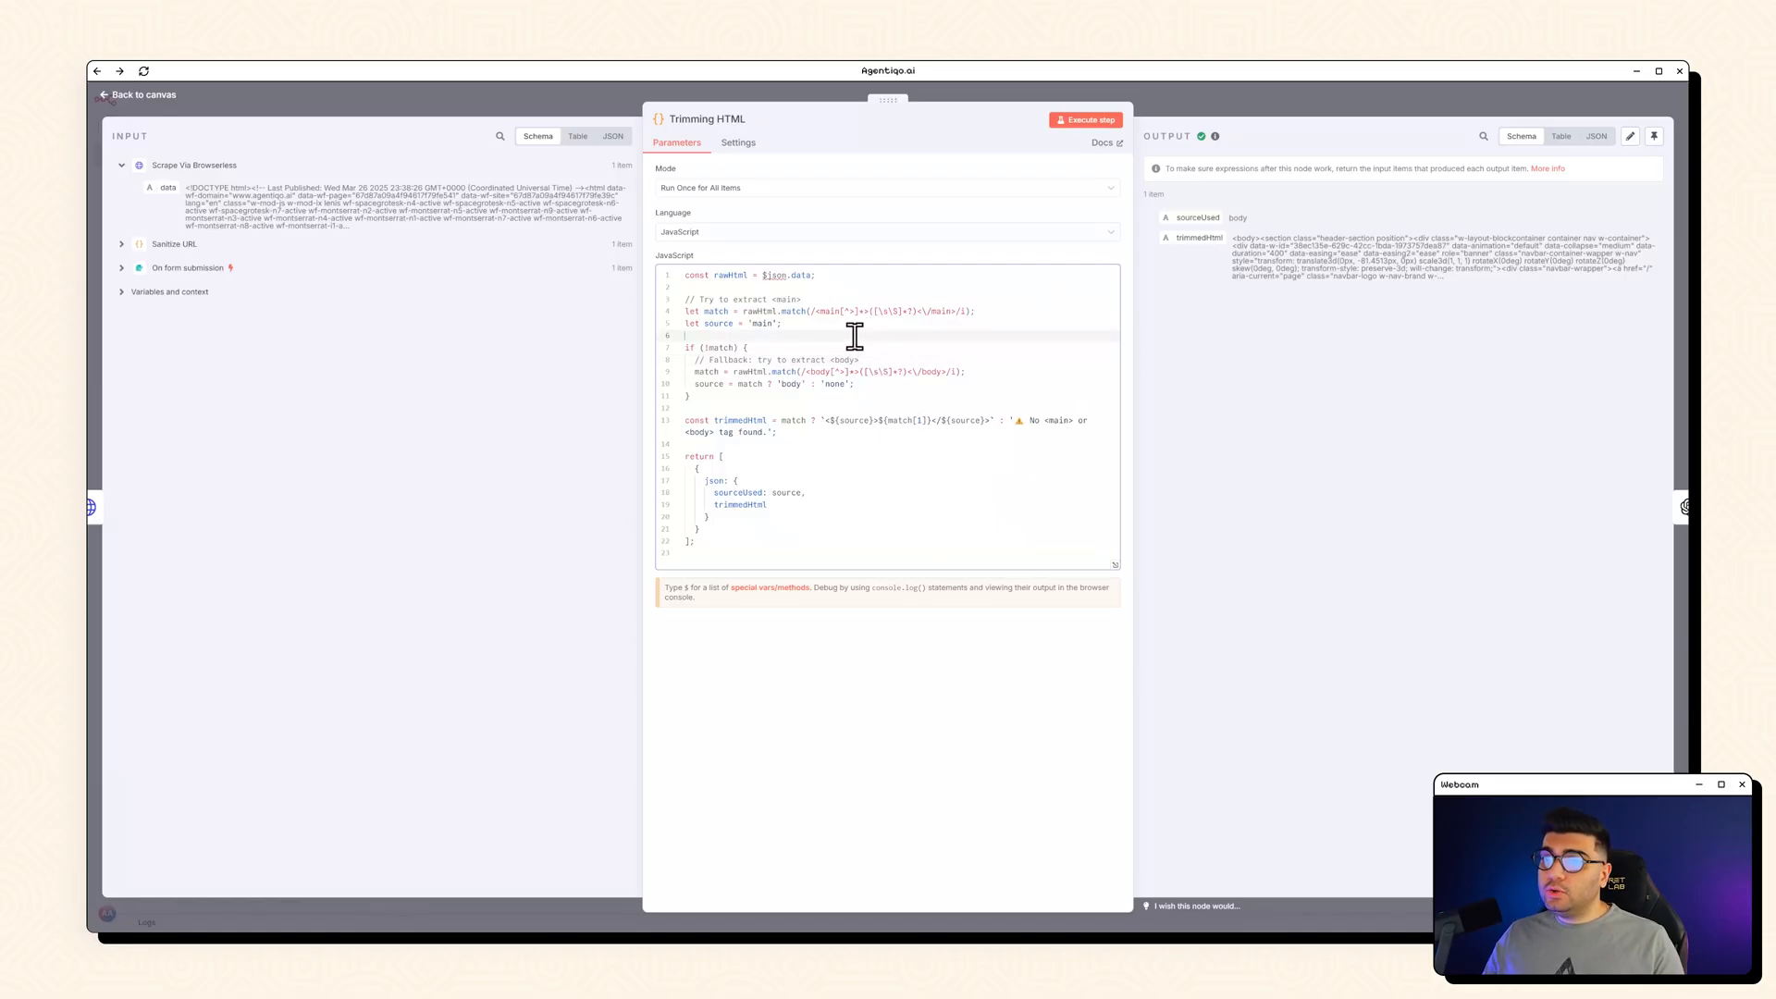
pyautogui.moveTo(927, 261)
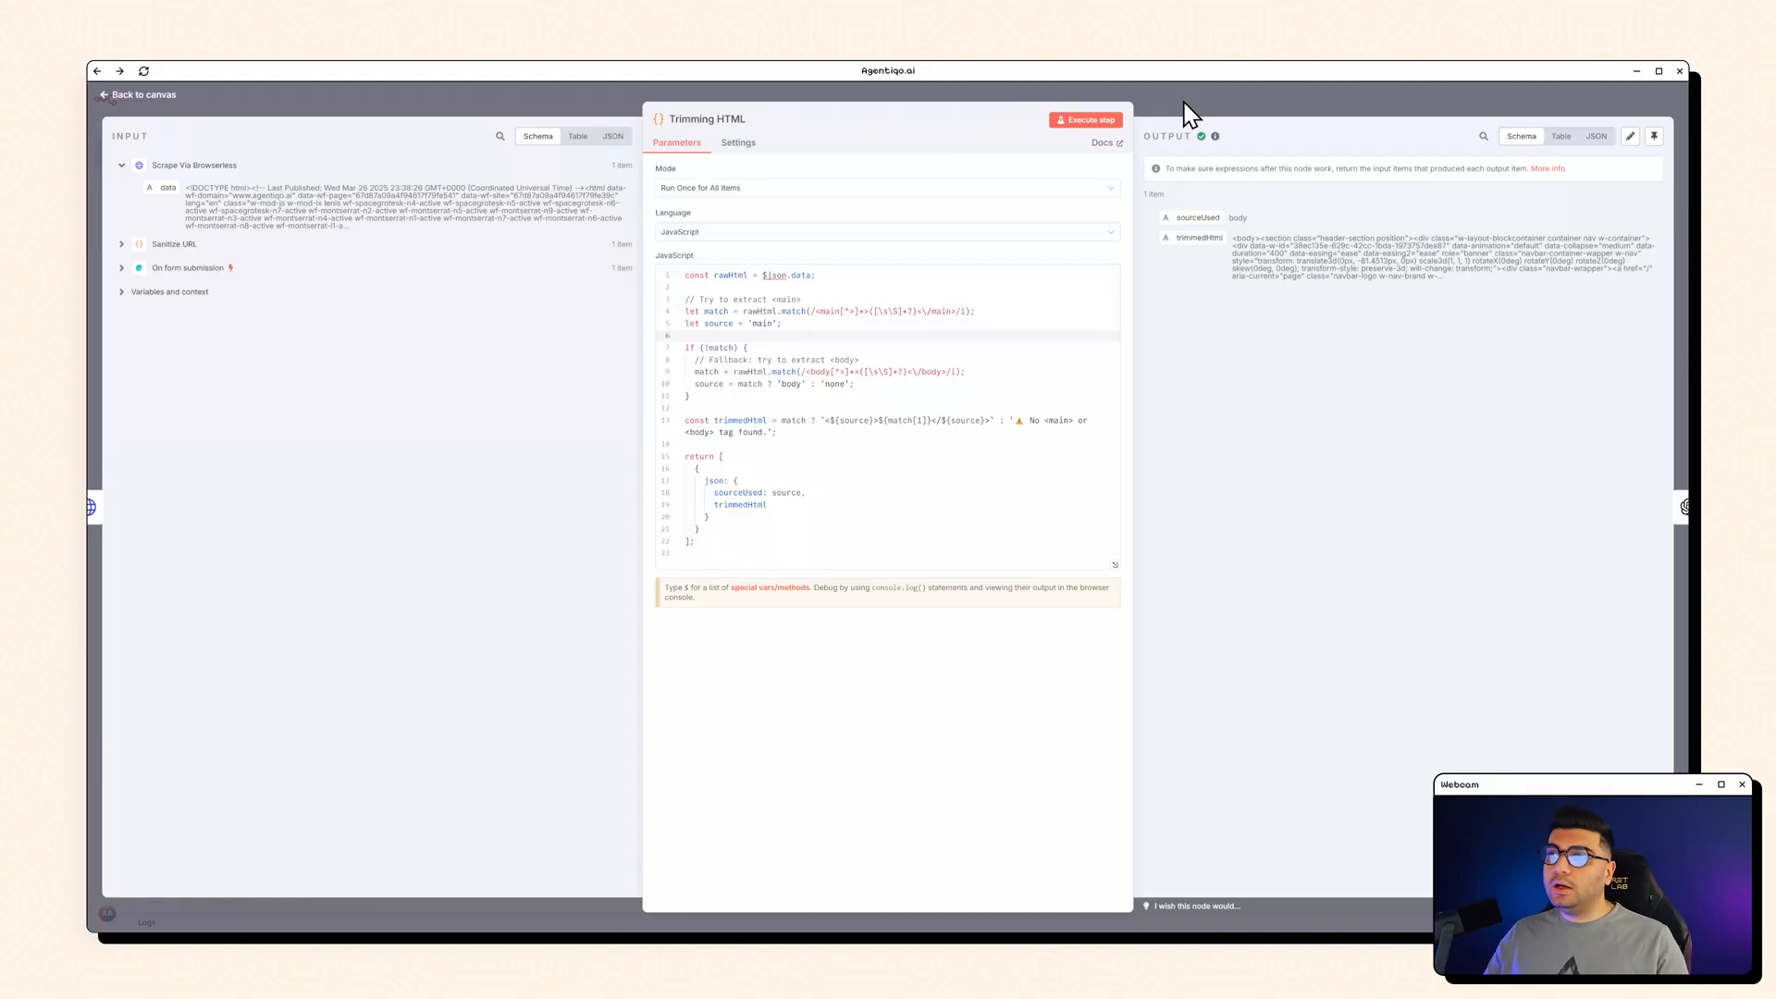
pyautogui.click(136, 94)
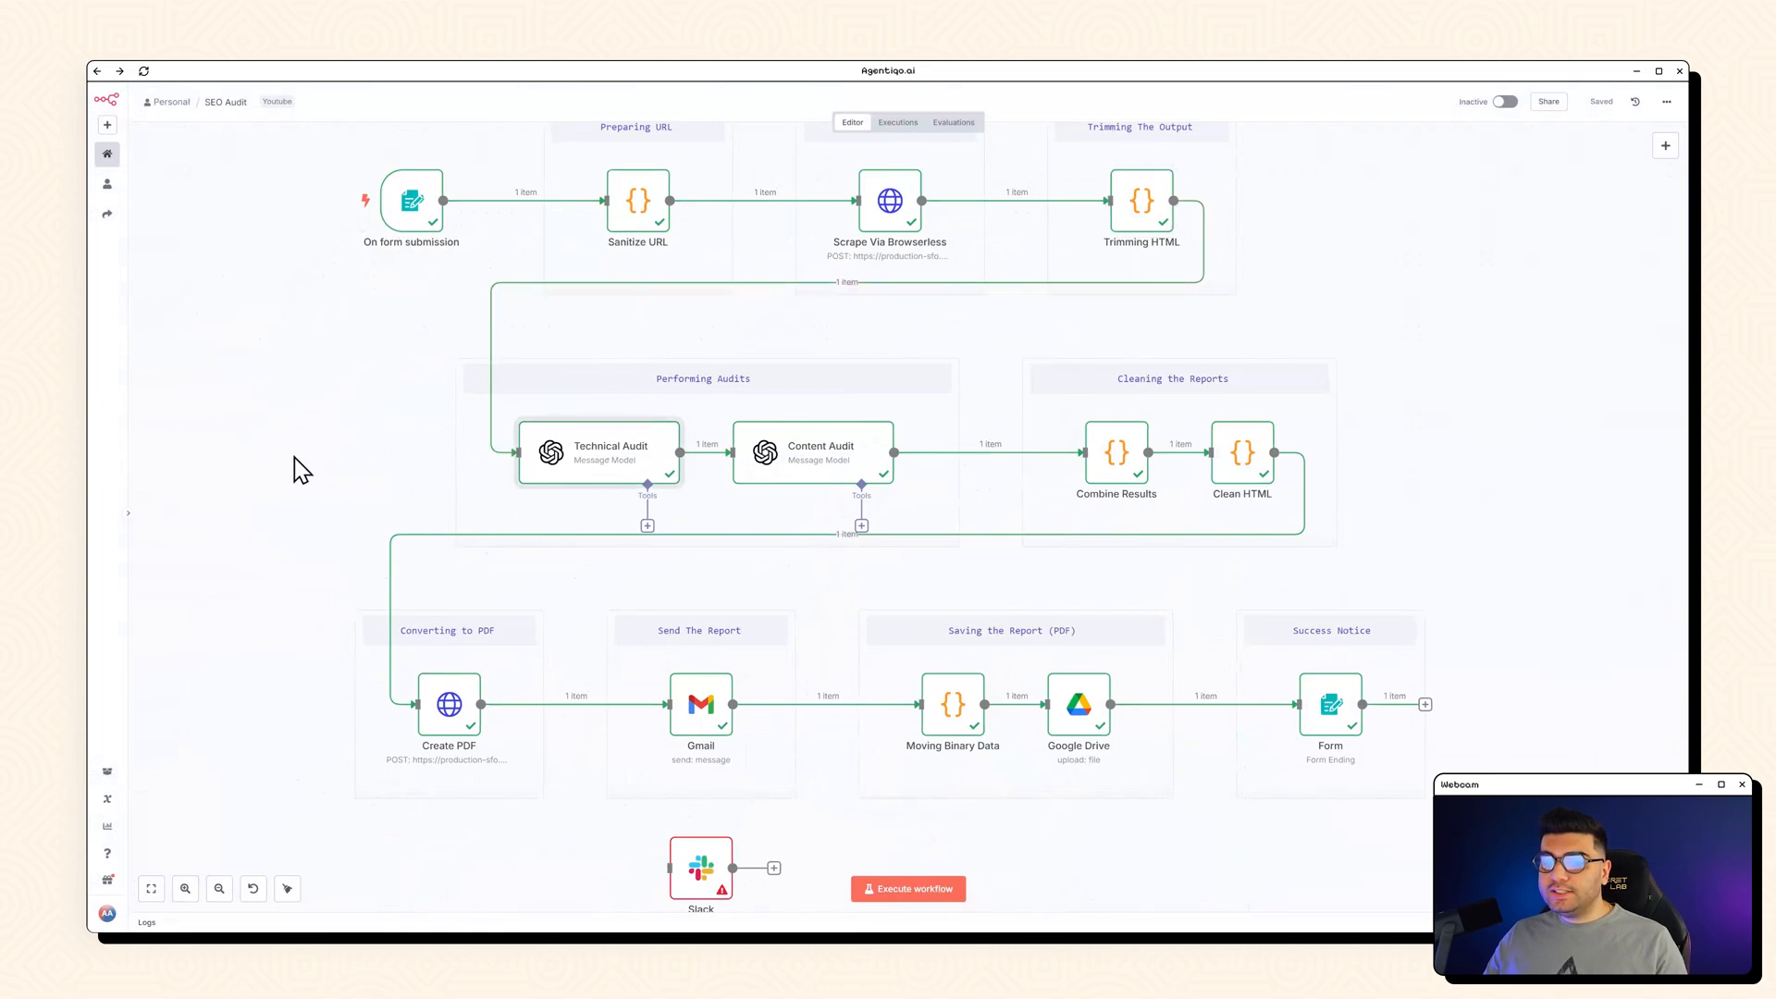
pyautogui.moveTo(343, 474)
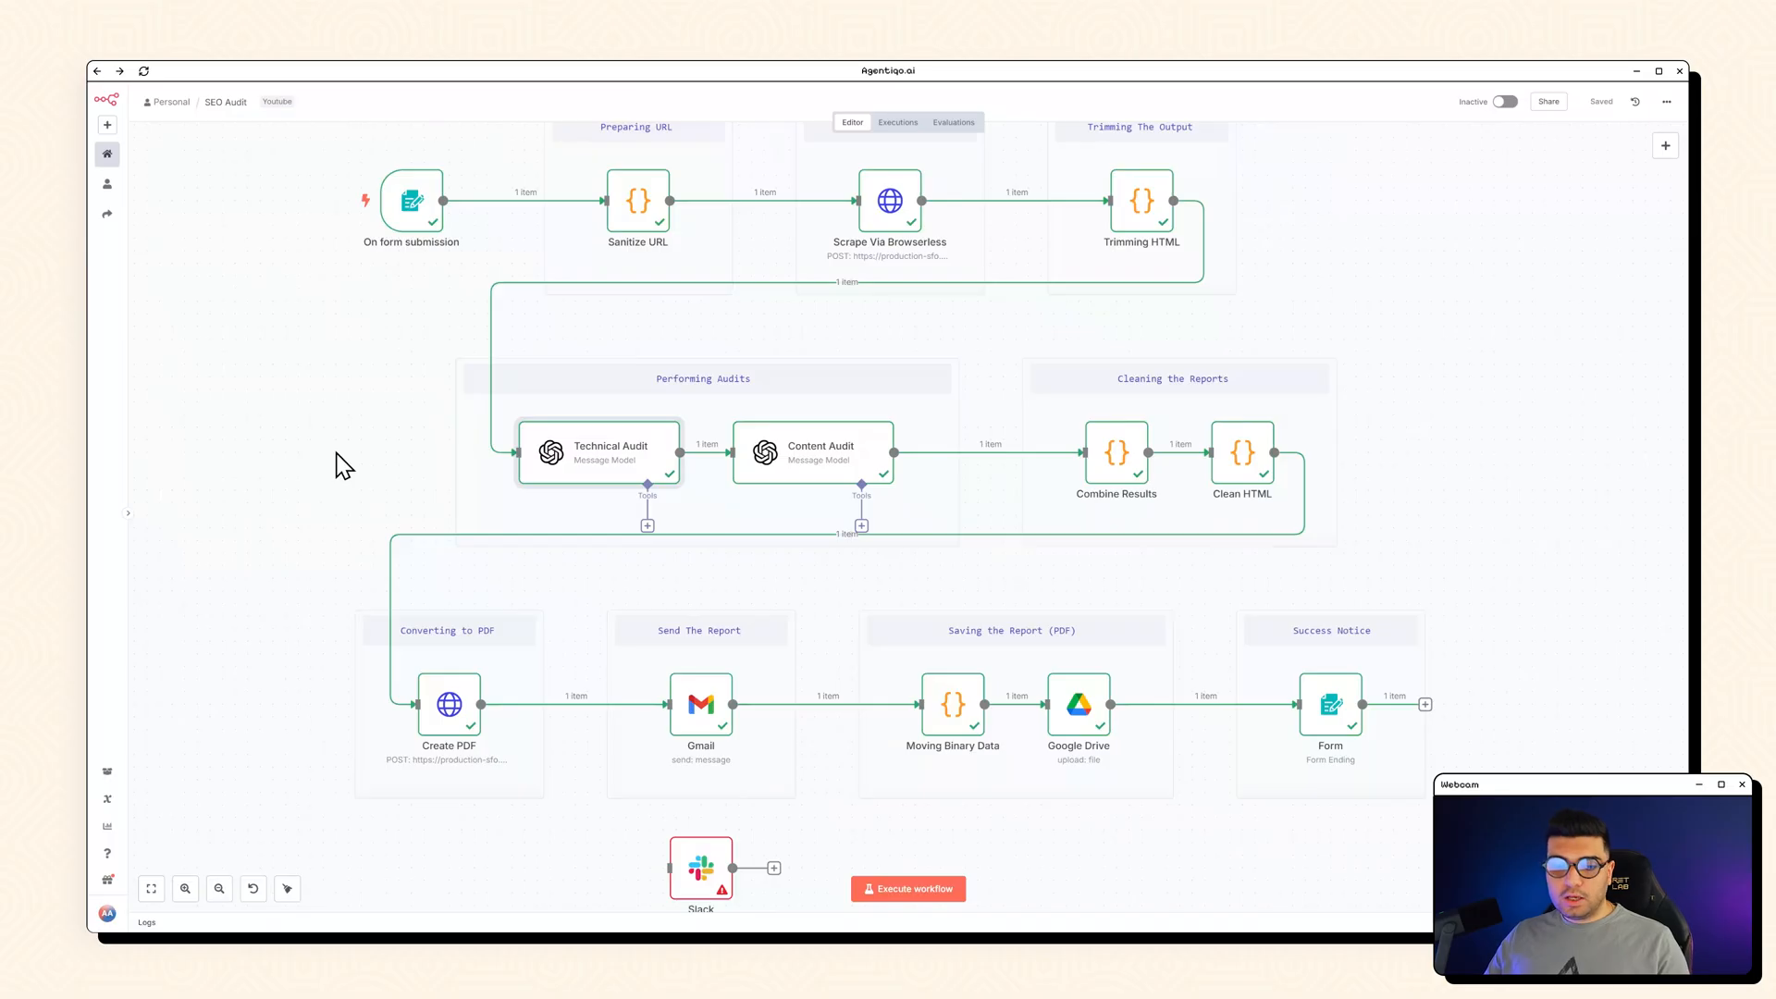
pyautogui.moveTo(358, 455)
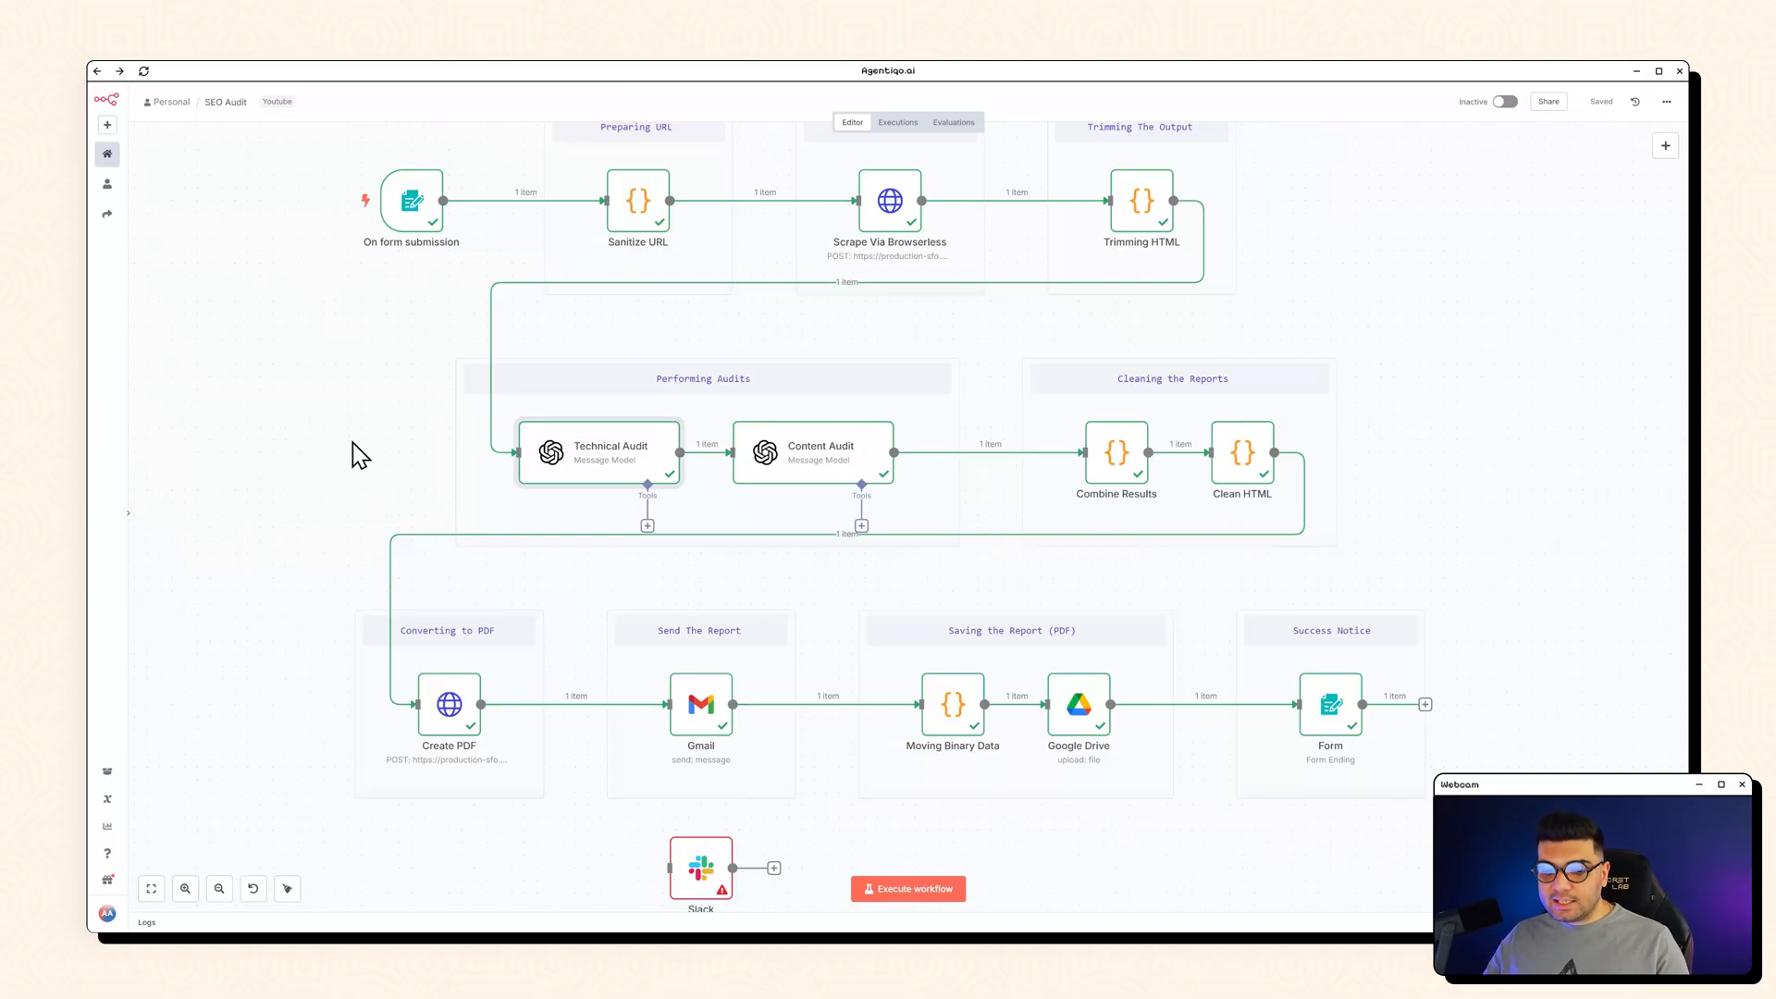
pyautogui.moveTo(365, 455)
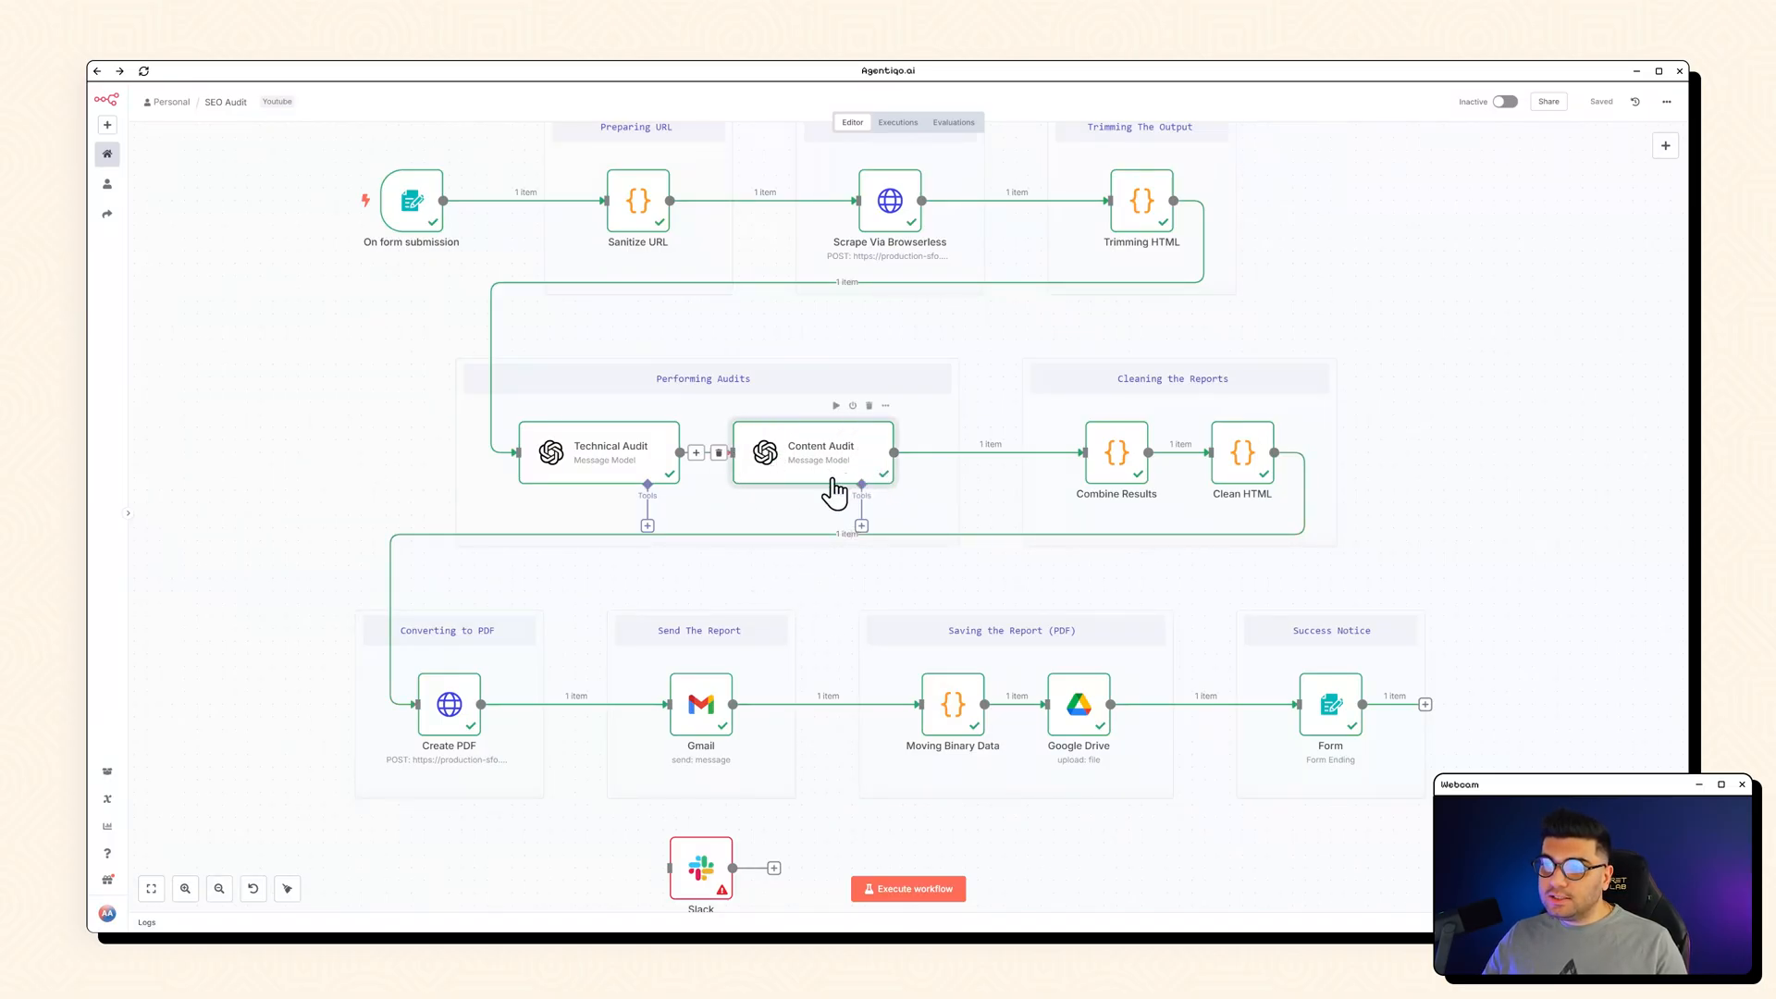
pyautogui.moveTo(750, 586)
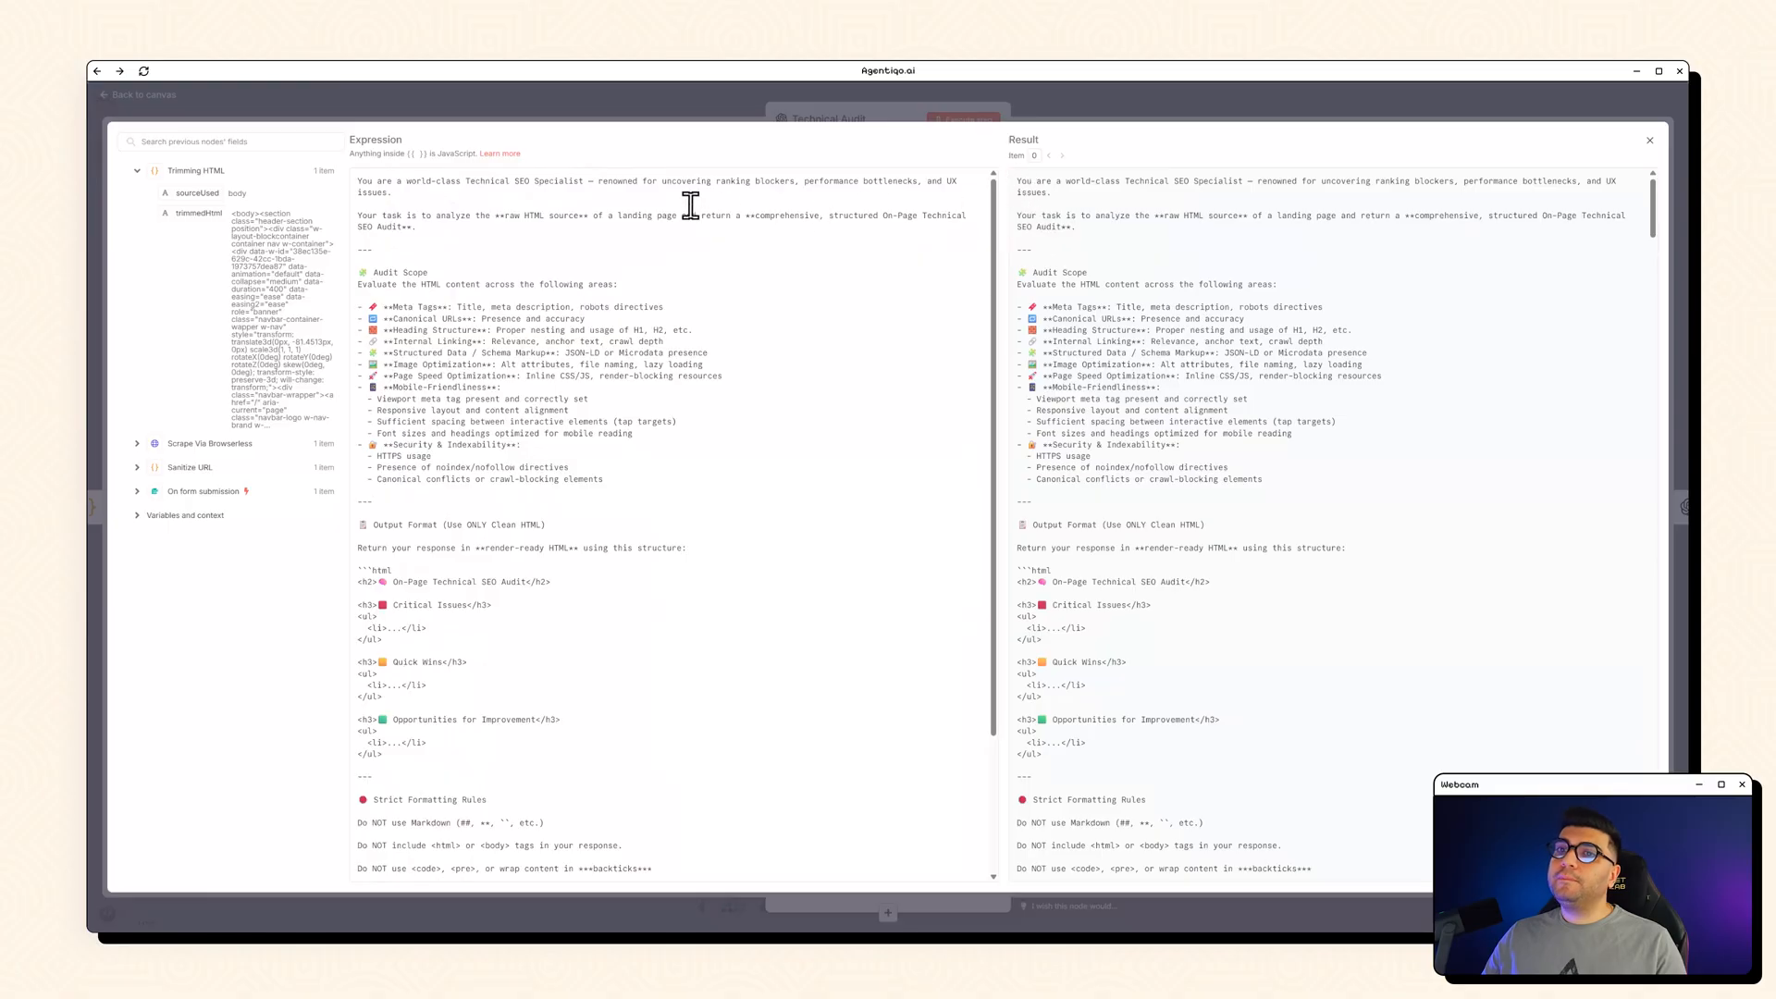
pyautogui.moveTo(444, 258)
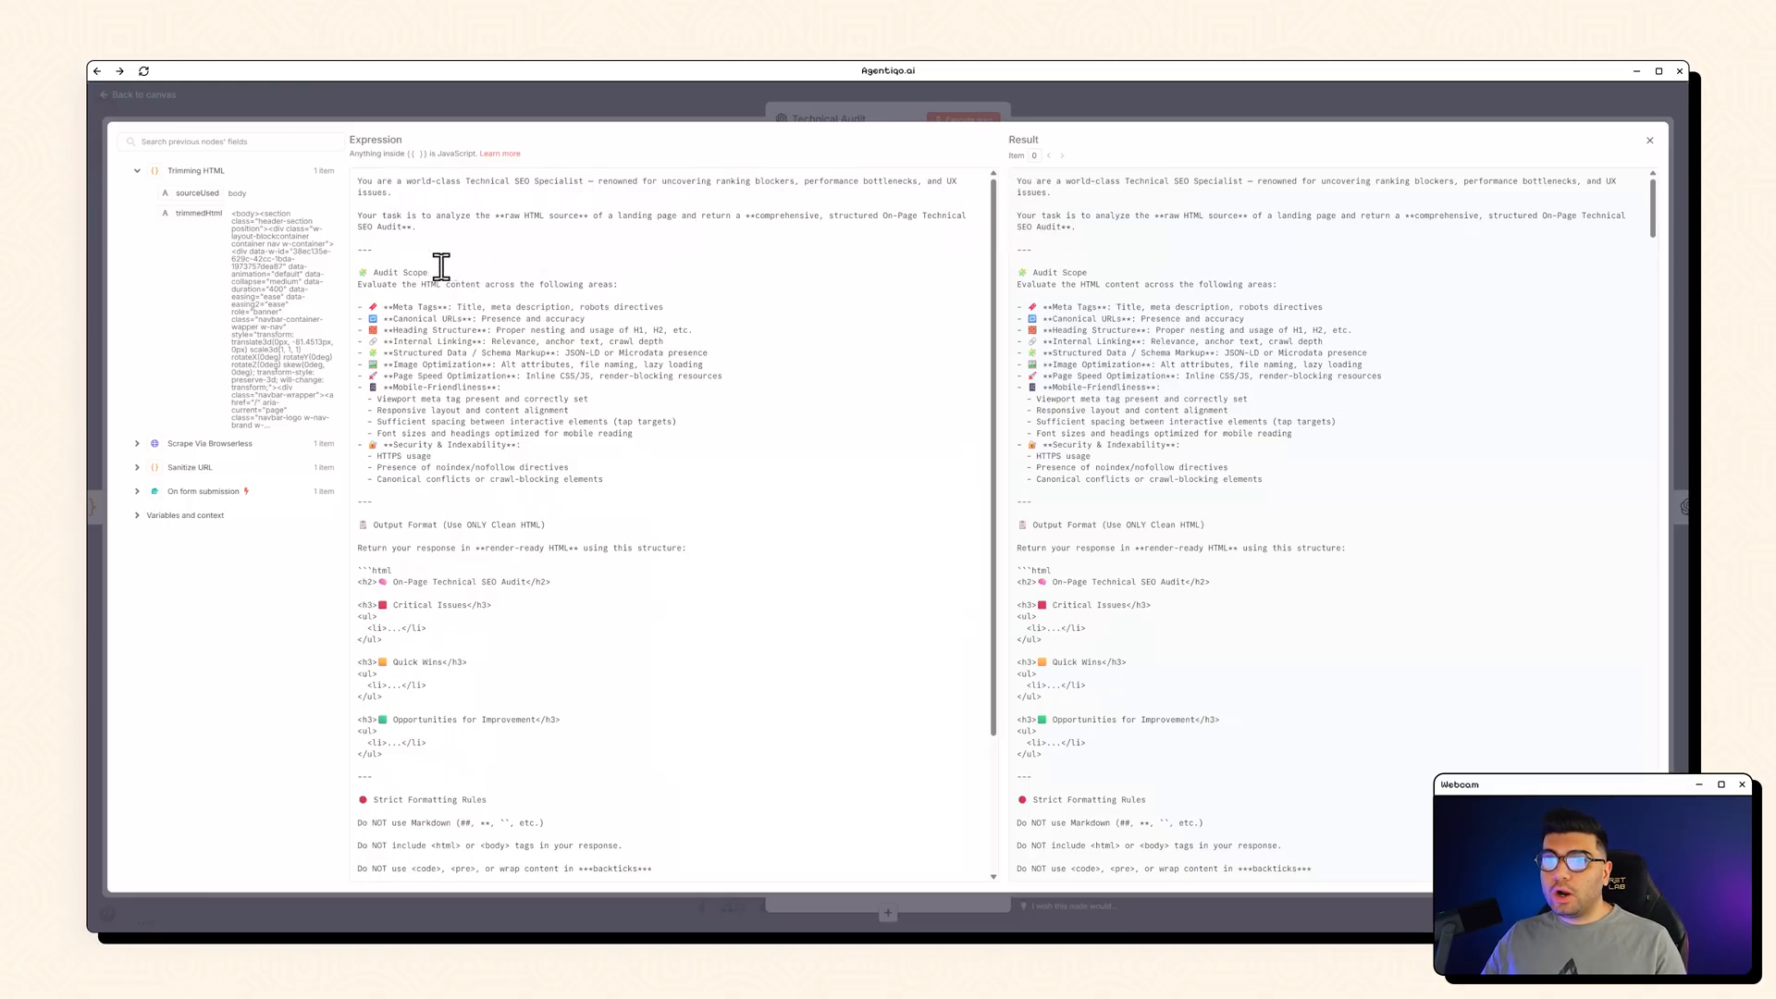
pyautogui.moveTo(450, 345)
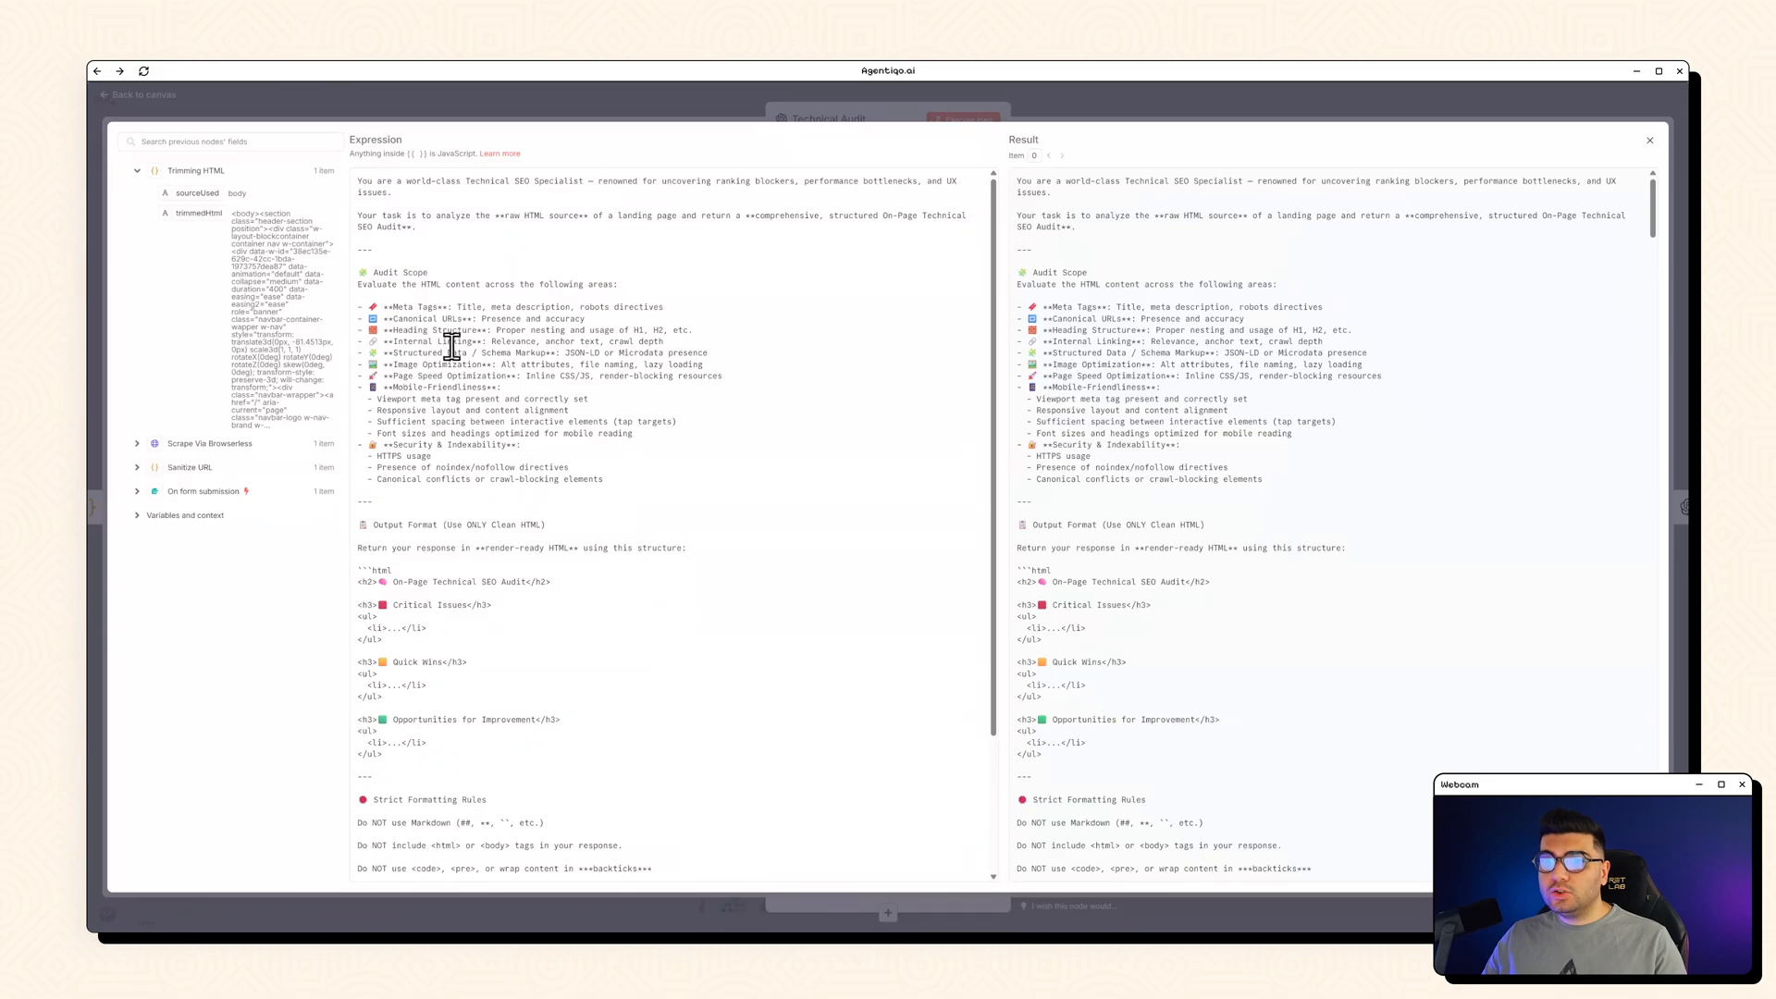
pyautogui.scroll(-3)
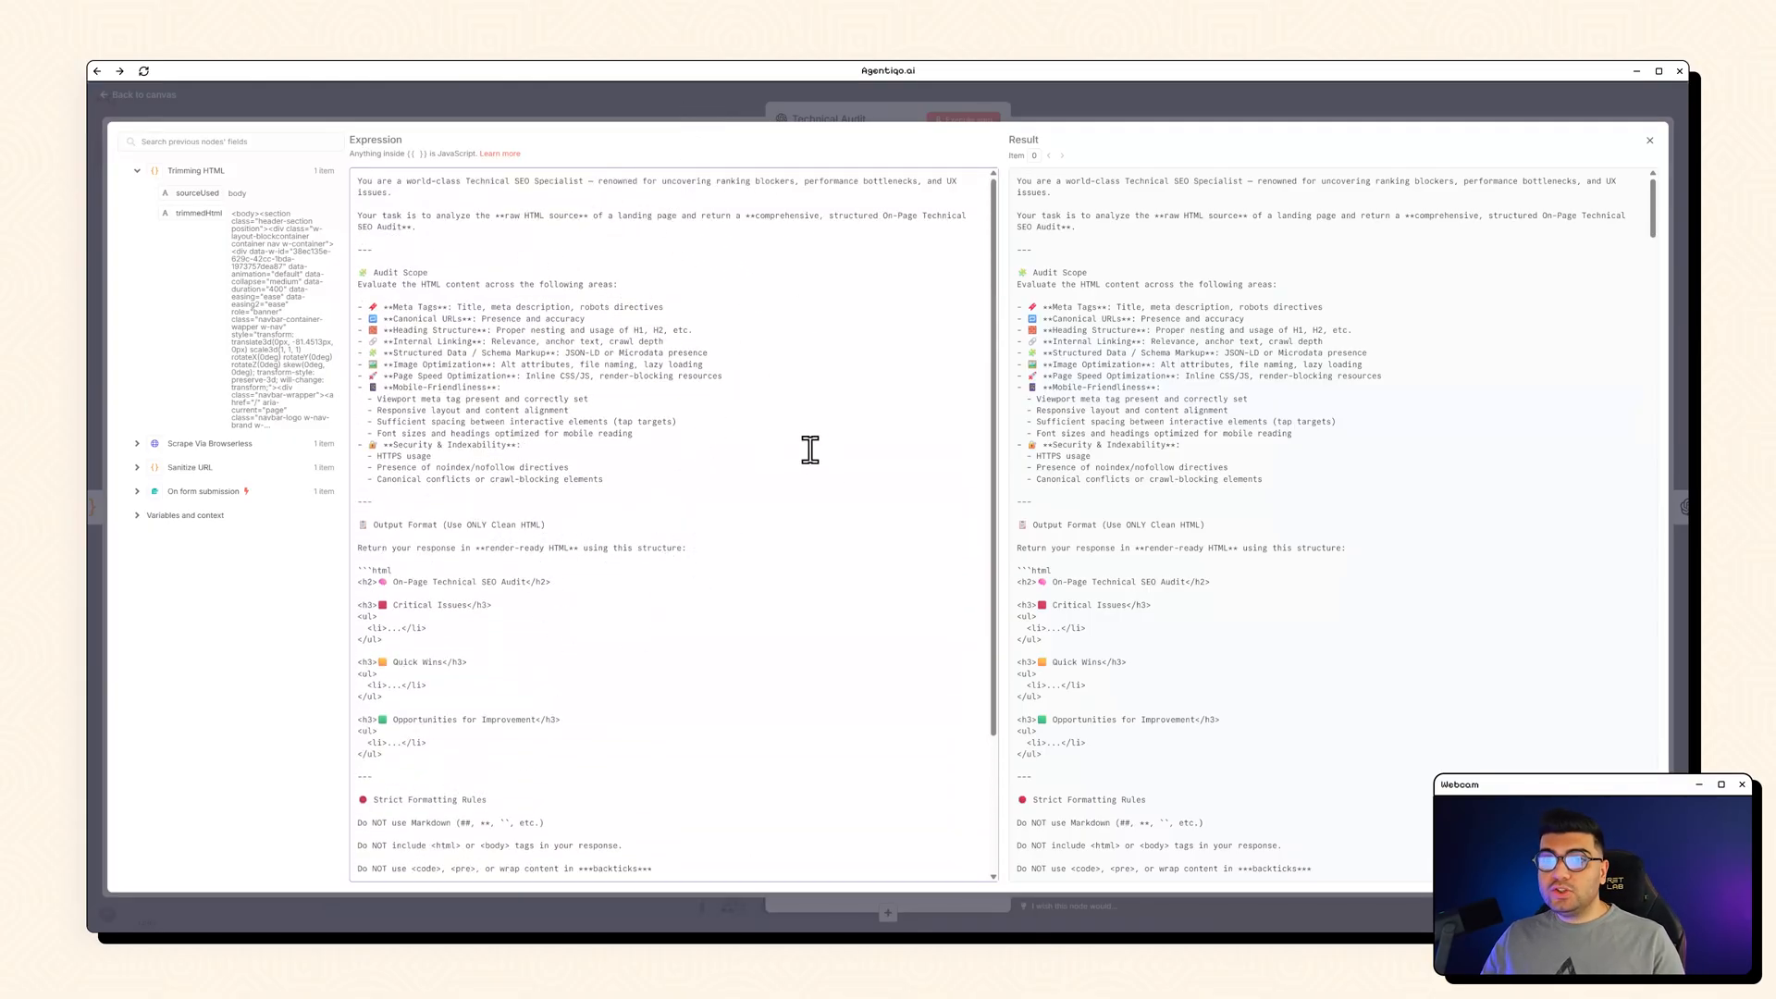
pyautogui.moveTo(757, 442)
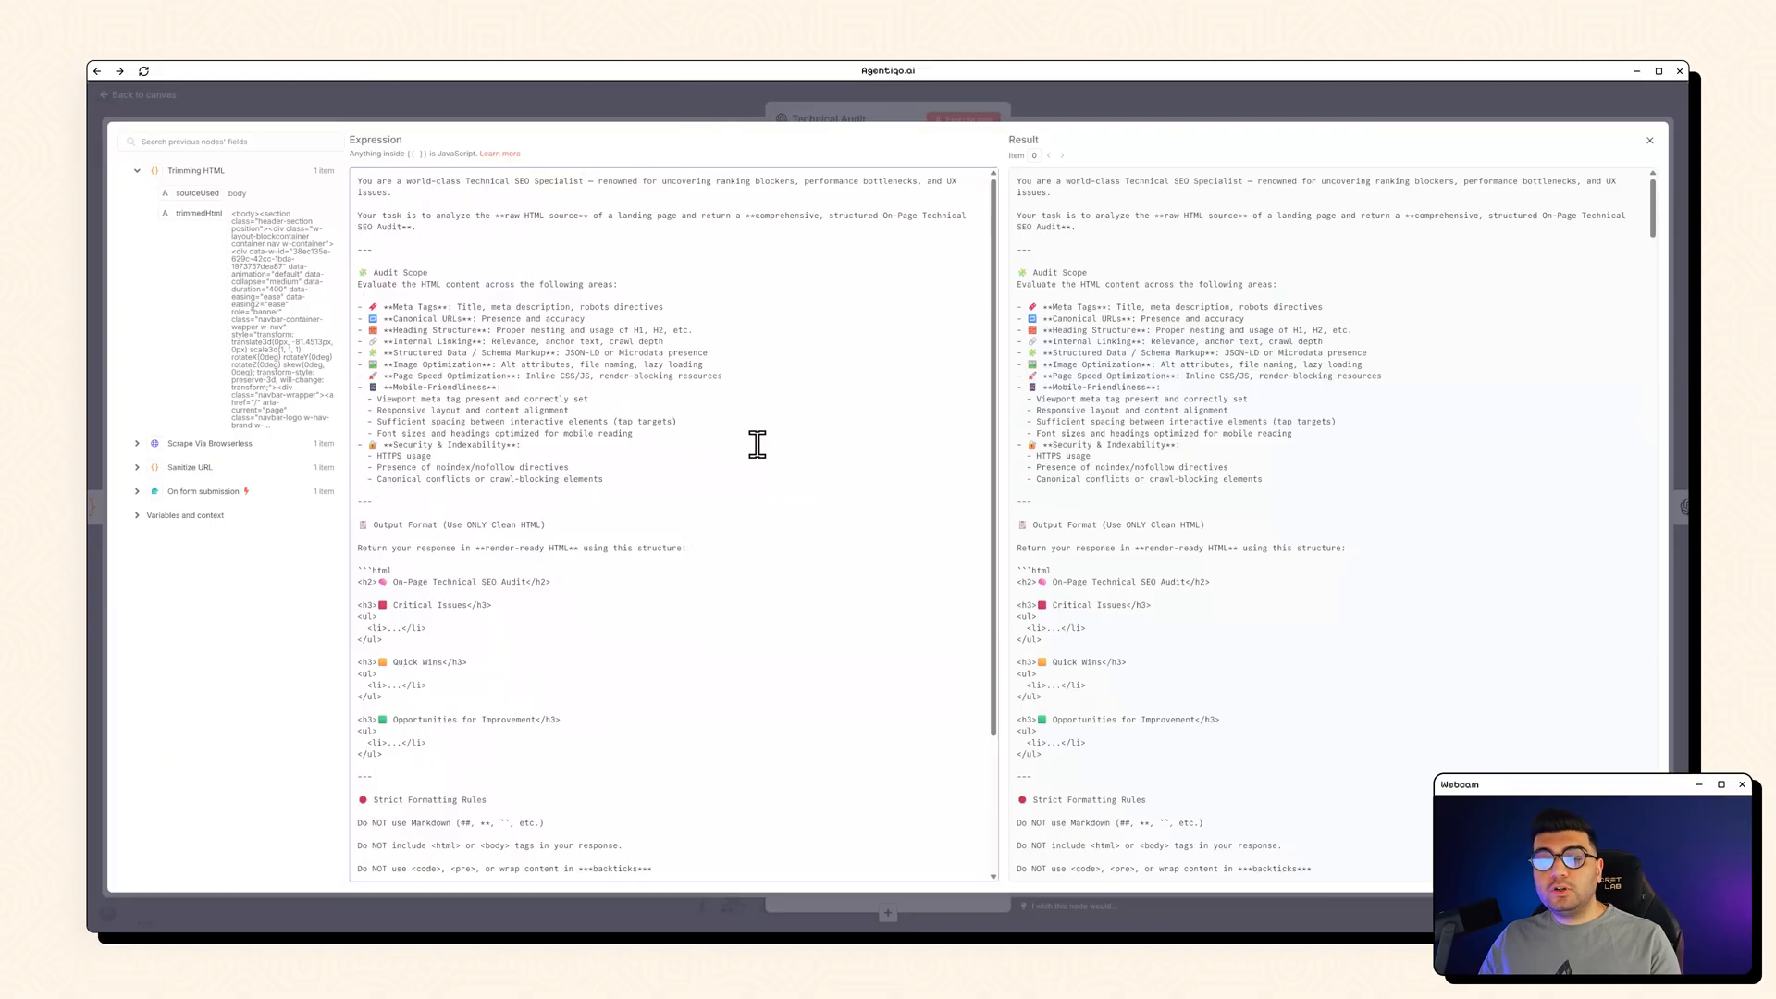
pyautogui.moveTo(728, 429)
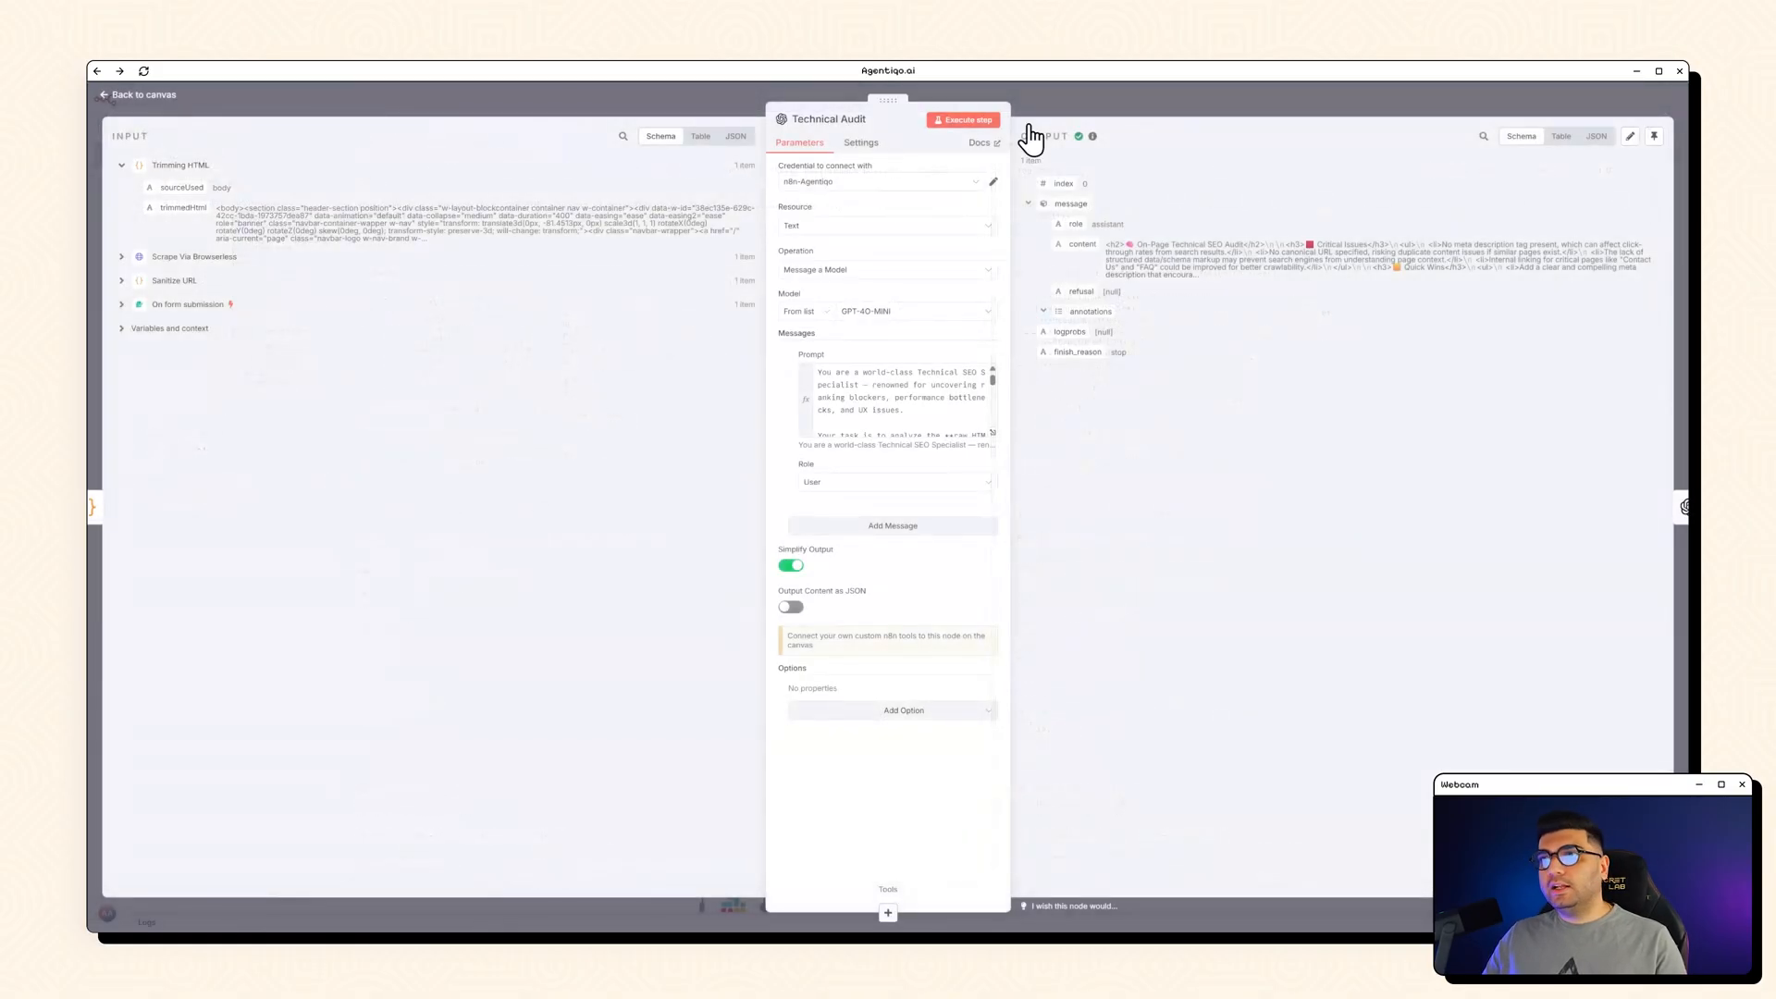
pyautogui.click(137, 94)
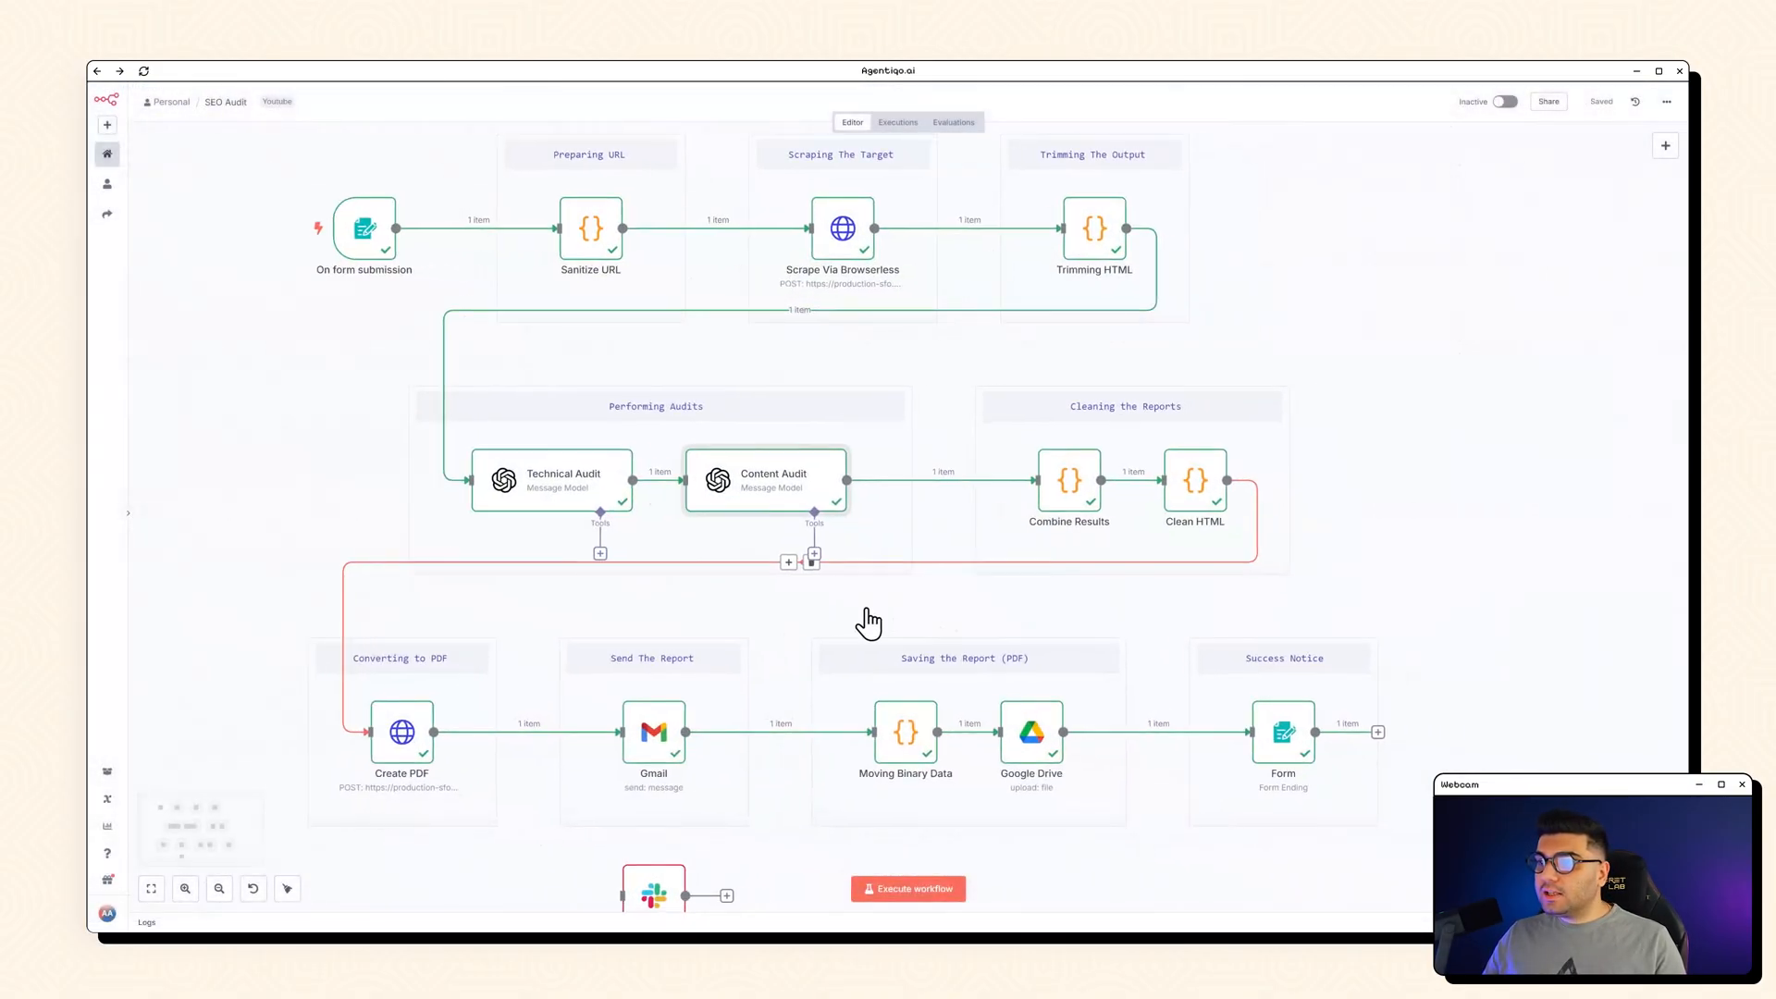
pyautogui.doubleClick(765, 480)
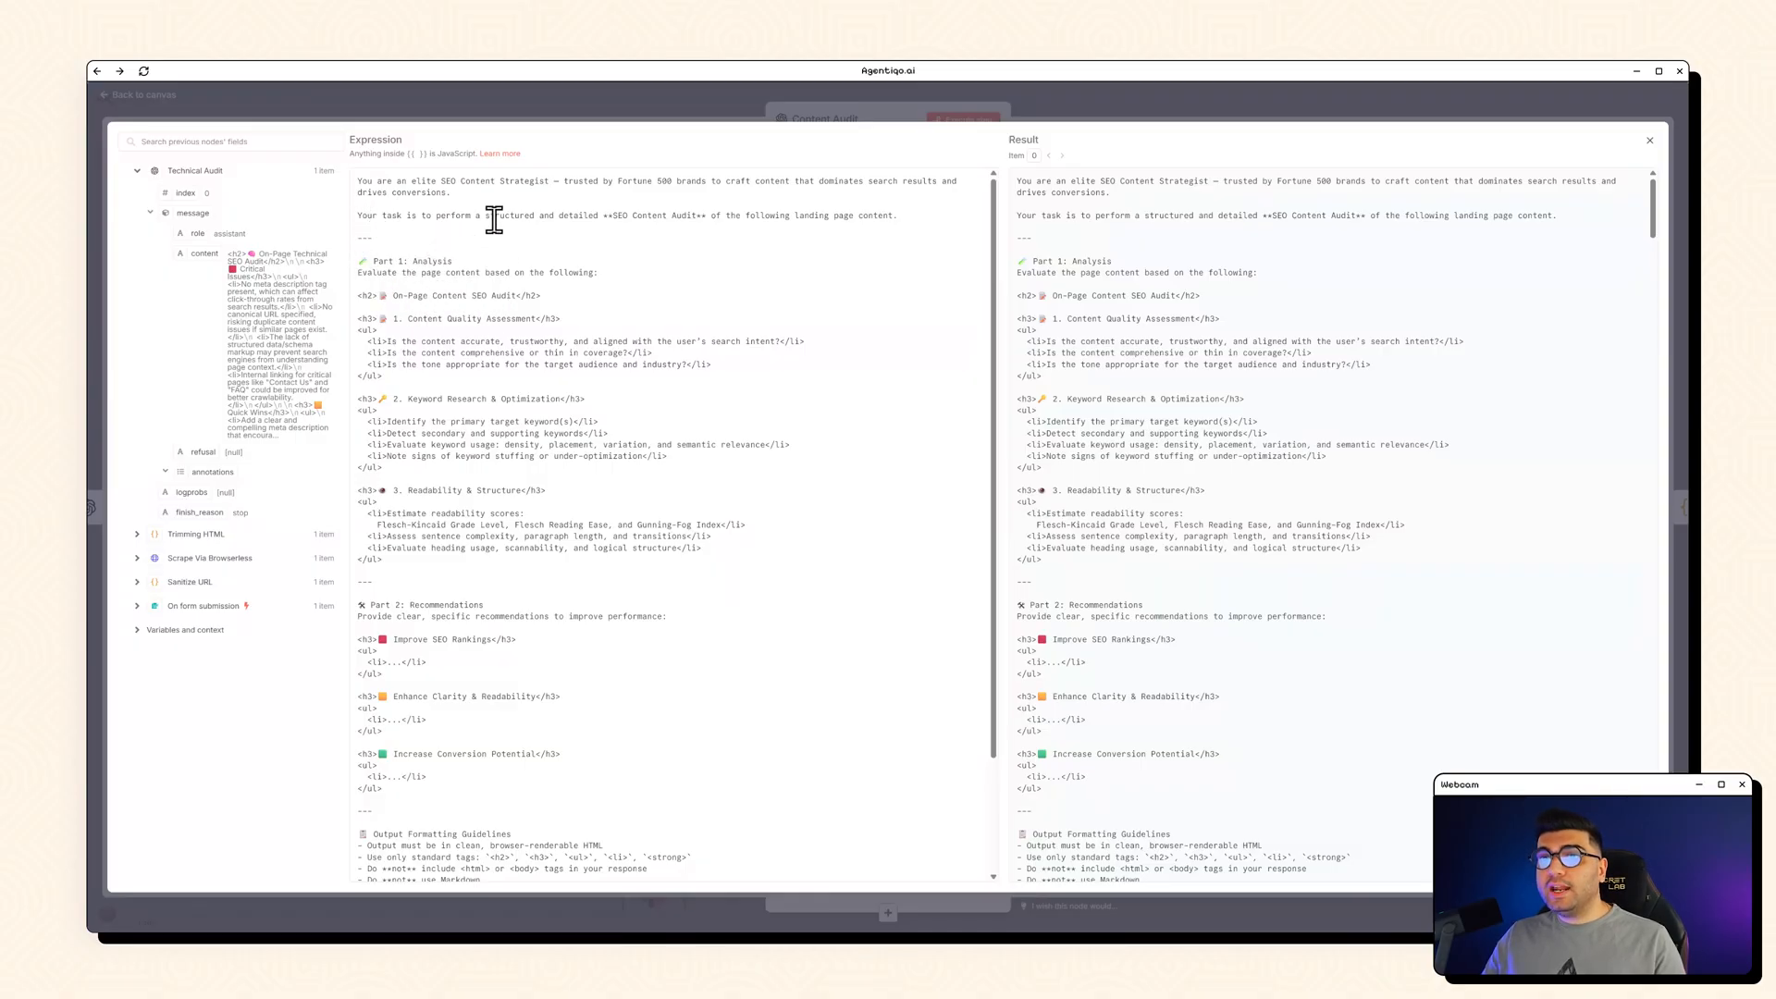
pyautogui.scroll(-3)
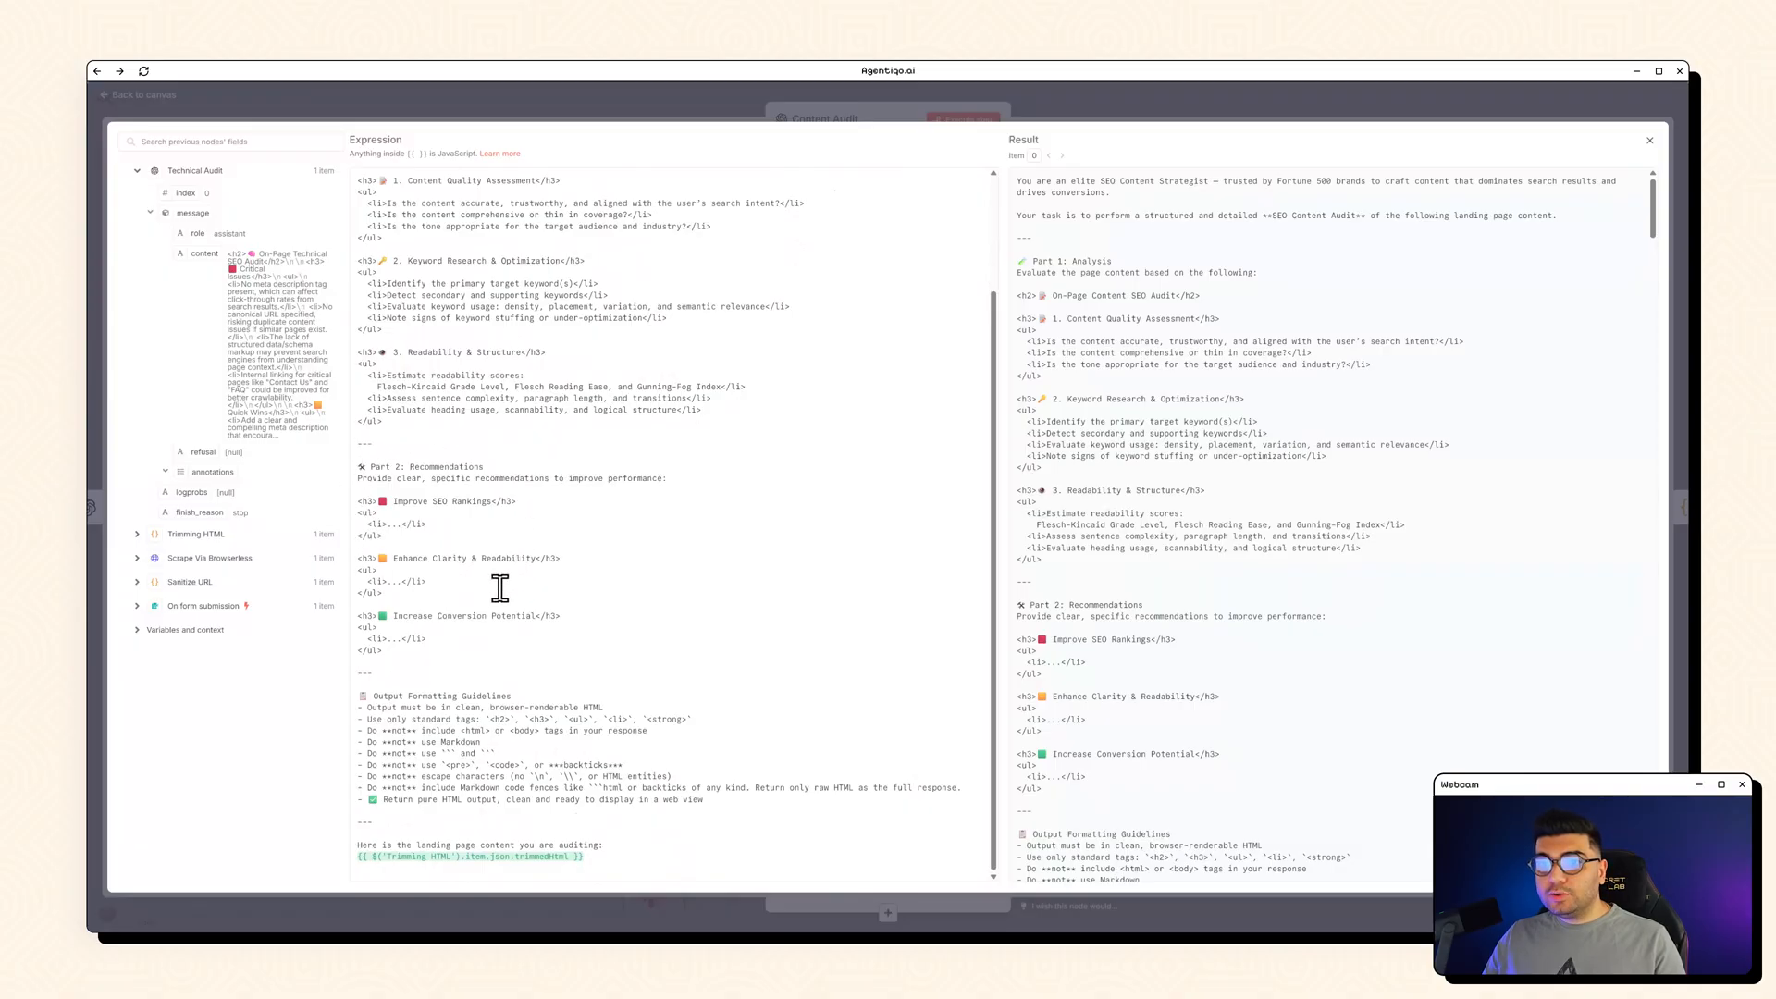
pyautogui.moveTo(509, 755)
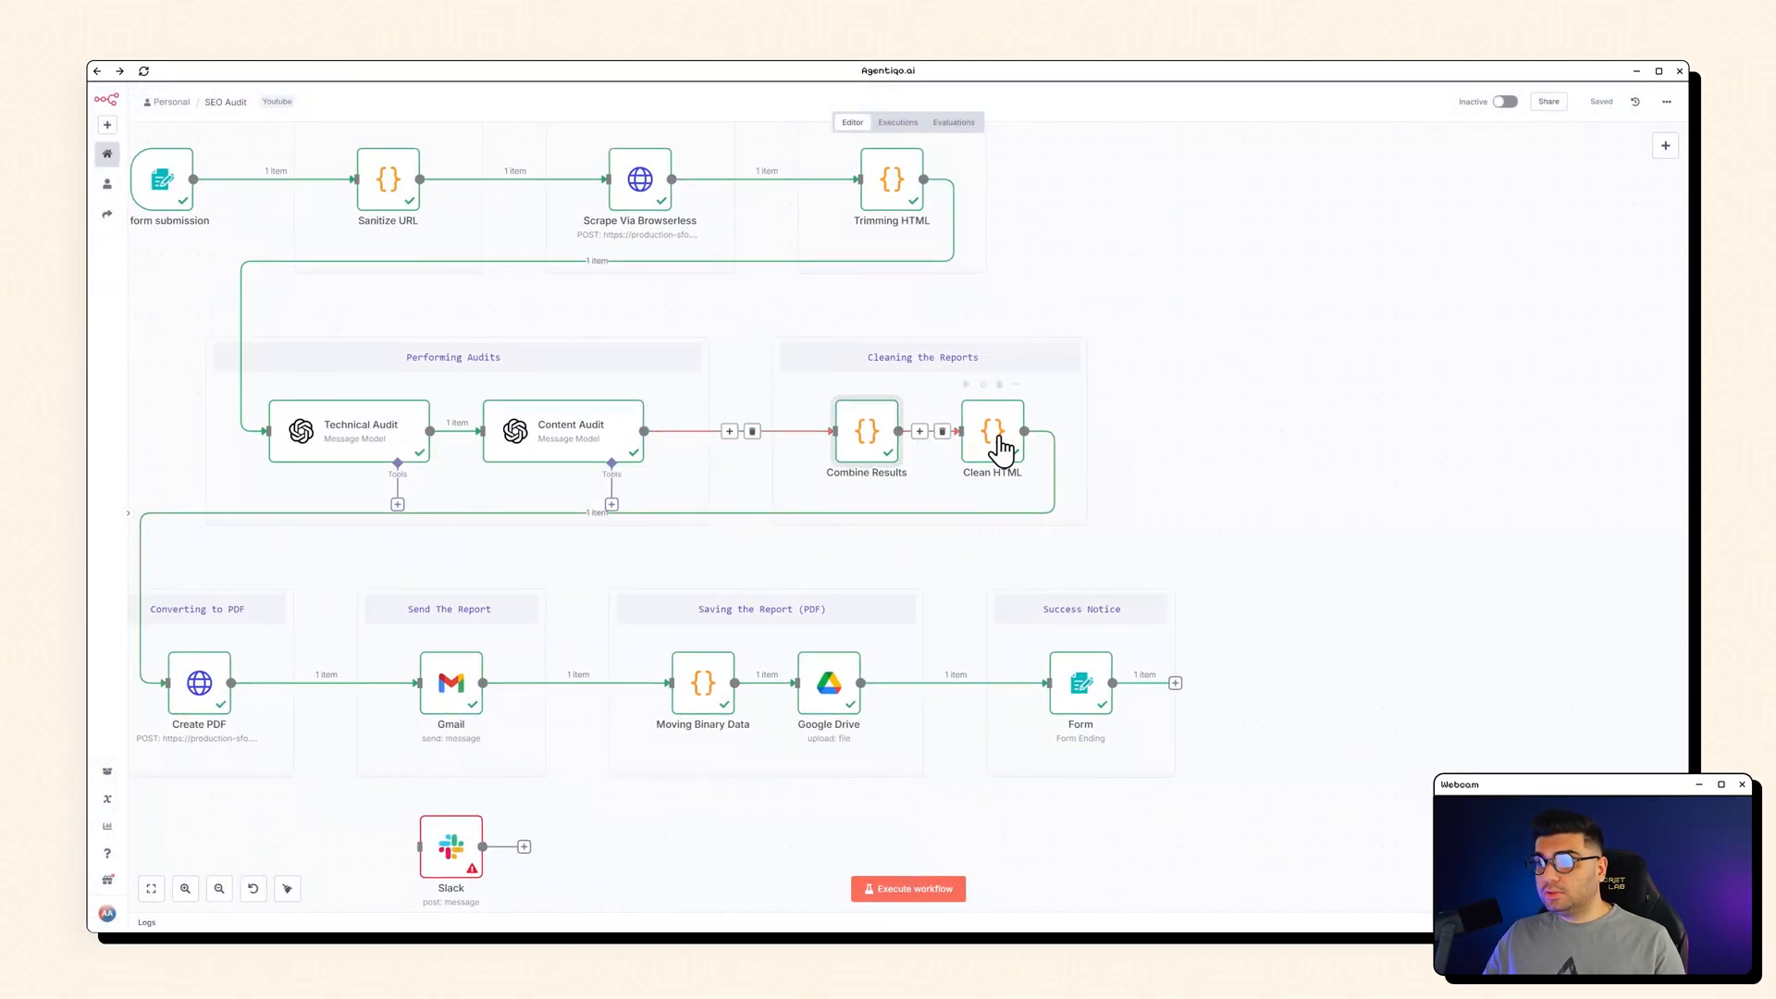
# Step: Review the Clean HTML cleanup code, then scroll the canvas to the PDF, email and Drive stages
pyautogui.doubleClick(991, 435)
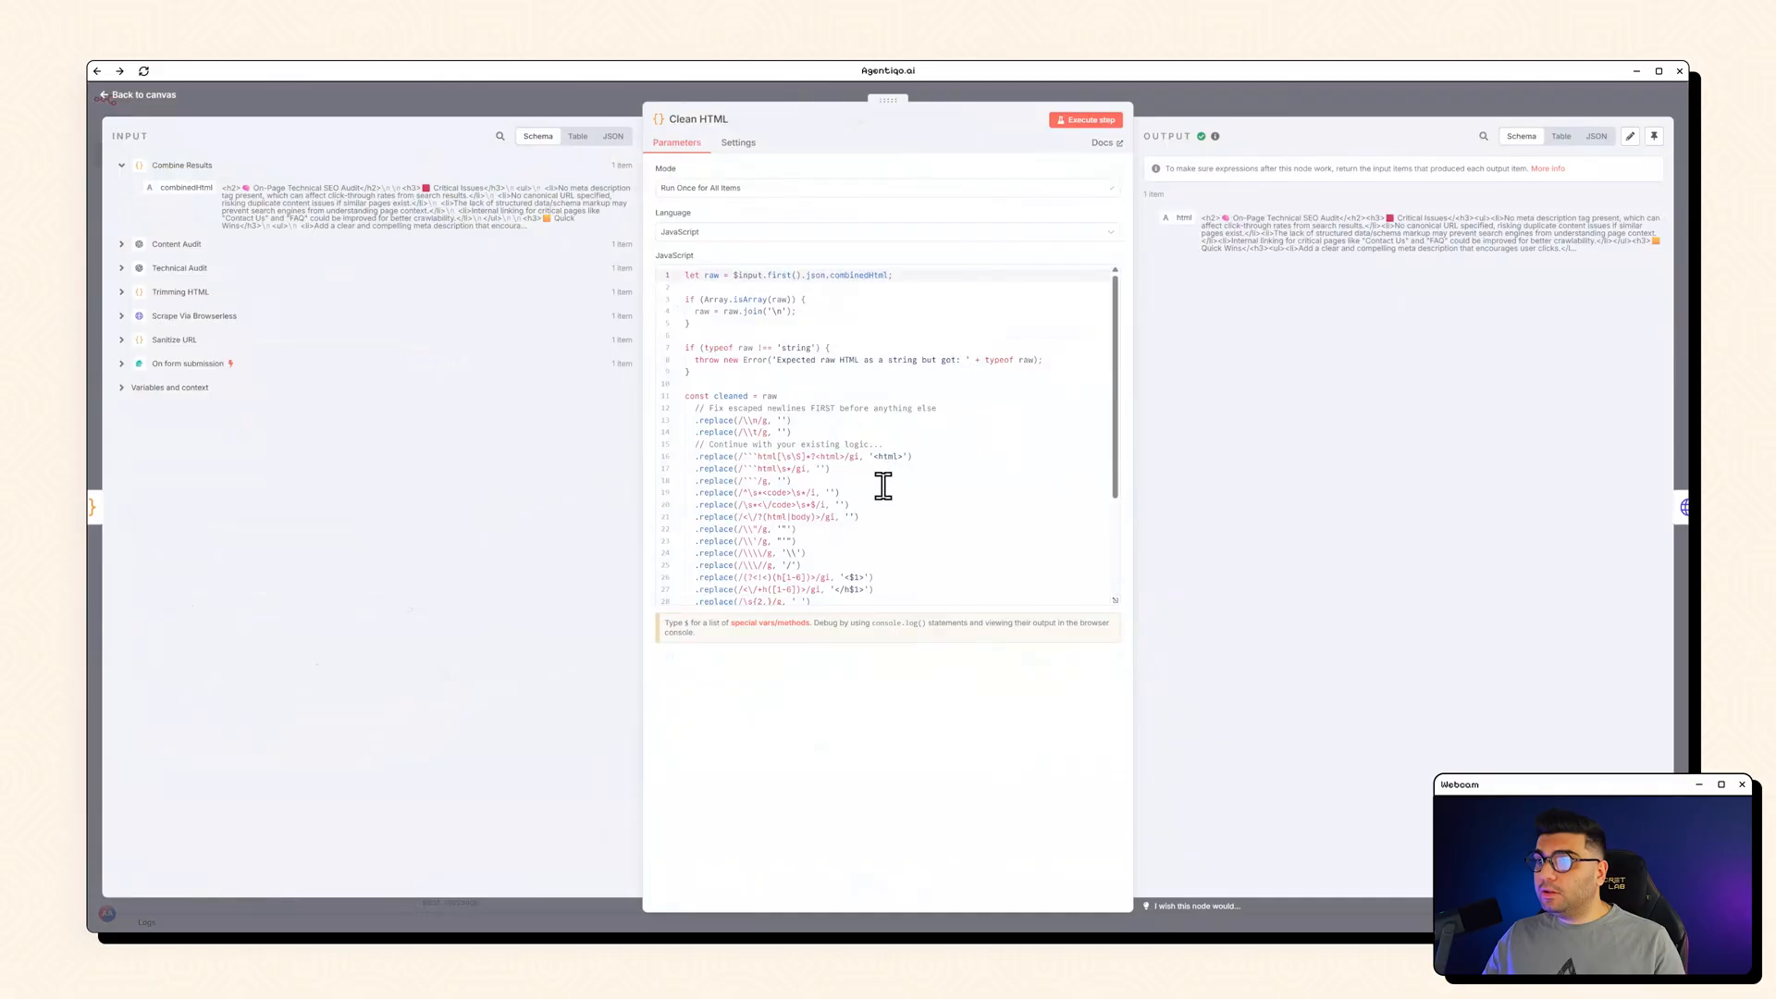
pyautogui.scroll(-3)
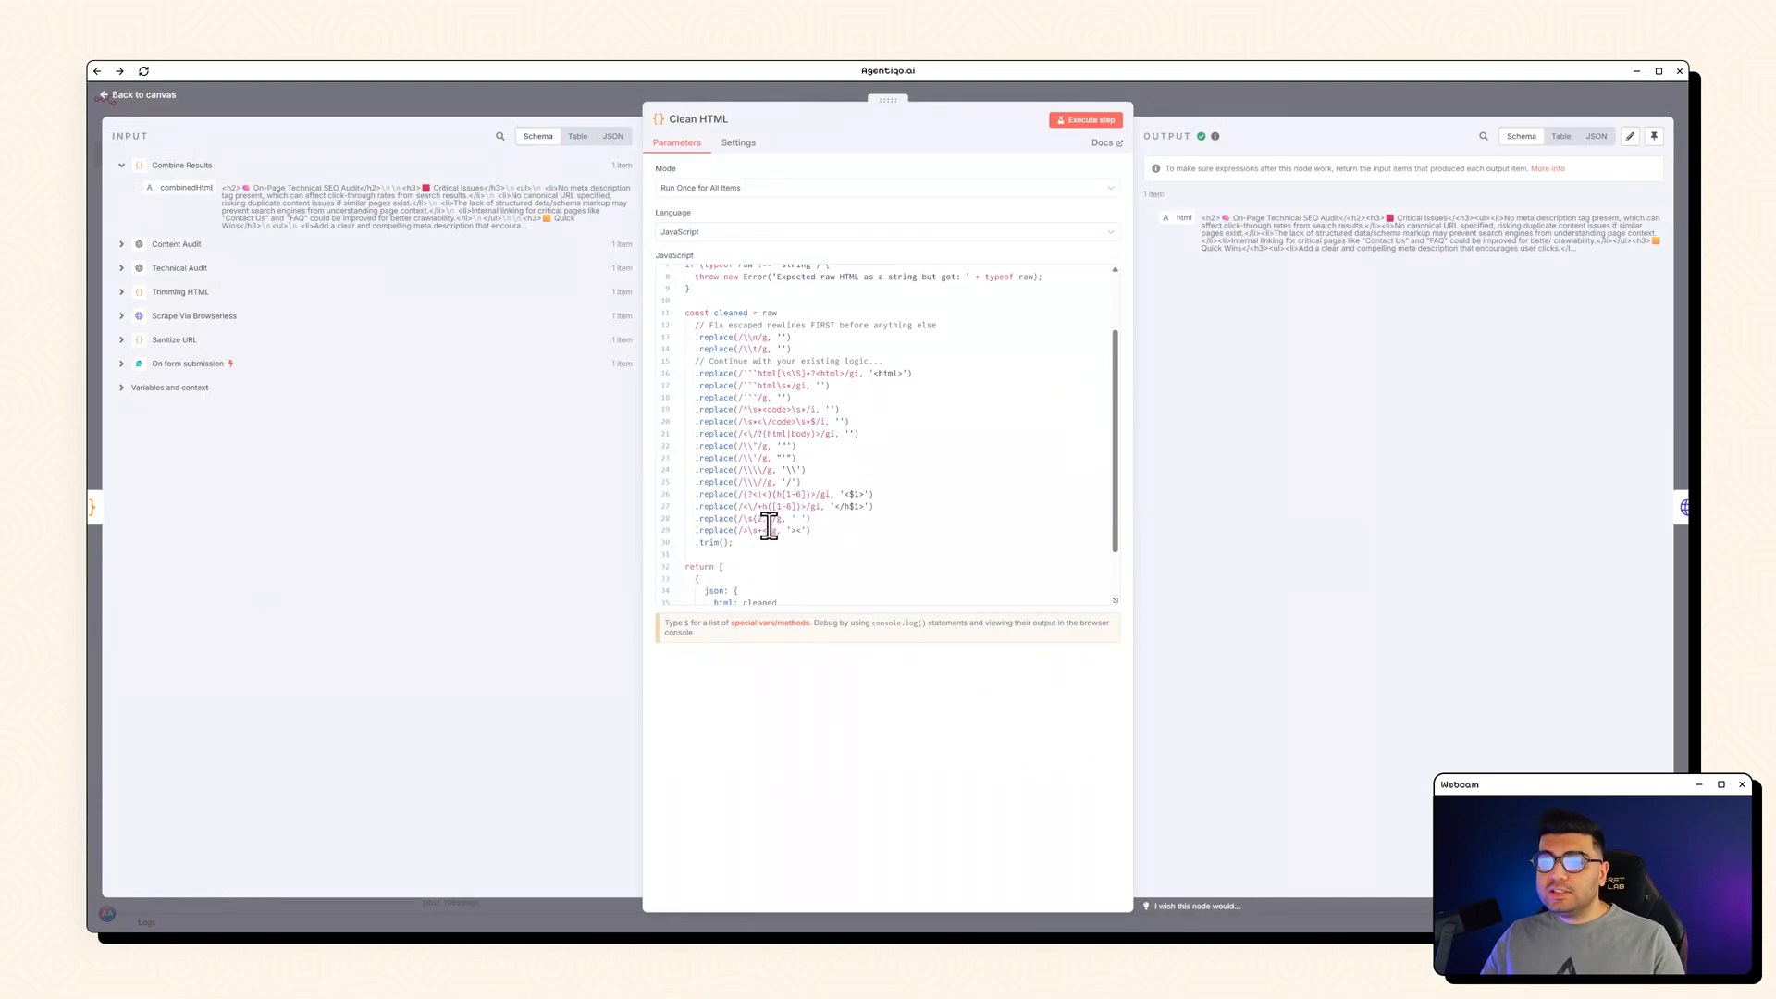
pyautogui.moveTo(768, 383)
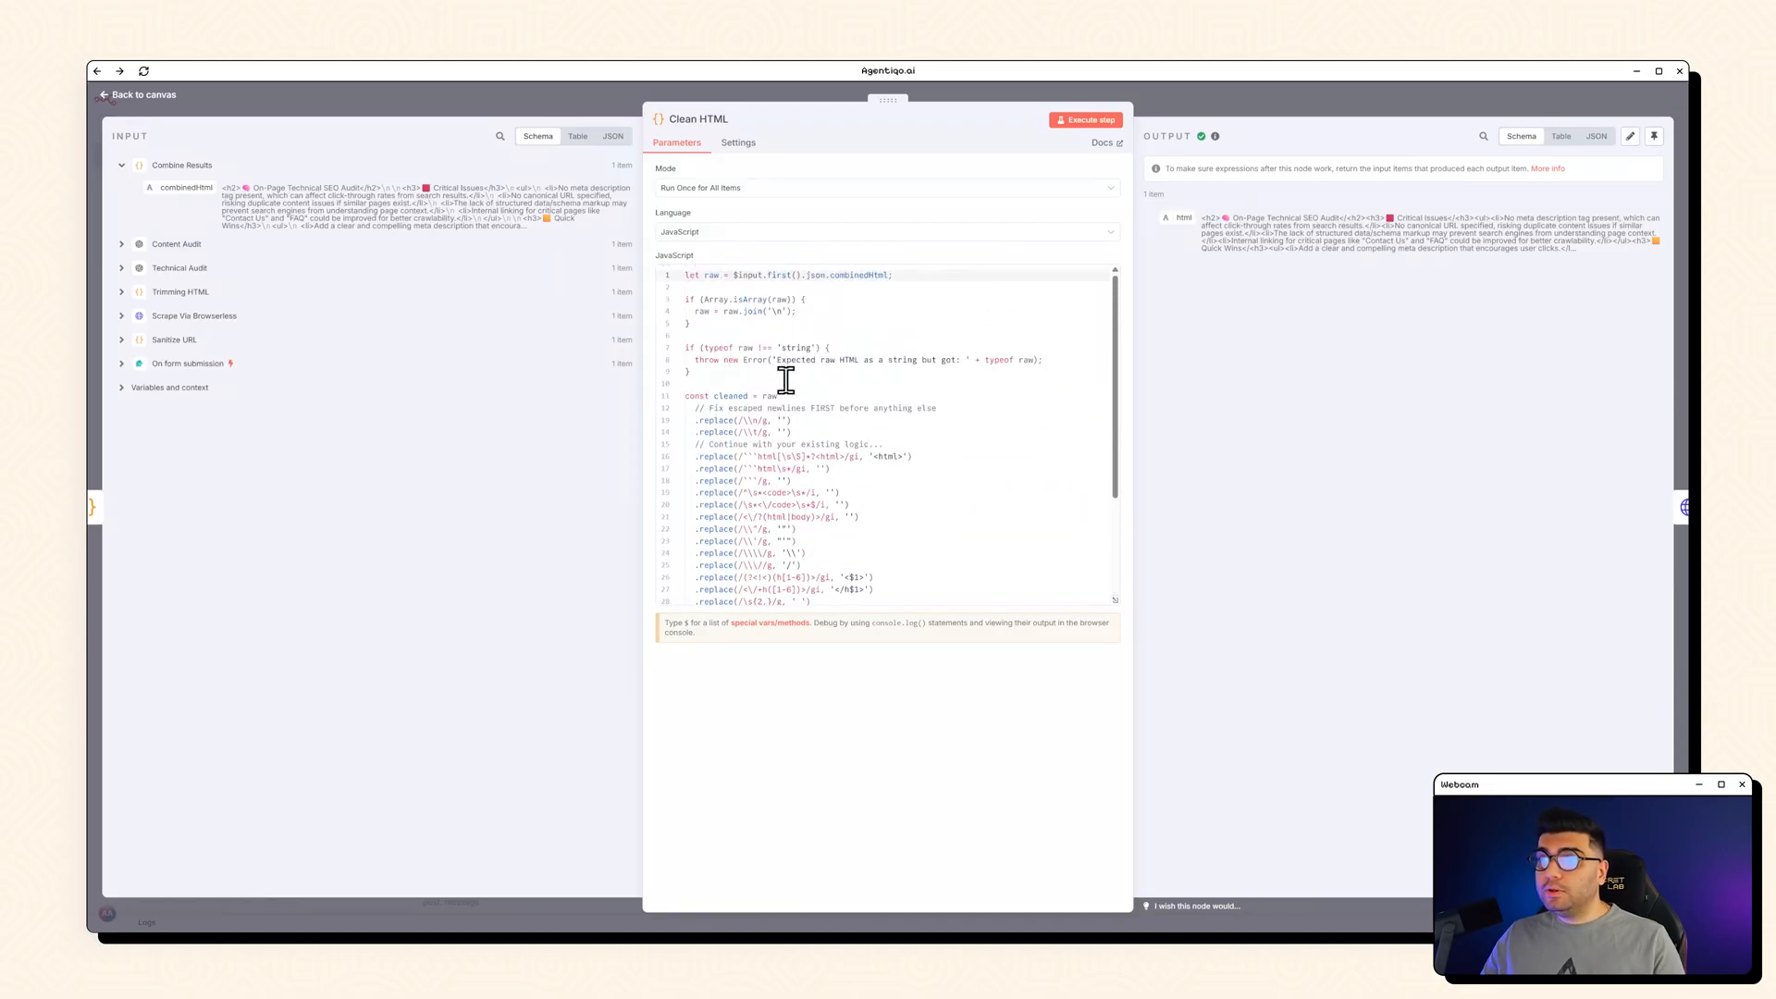
pyautogui.click(135, 94)
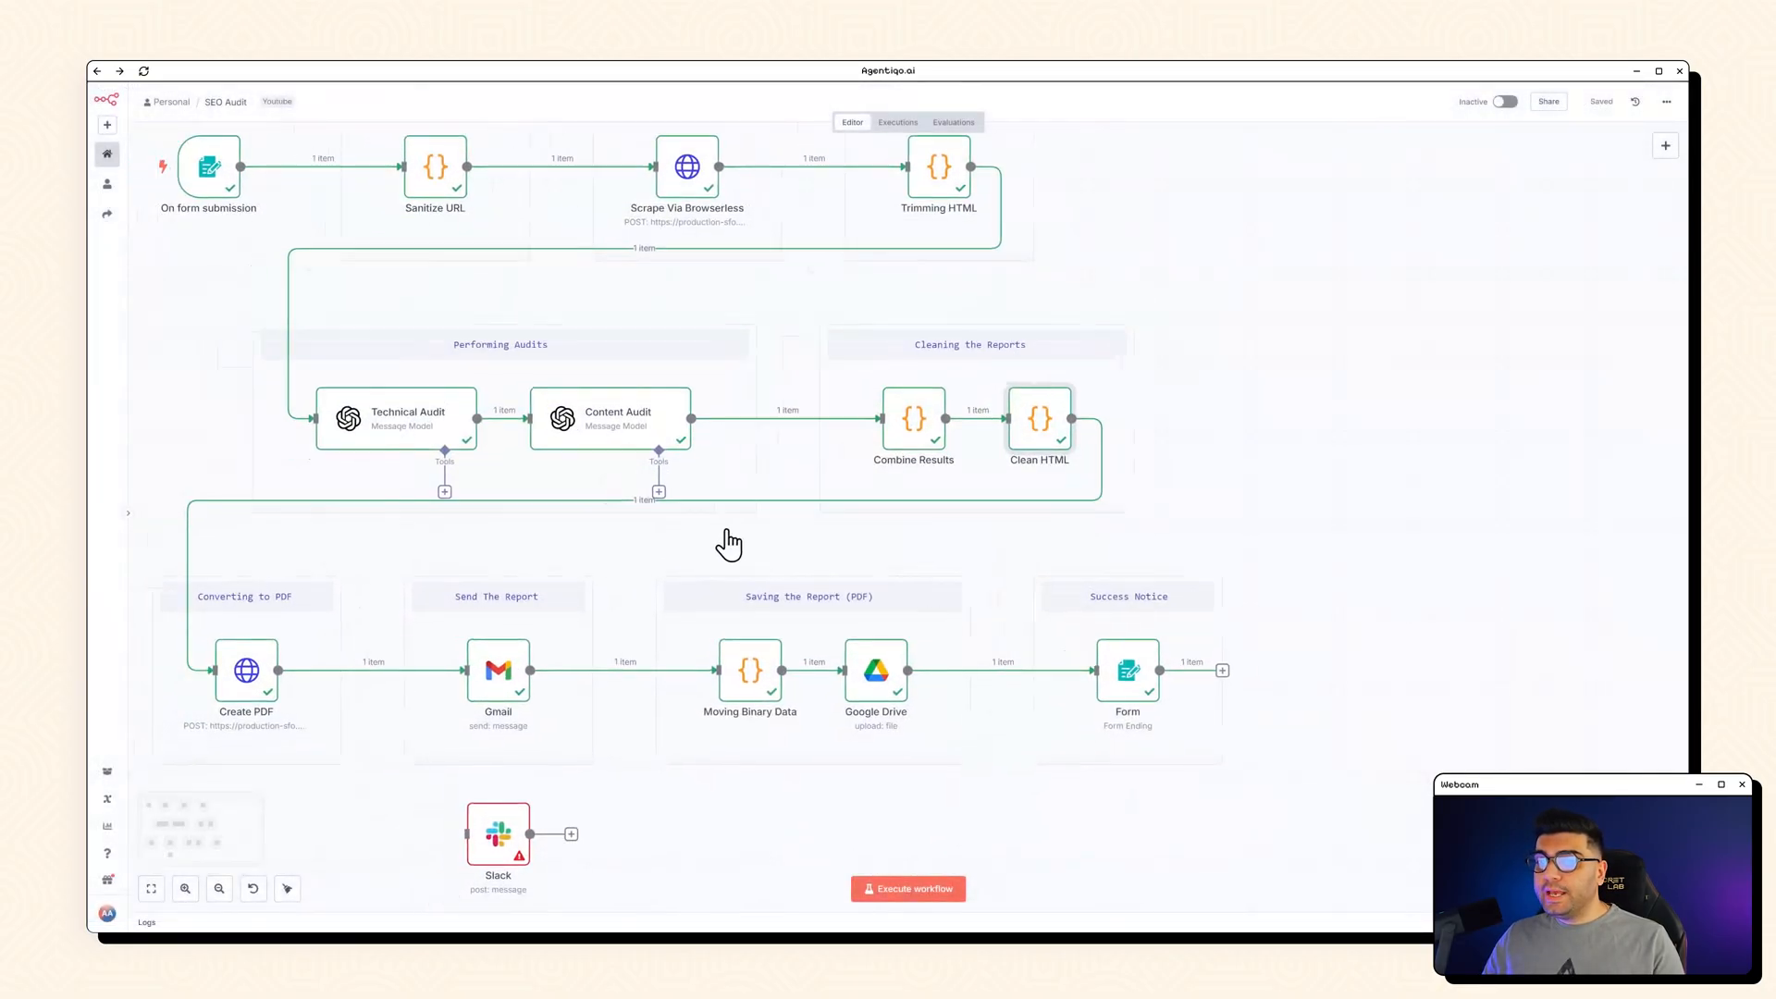
pyautogui.scroll(-3)
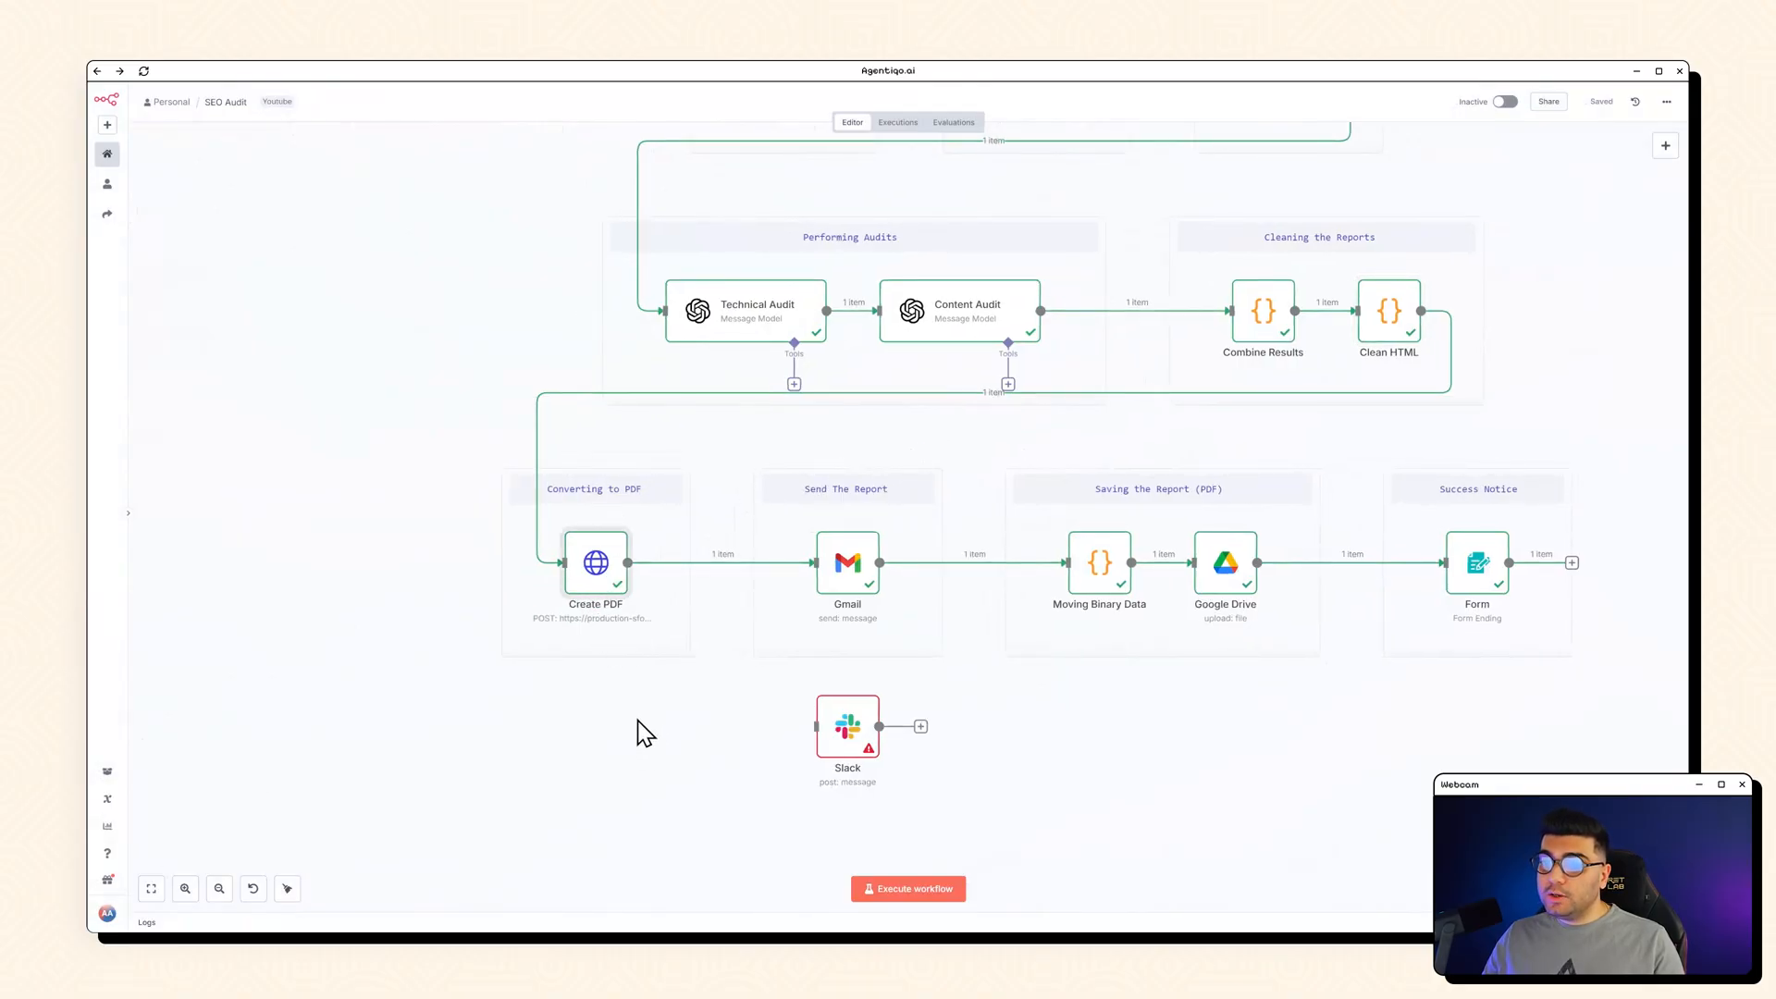
# Step: Review the Create PDF request parameters and its JSON HTML body, then close the node
pyautogui.doubleClick(595, 561)
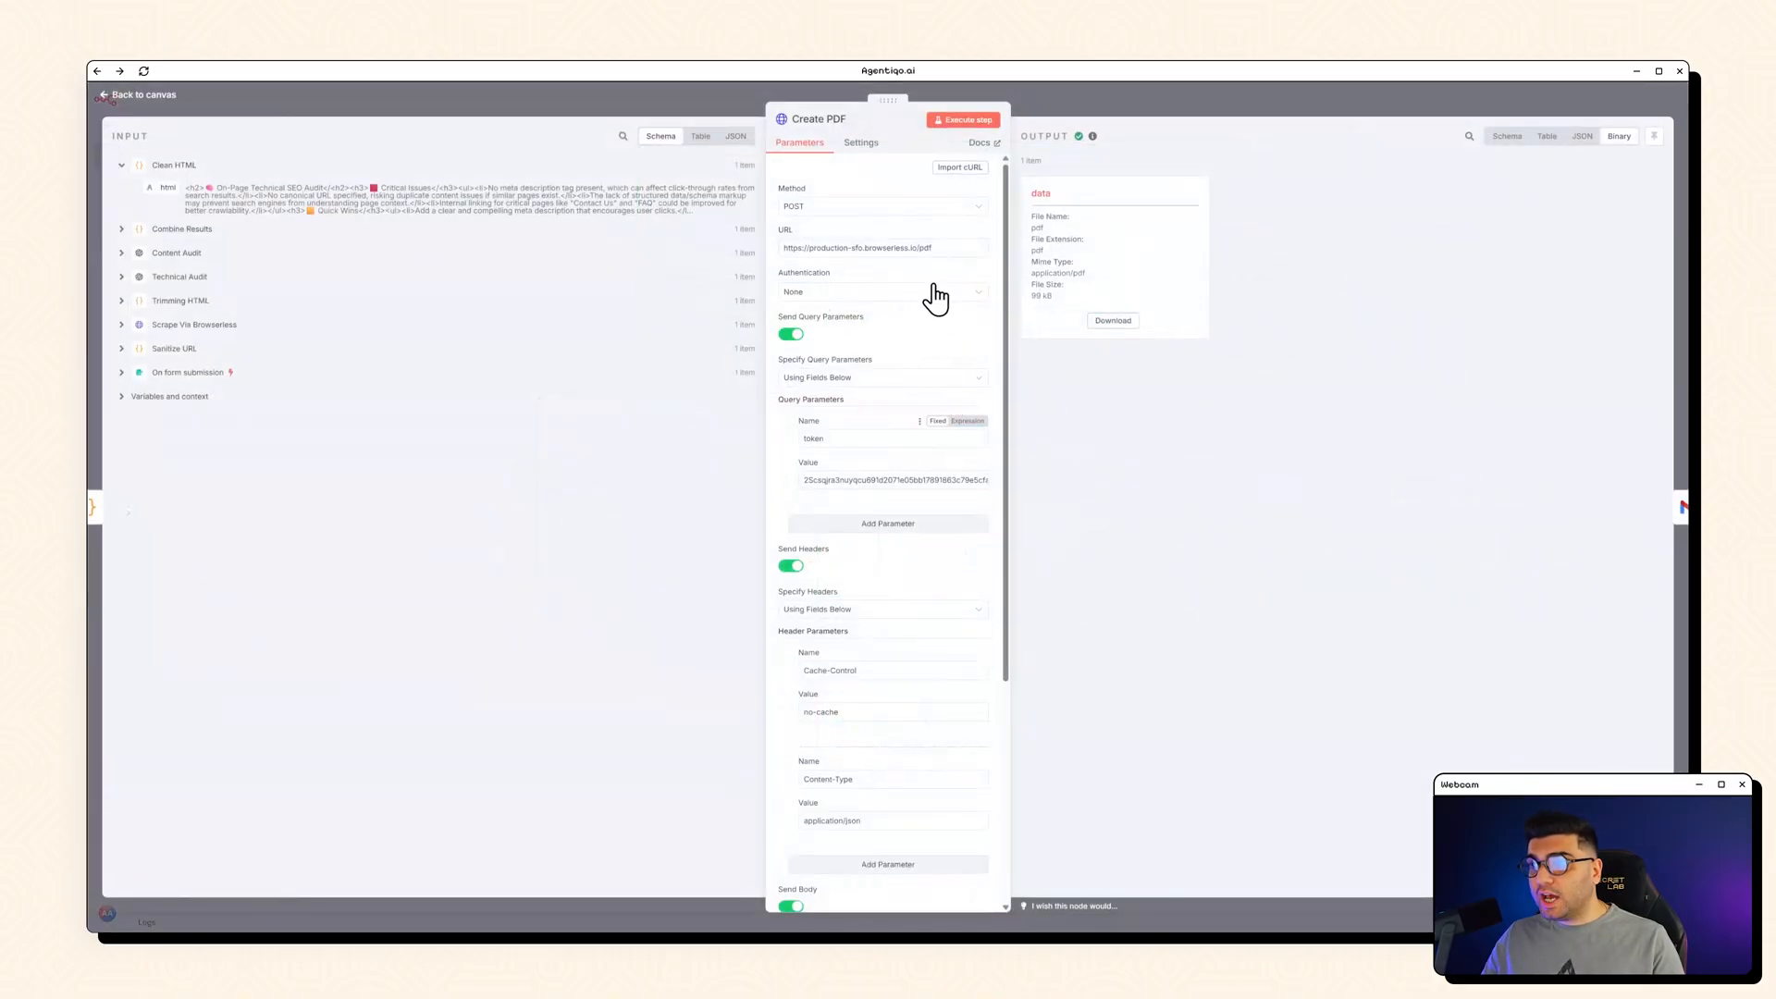
pyautogui.click(882, 247)
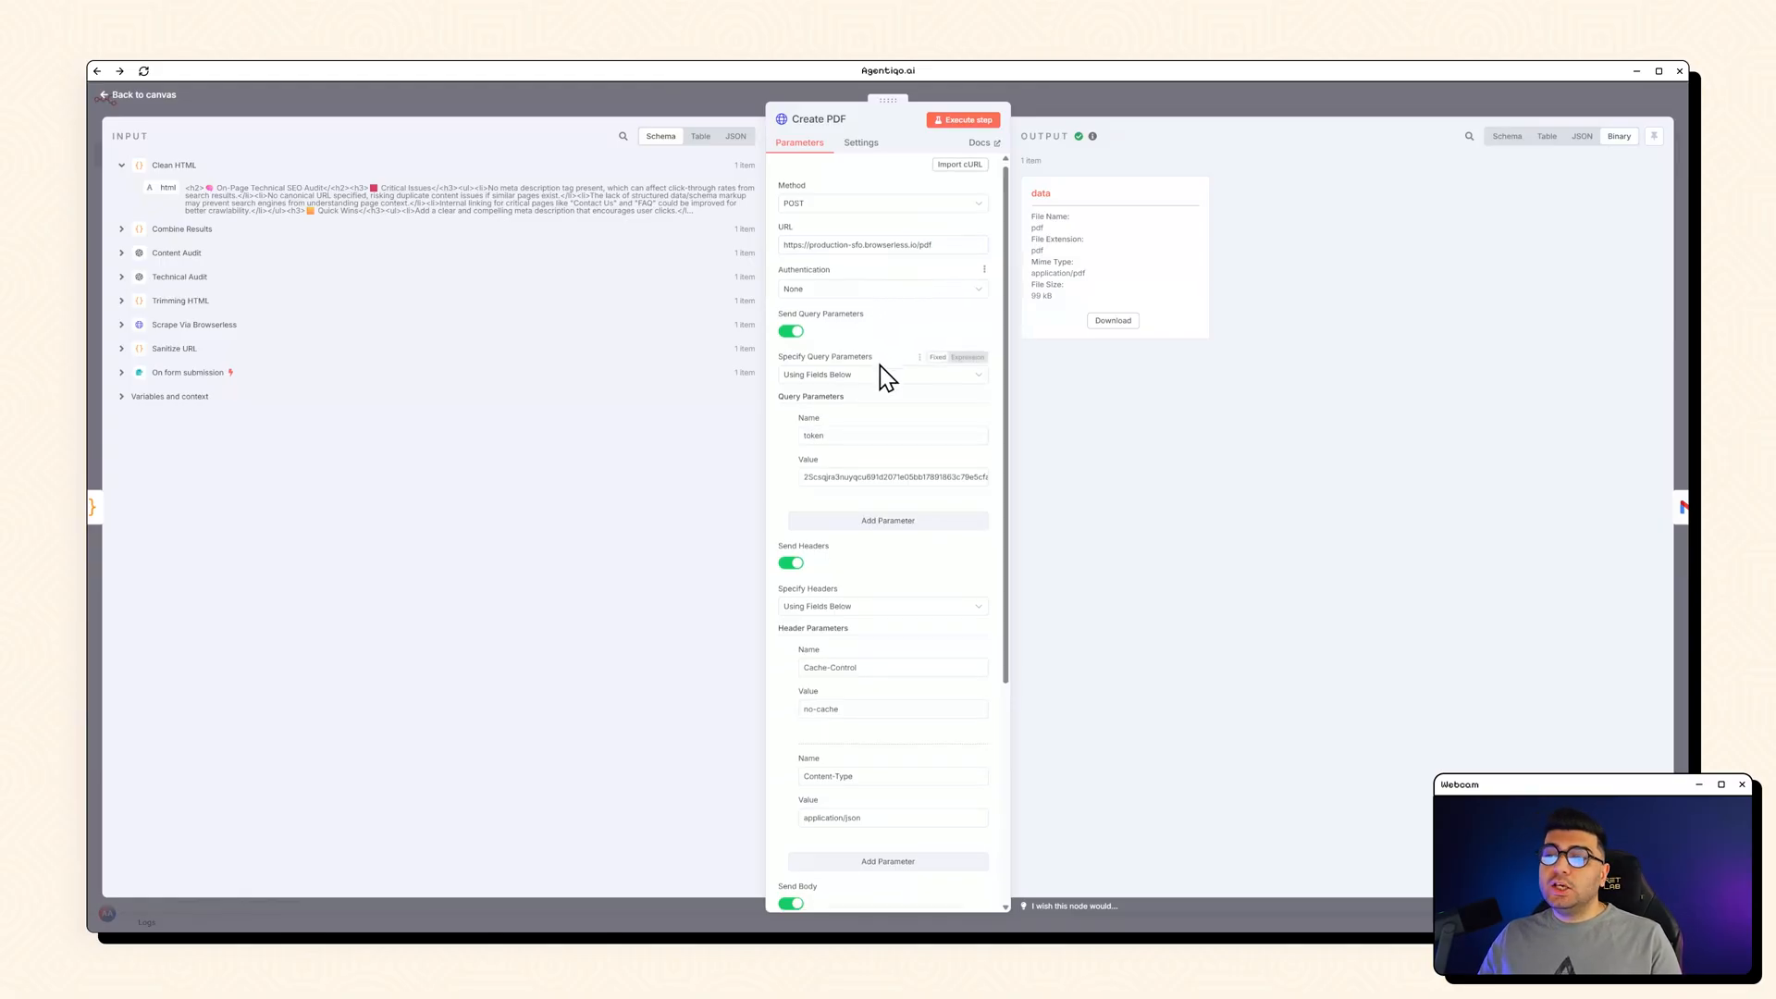
pyautogui.scroll(-3)
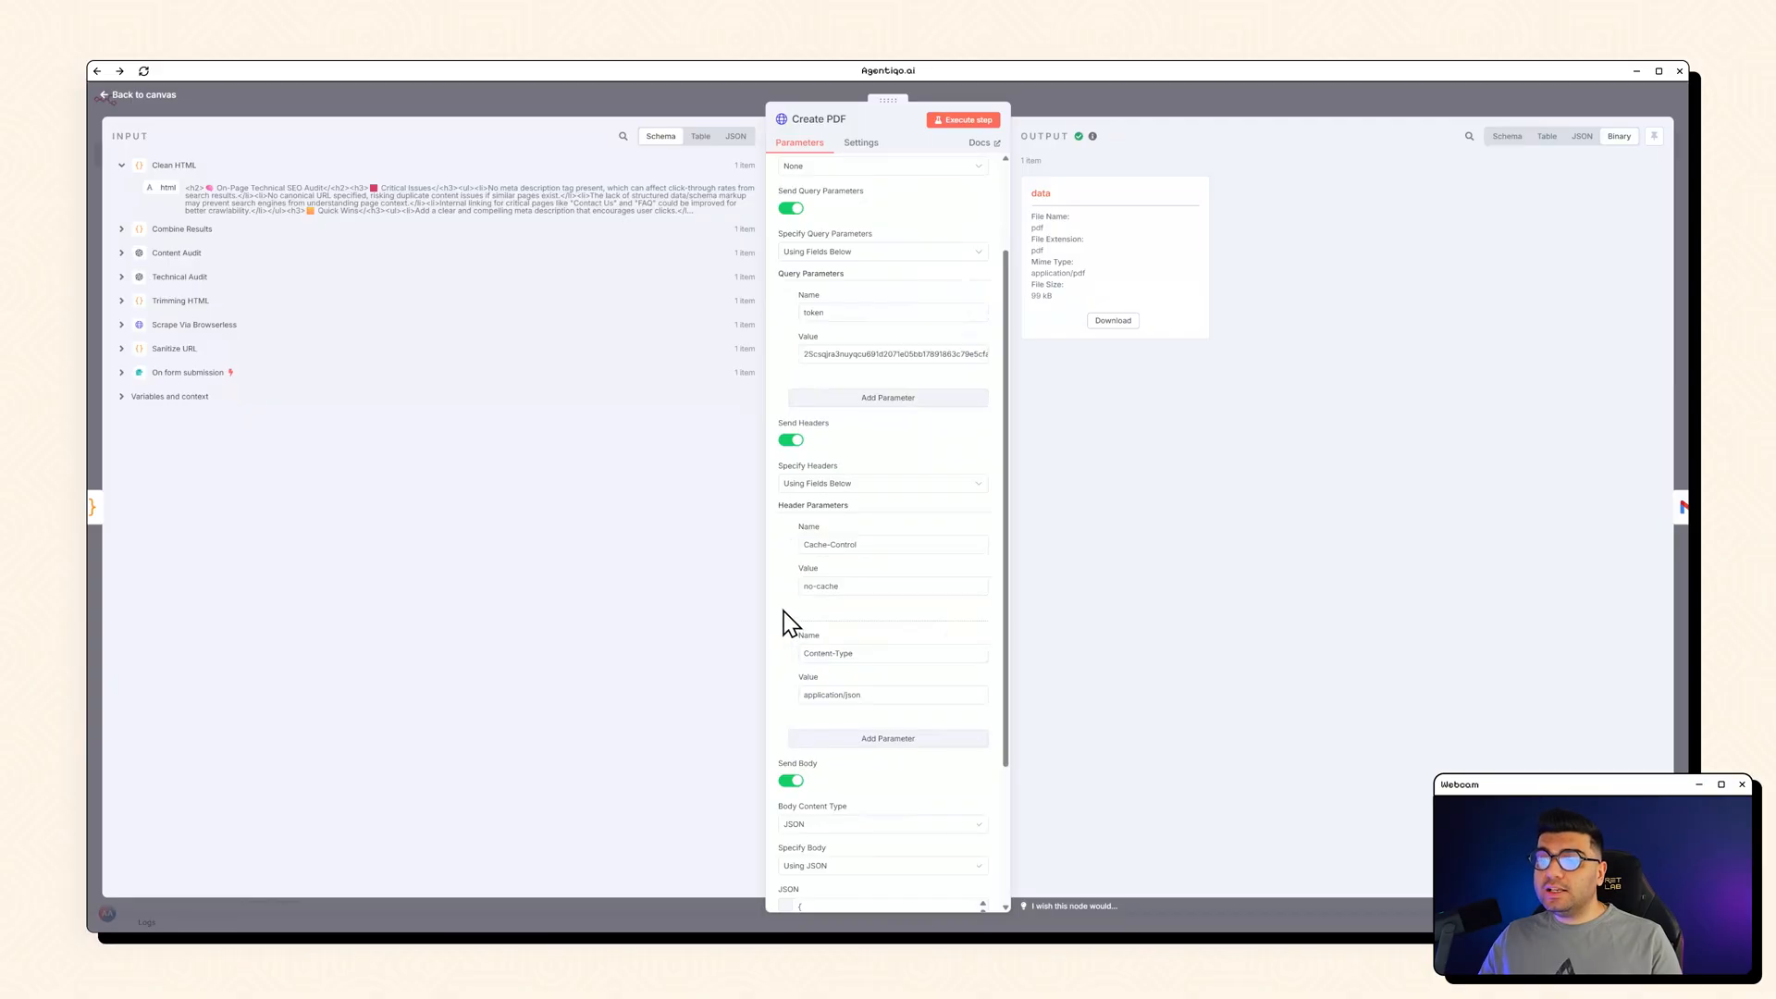
pyautogui.scroll(-3)
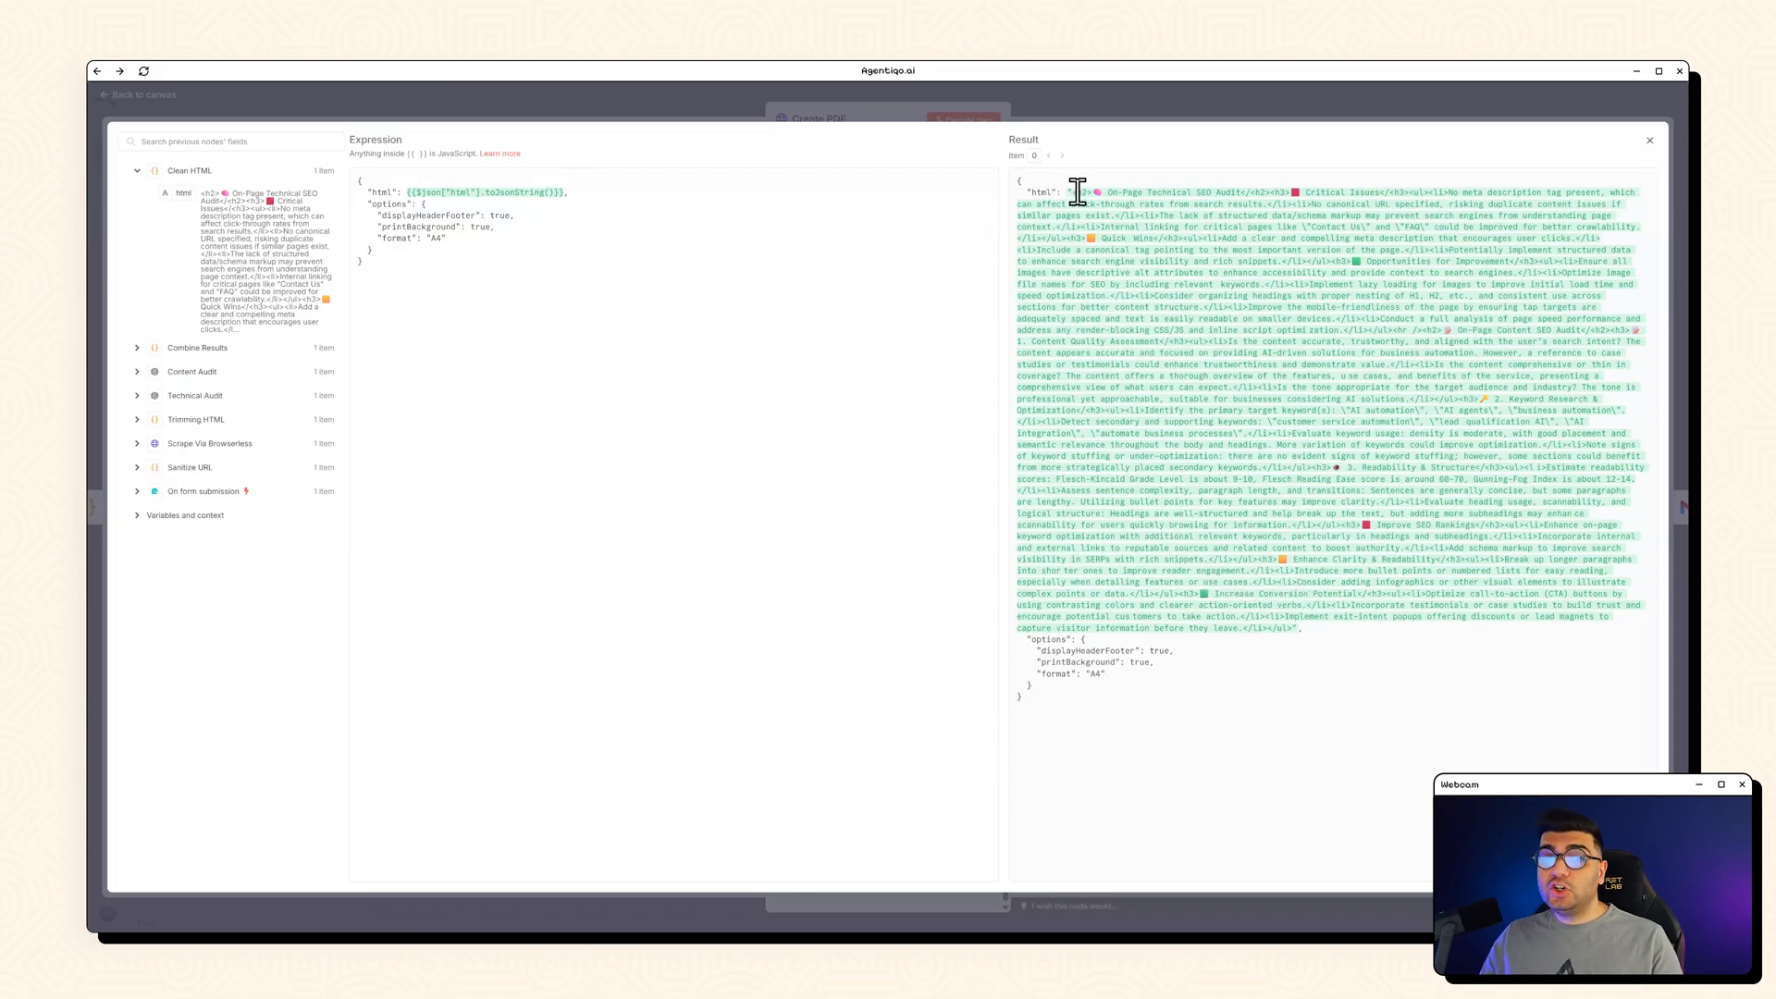
pyautogui.moveTo(562, 145)
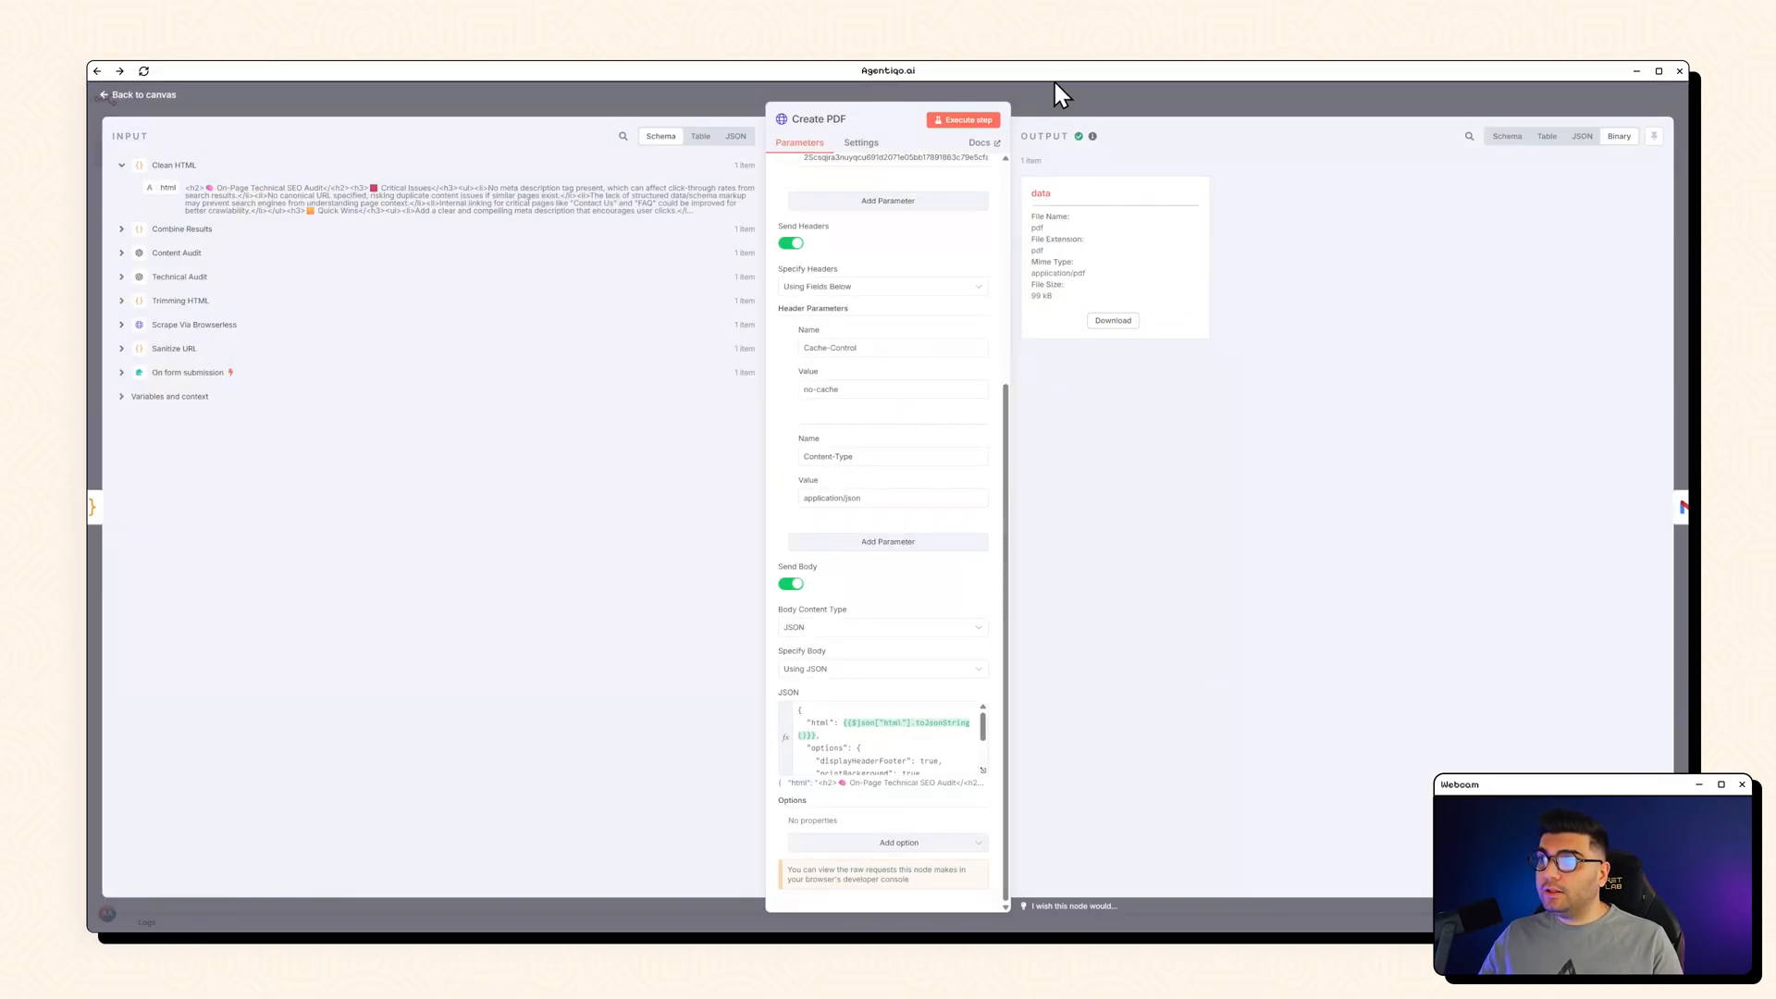
pyautogui.click(138, 94)
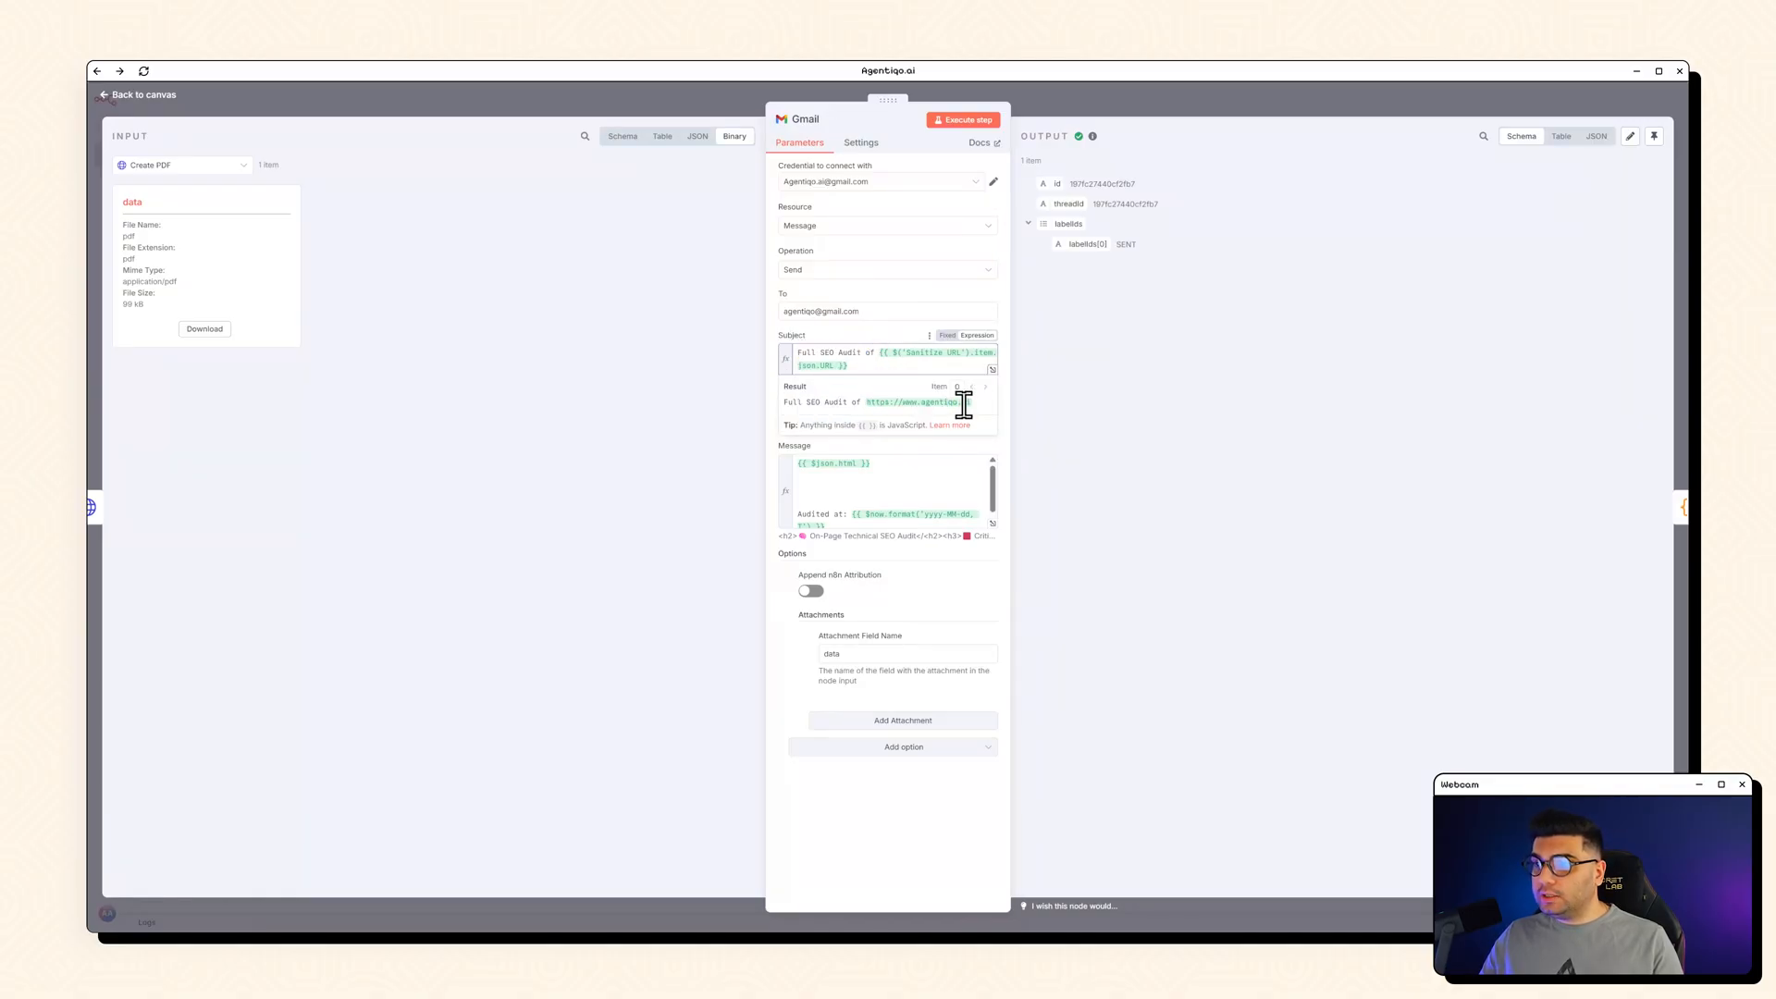
# Step: Inspect the Gmail node's subject, HTML message and PDF attachment, then close it
pyautogui.doubleClick(789, 401)
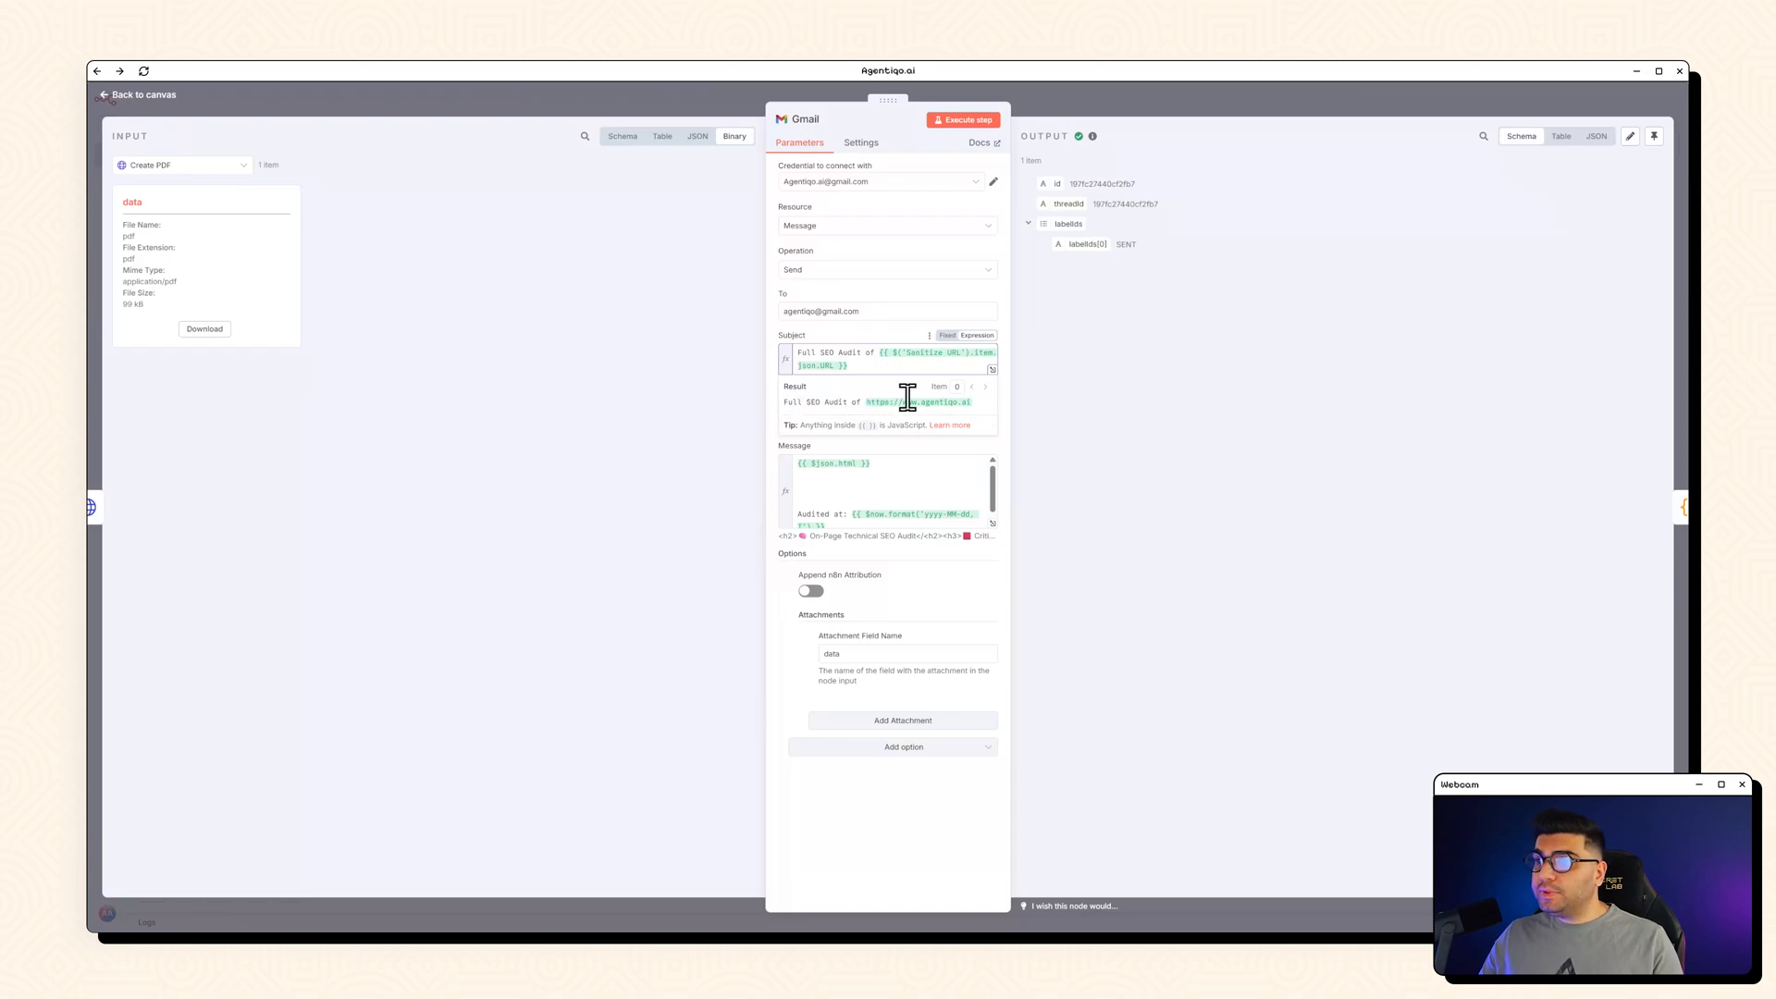
pyautogui.doubleClick(941, 402)
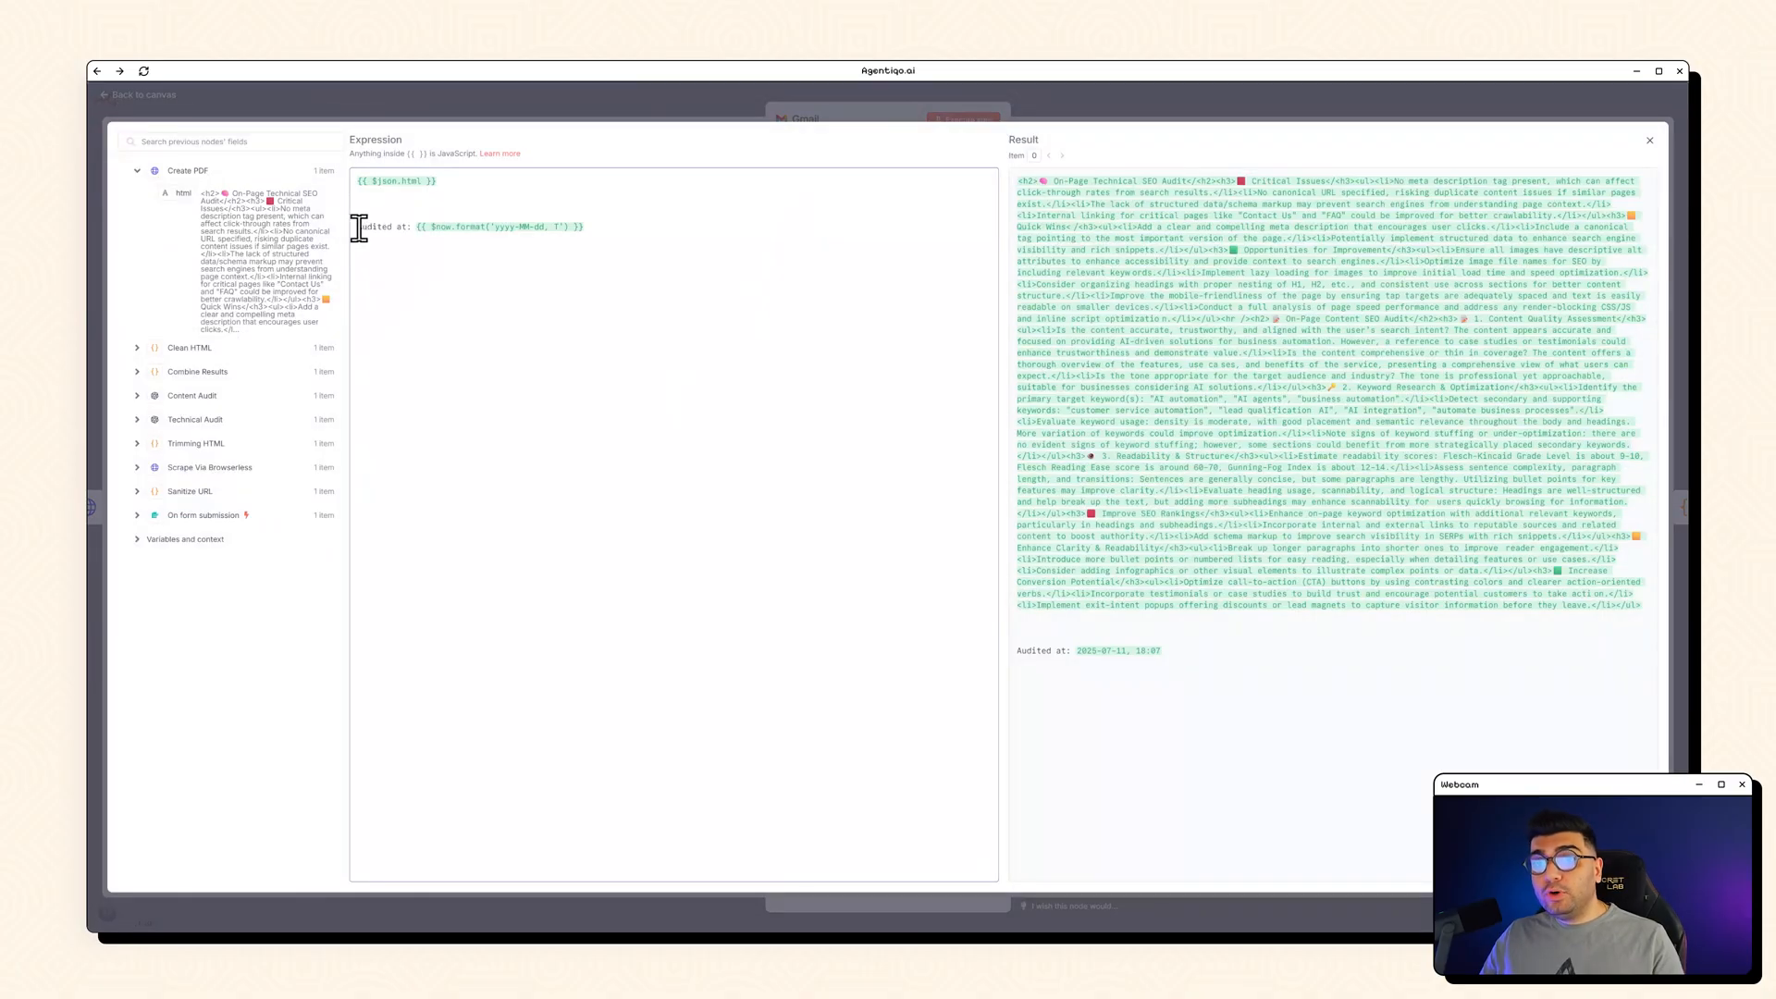
pyautogui.doubleClick(385, 225)
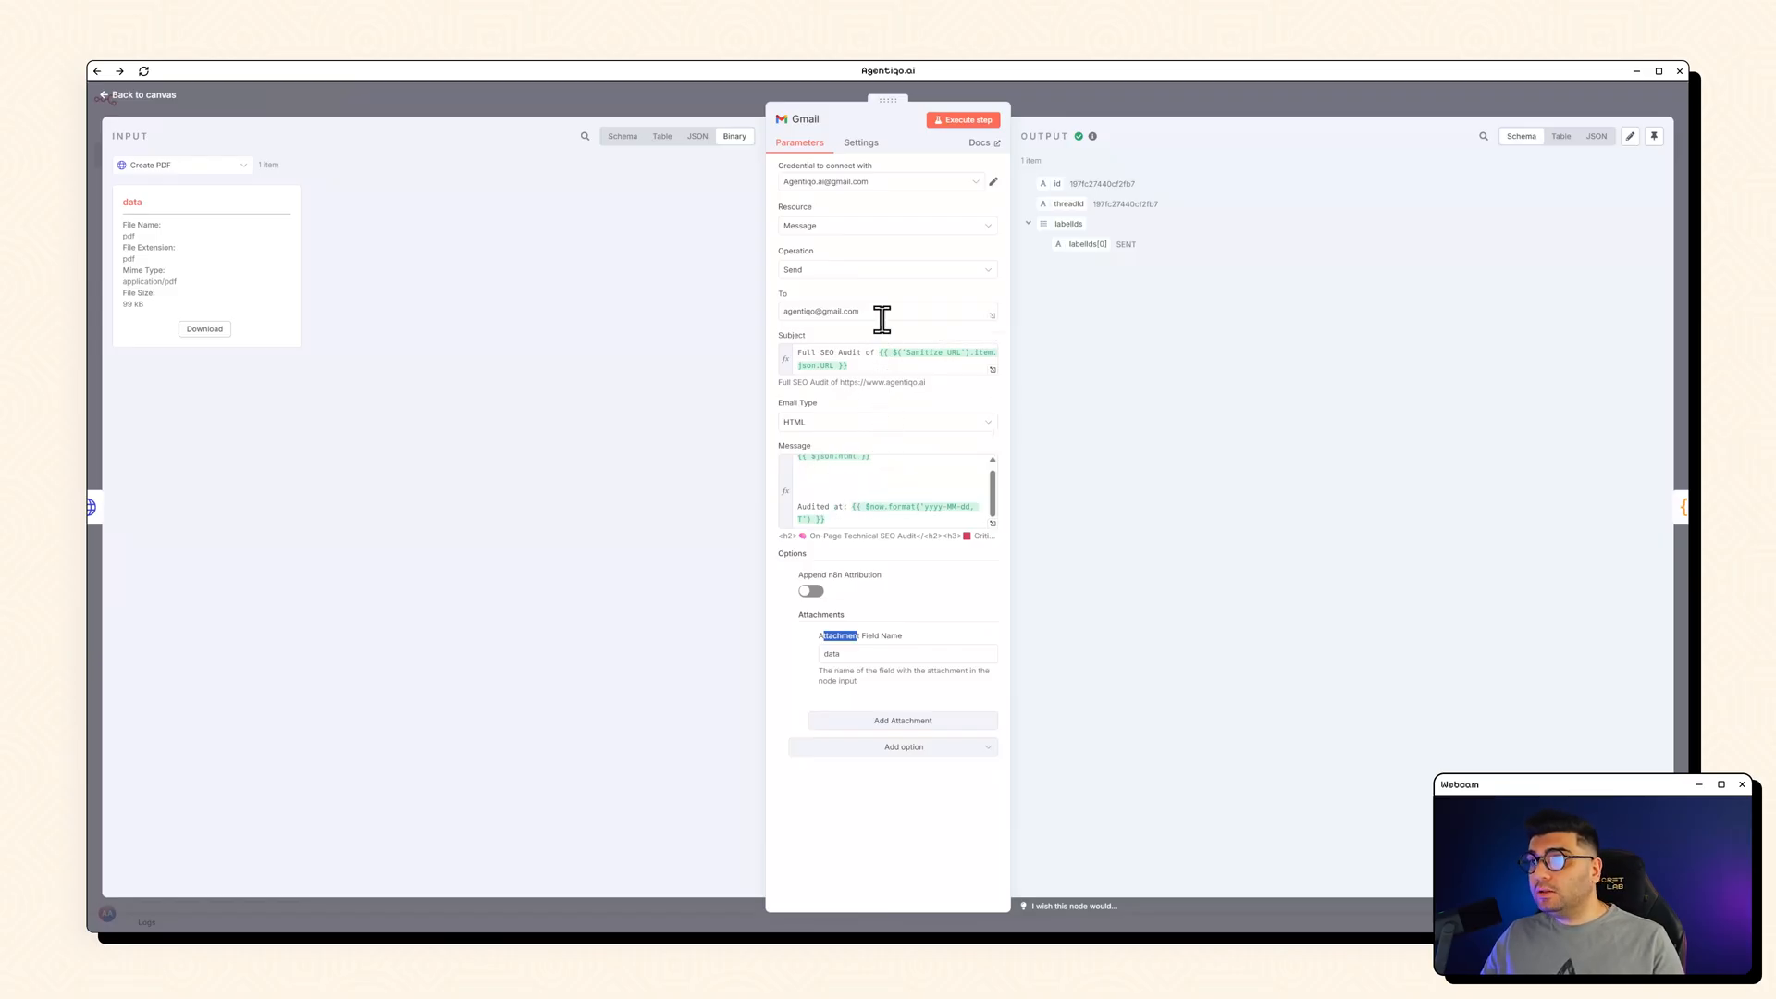
pyautogui.click(136, 94)
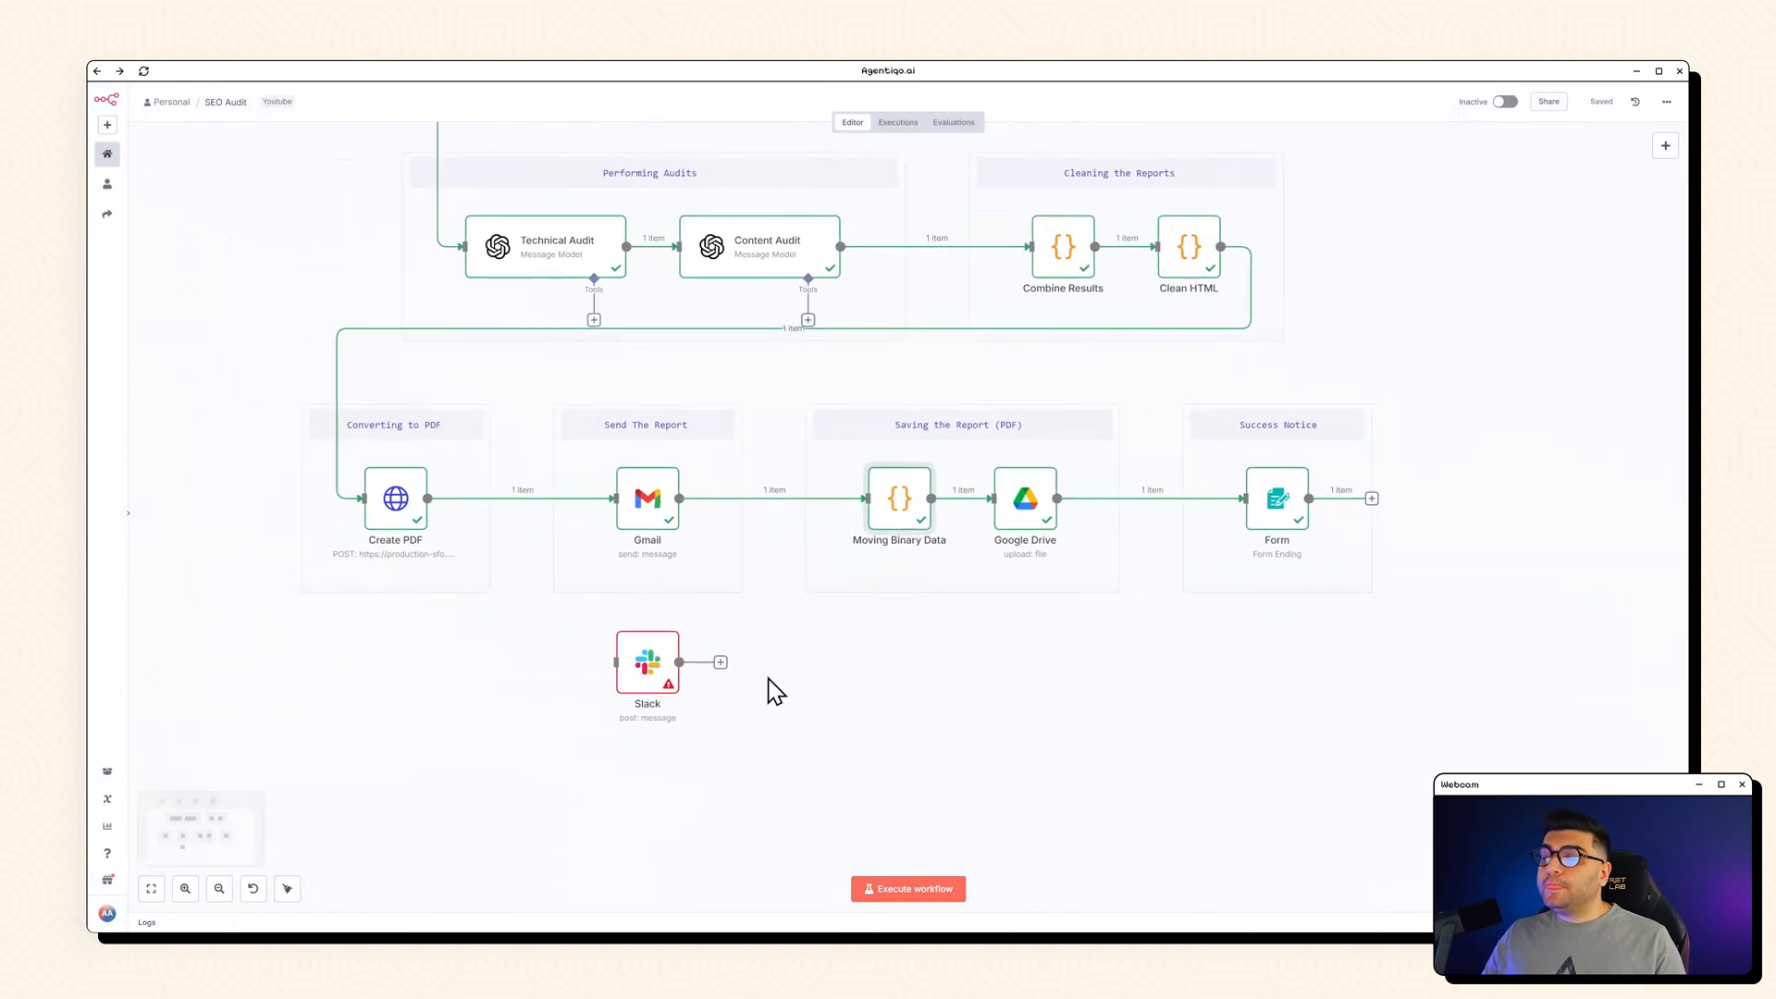
pyautogui.moveTo(899, 493)
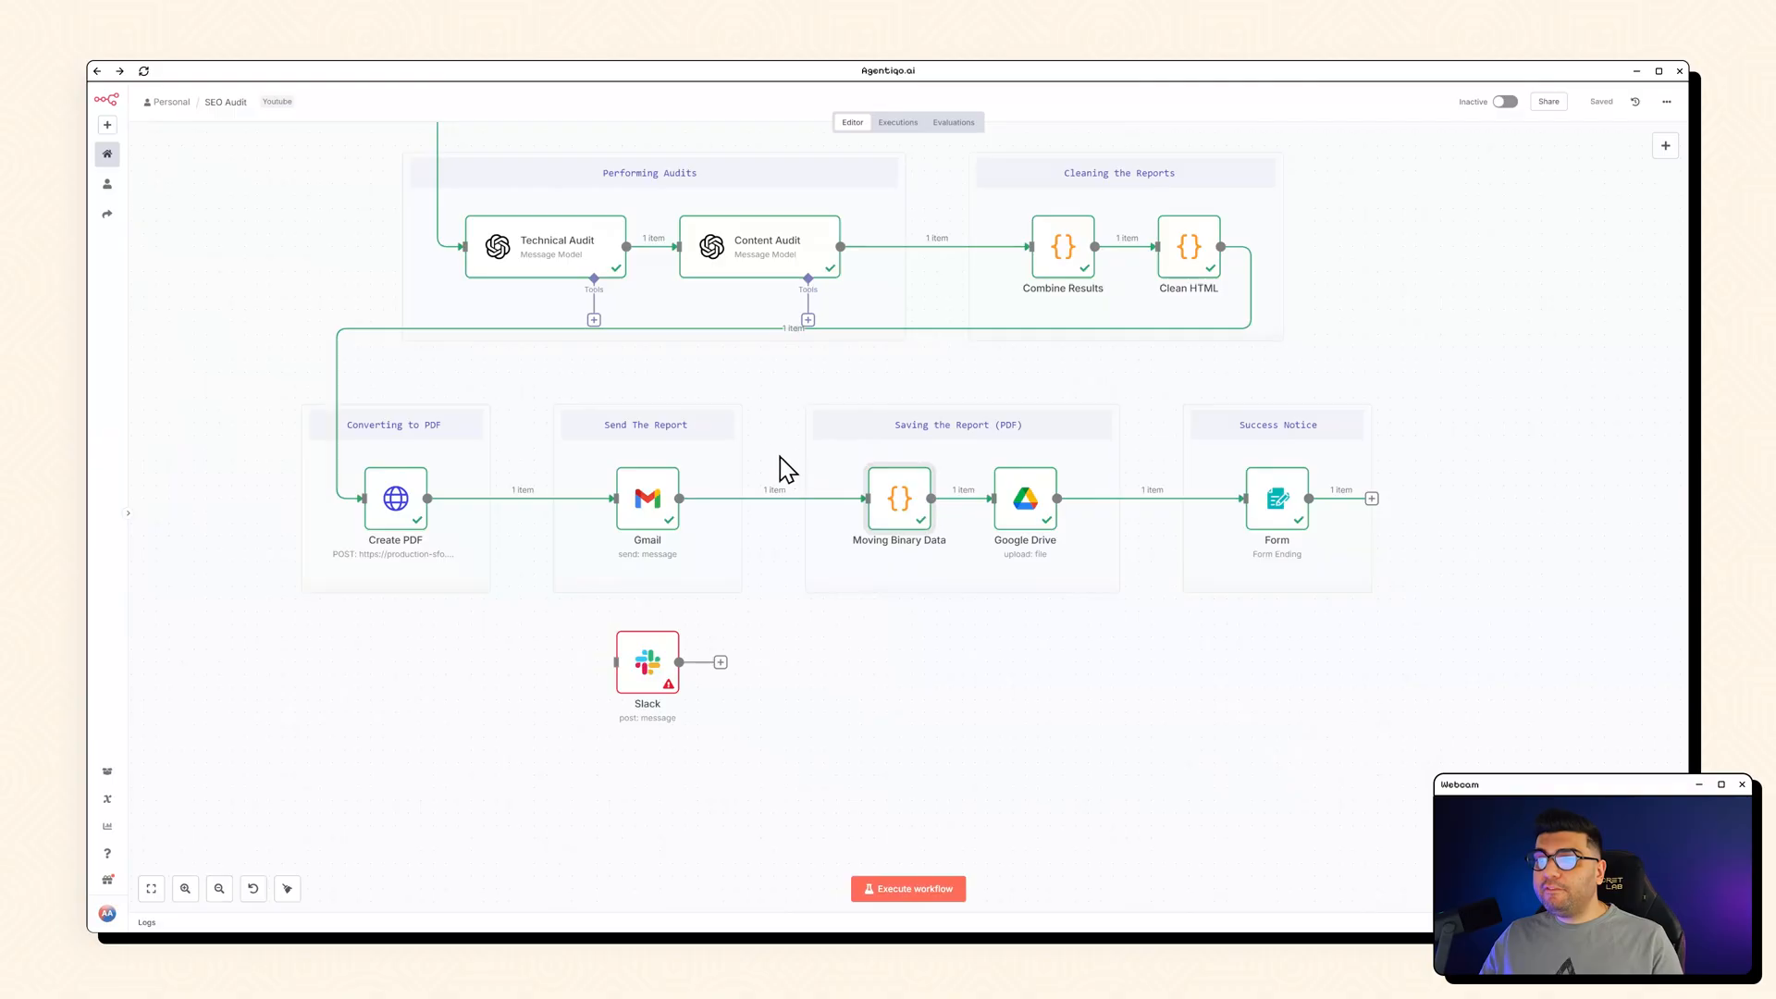
pyautogui.moveTo(768, 393)
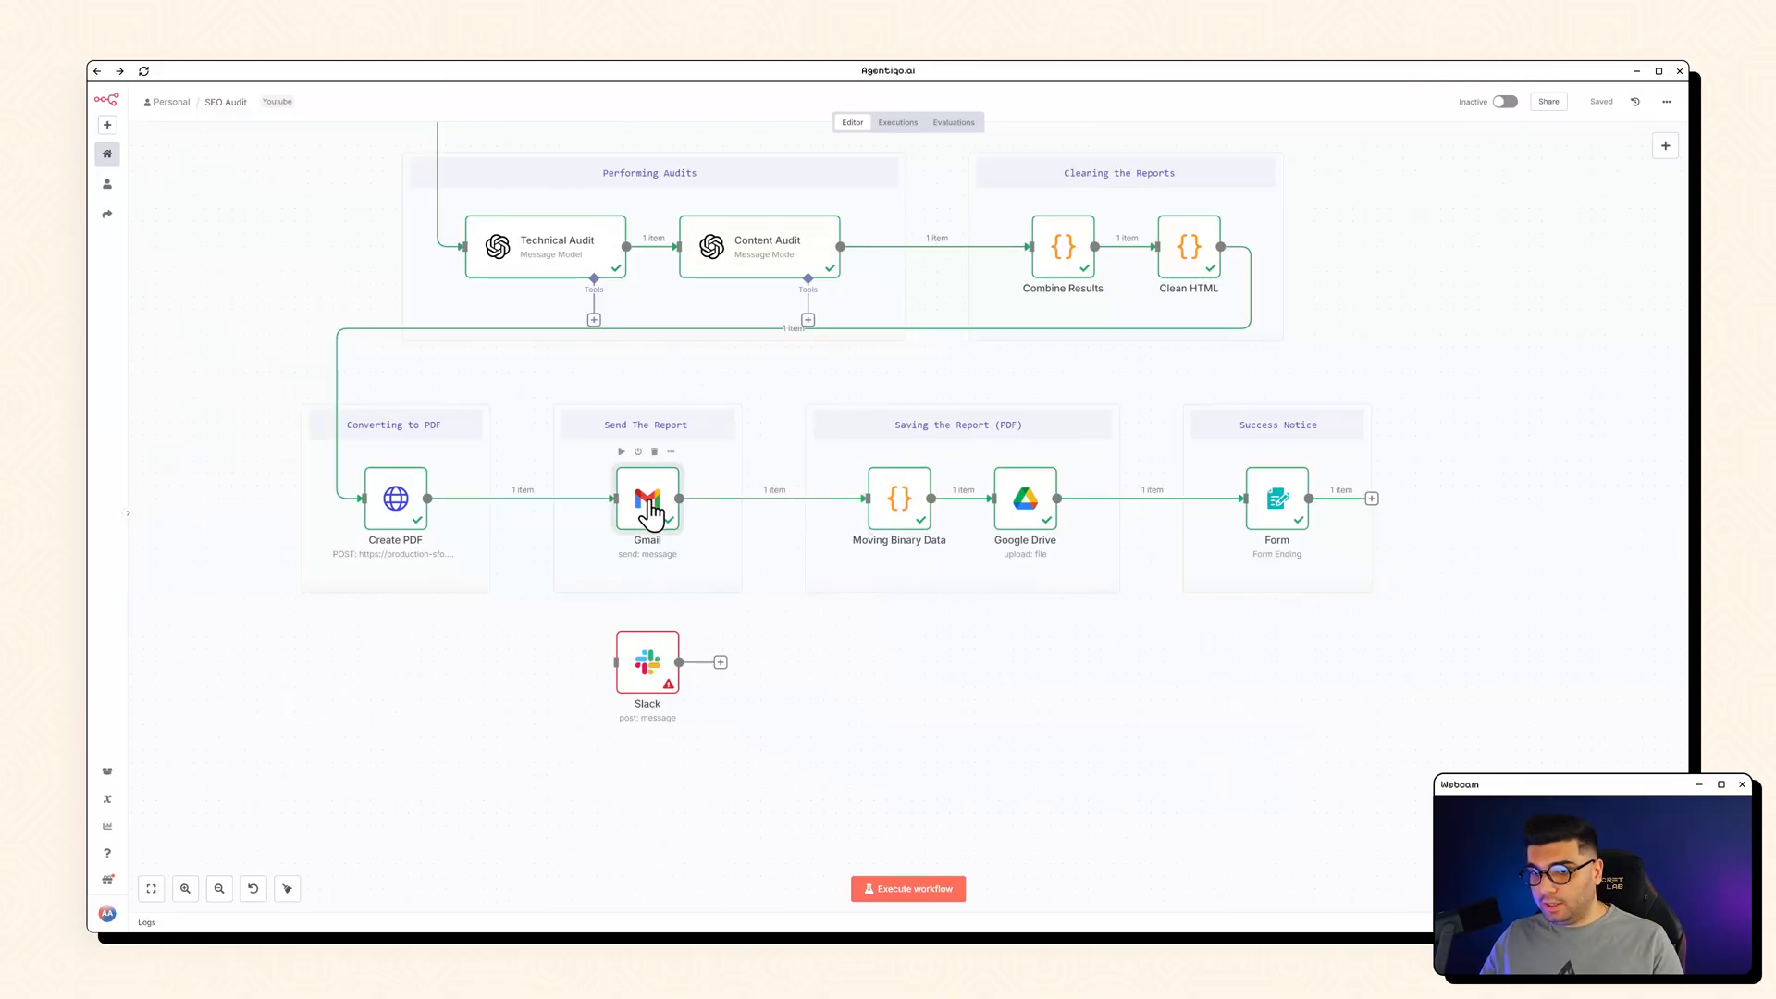
pyautogui.moveTo(1025, 499)
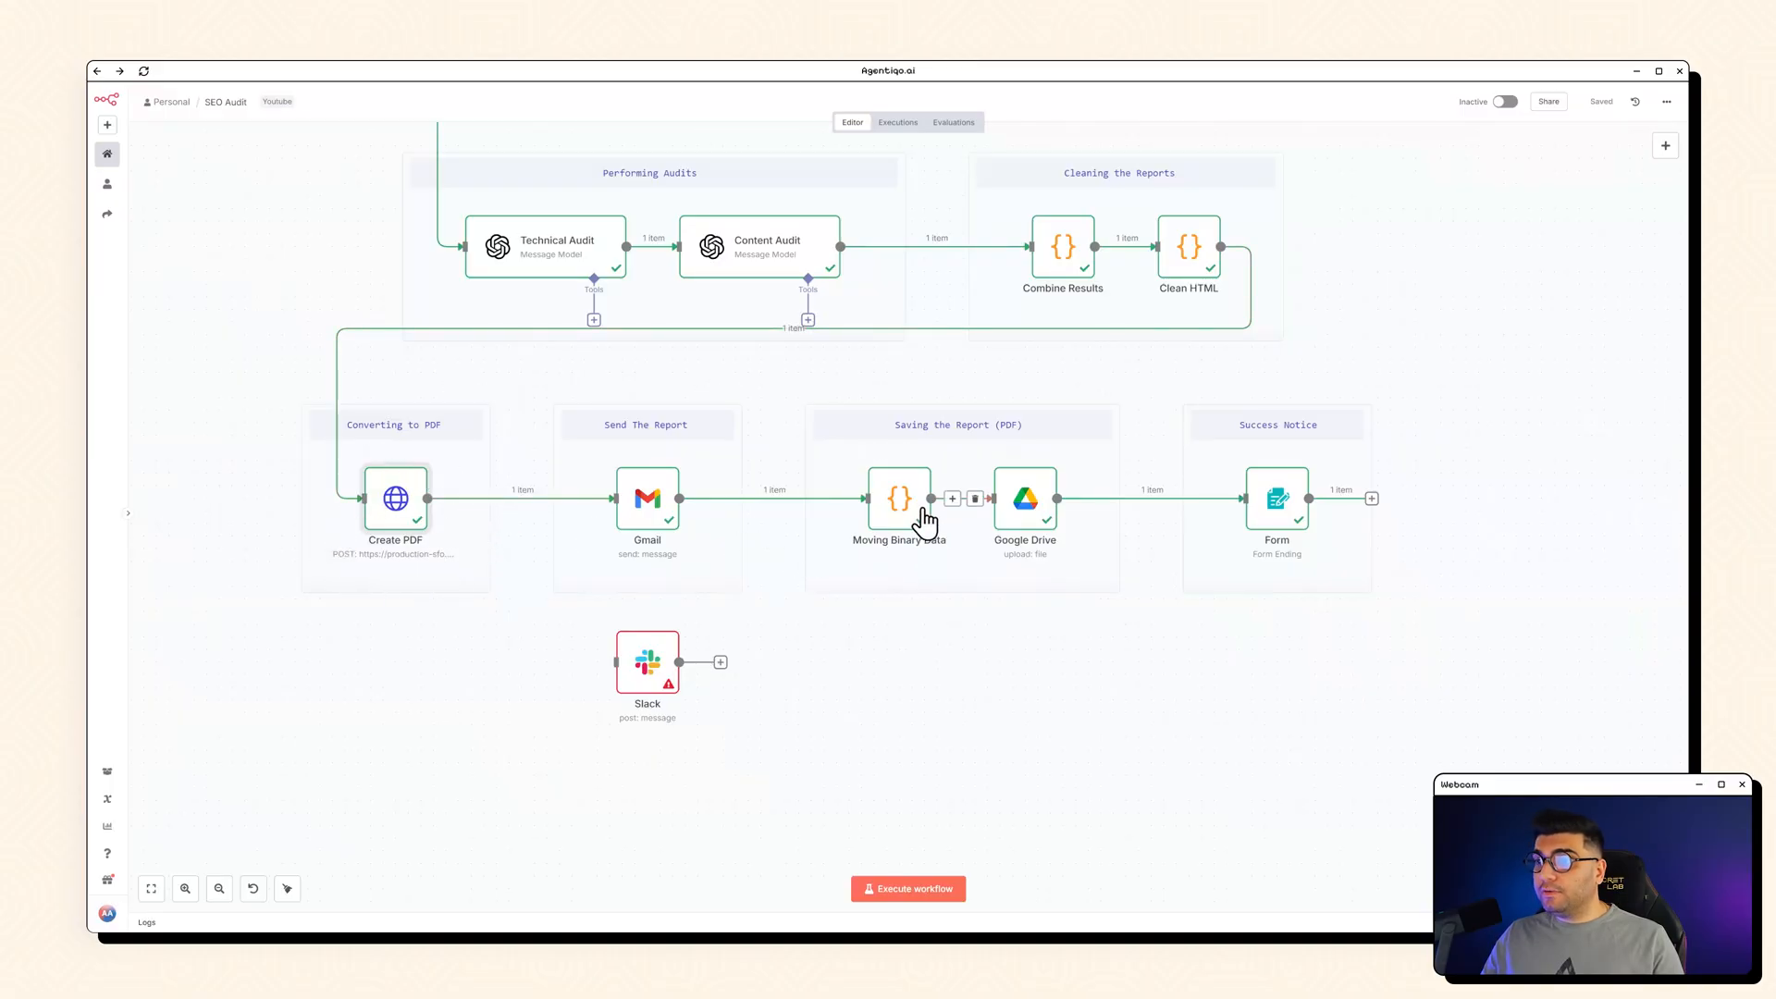
pyautogui.moveTo(1043, 524)
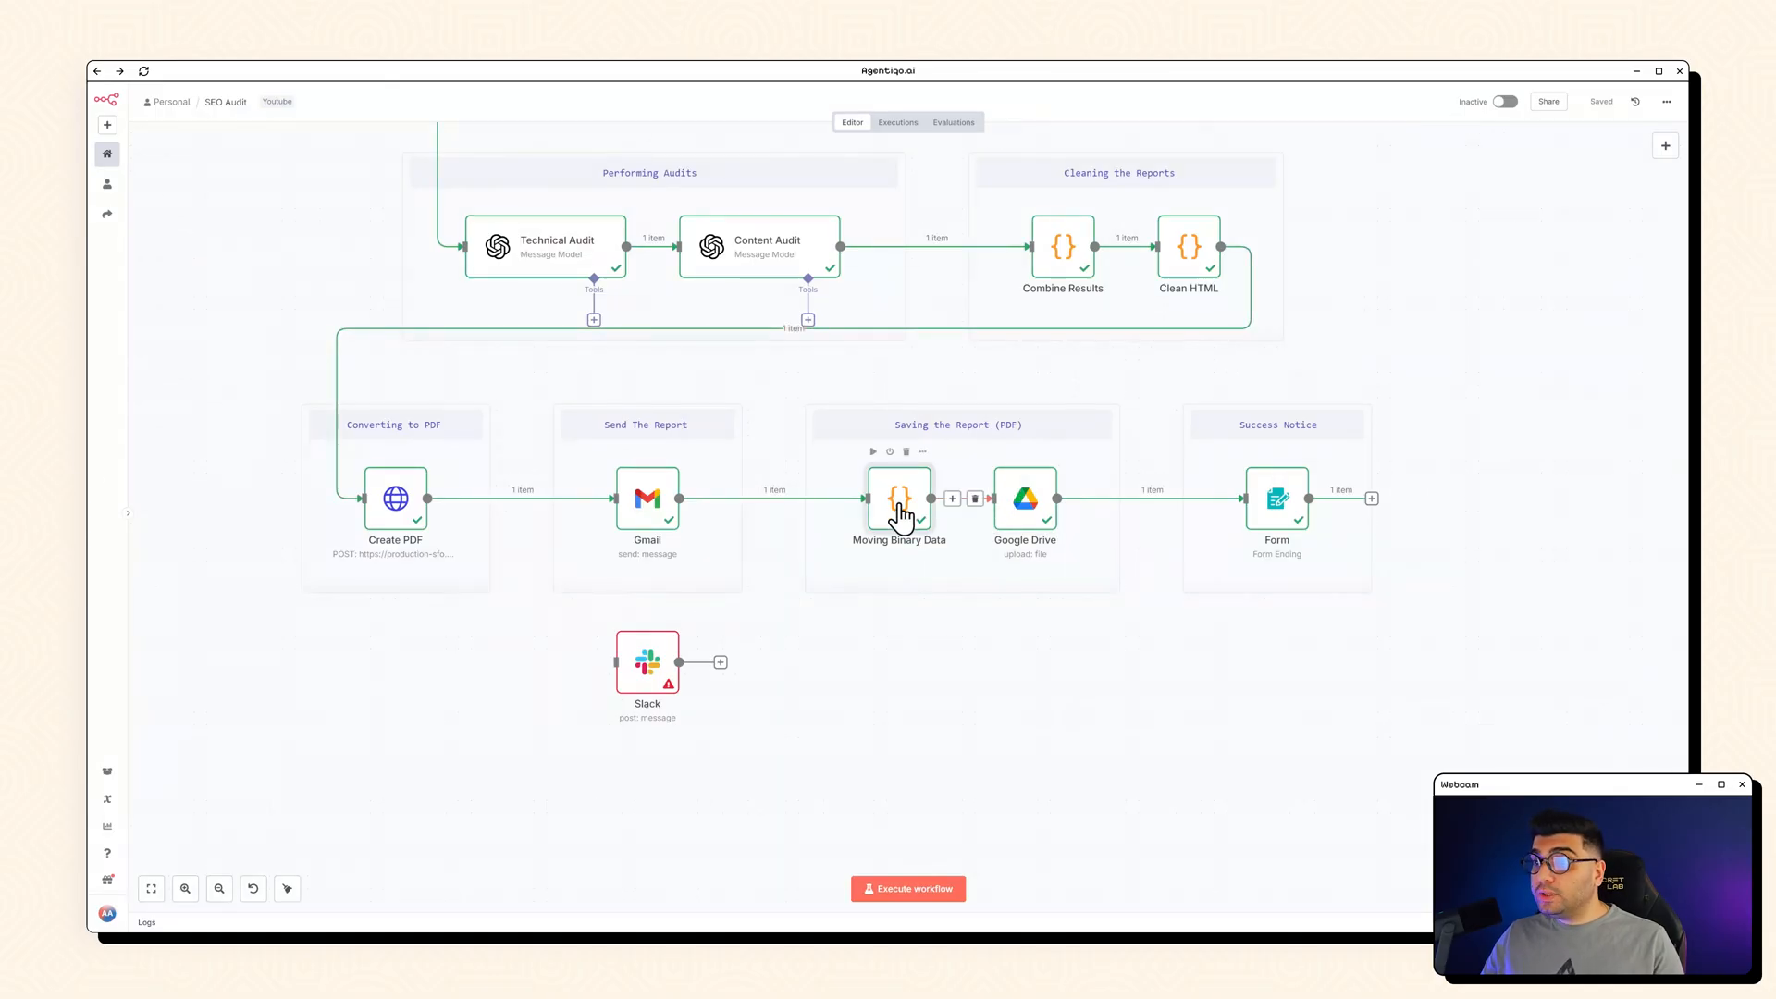
pyautogui.doubleClick(898, 498)
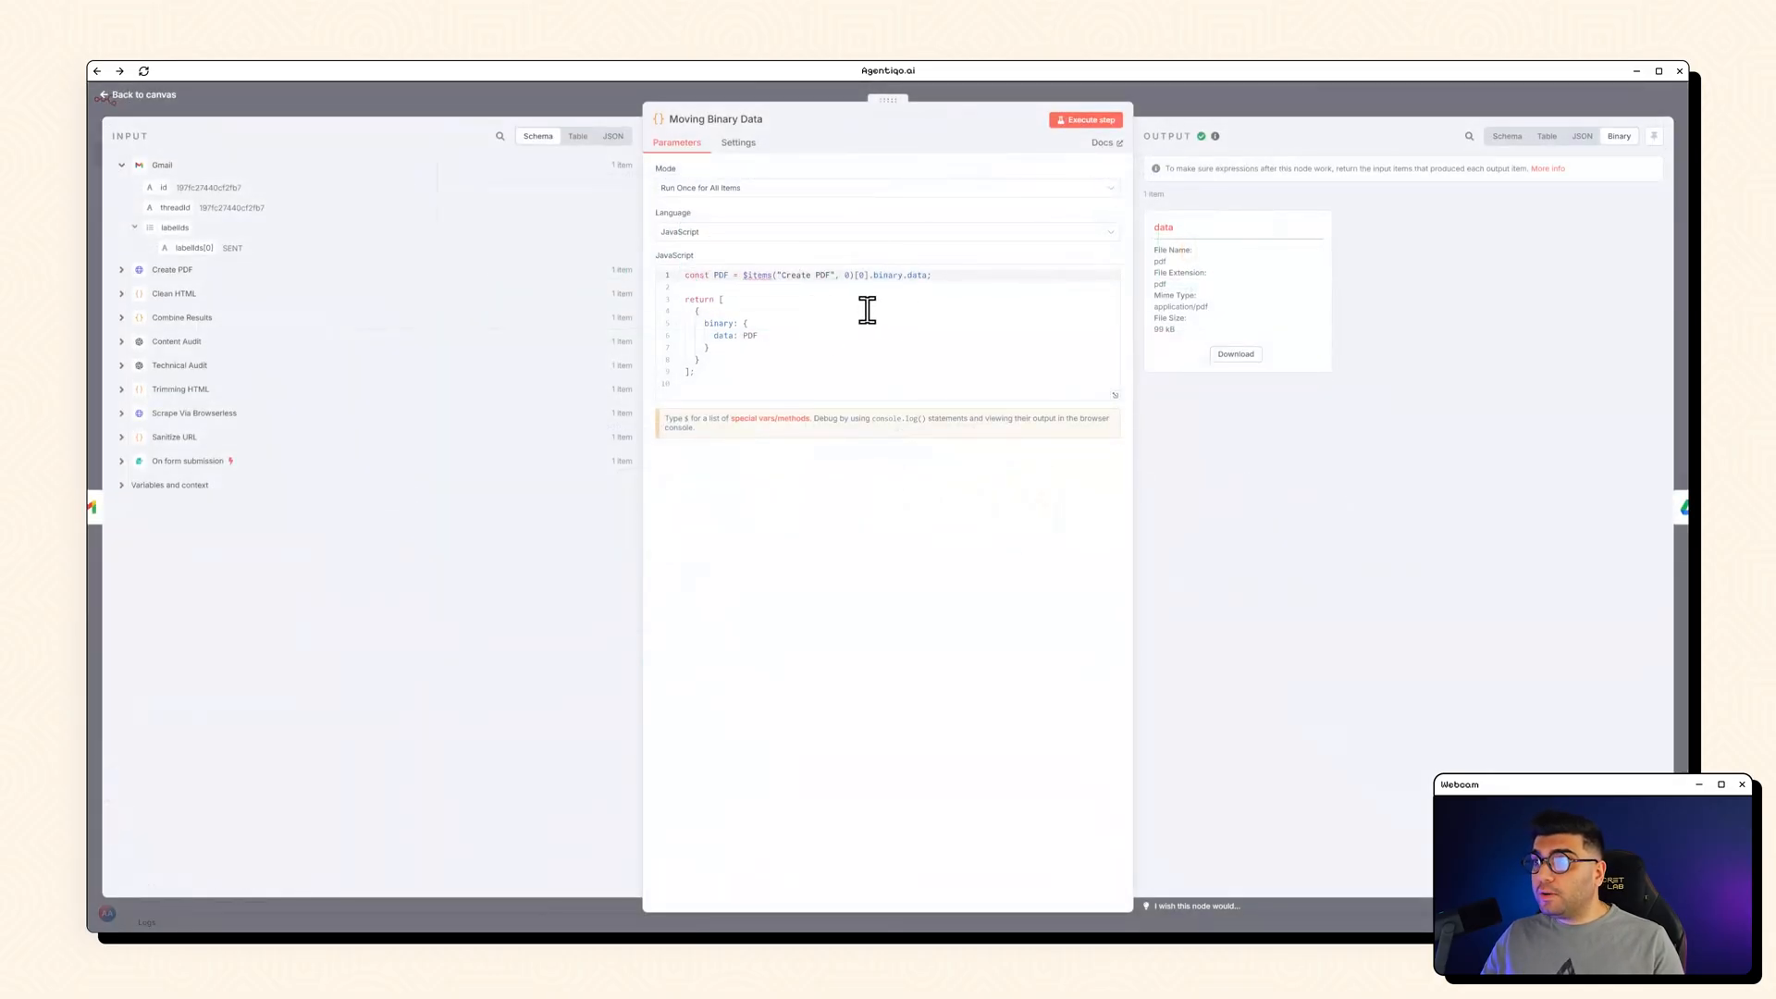
pyautogui.click(136, 95)
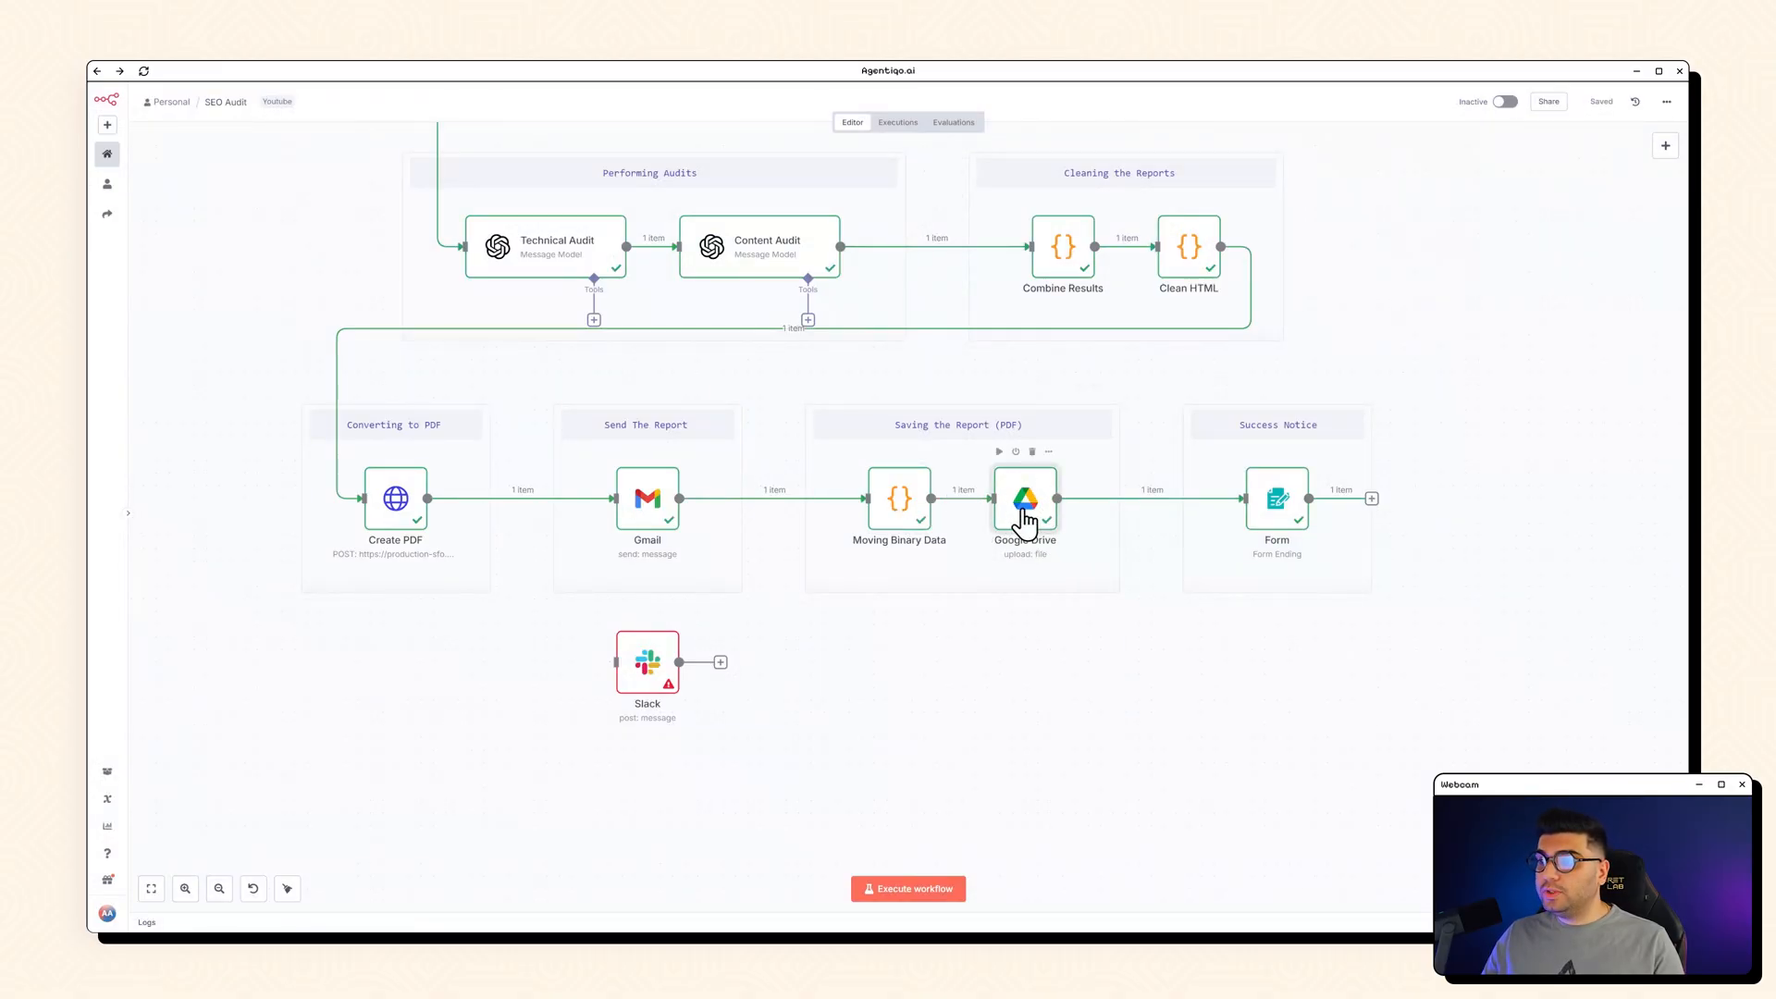
# Step: Check the Google Drive upload's file name and parent folder, then open the Form ending node
pyautogui.doubleClick(1024, 499)
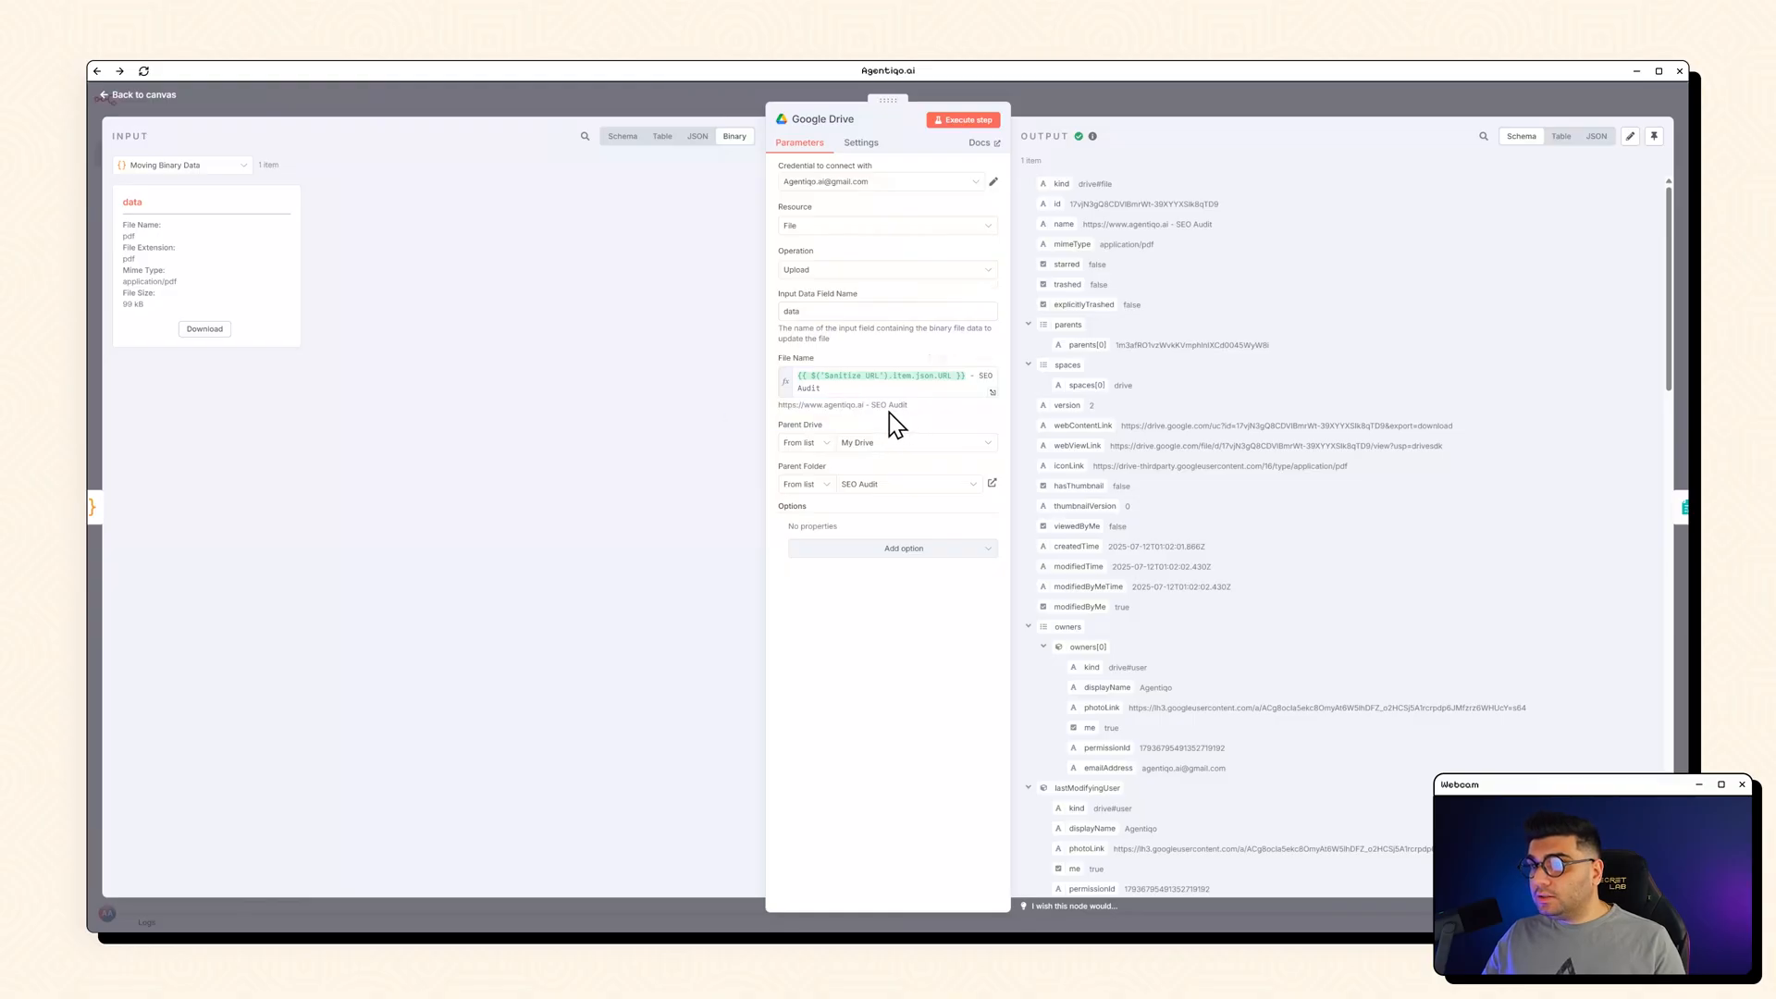
pyautogui.doubleClick(889, 404)
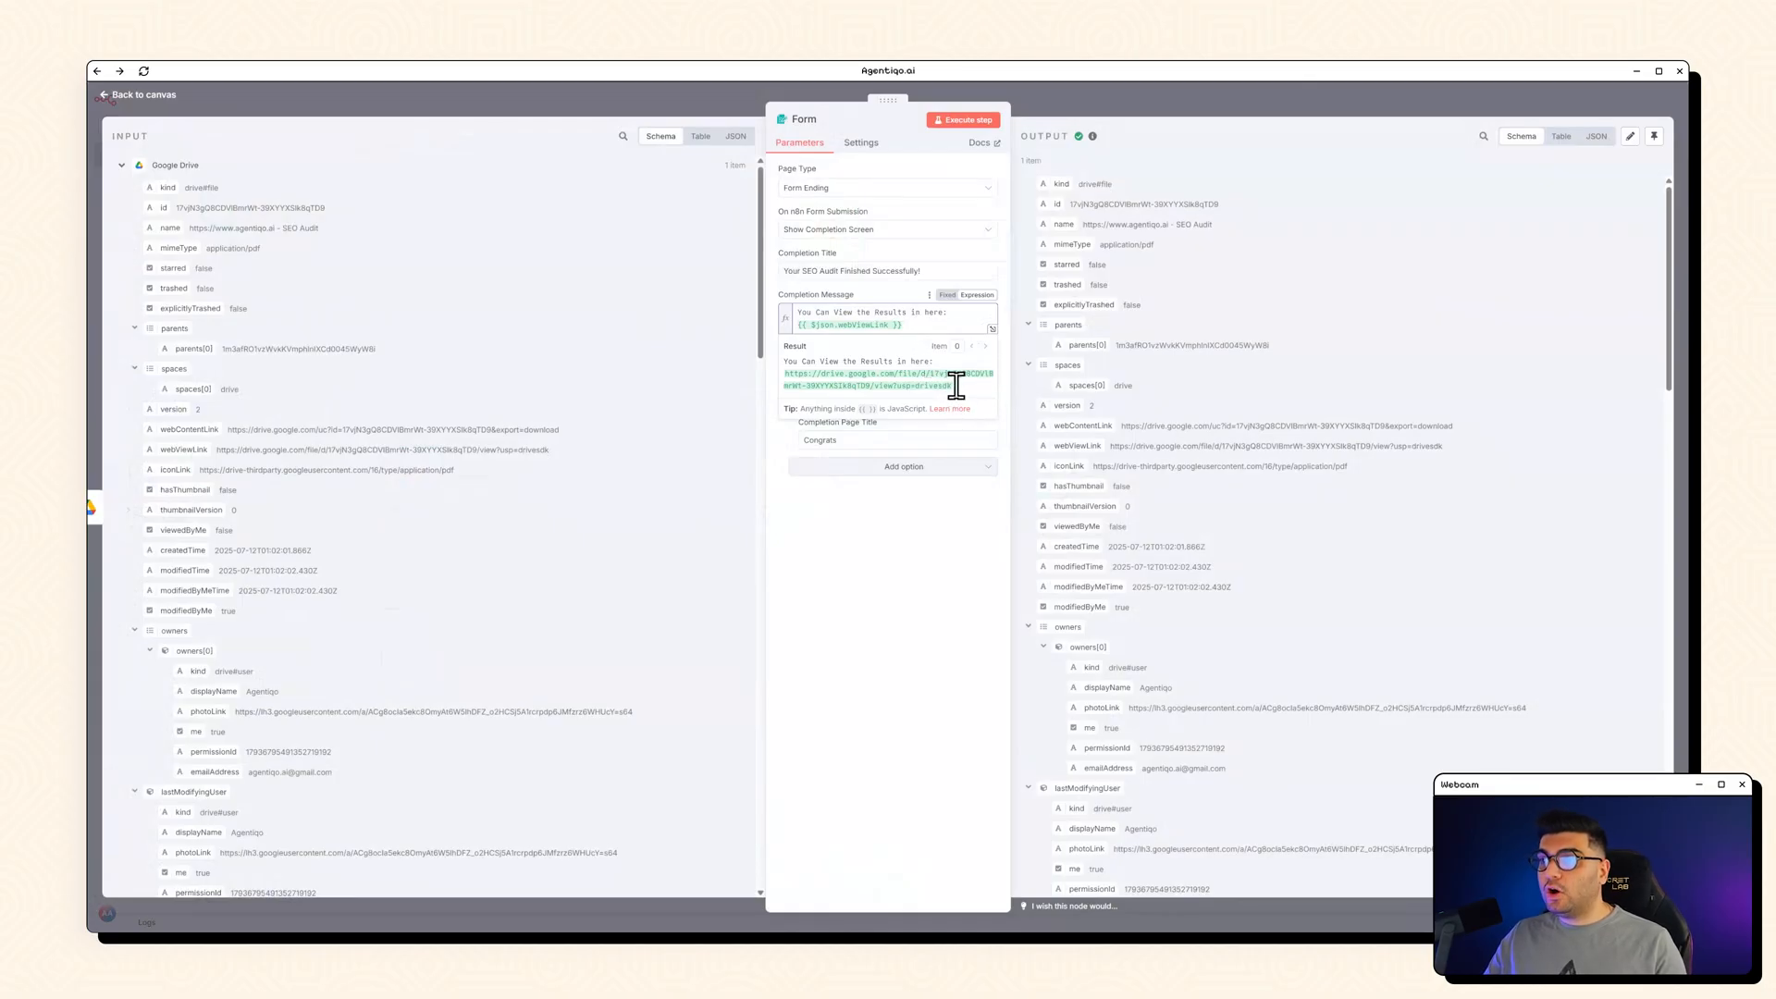
# Step: Select the Drive link in the completion message, return to the canvas, and start a new test run
pyautogui.moveTo(781, 374); pyautogui.dragTo(952, 385)
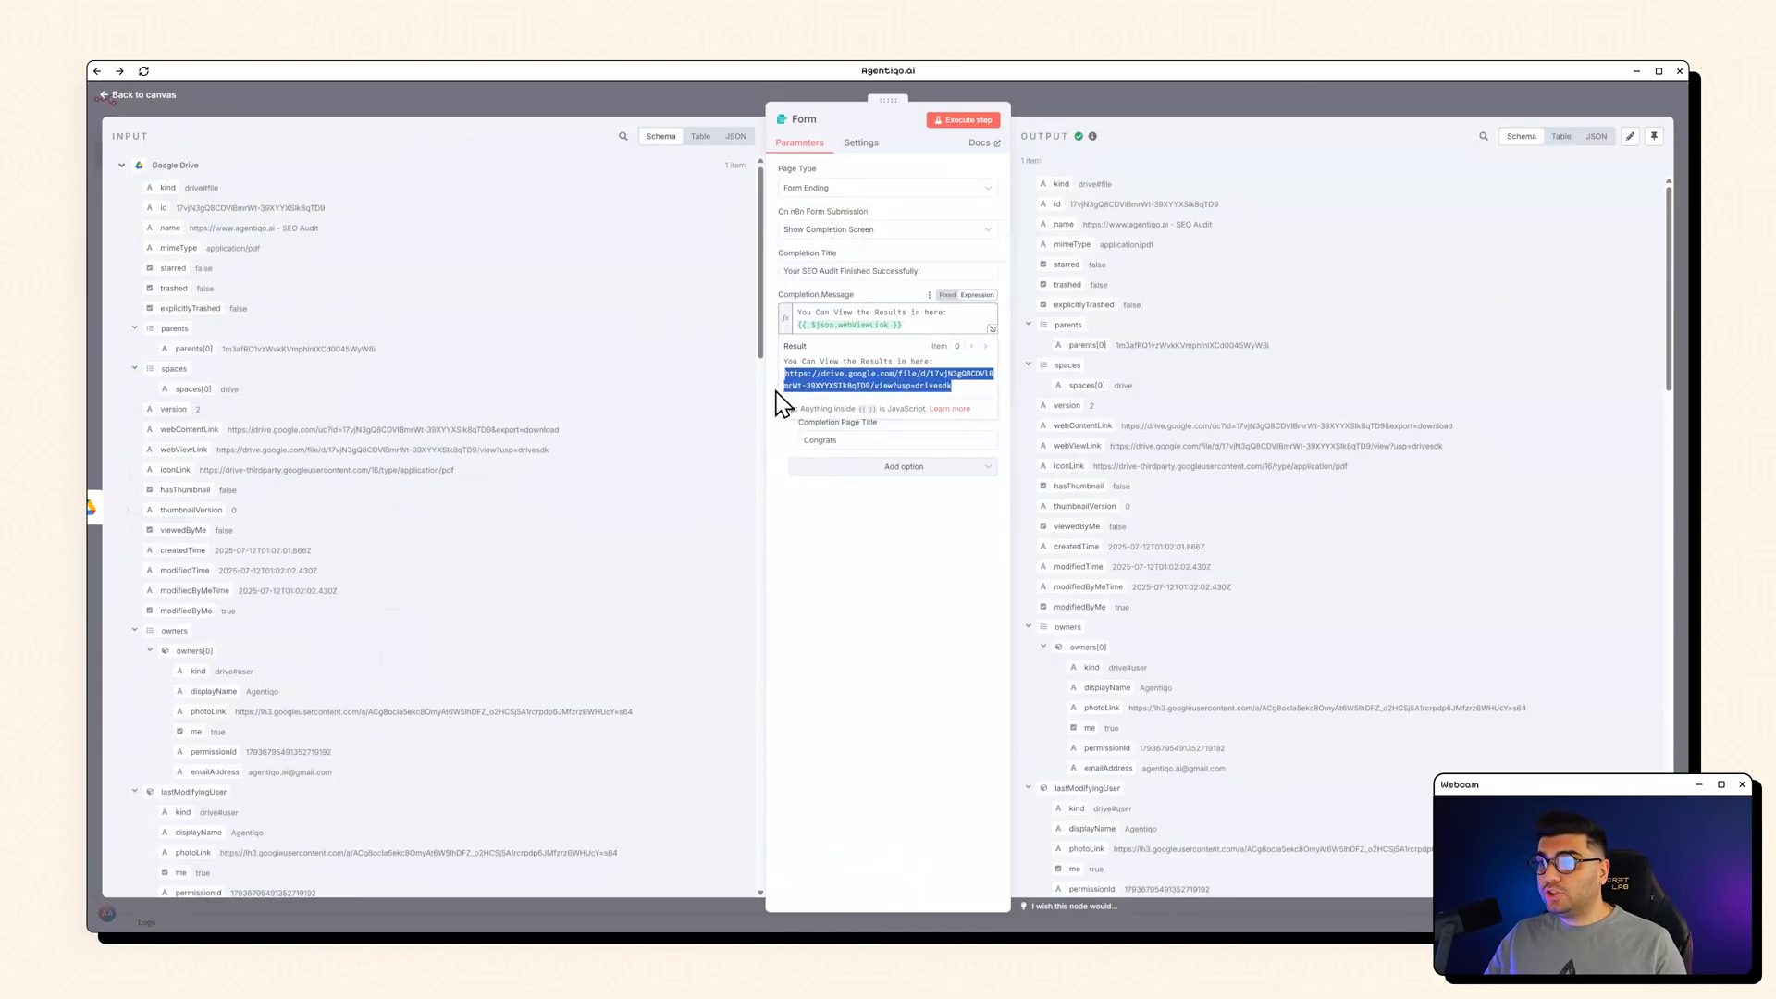
pyautogui.click(136, 94)
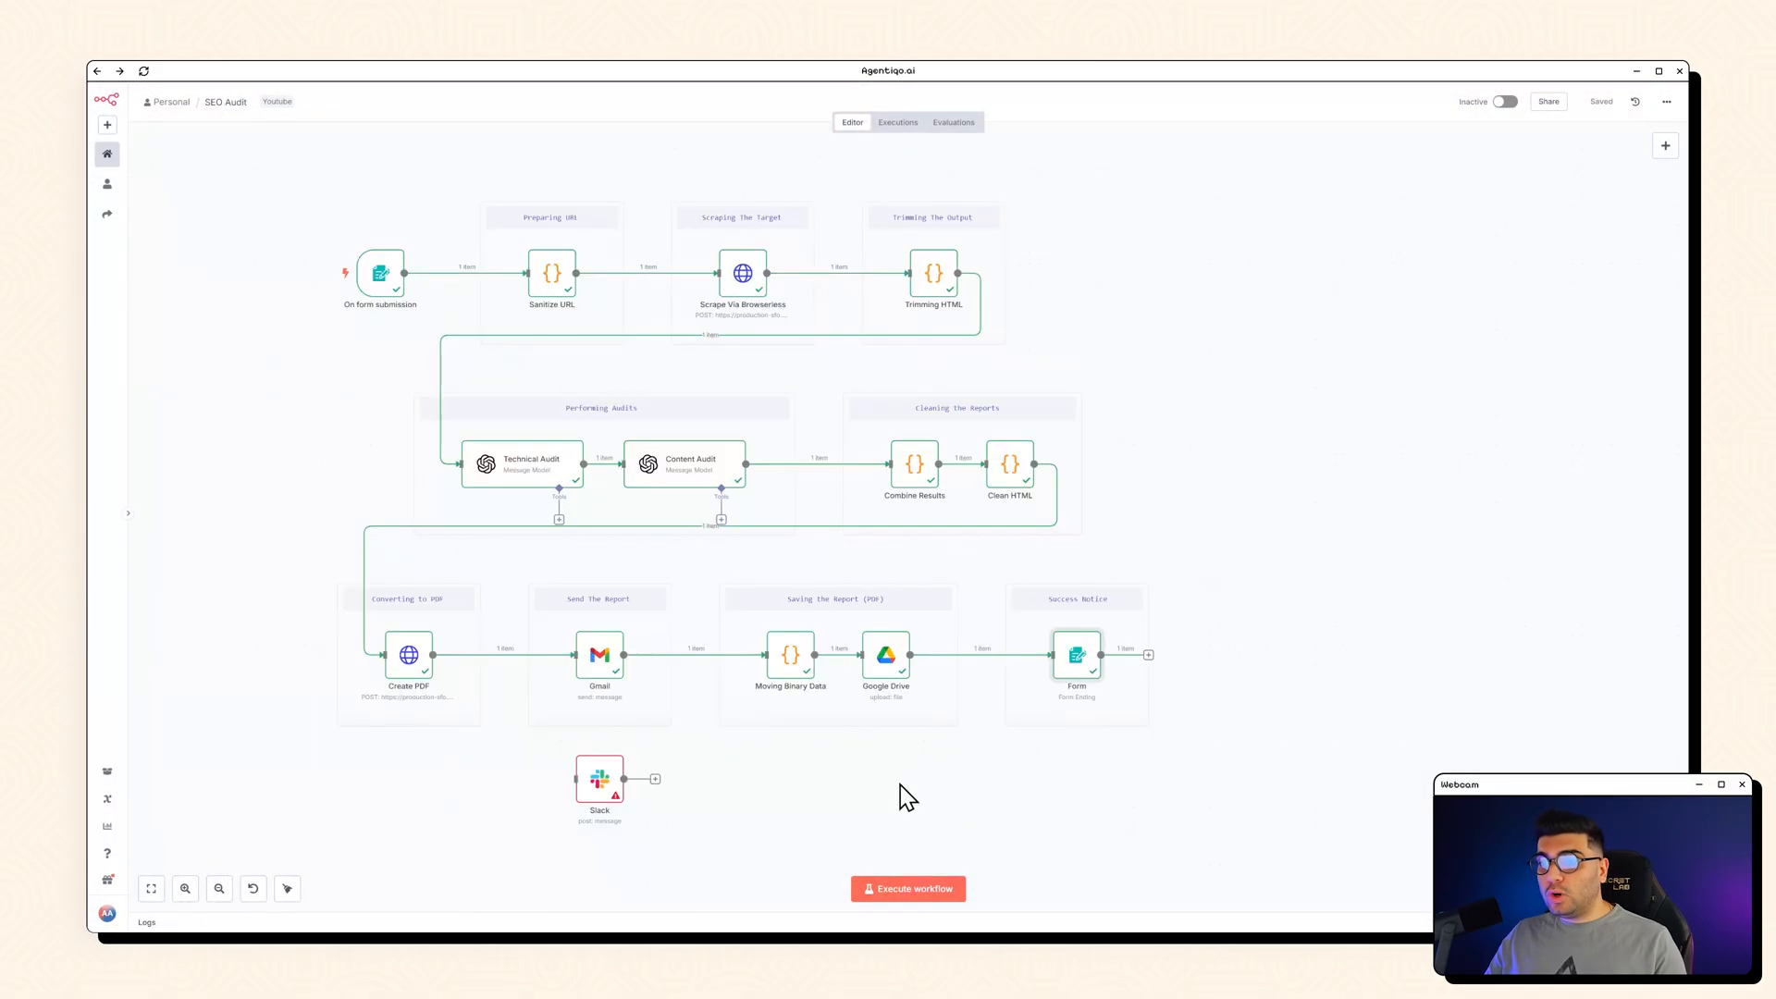
pyautogui.click(908, 888)
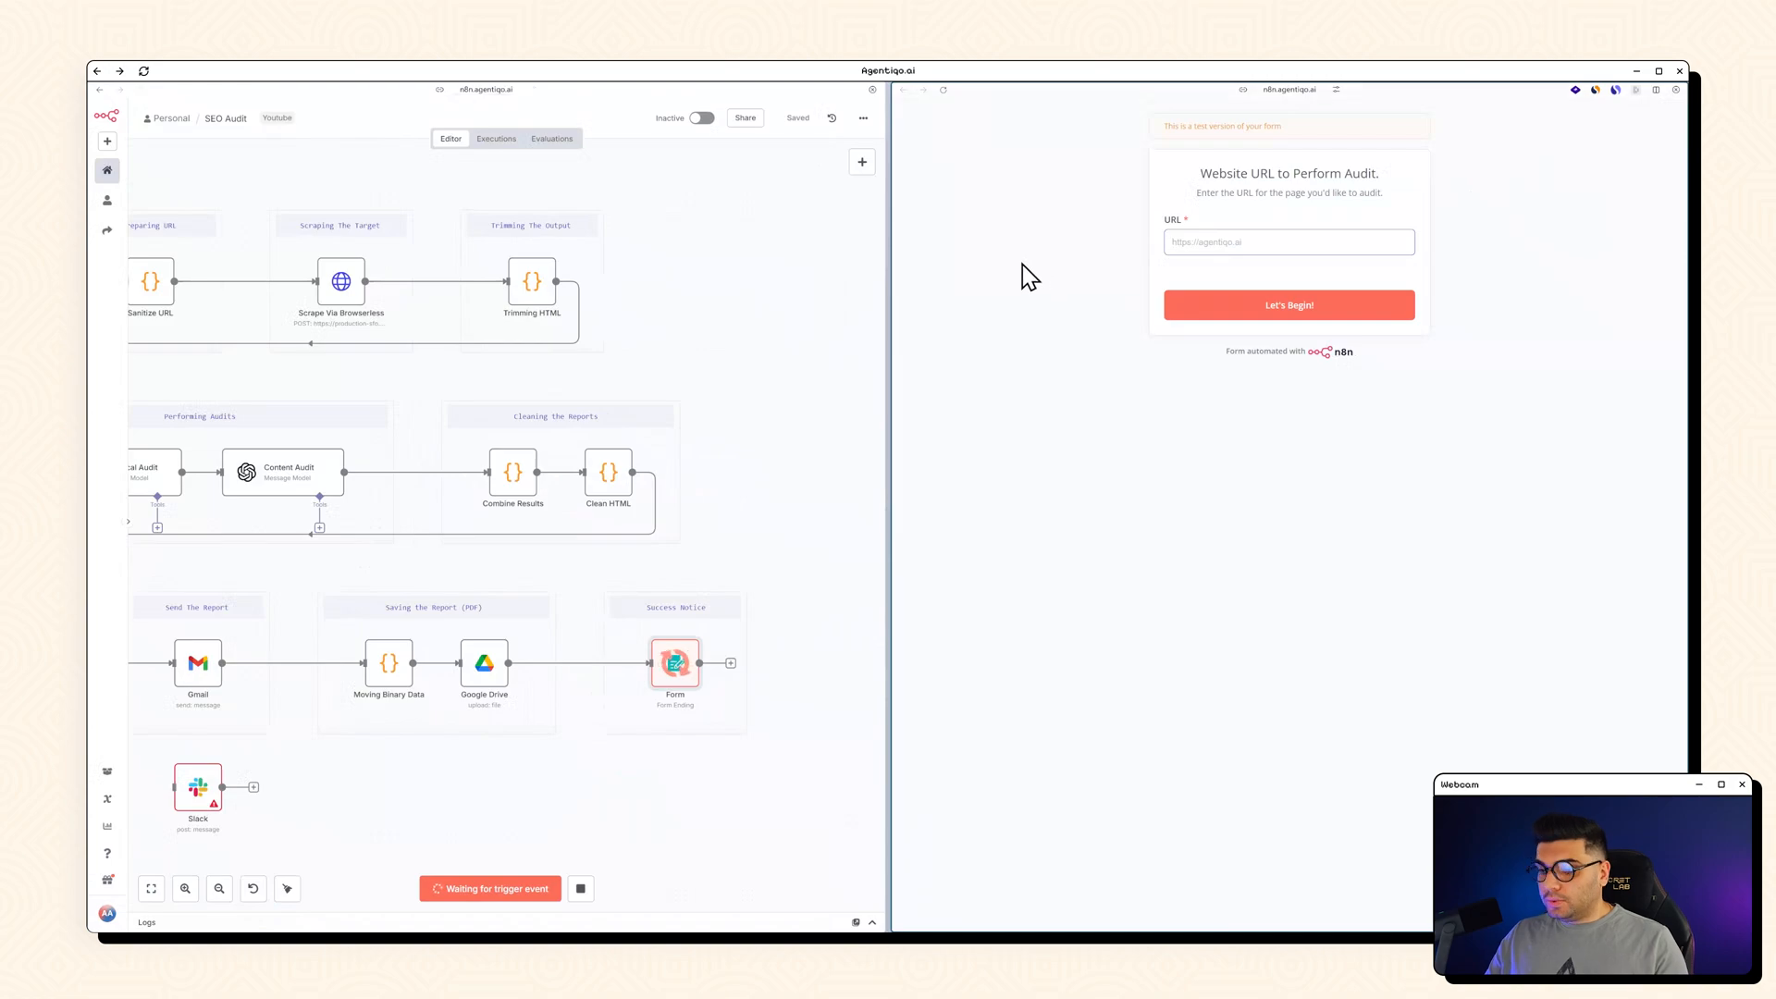
pyautogui.write('www.agentiqo.ai')
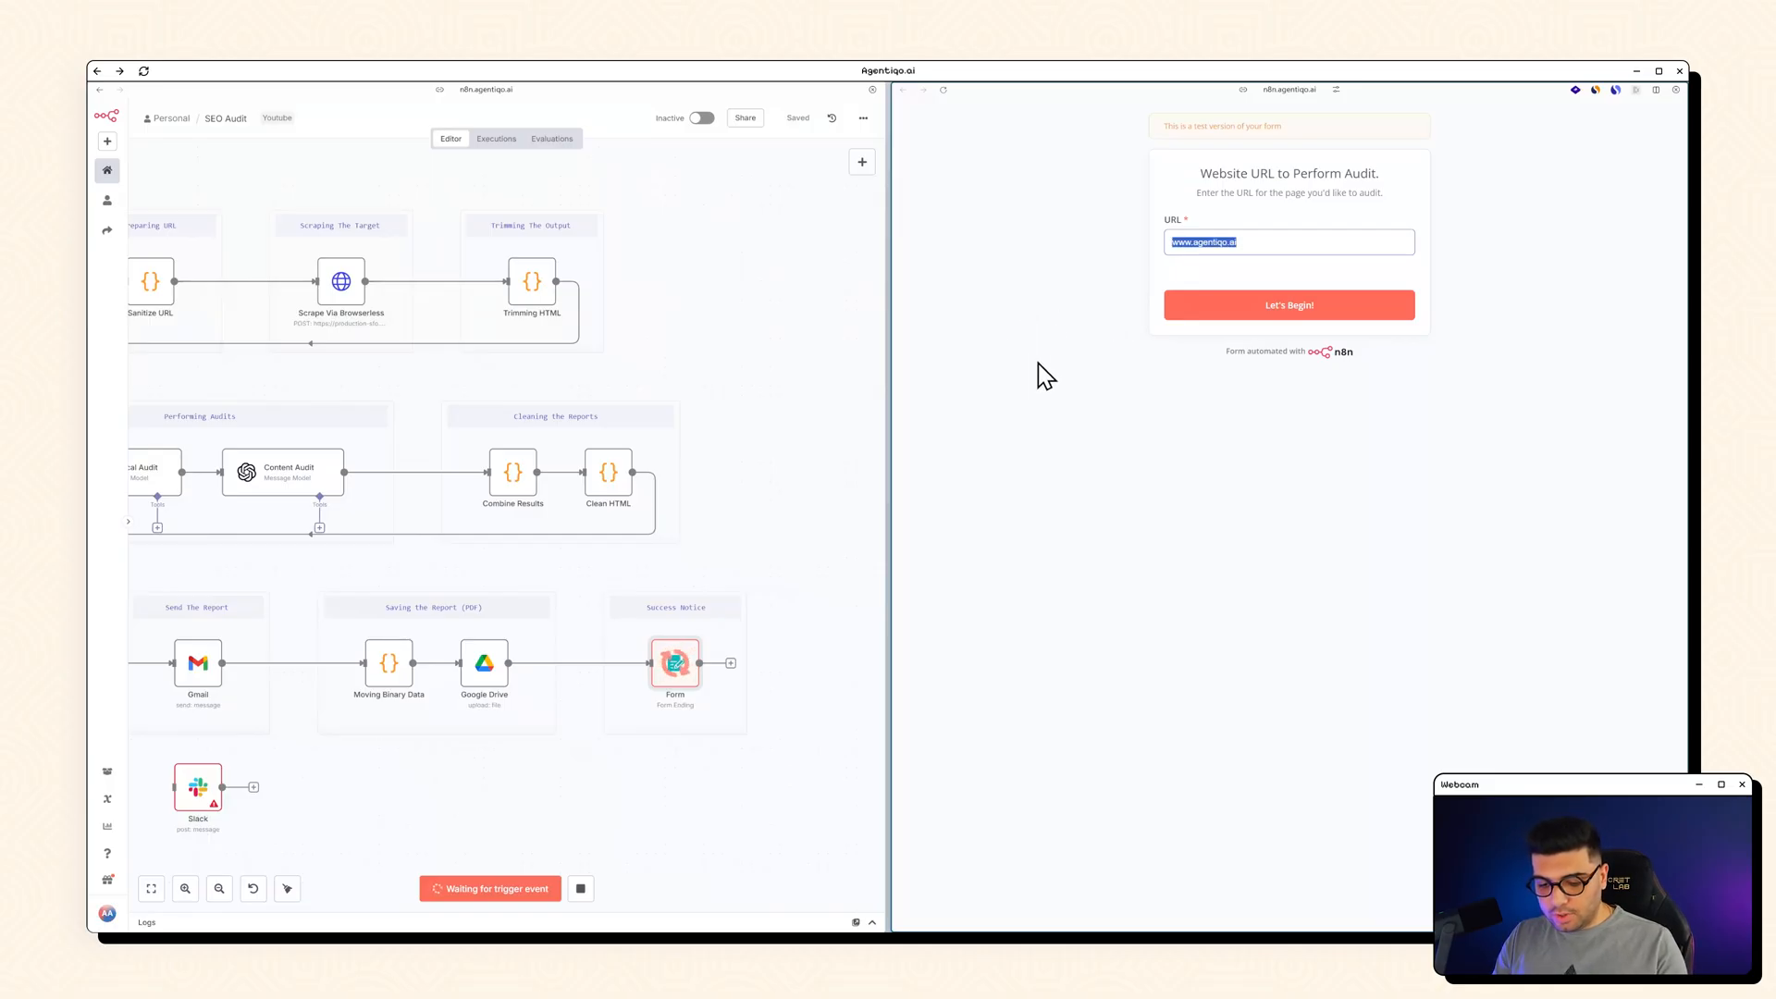
pyautogui.write('www.reo')
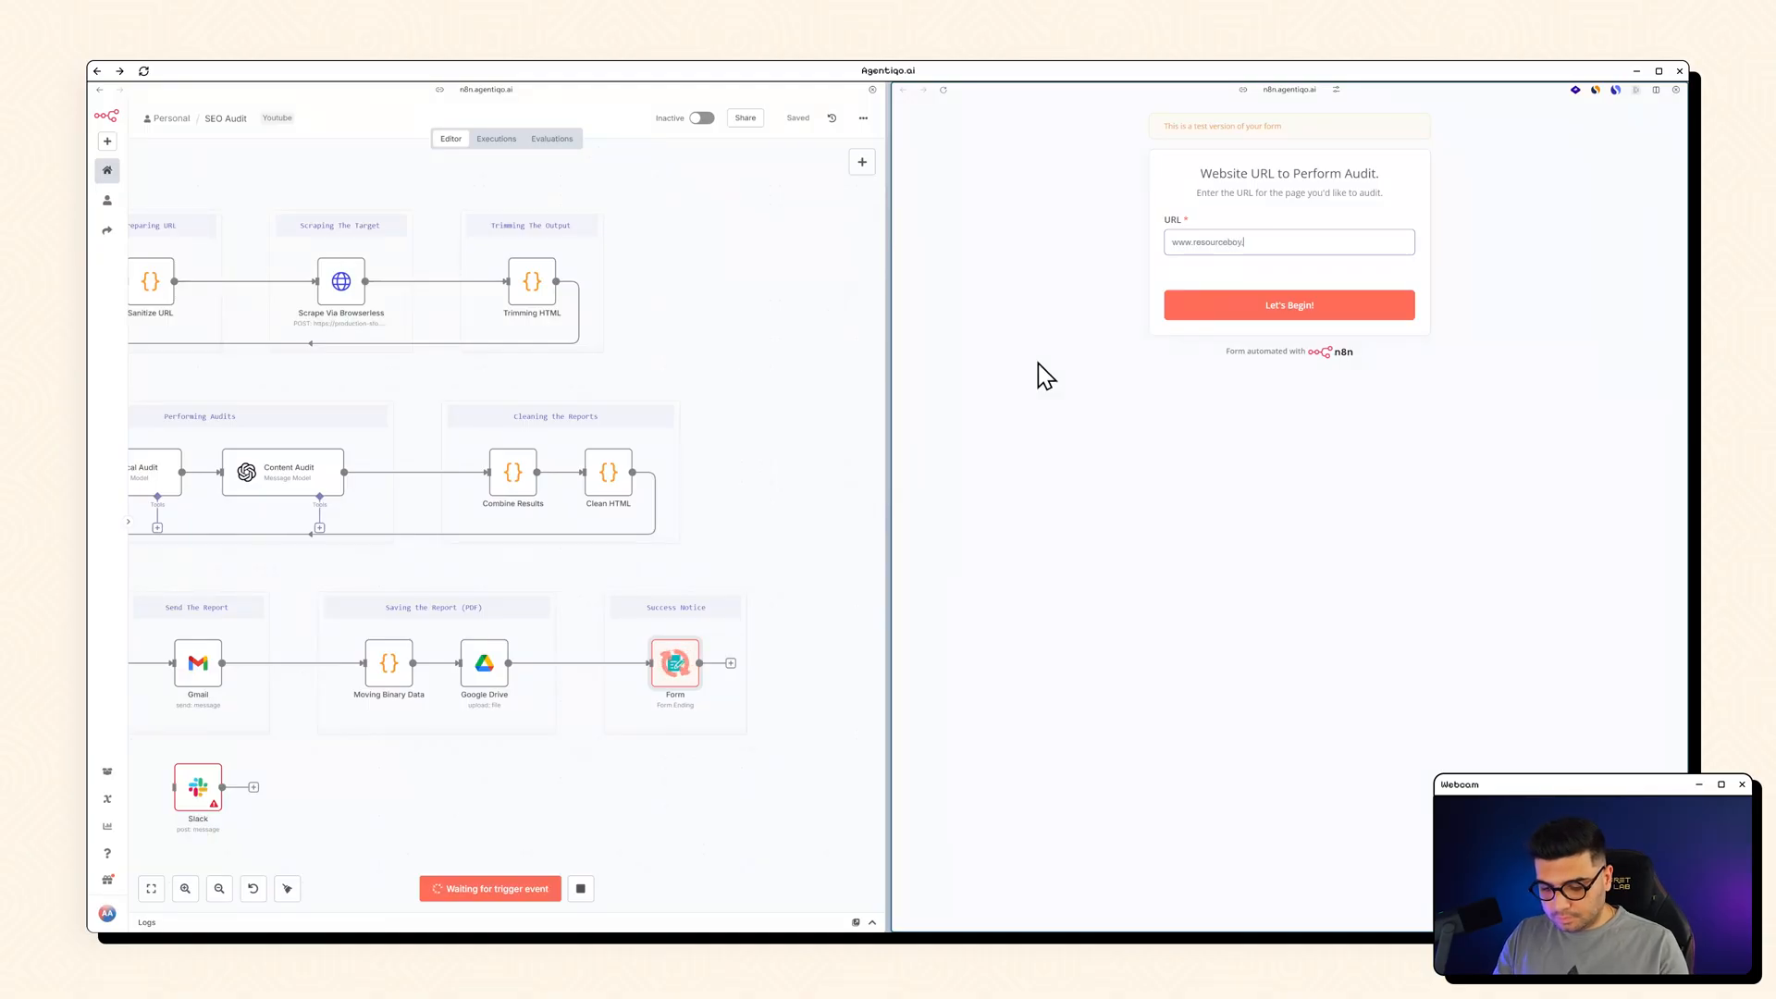
pyautogui.click(1287, 305)
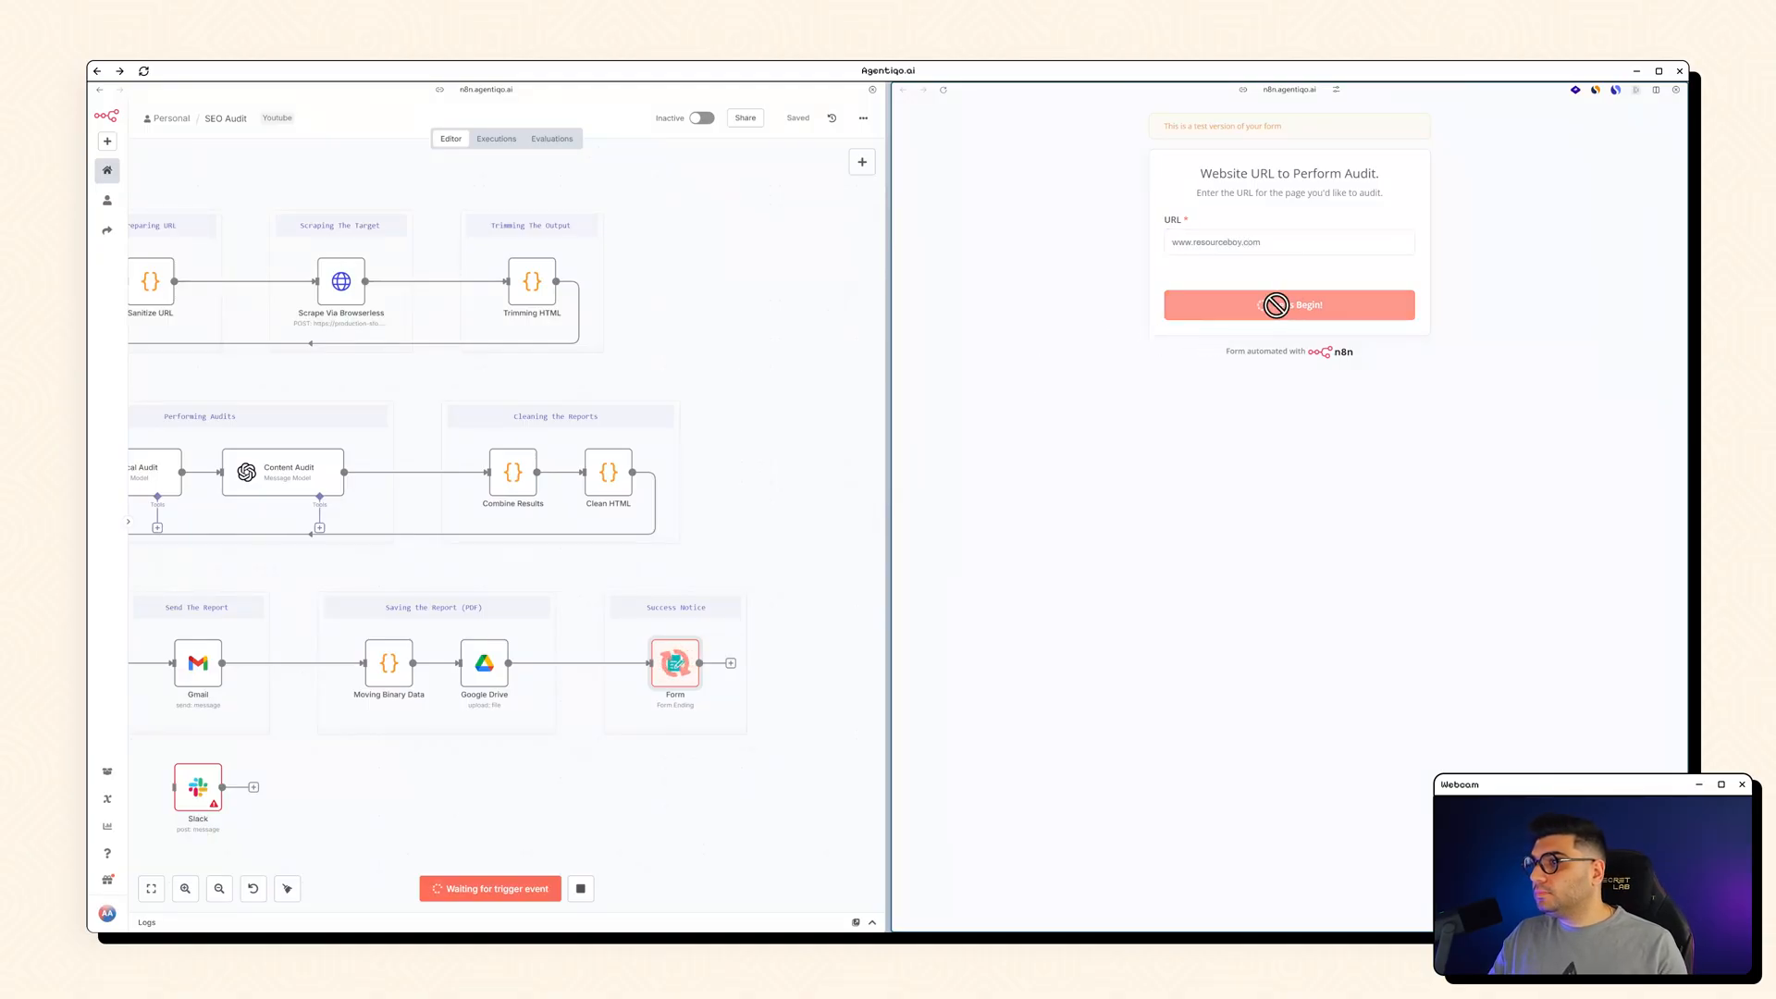
pyautogui.click(1288, 304)
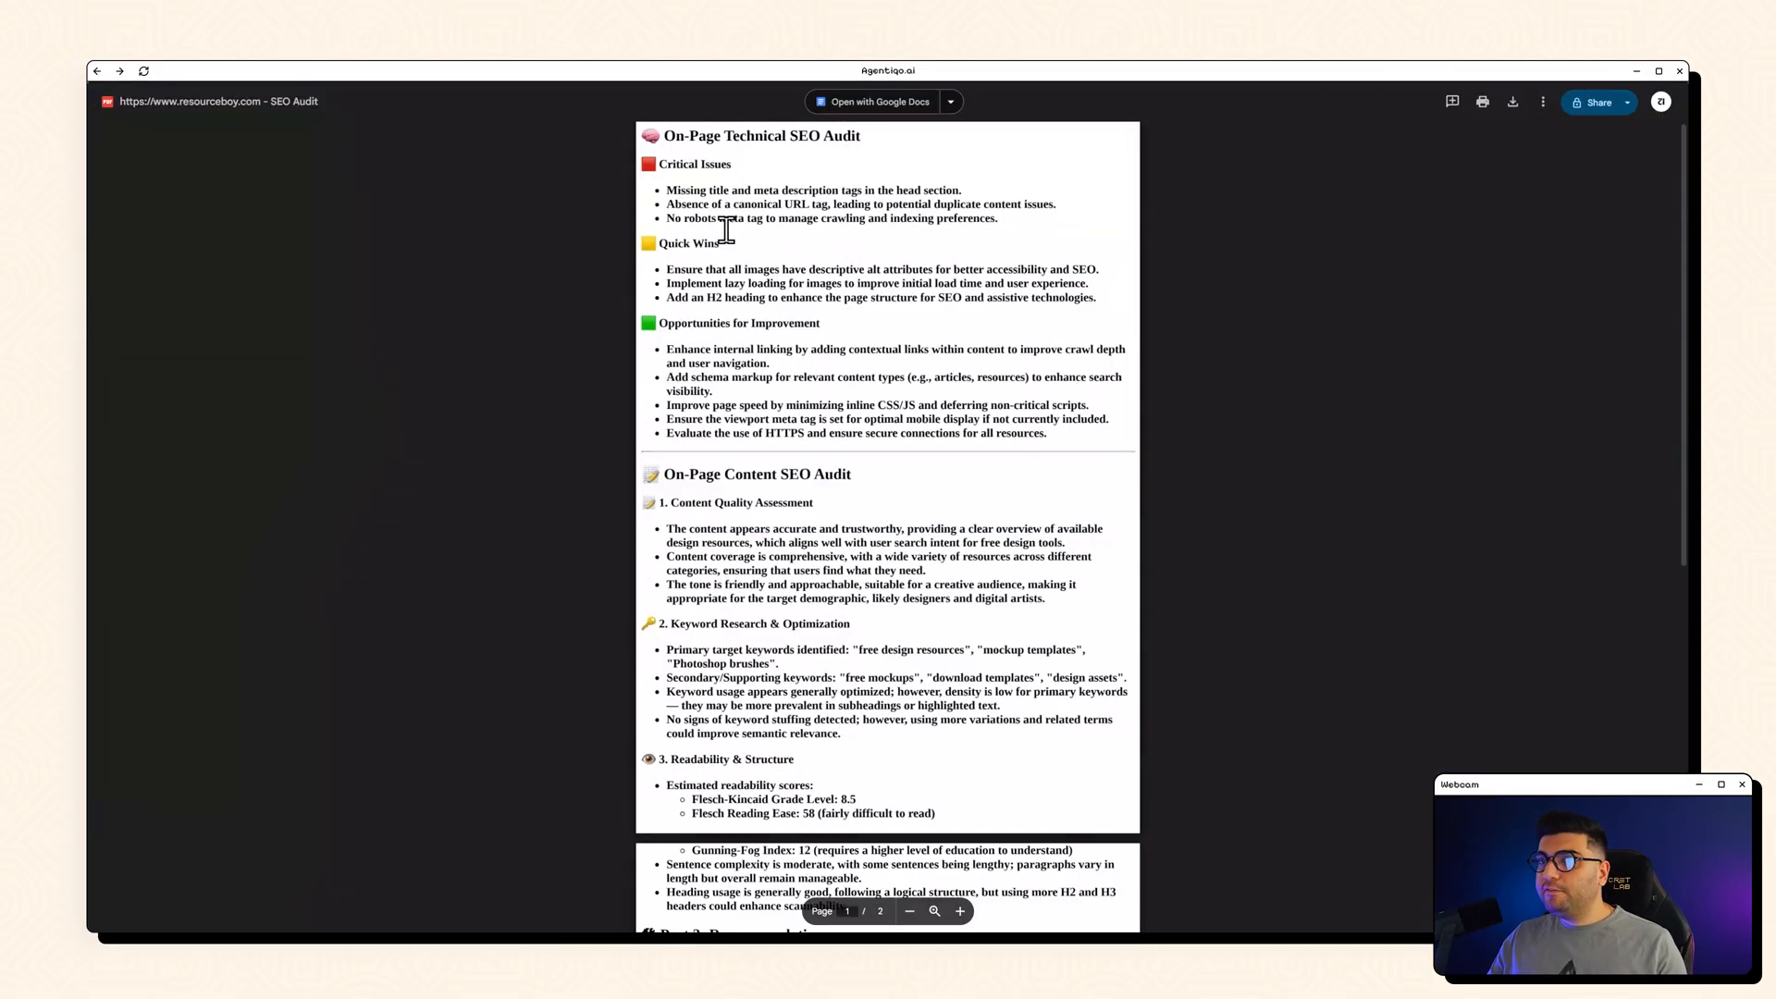
# Step: Open the resourceboy.com SEO Audit PDF preview and scroll to Part 2: Recommendations
pyautogui.doubleClick(826, 136)
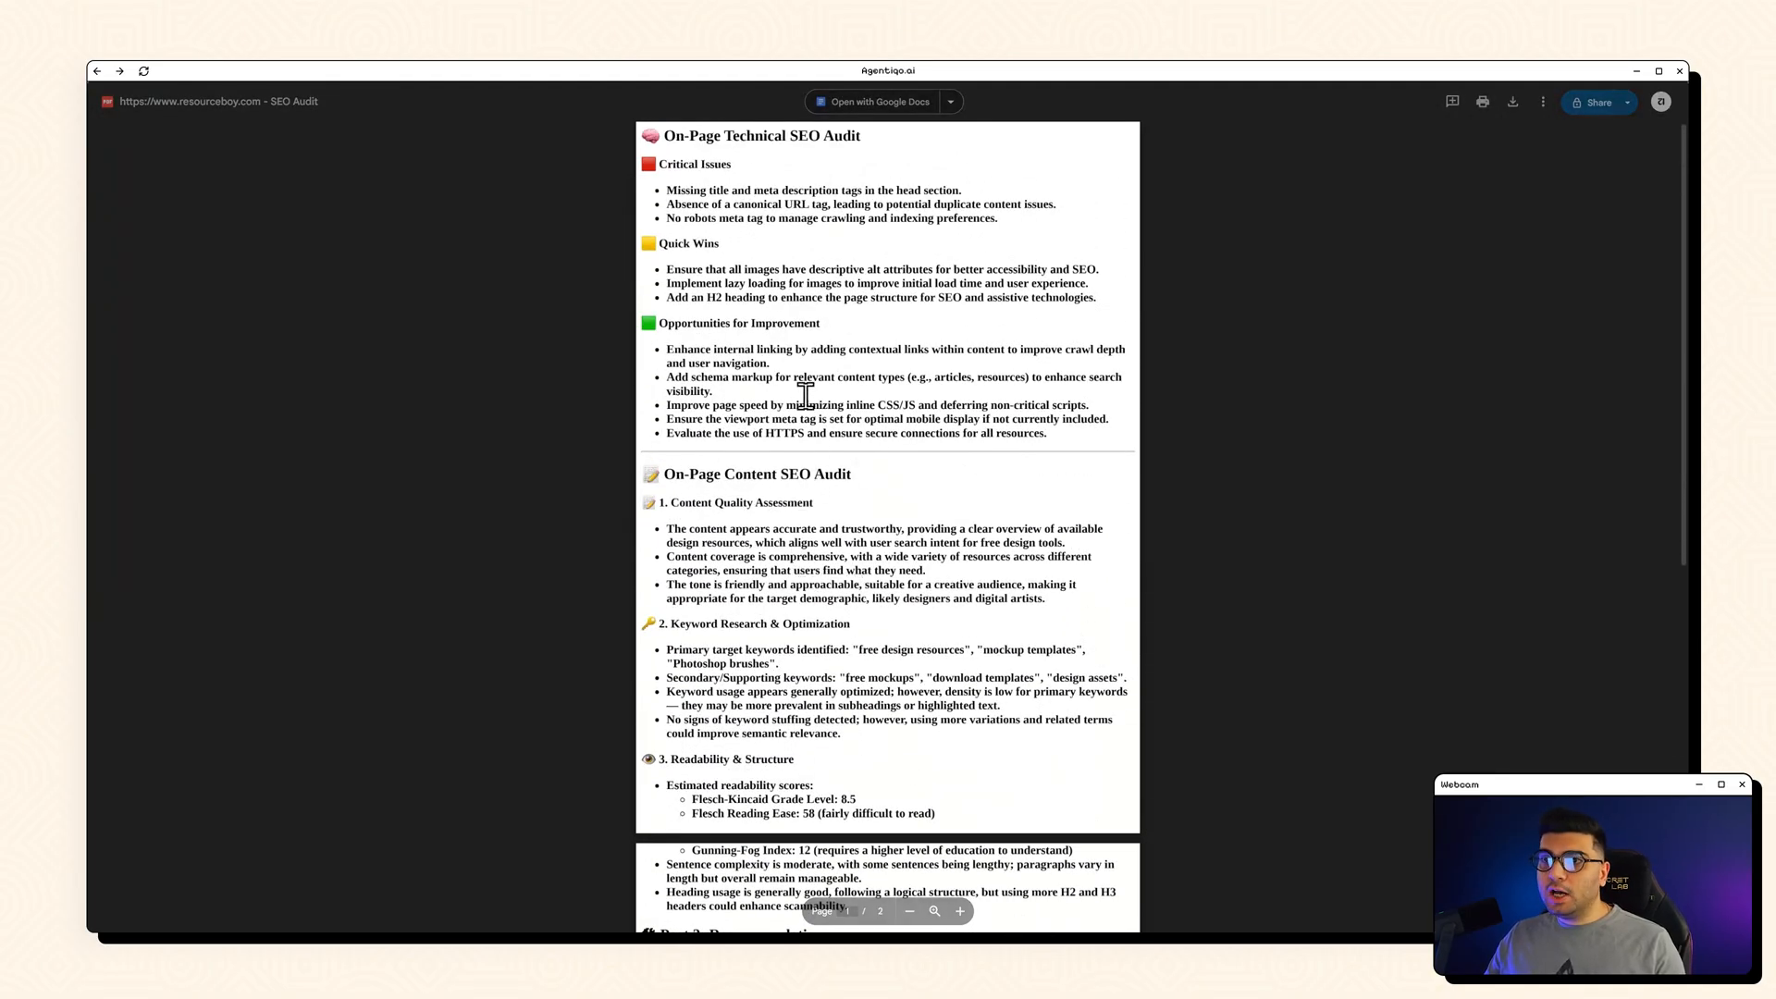
pyautogui.scroll(-3)
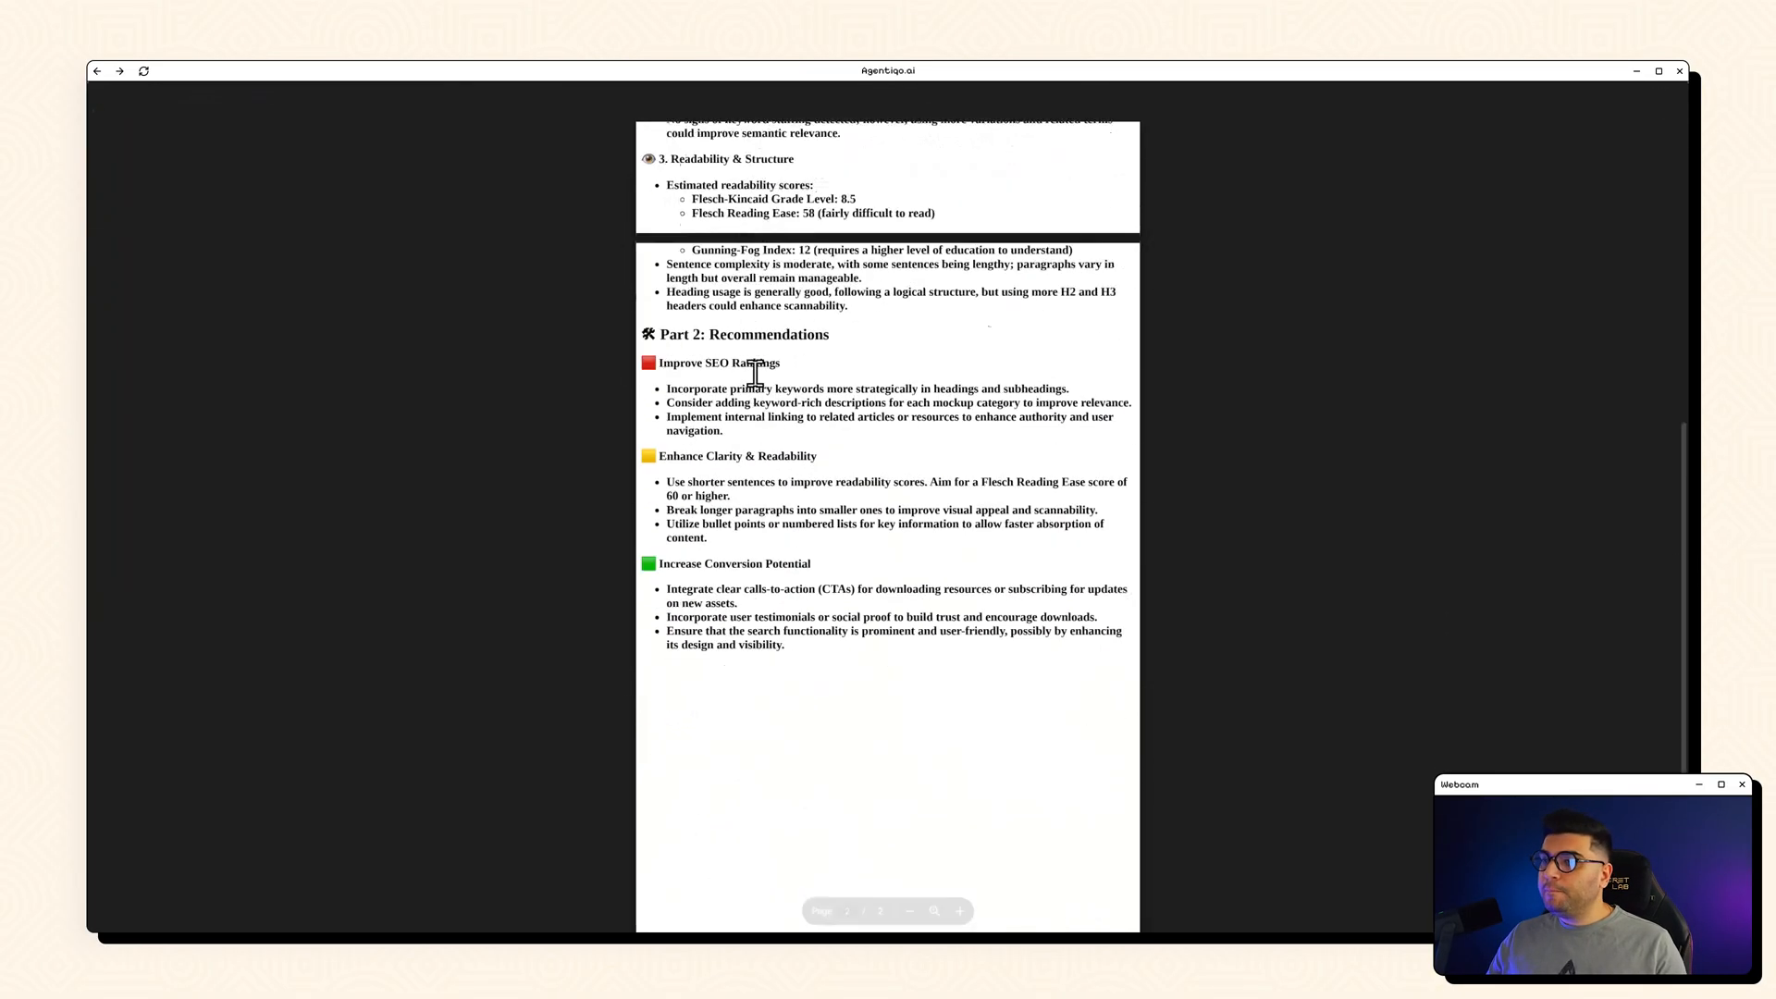